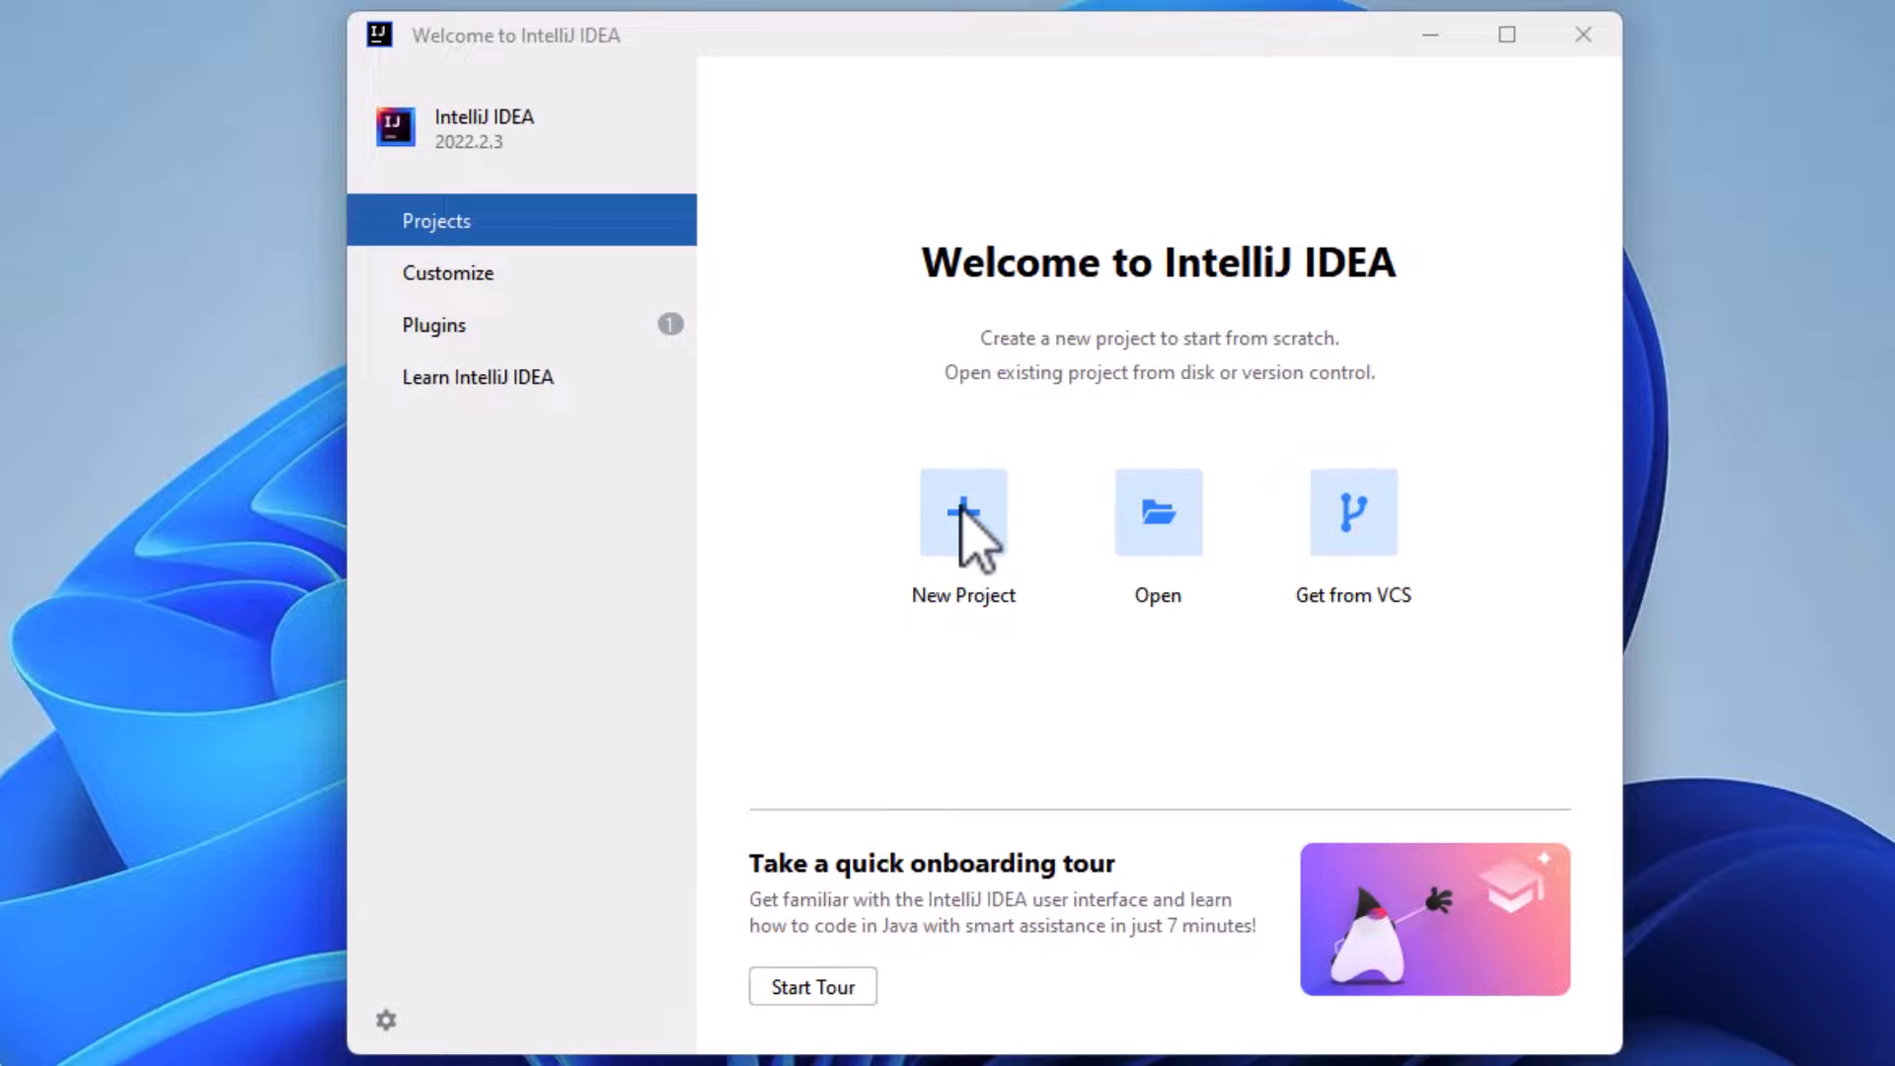
Configure a new Java Maven project domain-primitives, group com.beginsecure.domain.primitives, without sample code.
{"action": "left_click", "coordinate": [964, 512]}
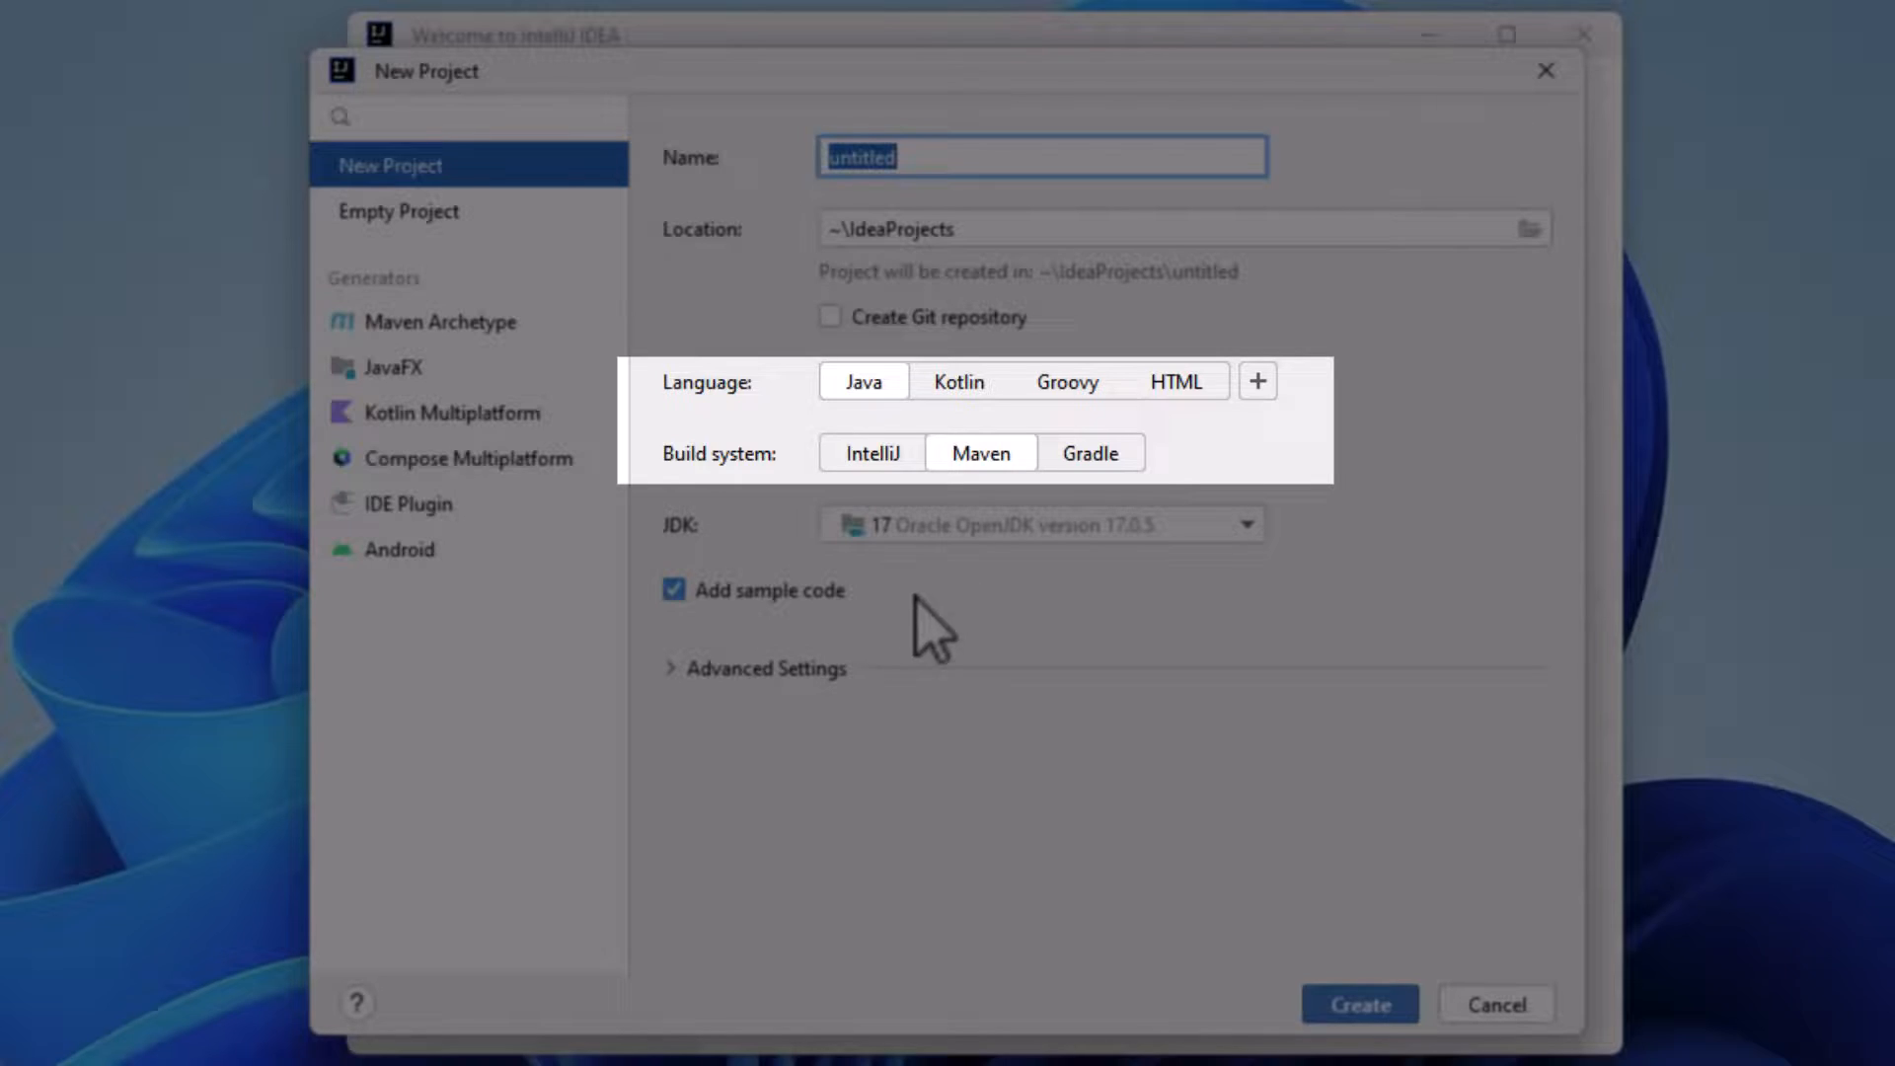
{"action": "left_click", "coordinate": [765, 668]}
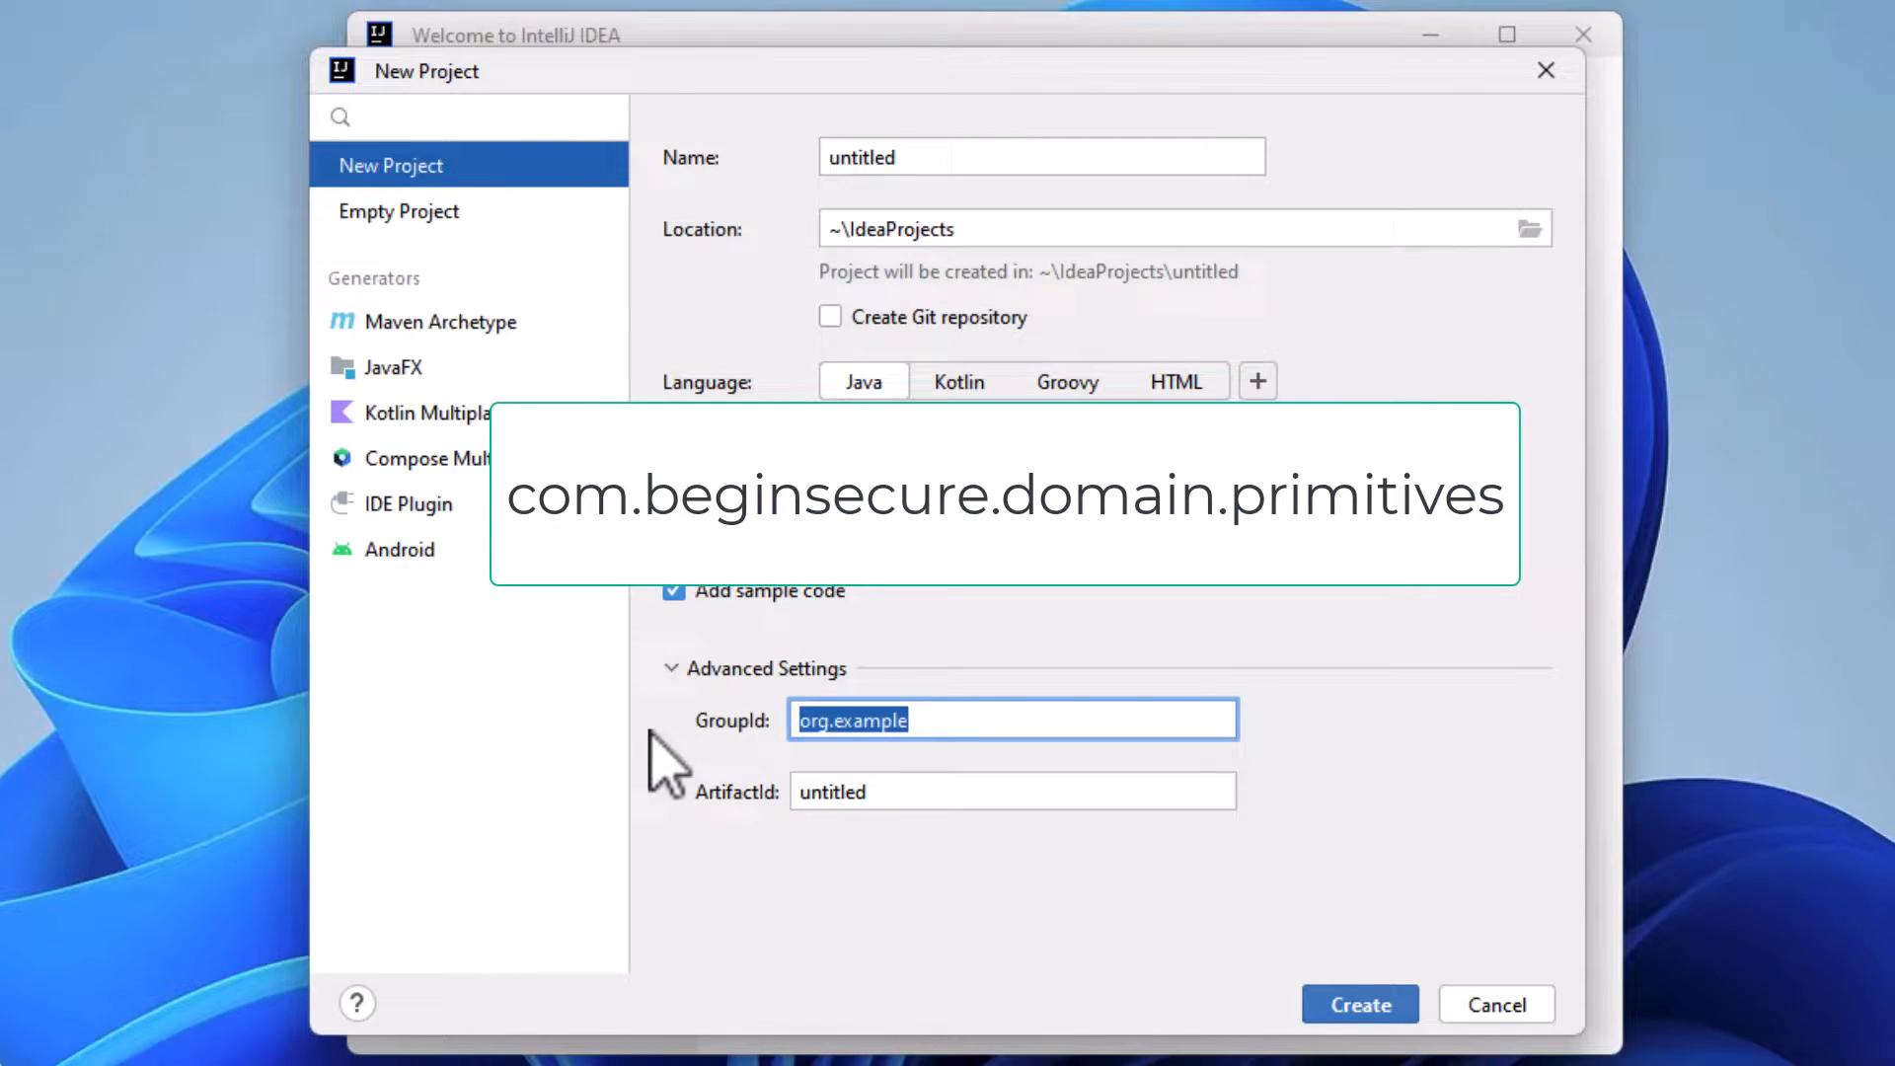
{"action": "type", "text": "com.beginsecu"}
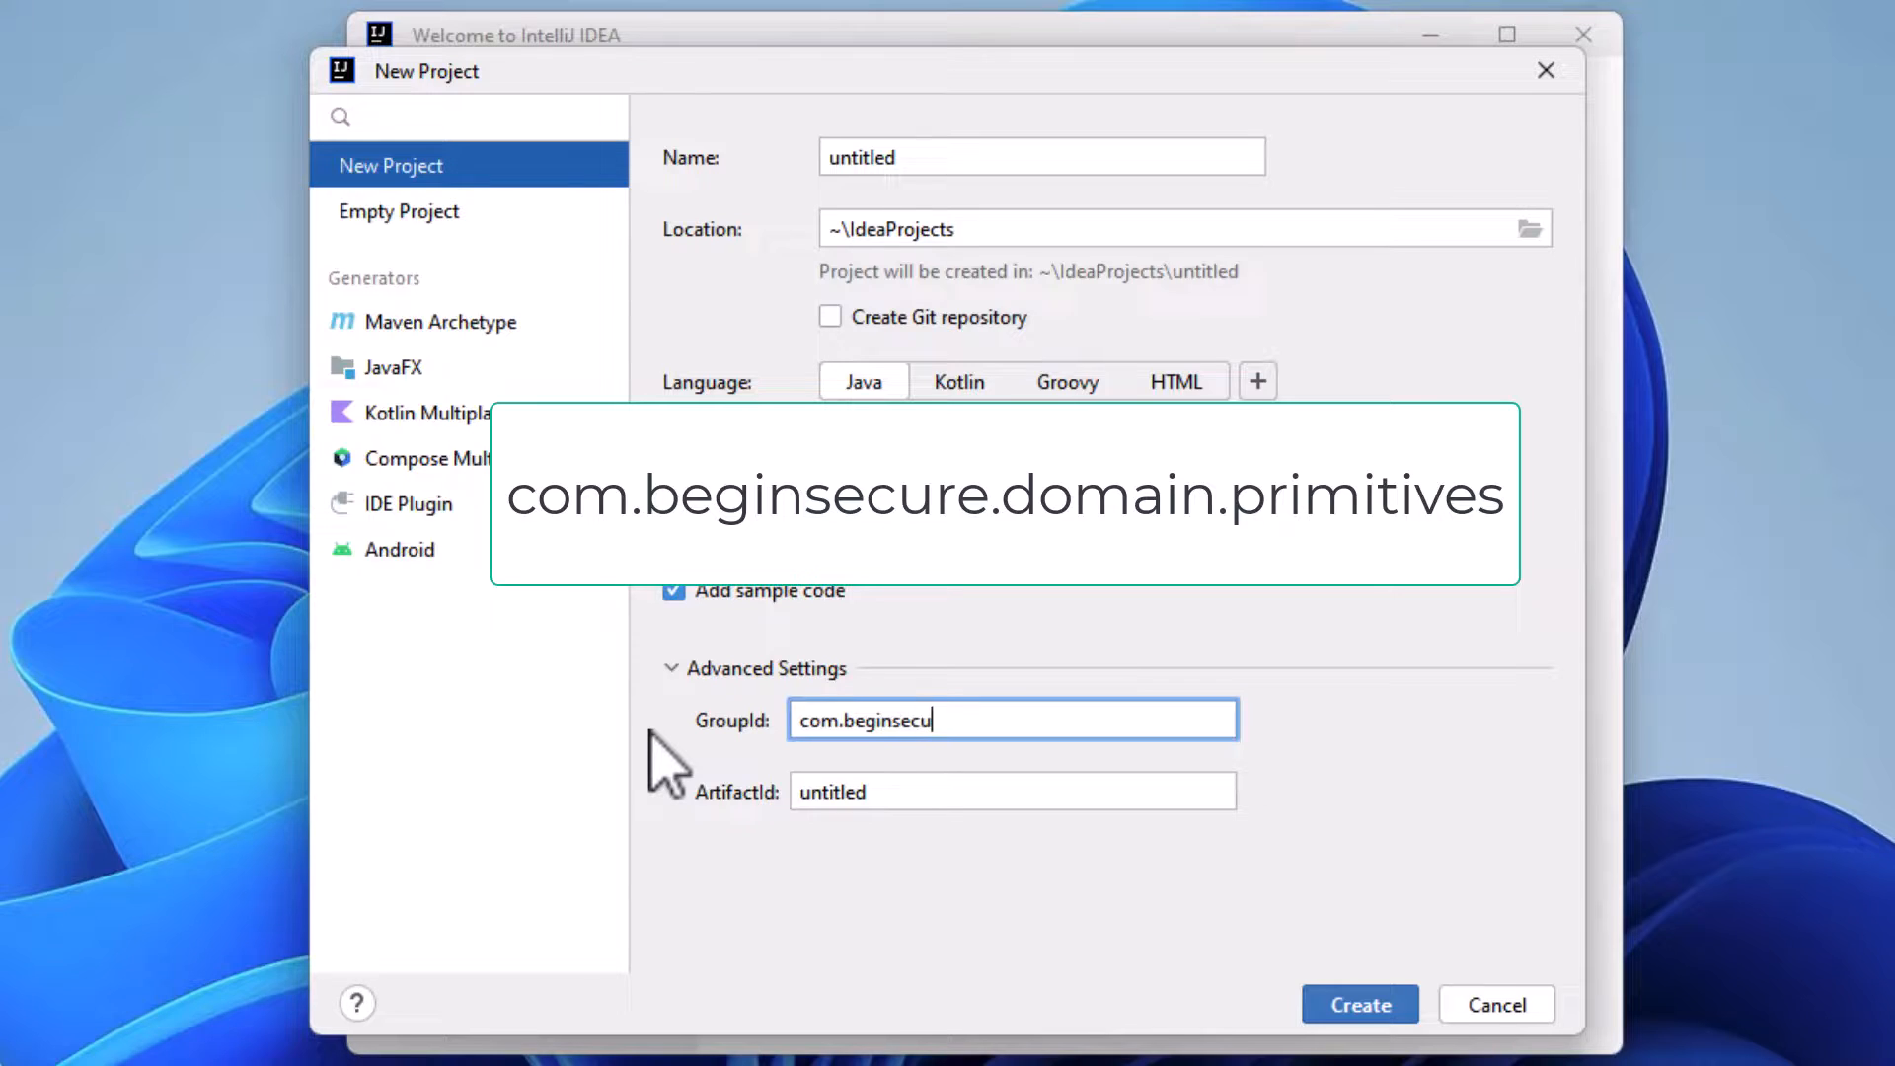
{"action": "type", "text": "re.domain"}
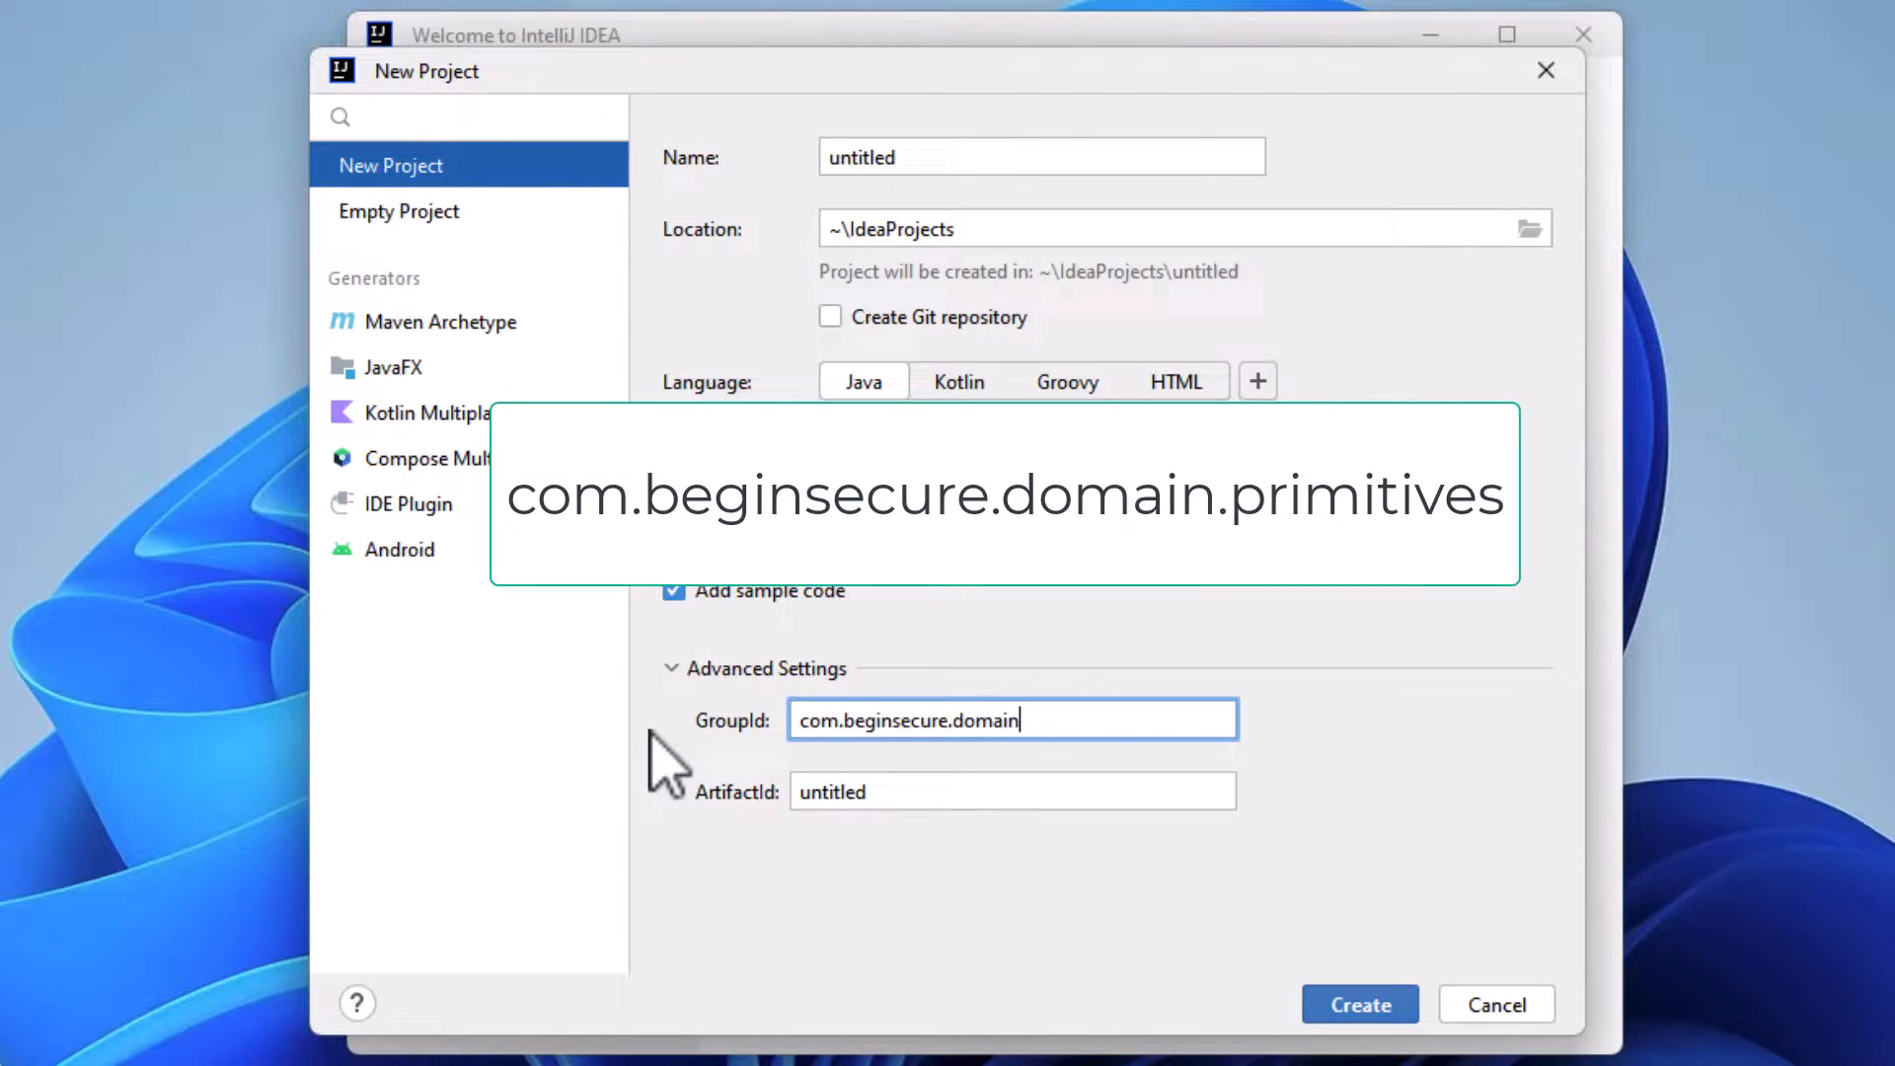
{"action": "type", "text": ".primitives"}
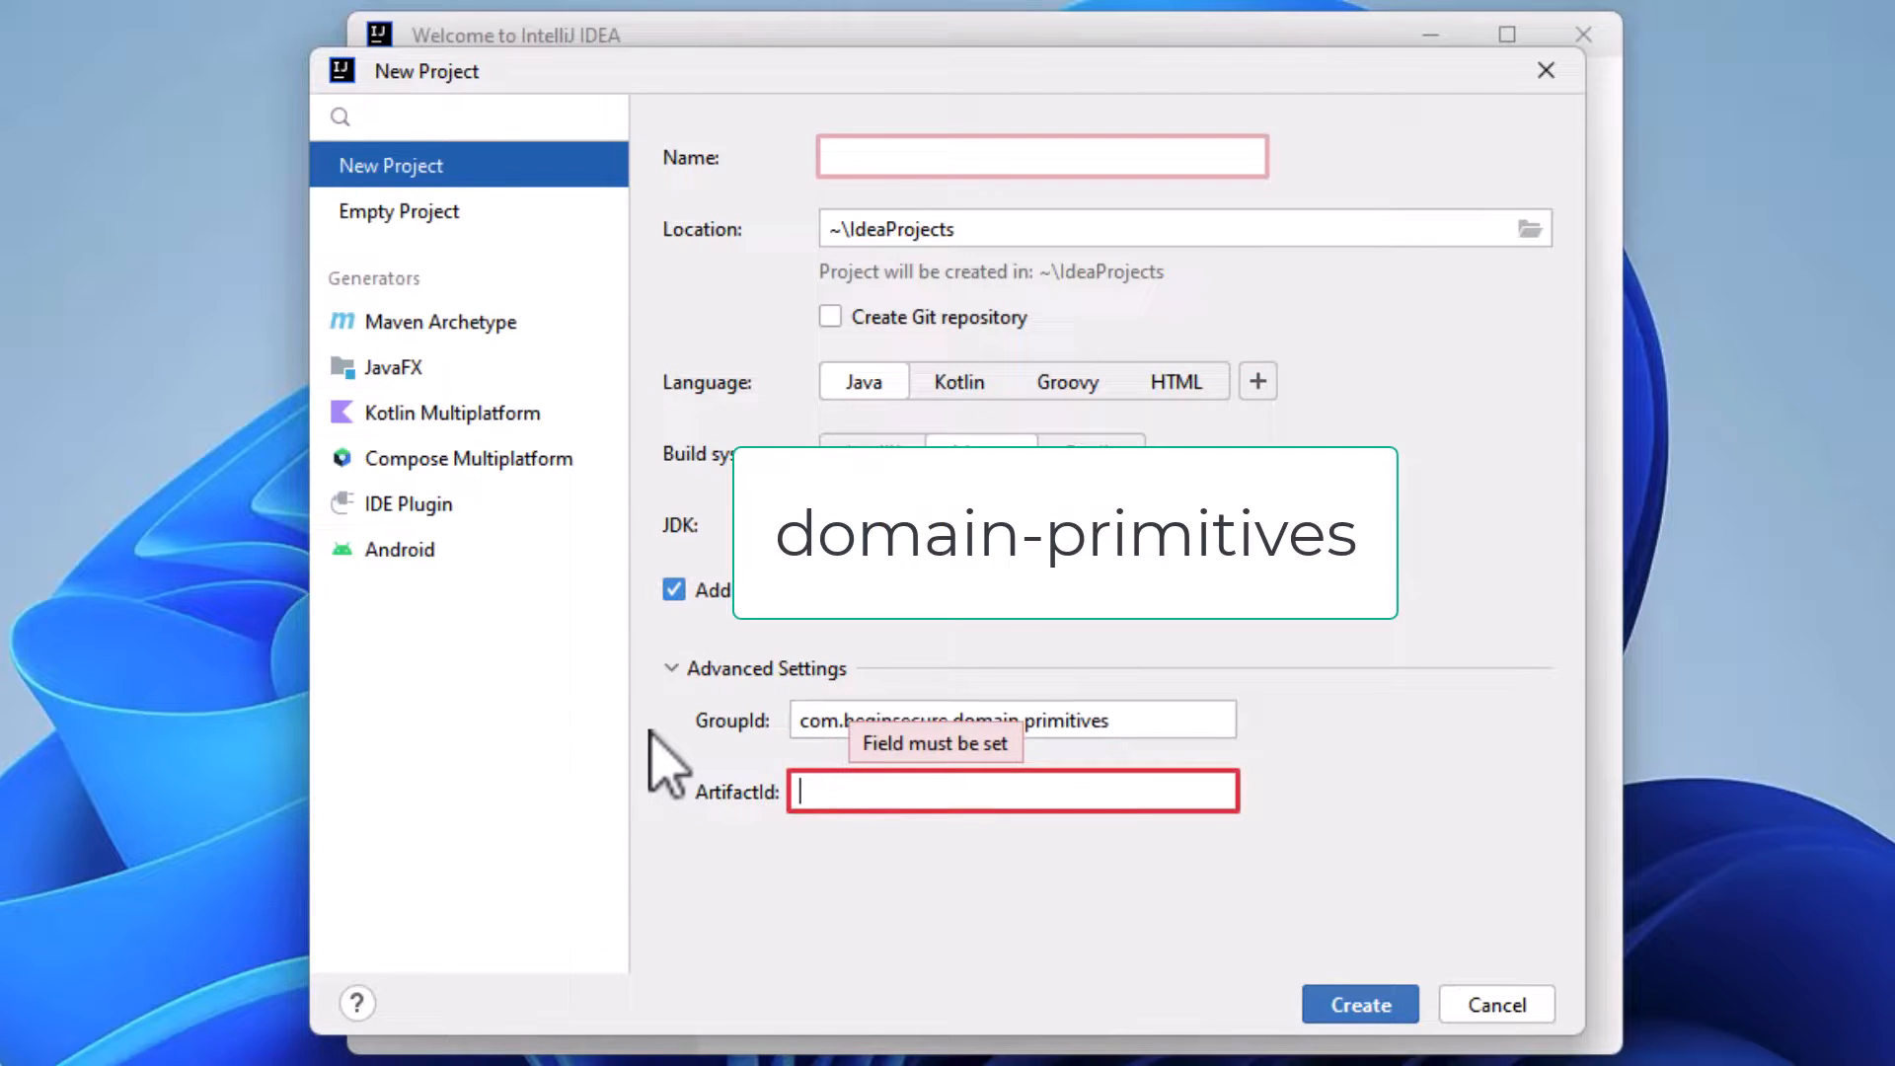
{"action": "type", "text": "domain-primitives"}
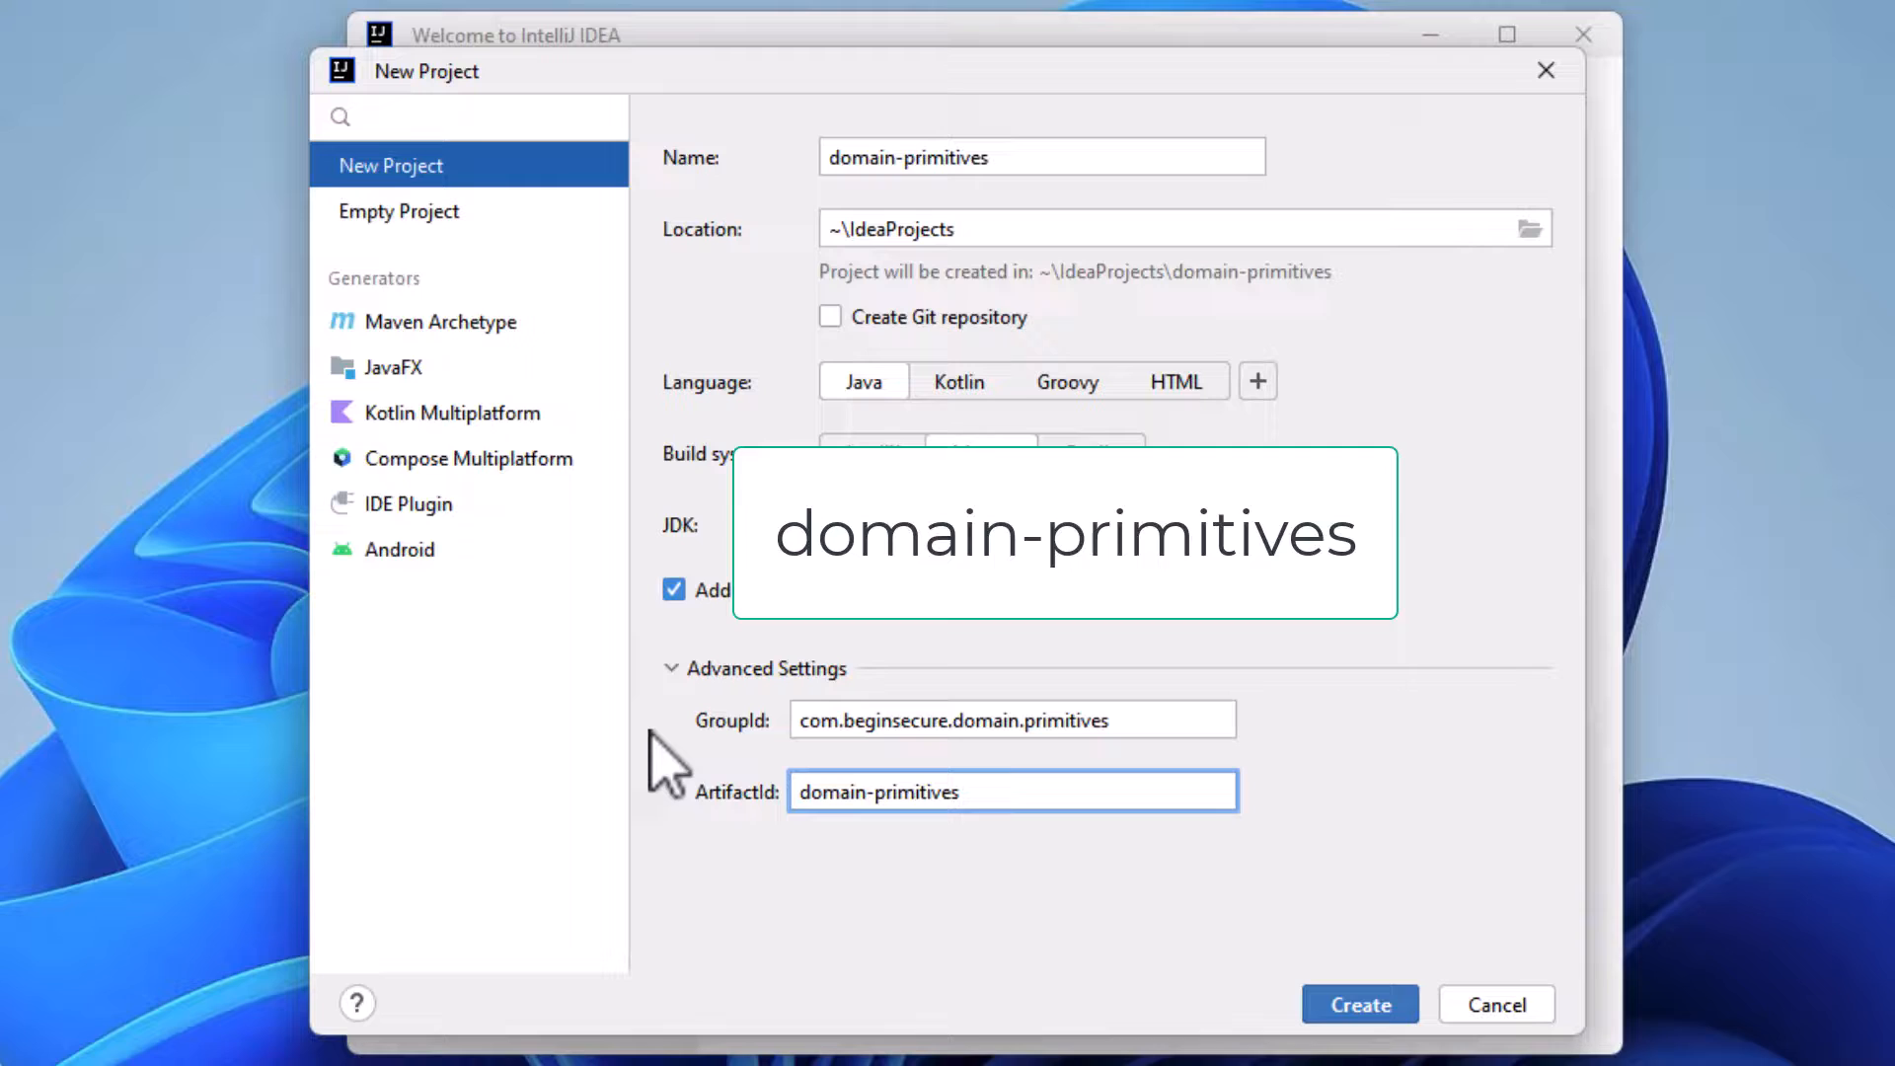
{"action": "left_click", "coordinate": [673, 591]}
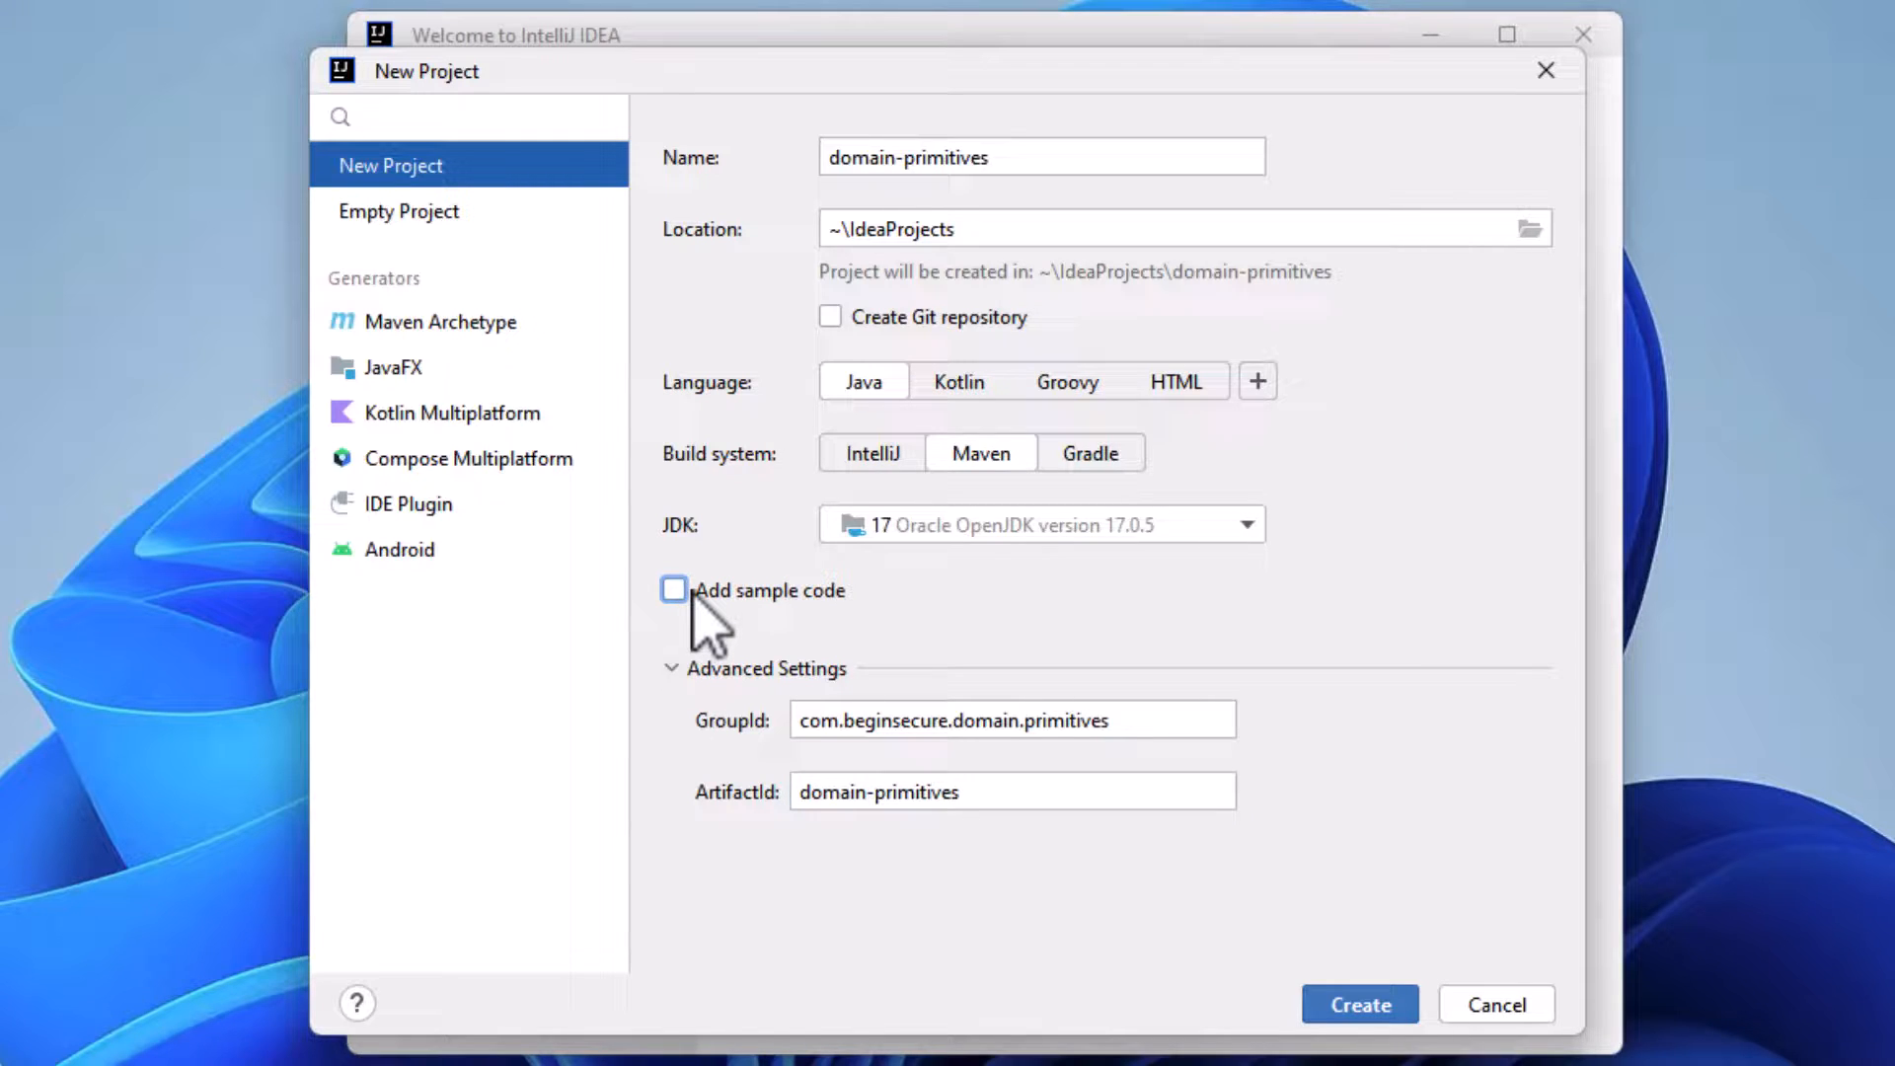
{"action": "mouse_move", "coordinate": [1179, 976]}
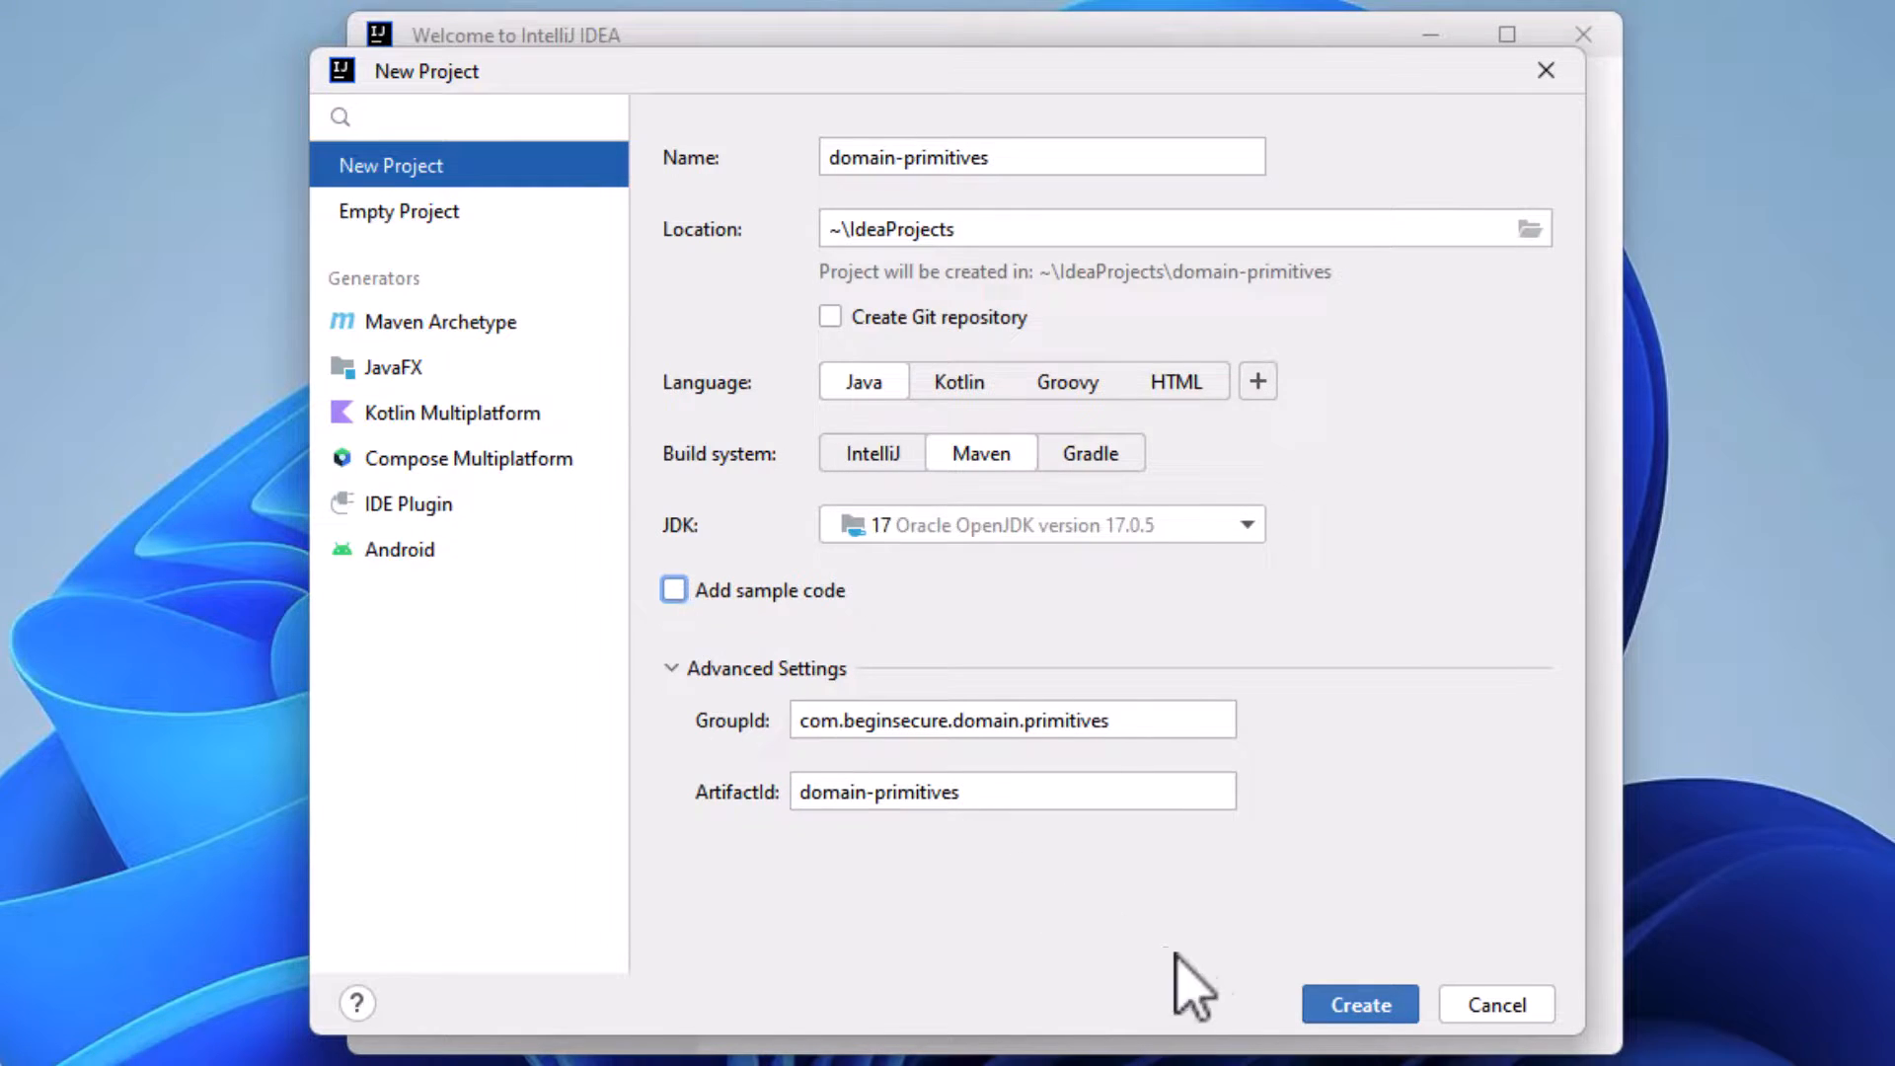
Create the project and add a dependencies block with org.apache.commons commons-lang3 to pom.xml.
{"action": "left_click", "coordinate": [1360, 1004]}
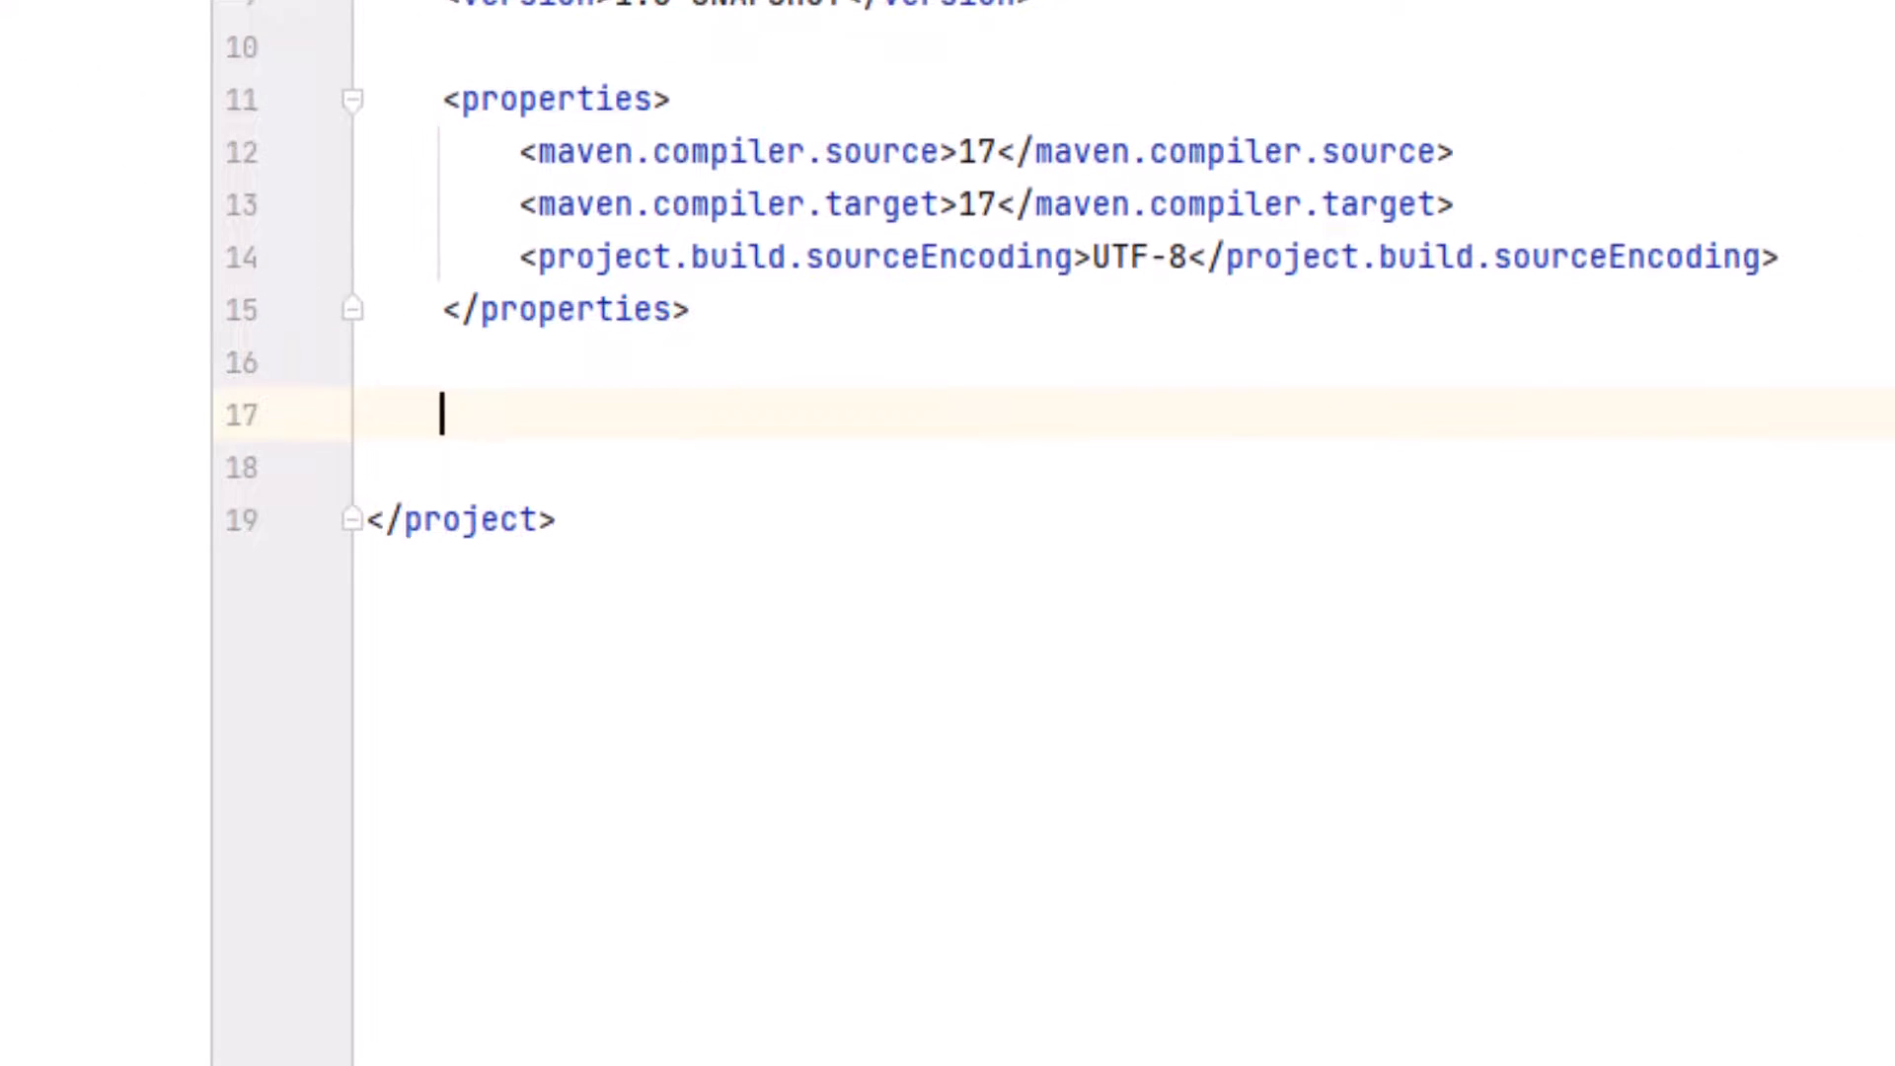
{"action": "type", "text": "<de"}
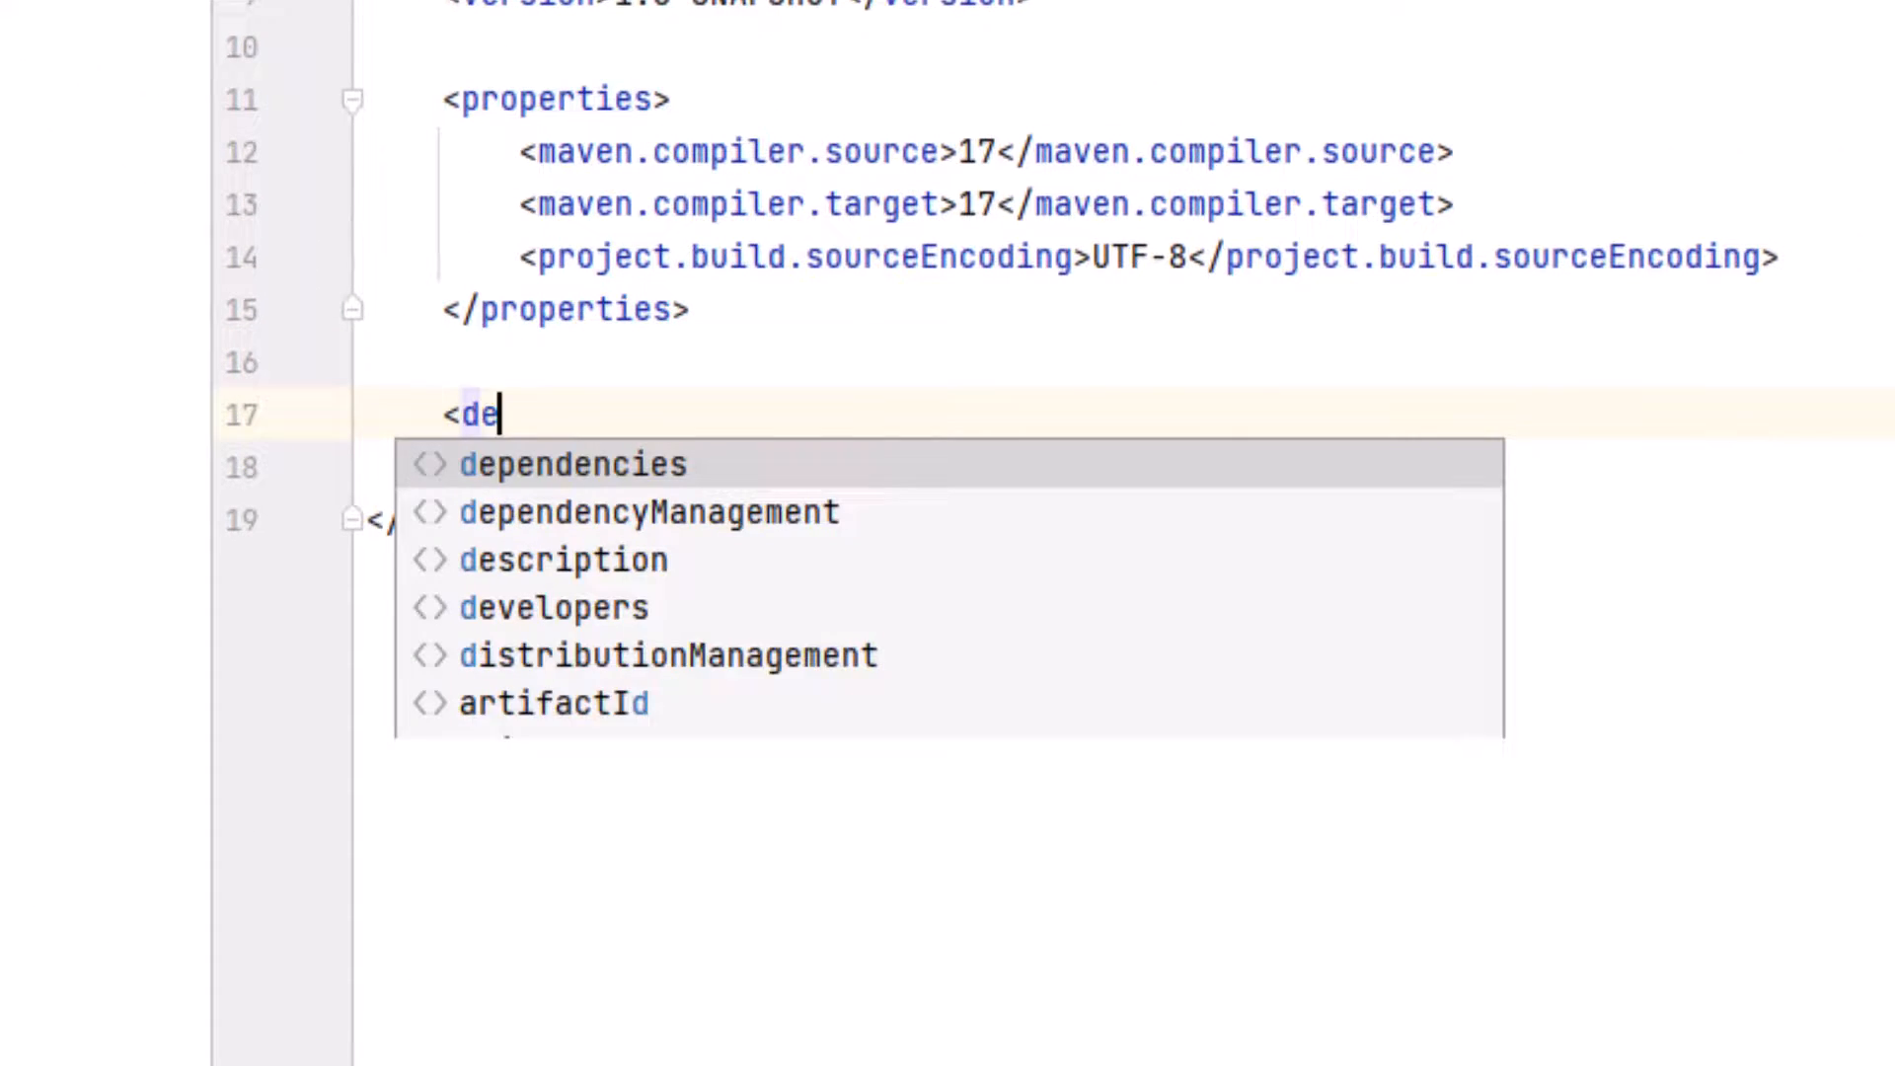
{"action": "left_click", "coordinate": [571, 464]}
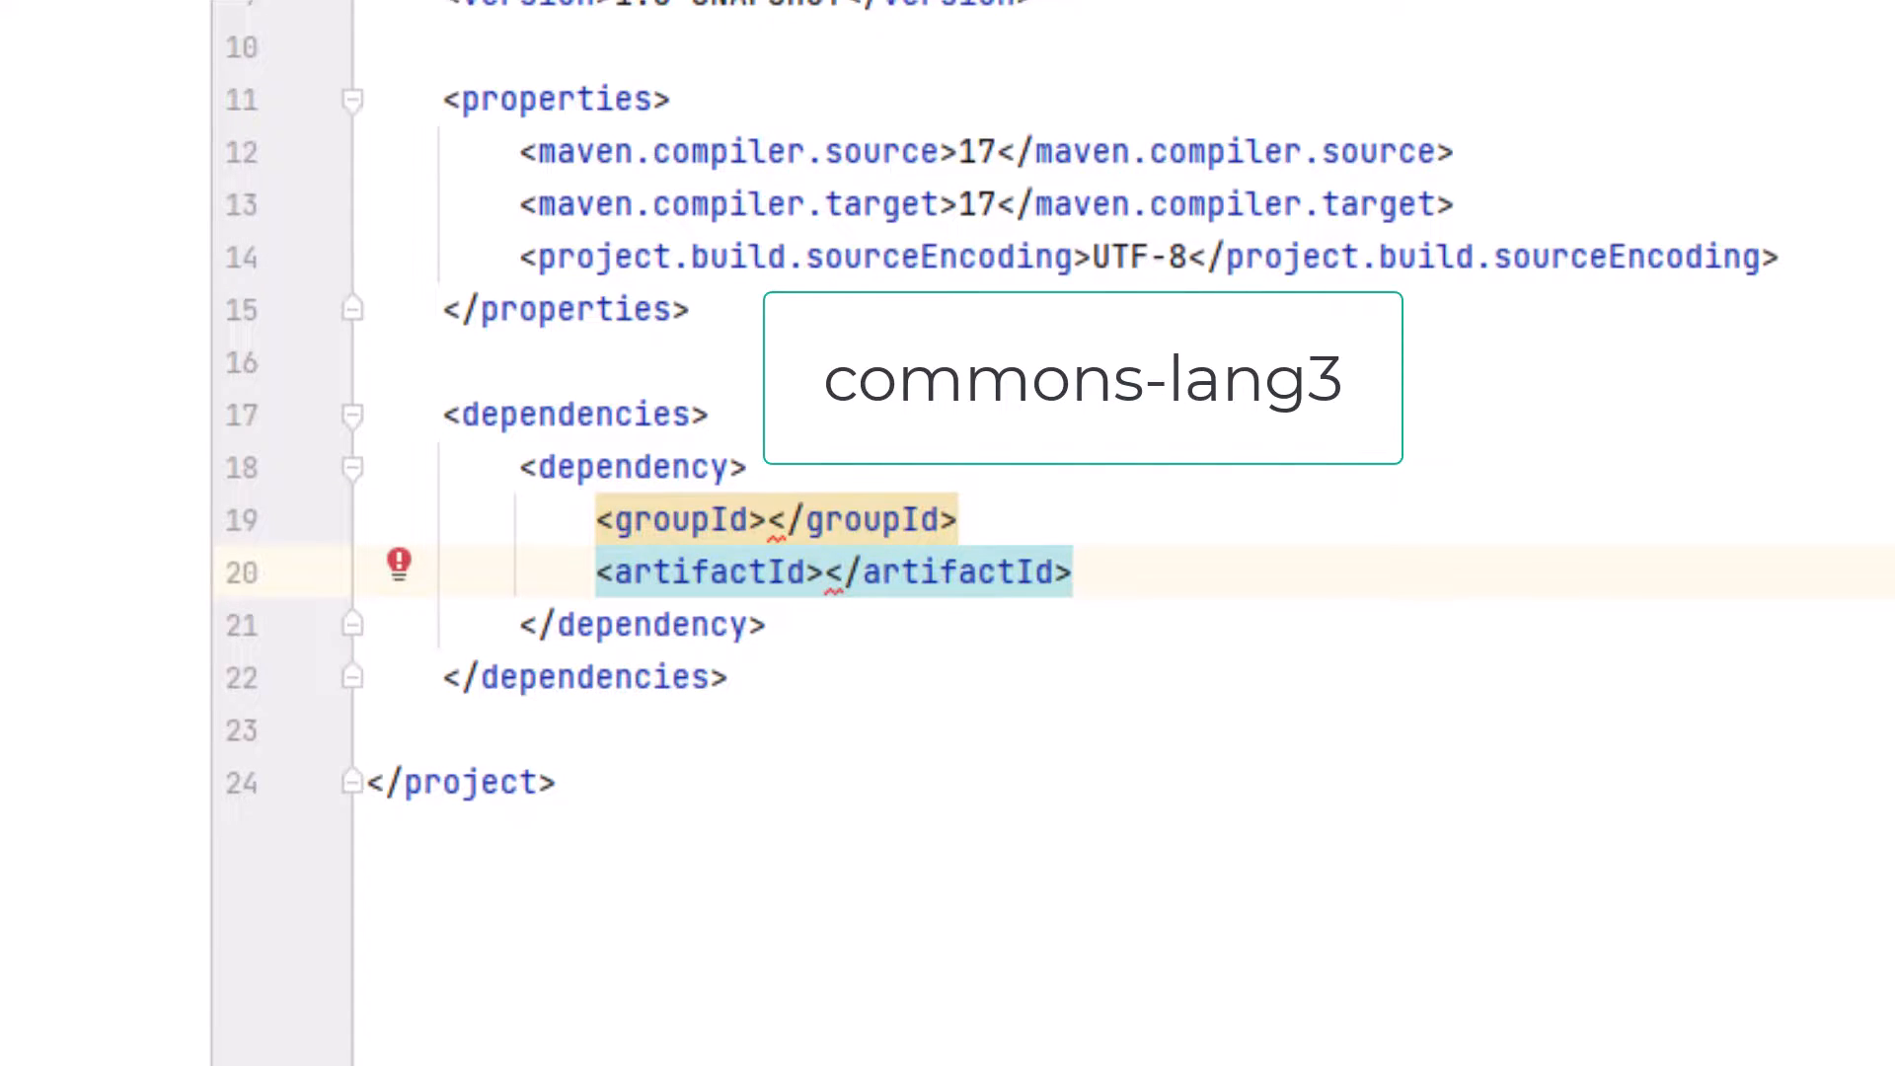
{"action": "type", "text": "commons"}
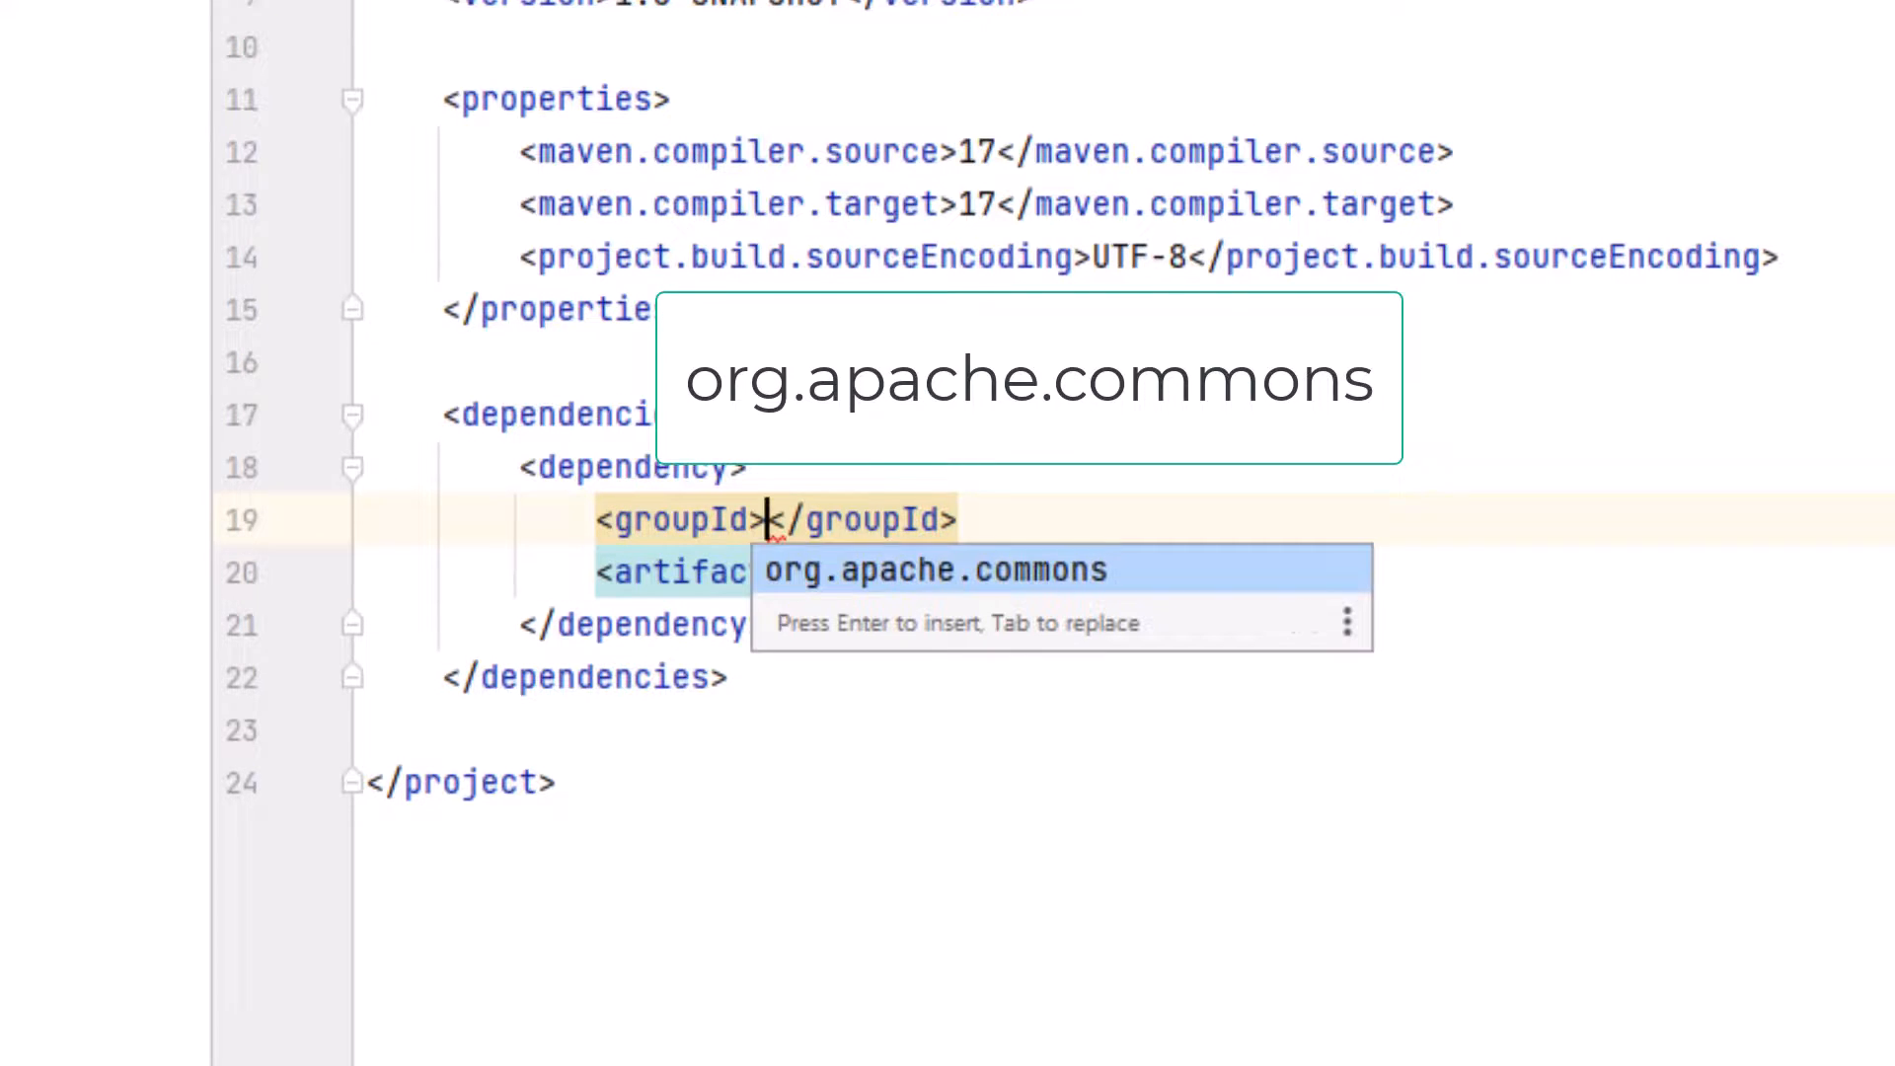
{"action": "key", "text": "Enter"}
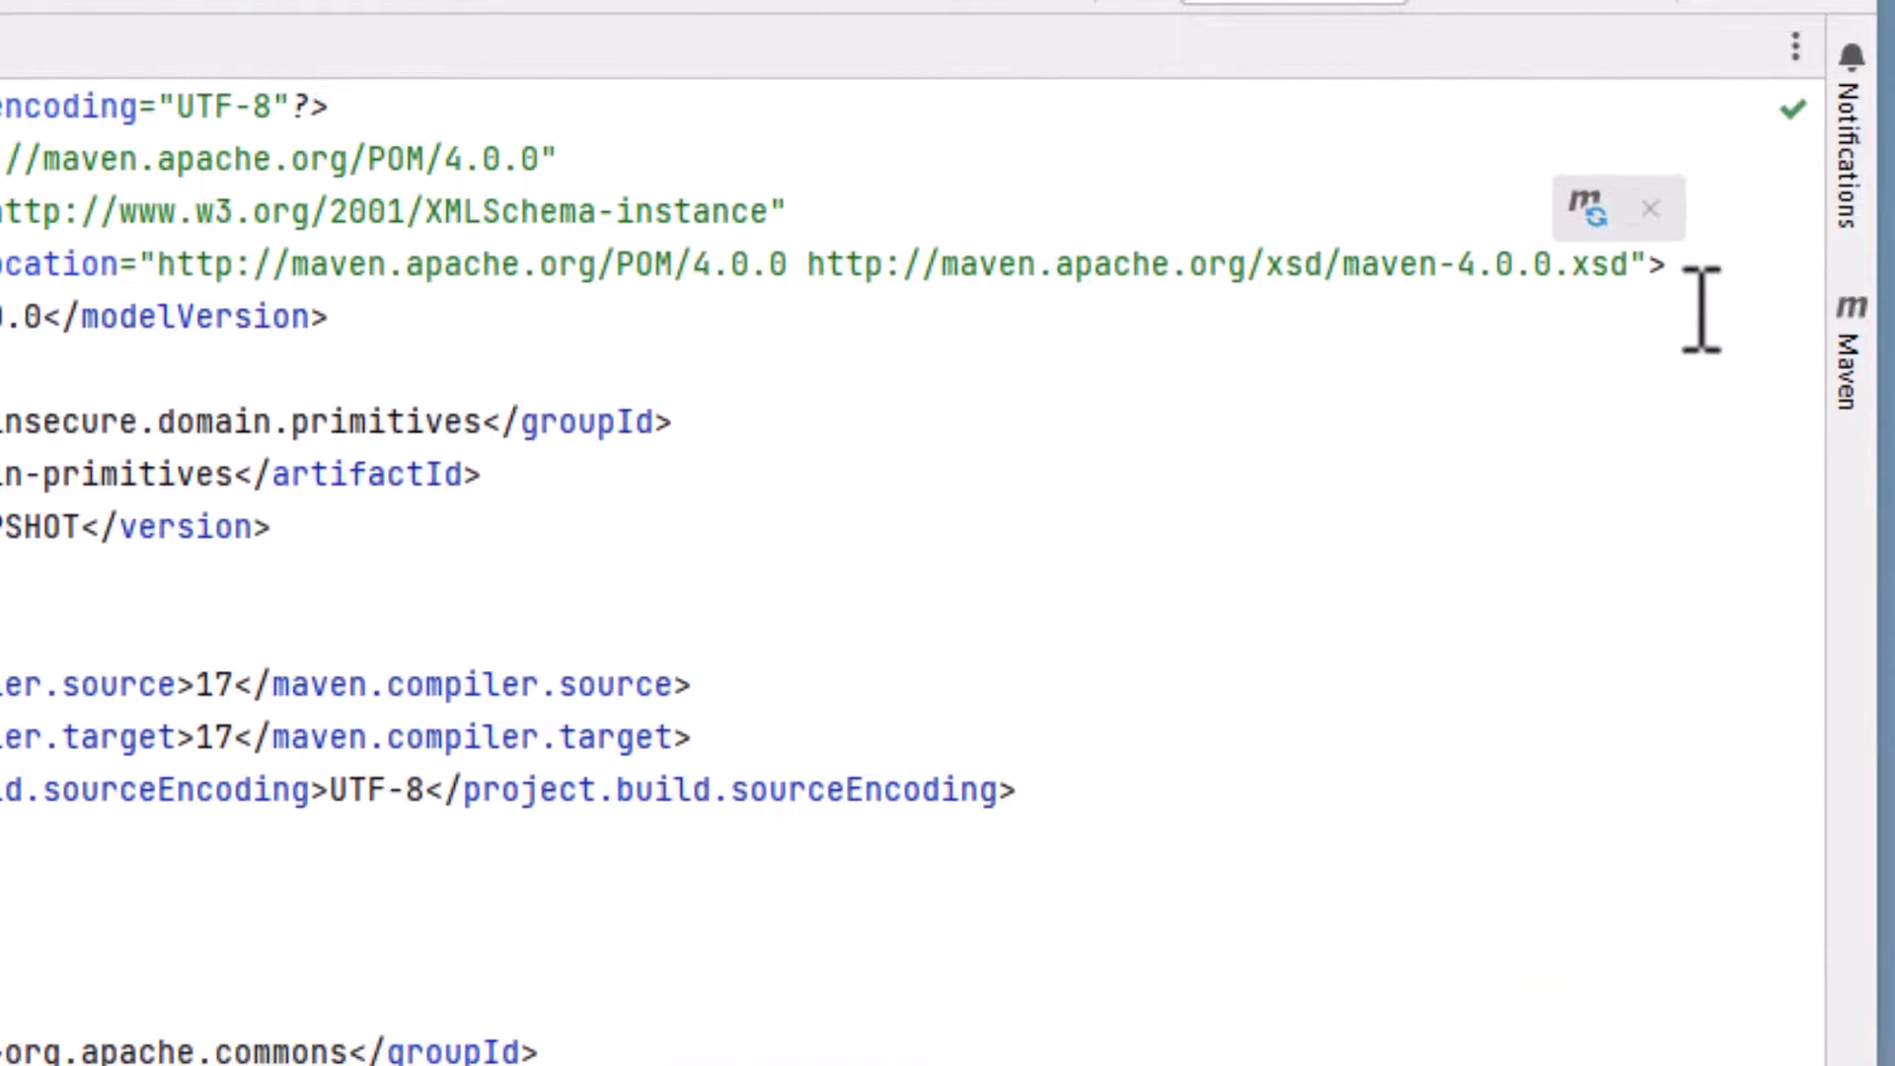
Reload all Maven projects from the Maven tool window so domain-primitives lists its Dependencies.
{"action": "left_click", "coordinate": [1852, 342]}
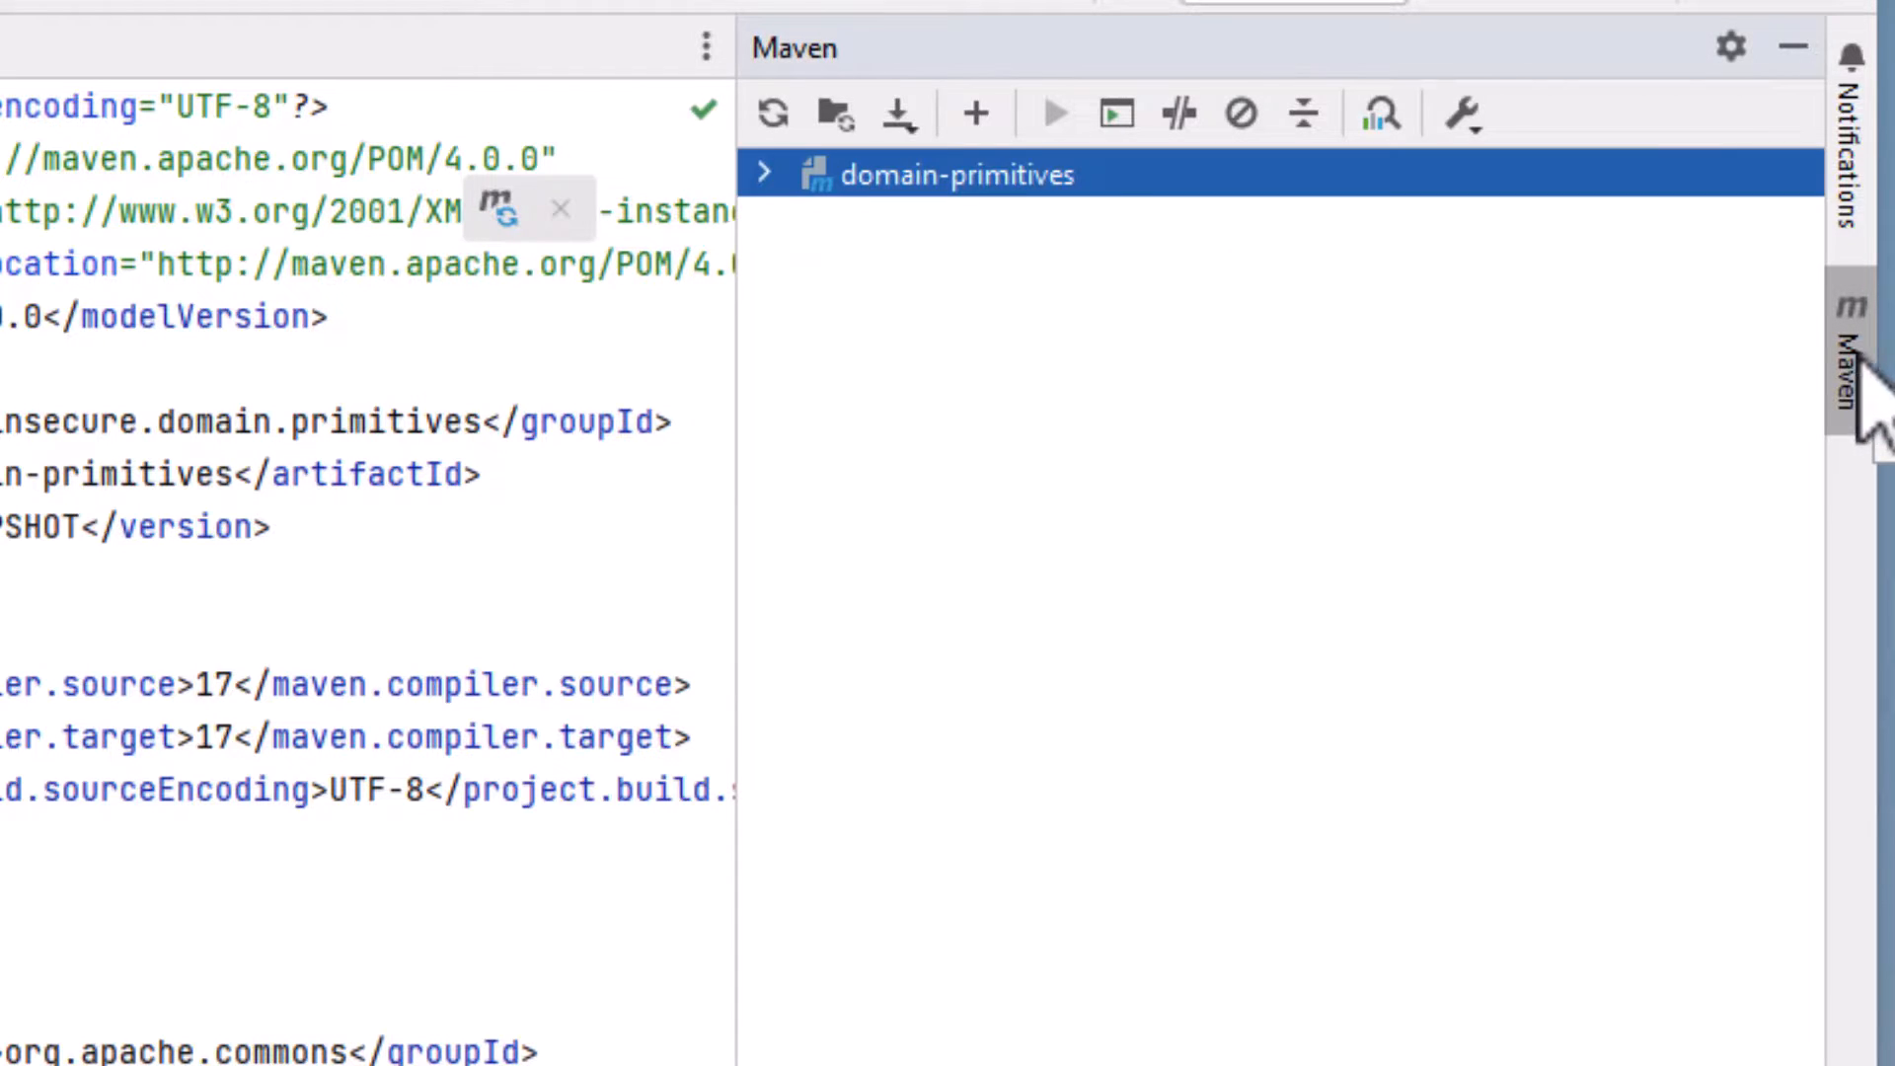
{"action": "left_click", "coordinate": [771, 174]}
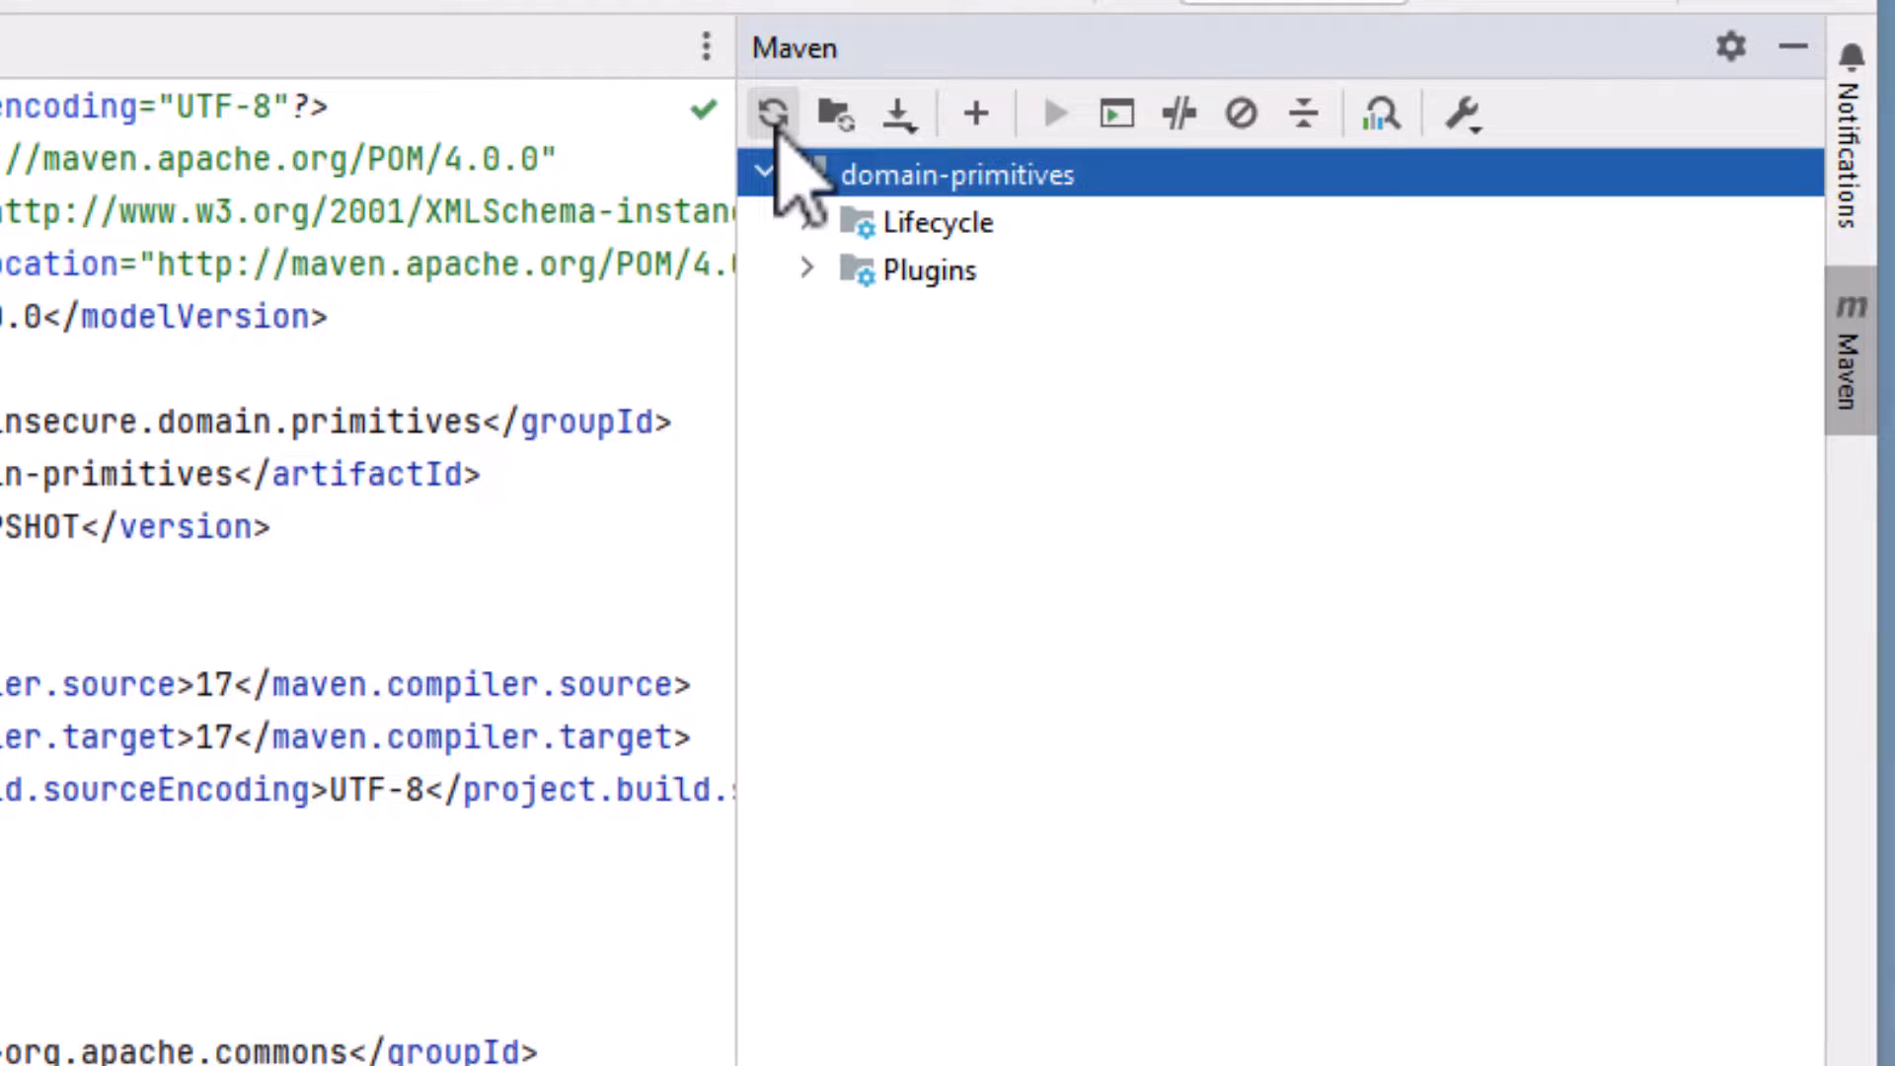
{"action": "left_click", "coordinate": [774, 113]}
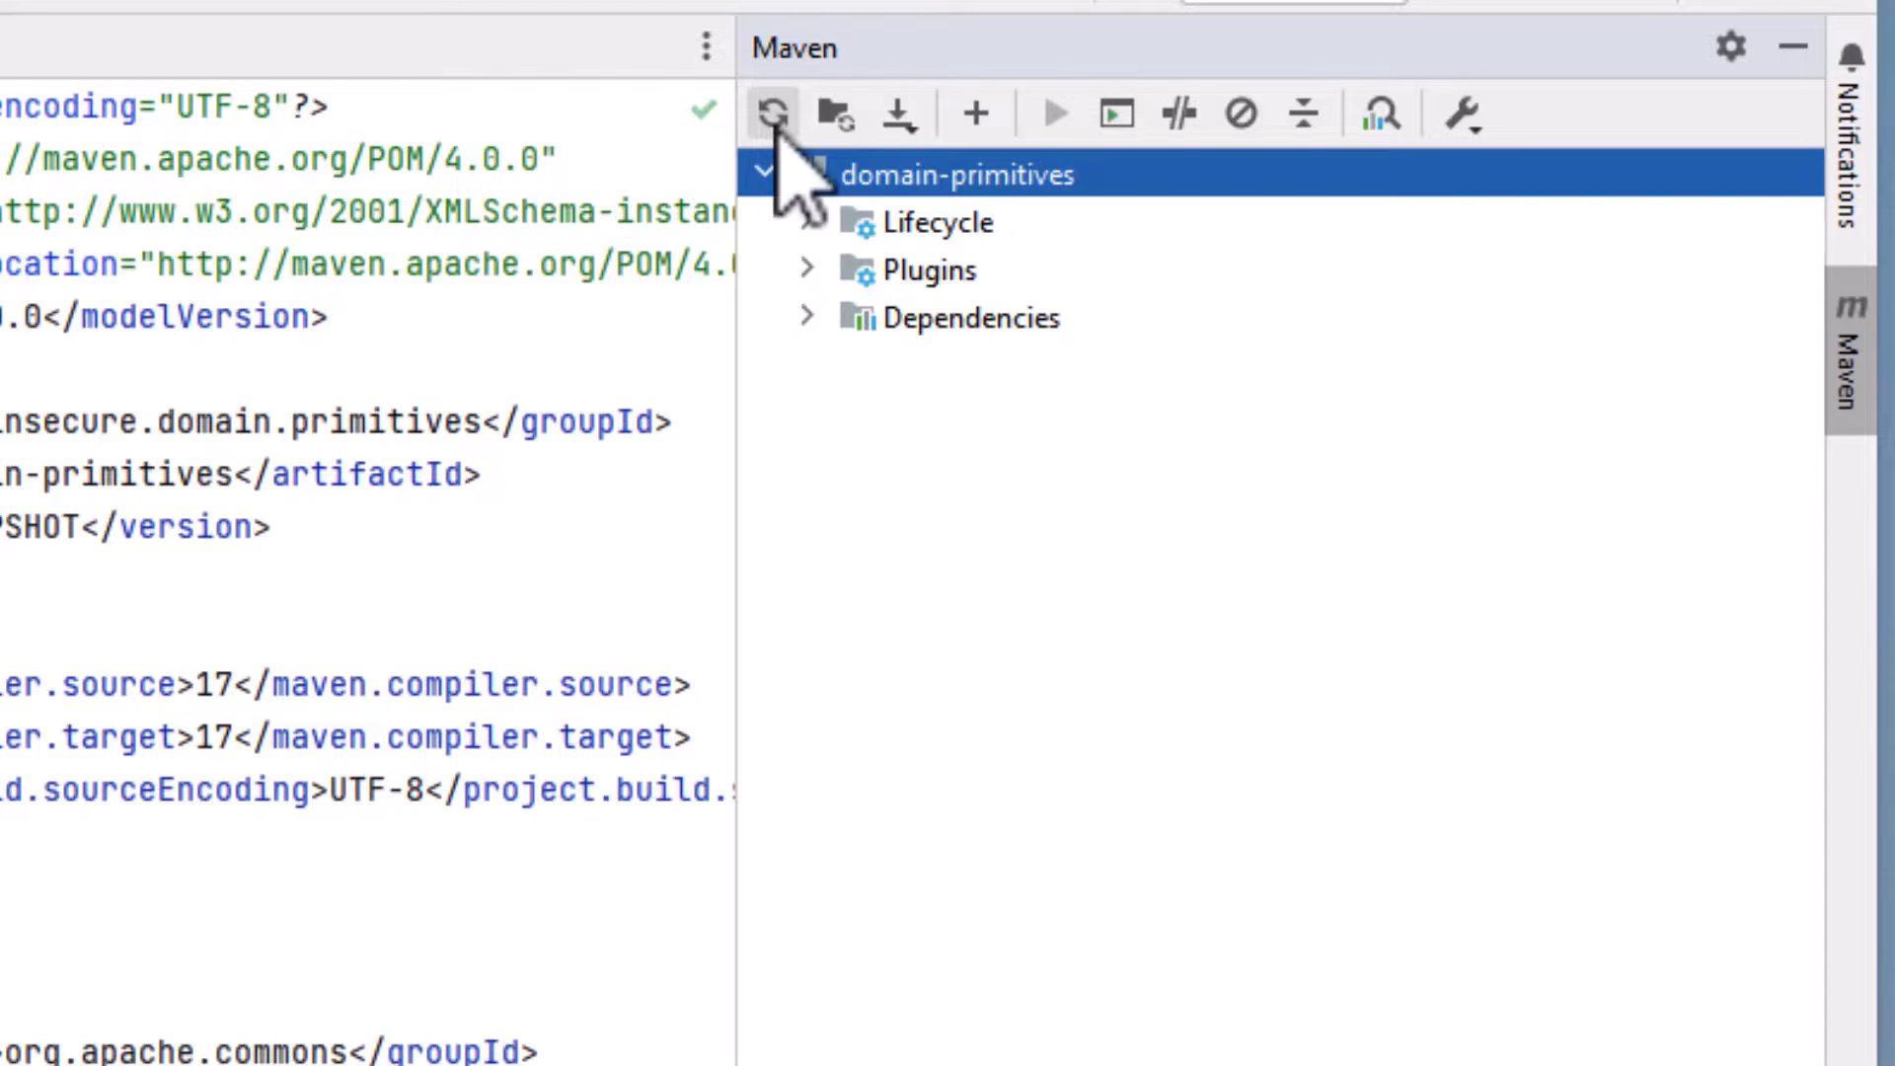
{"action": "left_click", "coordinate": [809, 317]}
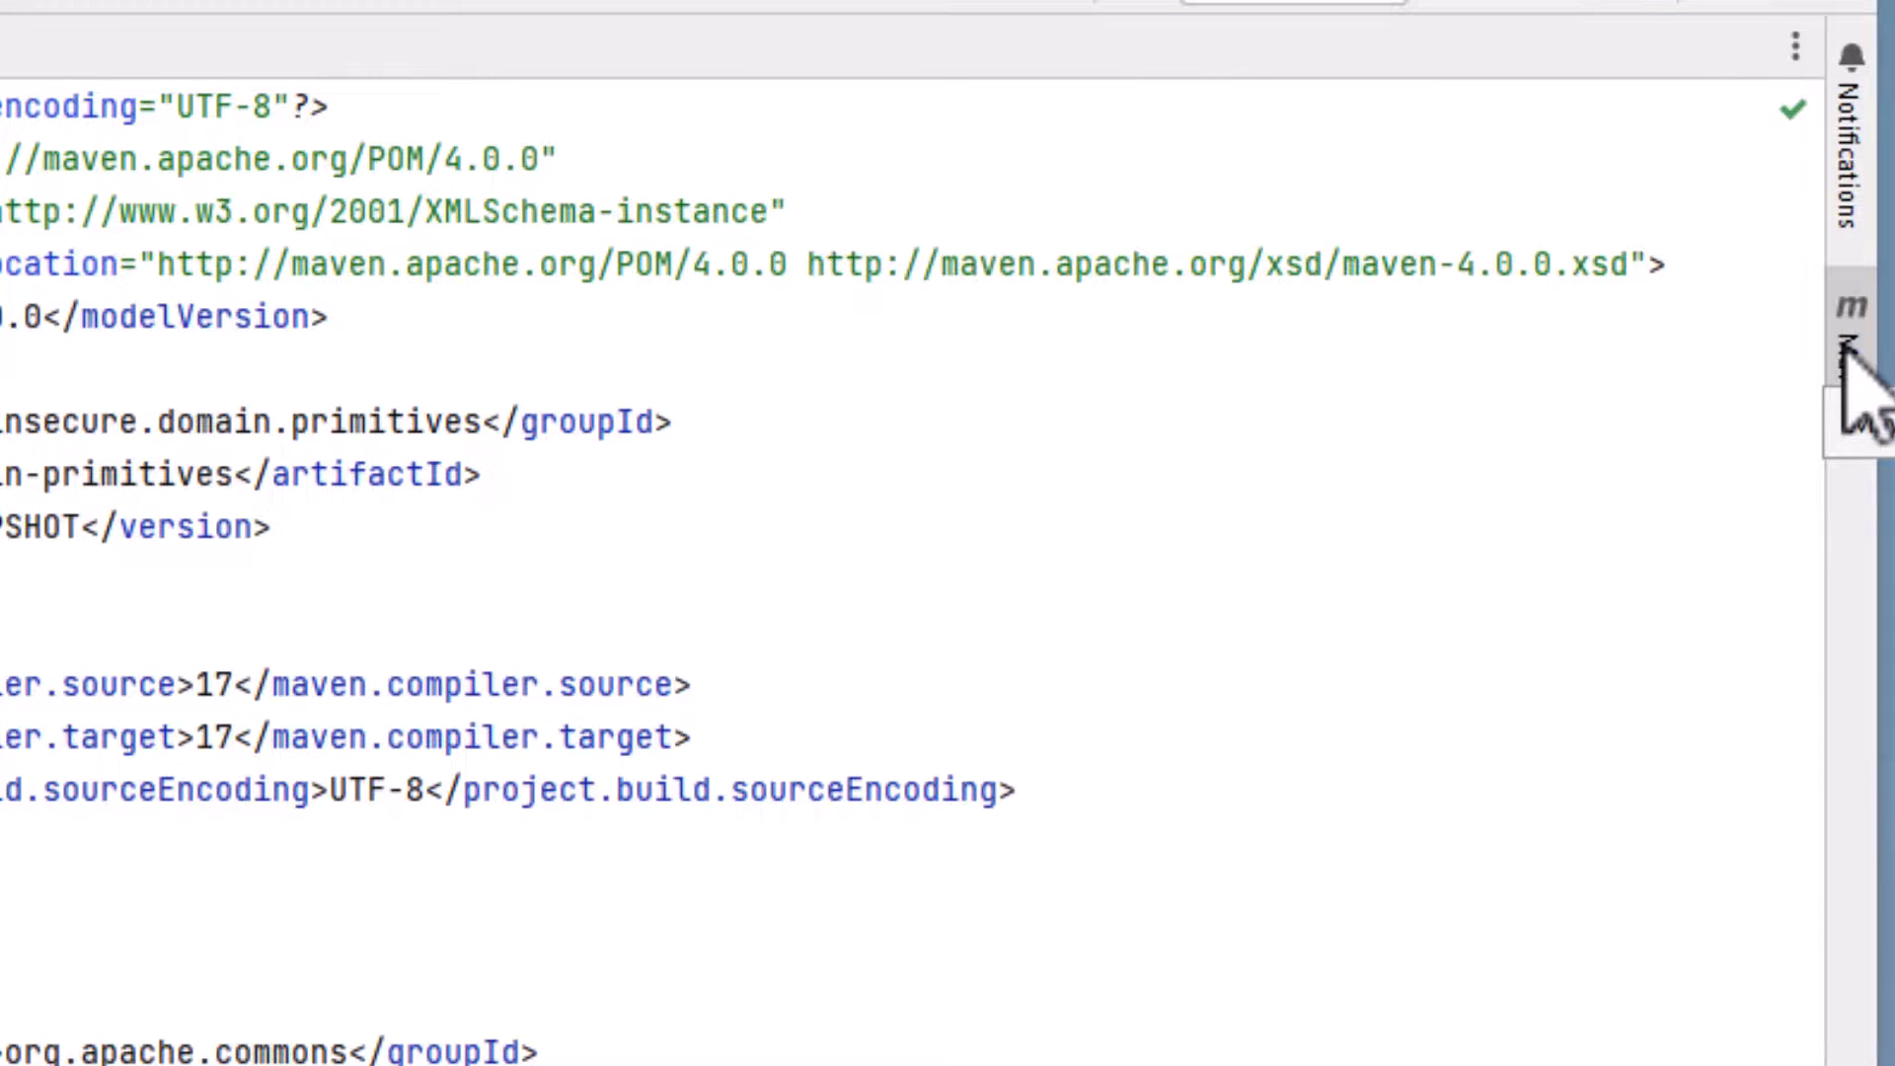
Add the package com.beginsecure.domain.primitives under java sources, holding an empty SSN class.
{"action": "left_click", "coordinate": [1844, 326]}
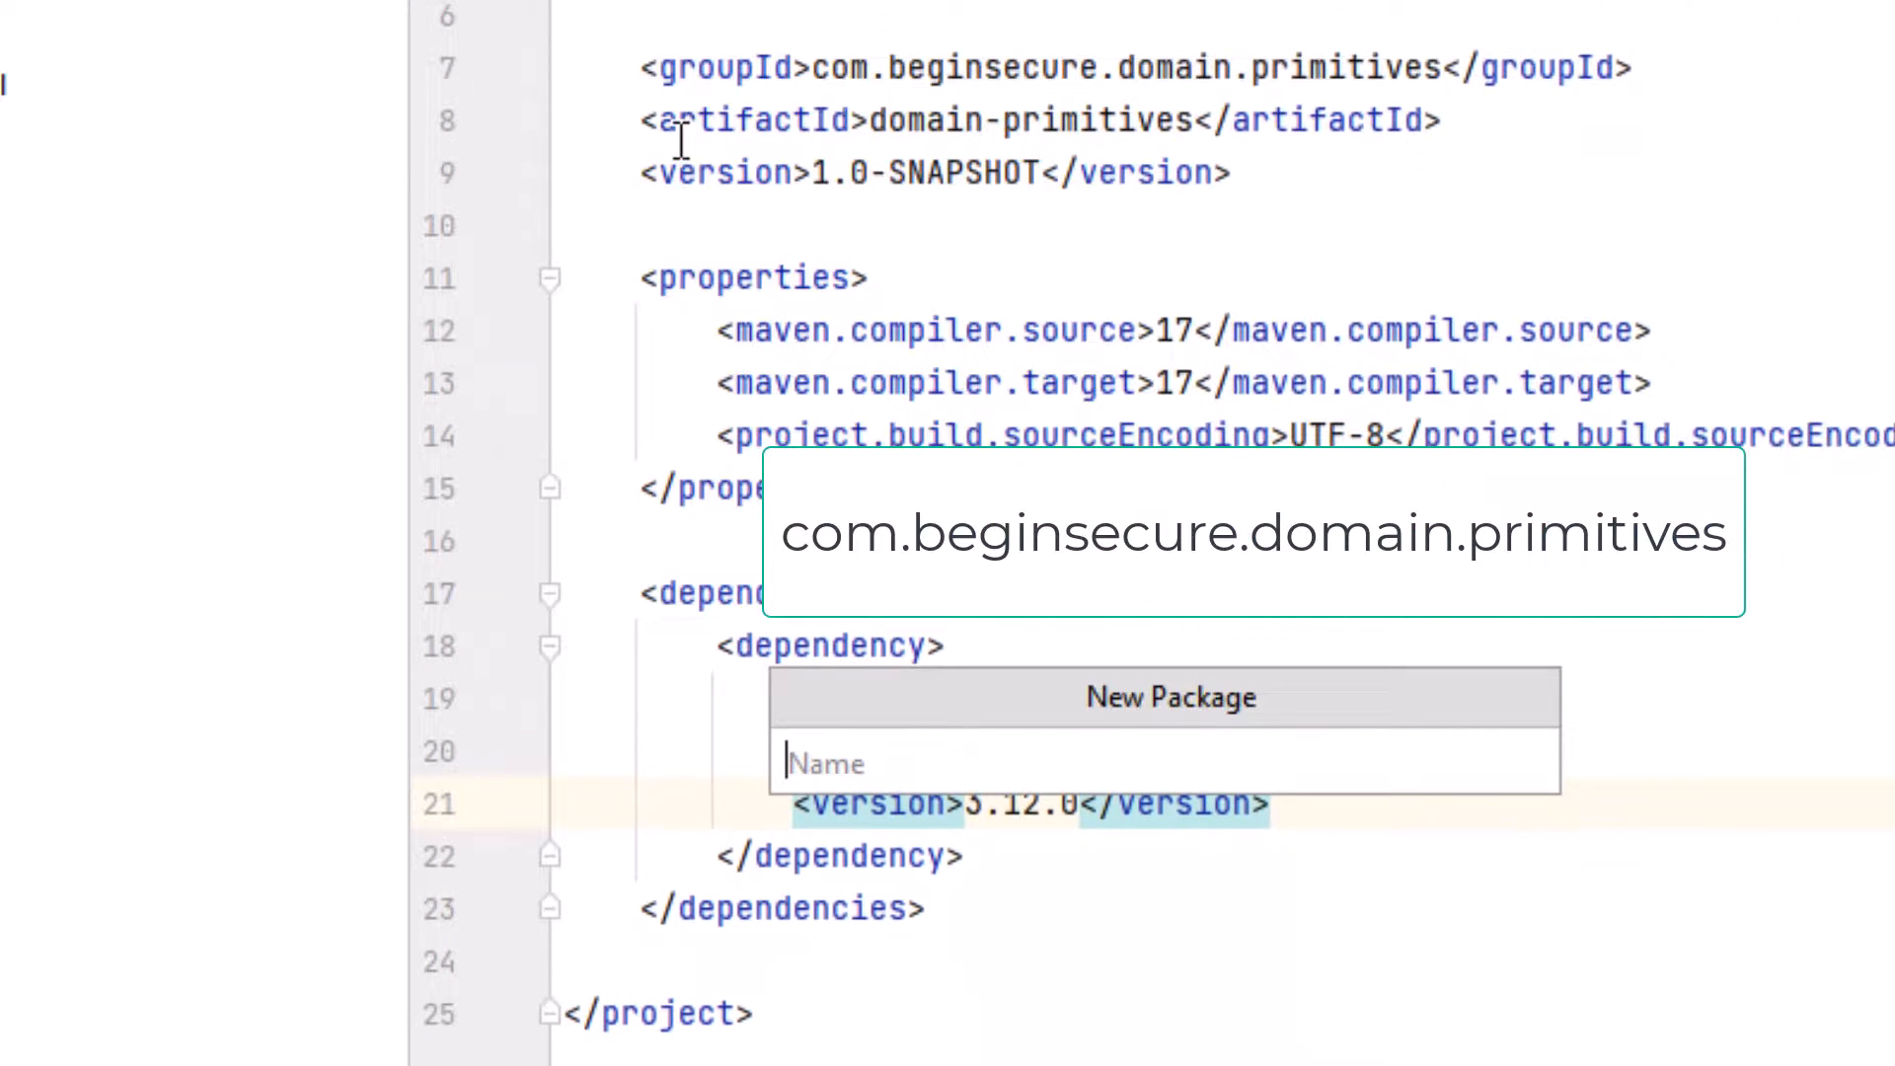
{"action": "type", "text": "com.beginsecure.domain.pri"}
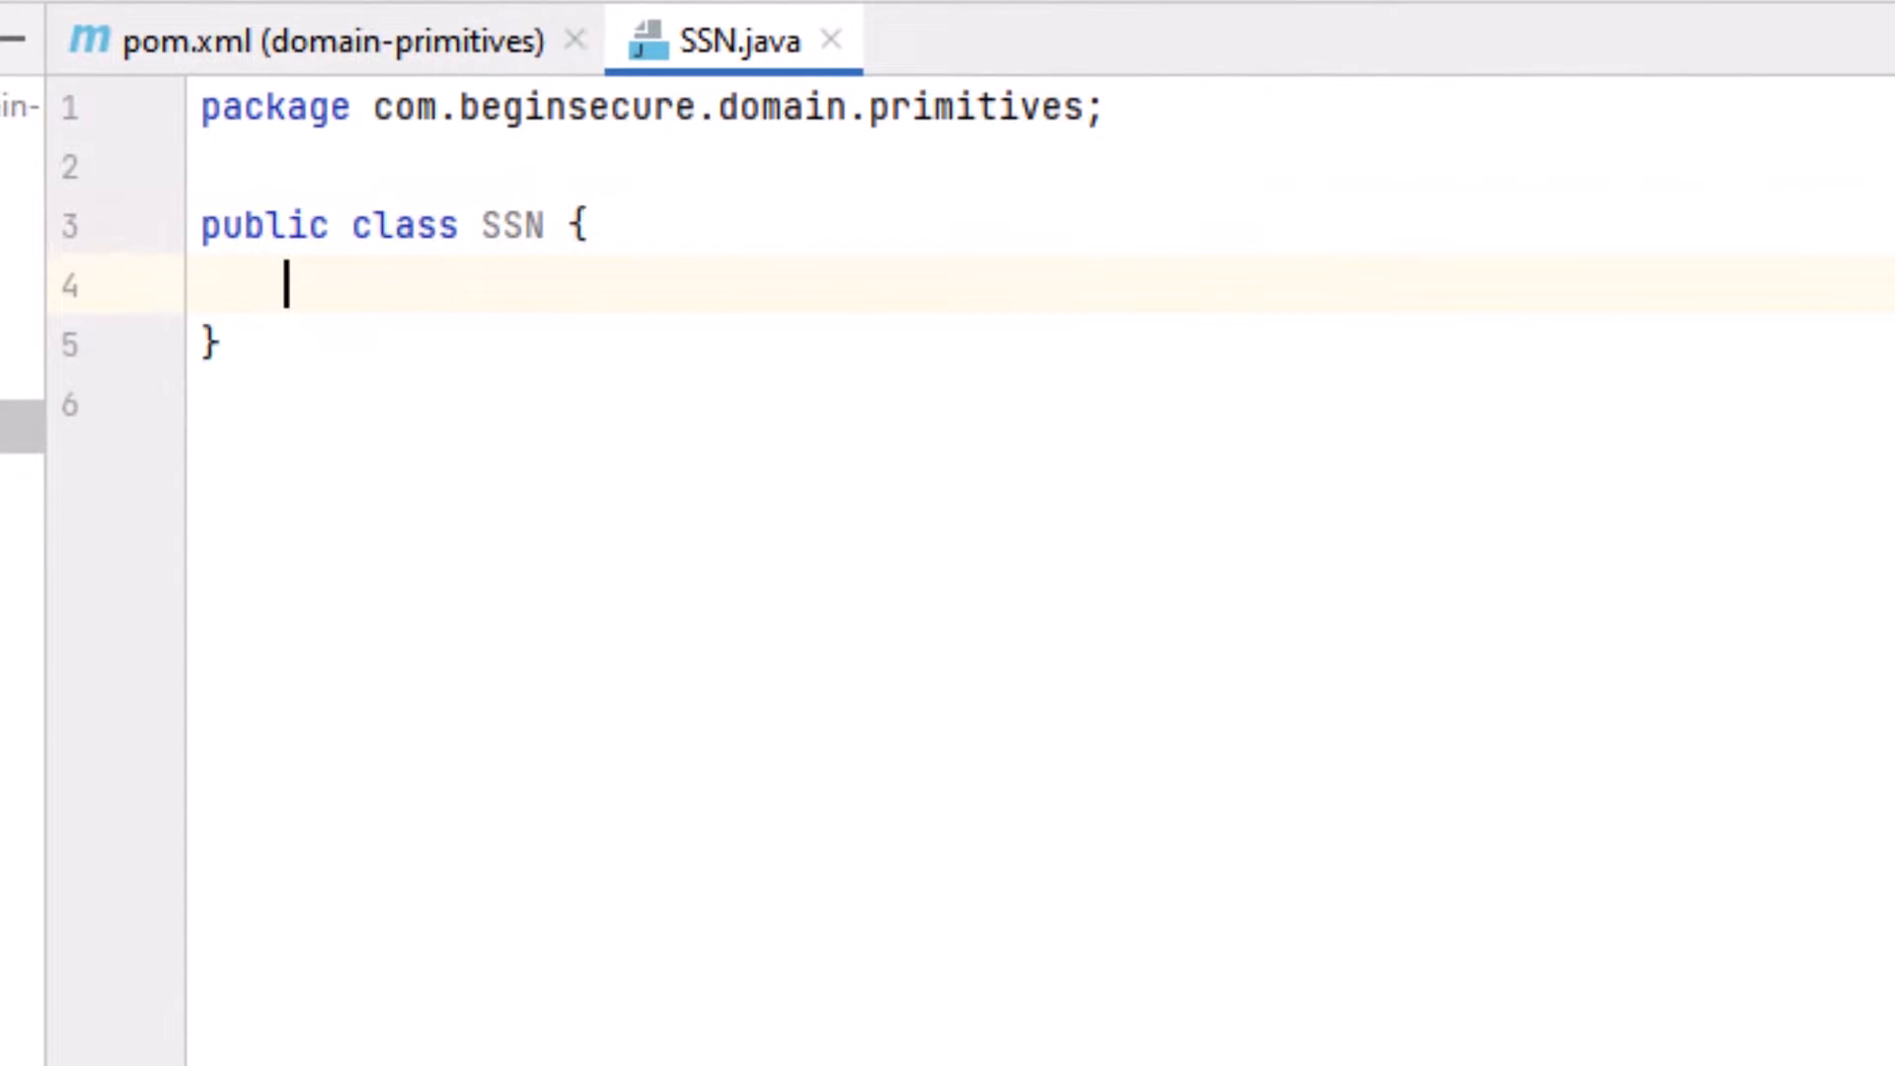
Declare private final String ssn and generate a constructor that assigns it.
{"action": "type", "text": "pri"}
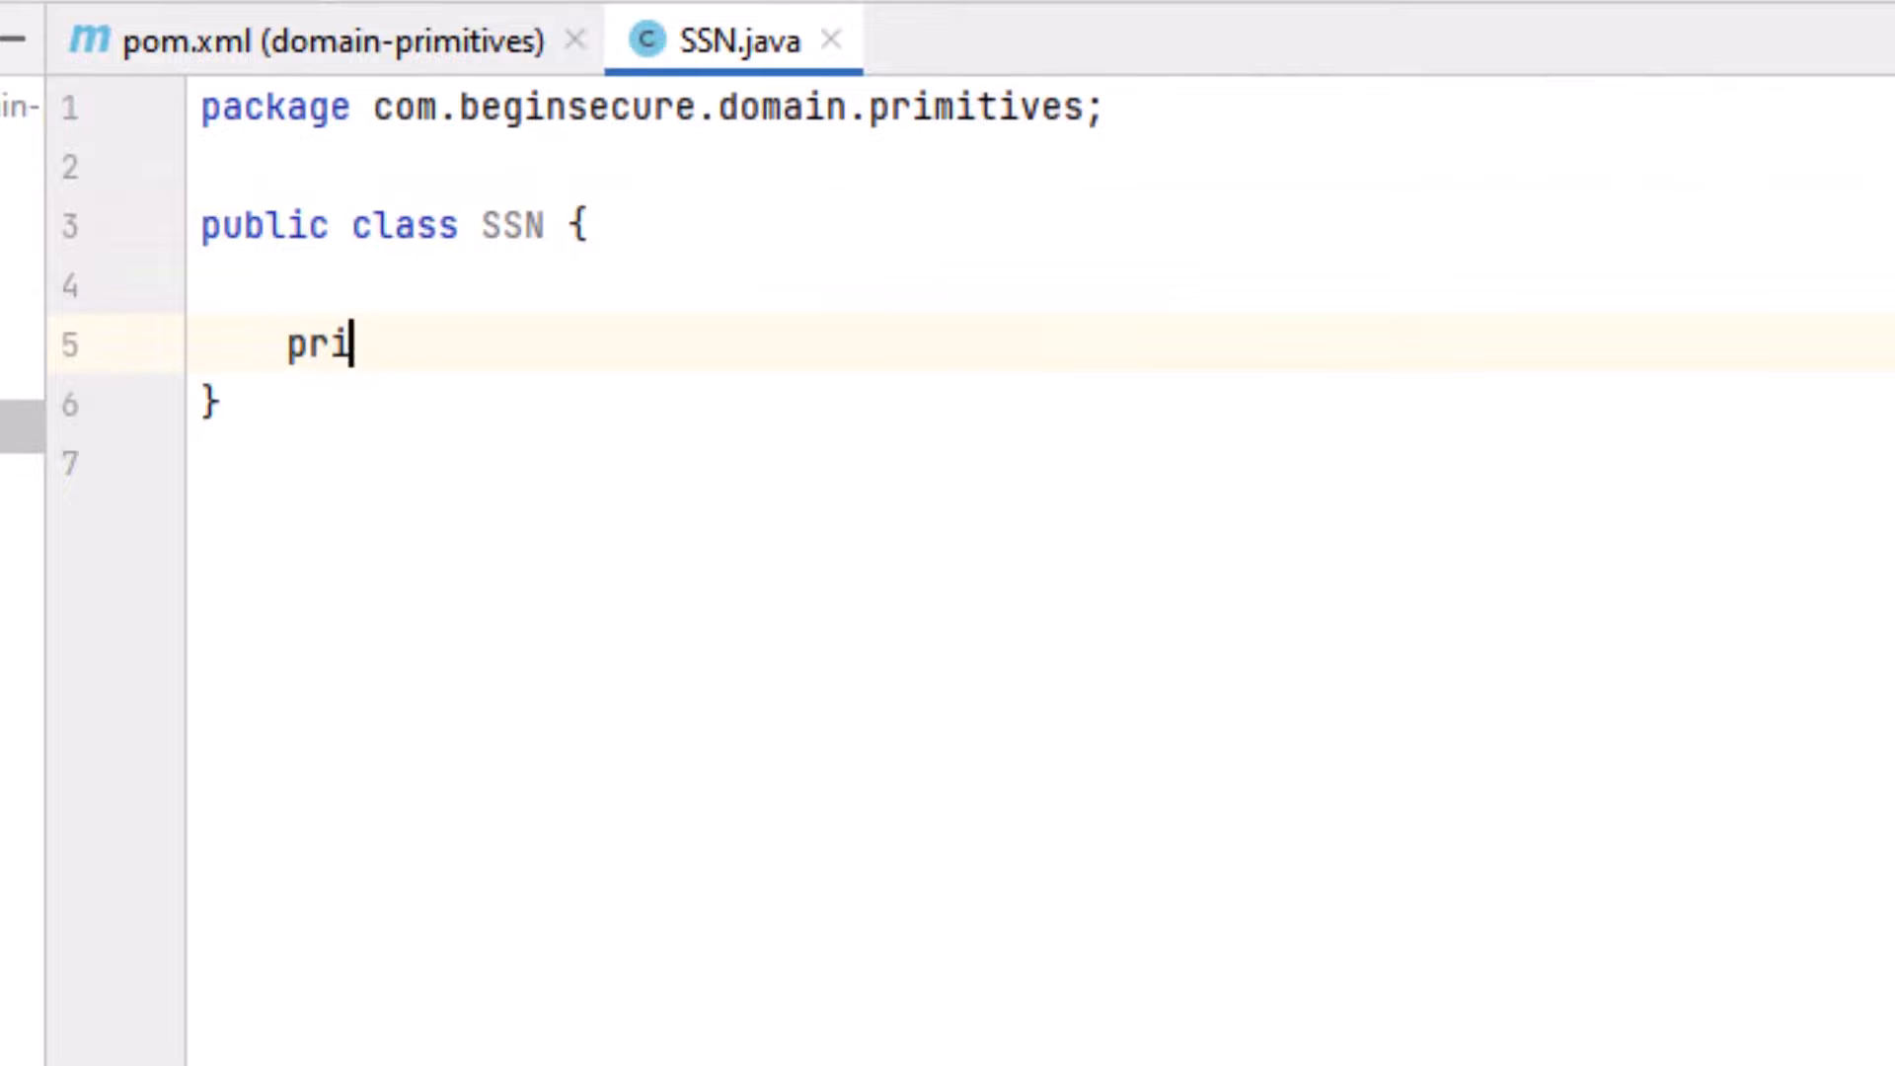
{"action": "type", "text": "vate final"}
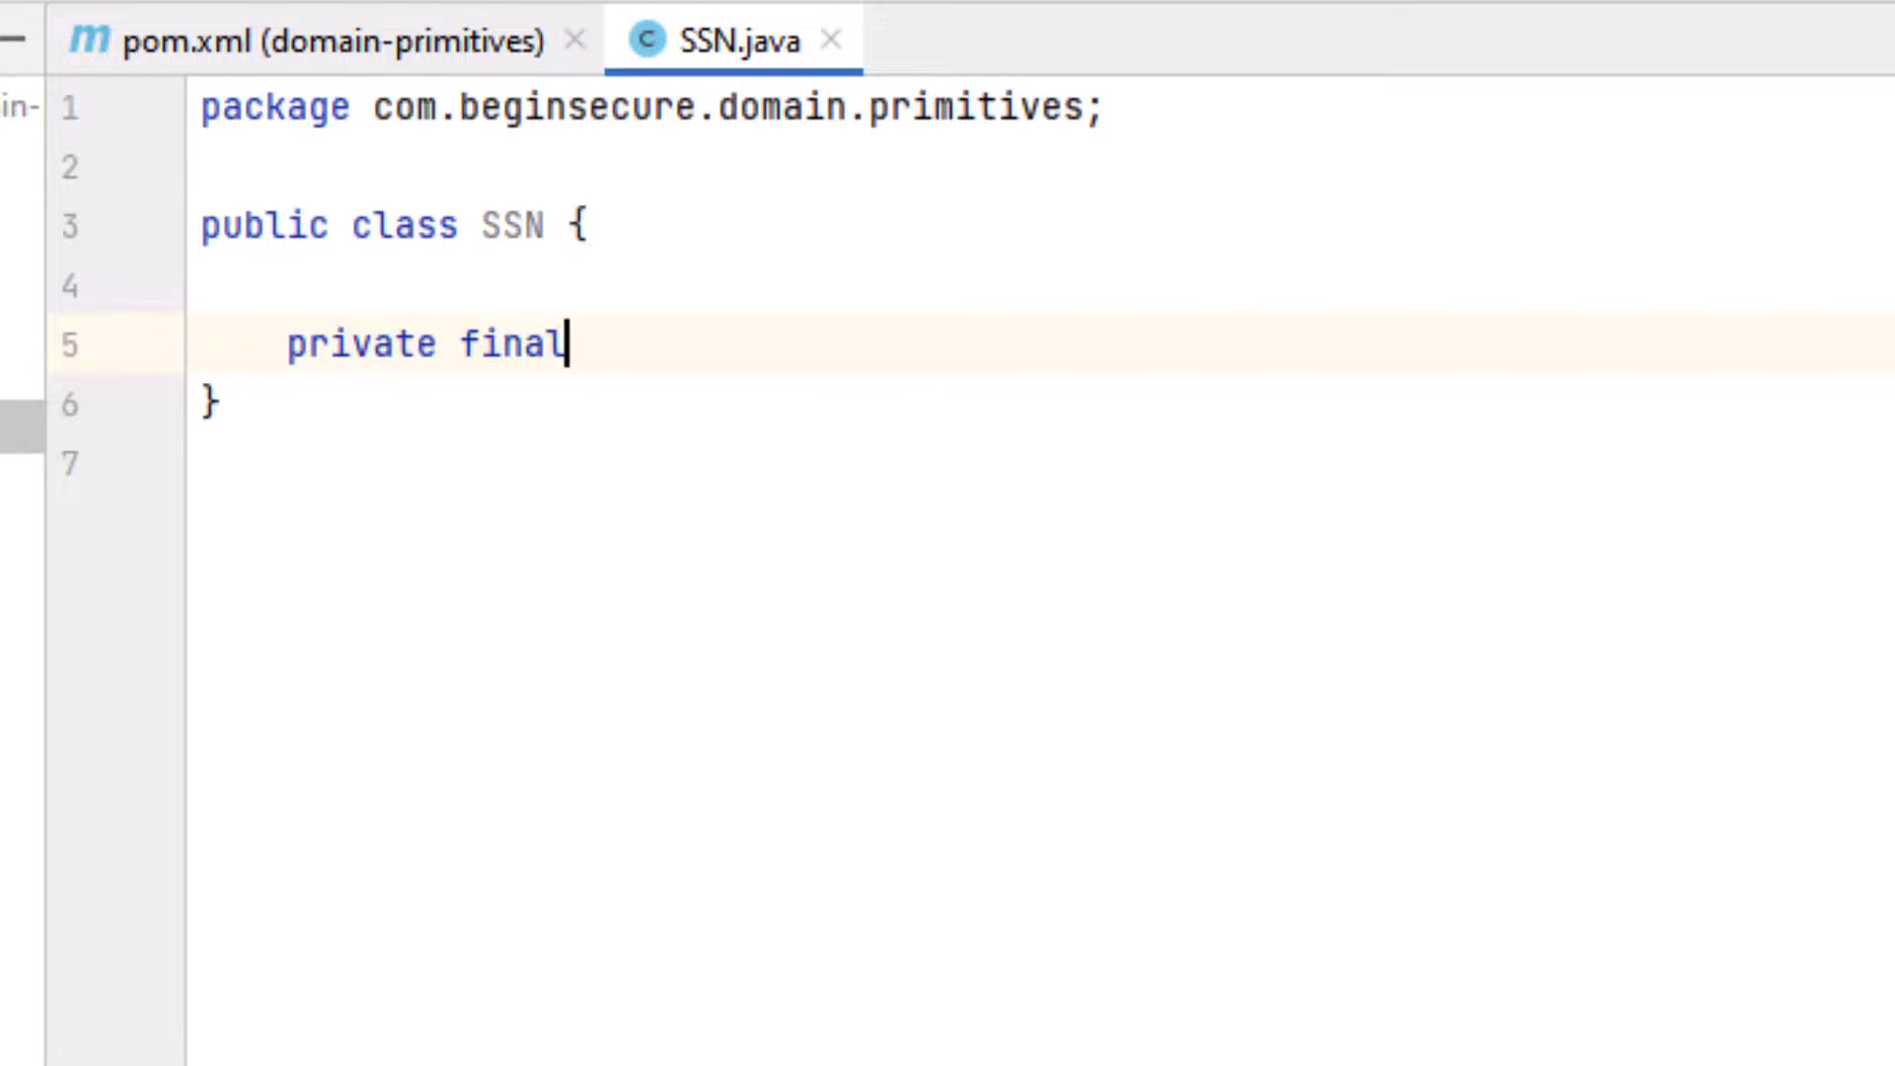
{"action": "type", "text": "String"}
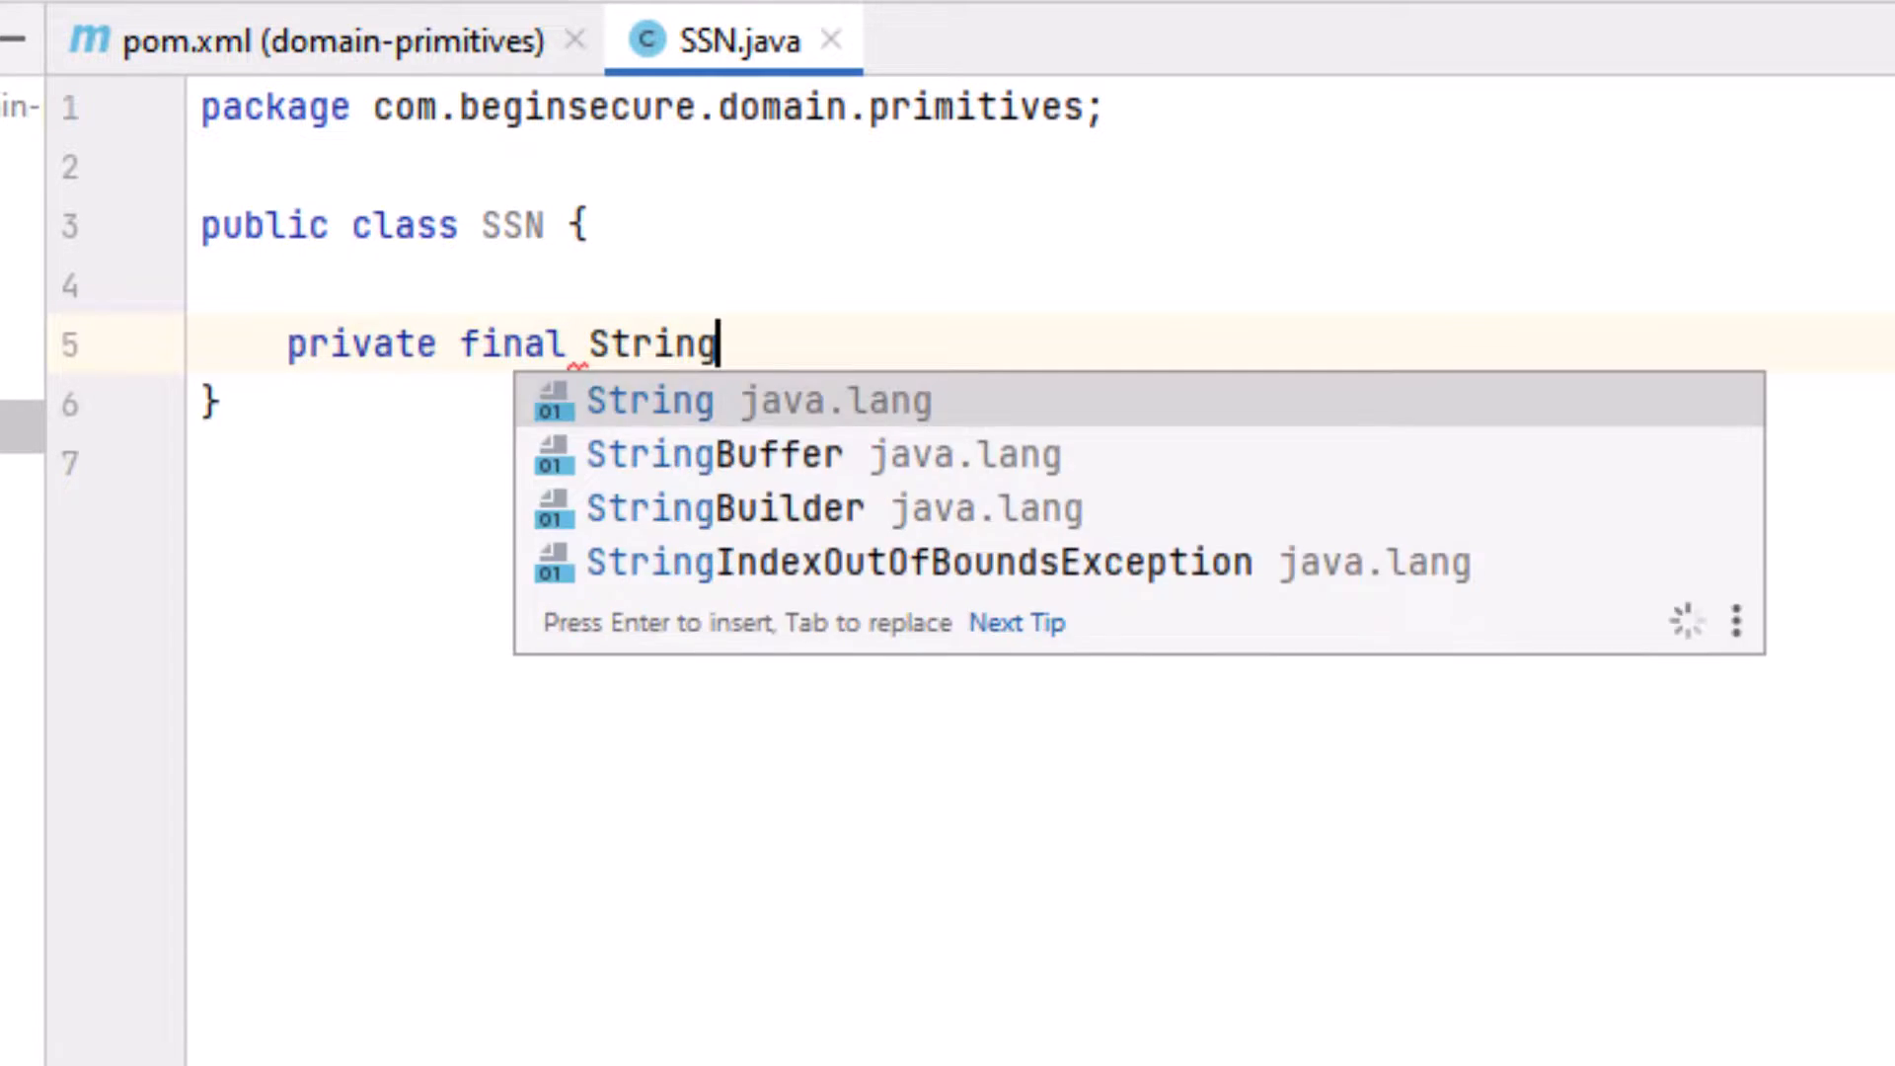
{"action": "type", "text": "ssn"}
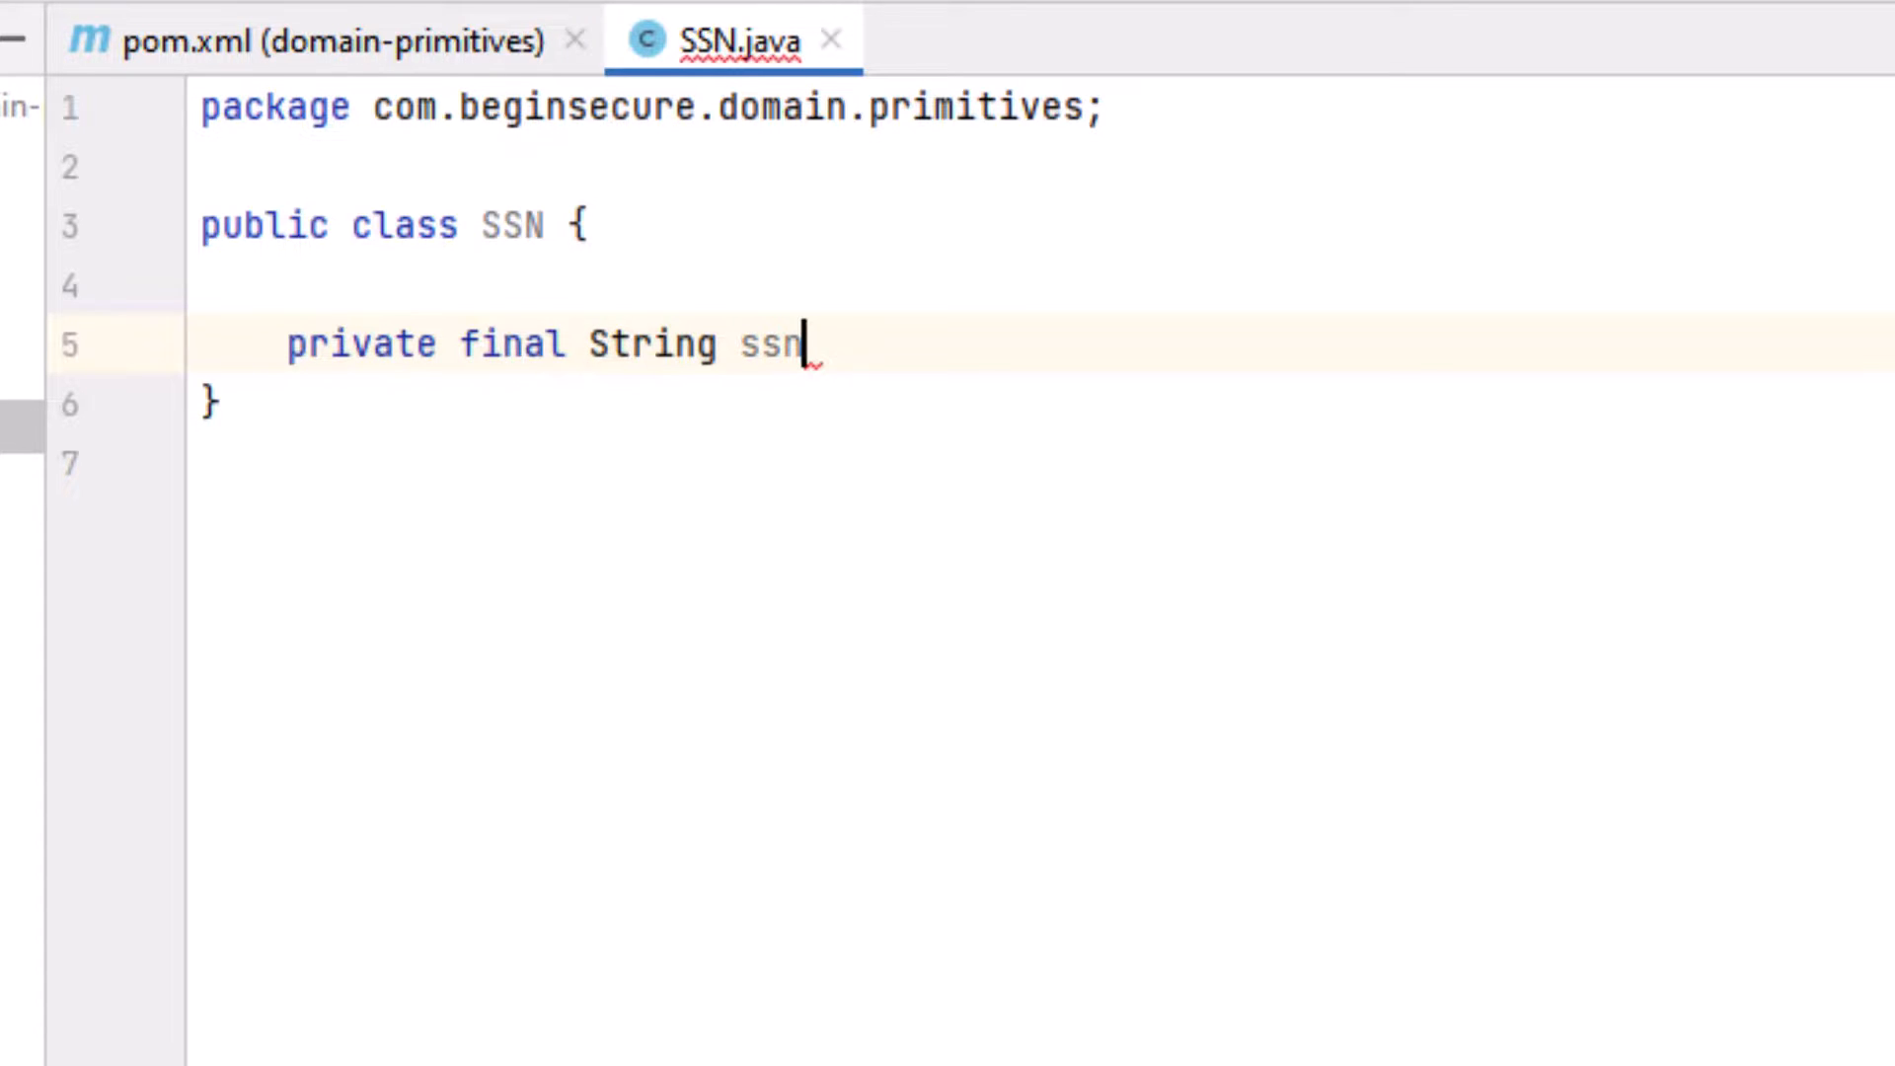
{"action": "key", "text": "Enter"}
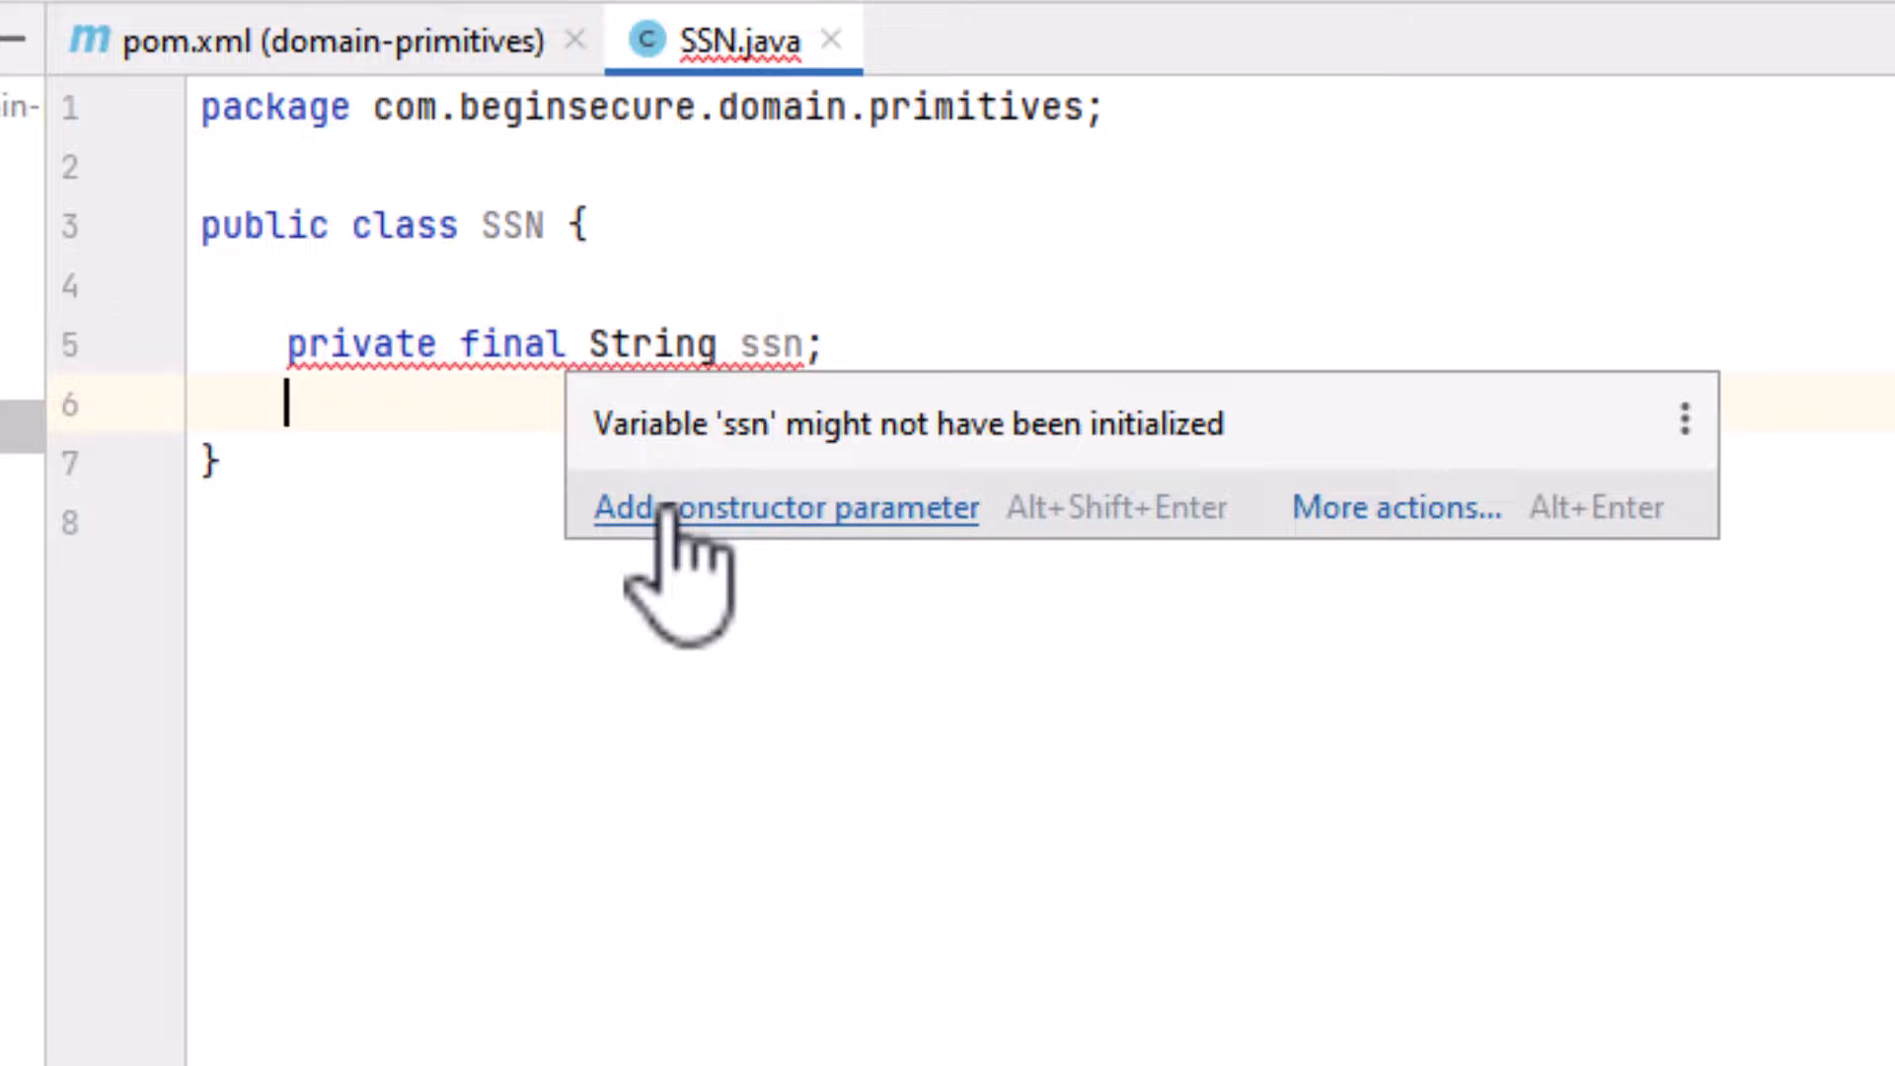
{"action": "left_click", "coordinate": [787, 508]}
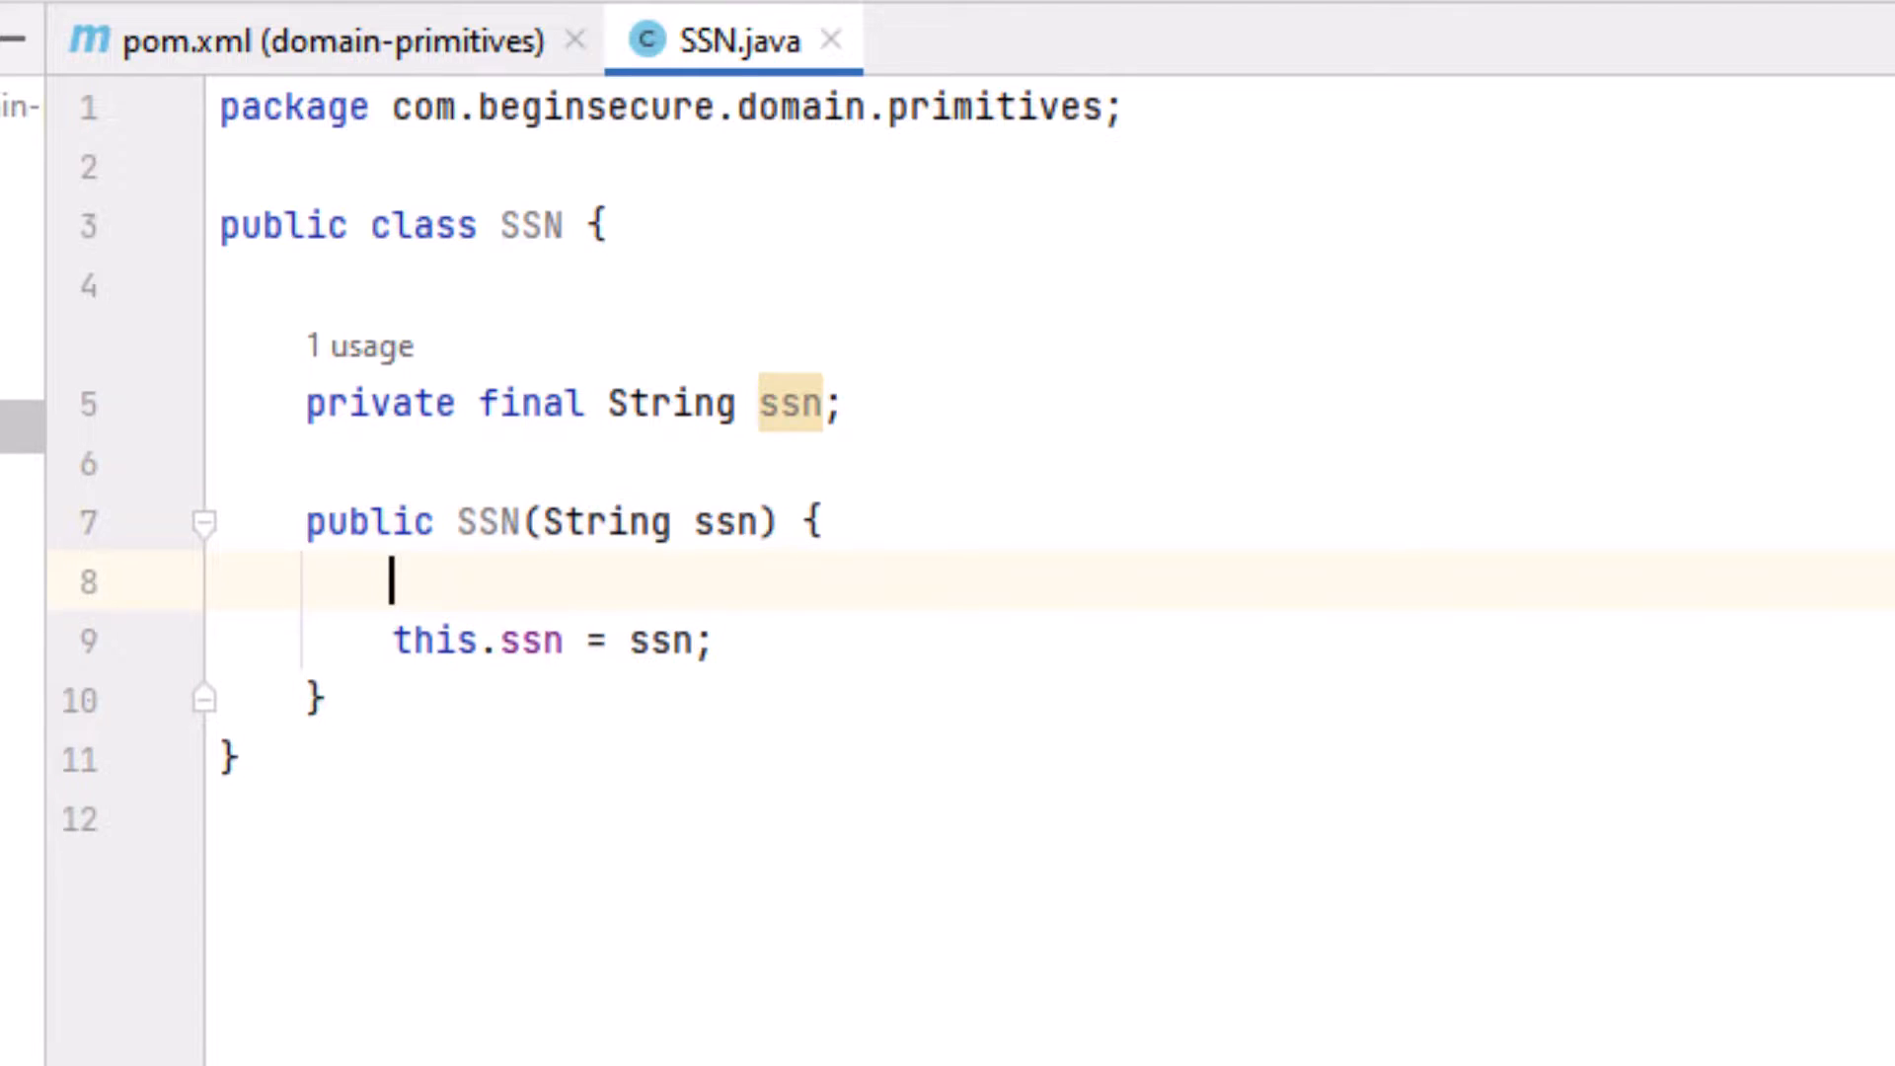
Add a notNull(ssn) check to the SSN constructor.
{"action": "key", "text": "Enter"}
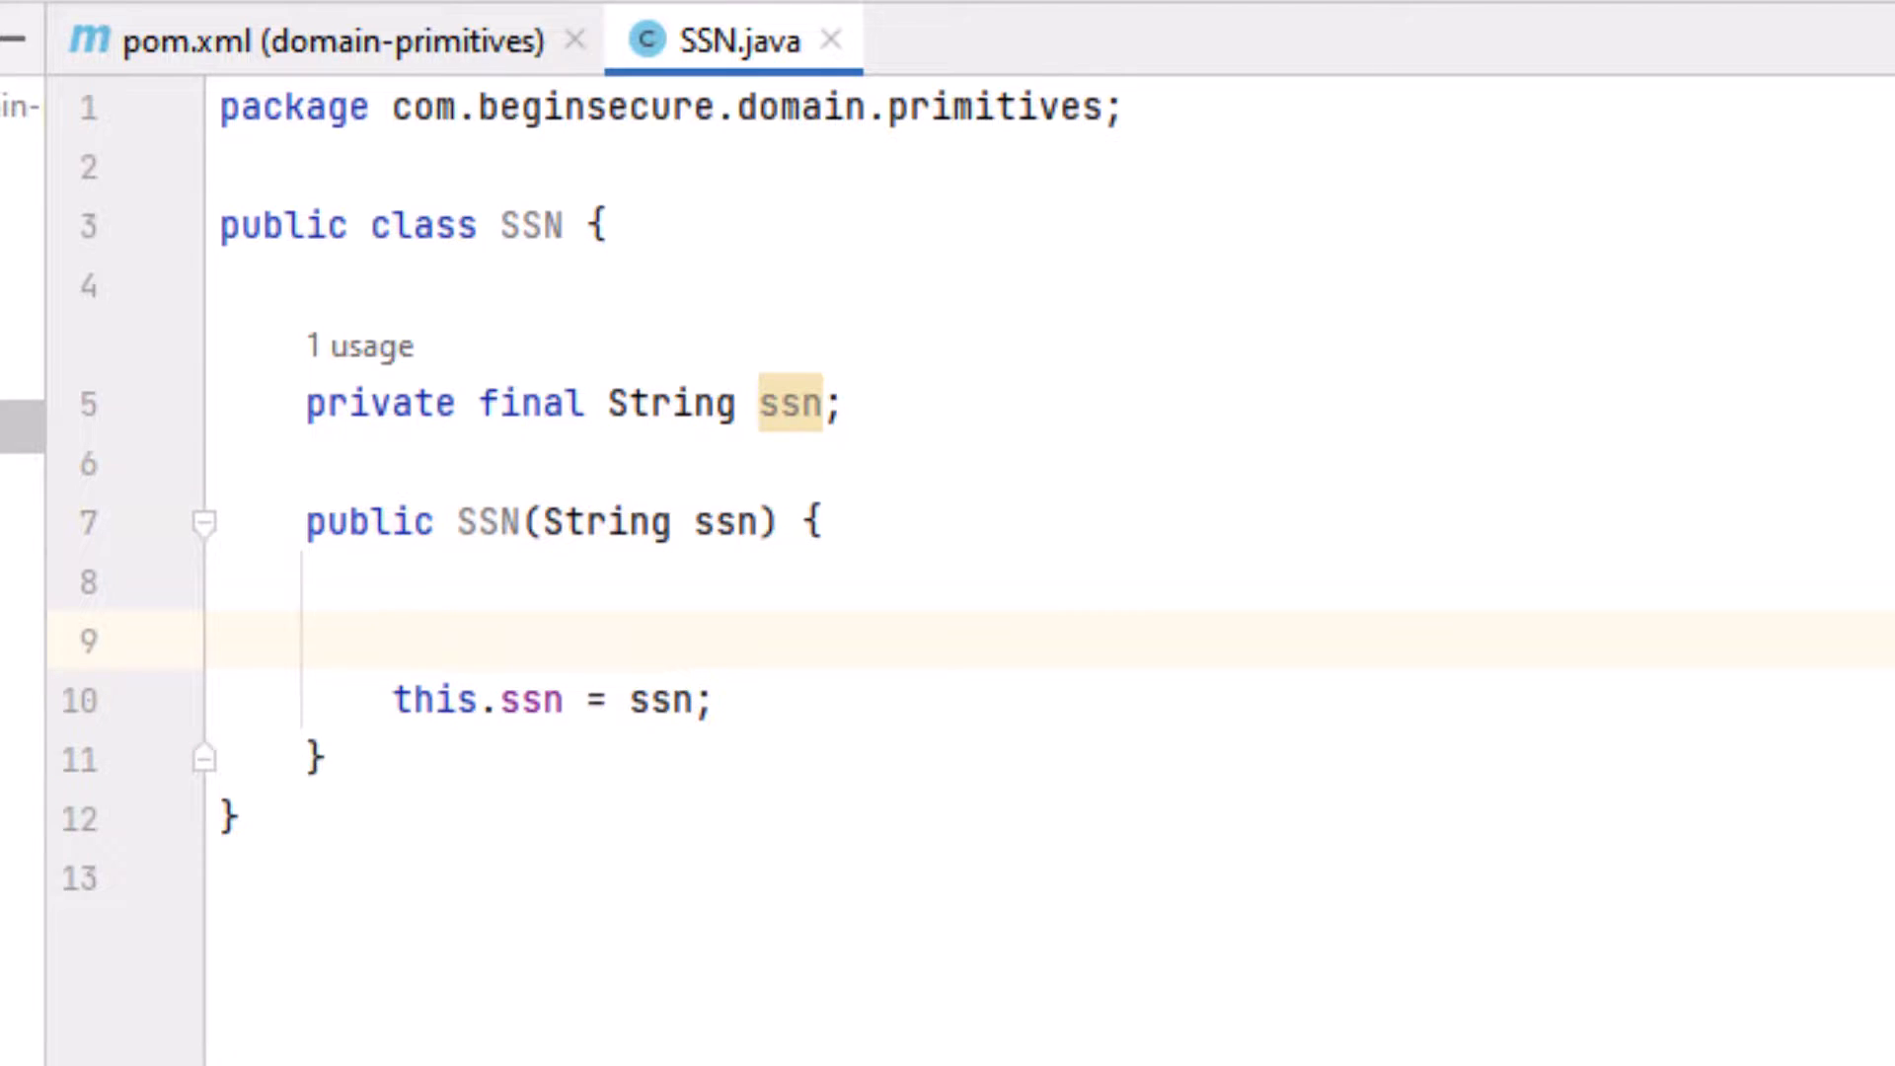
{"action": "type", "text": "notNul"}
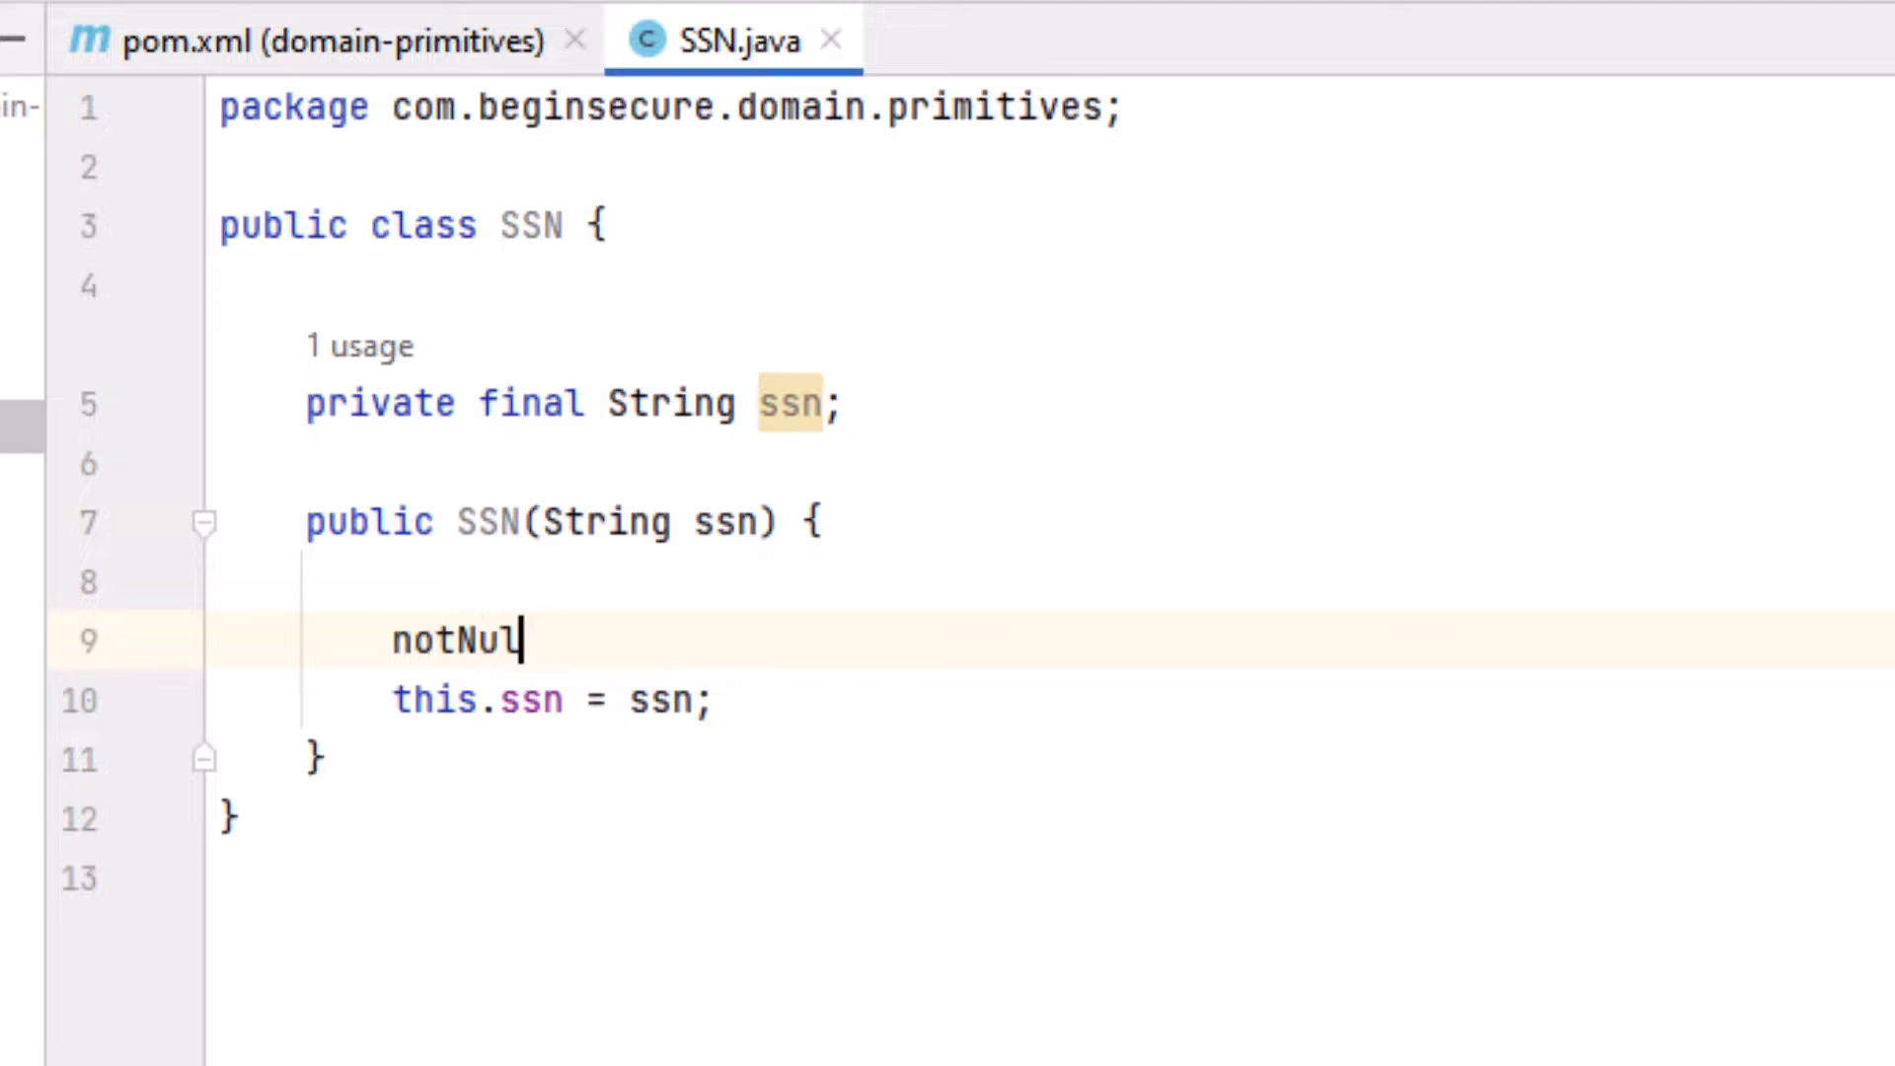
{"action": "type", "text": "l(ssn);"}
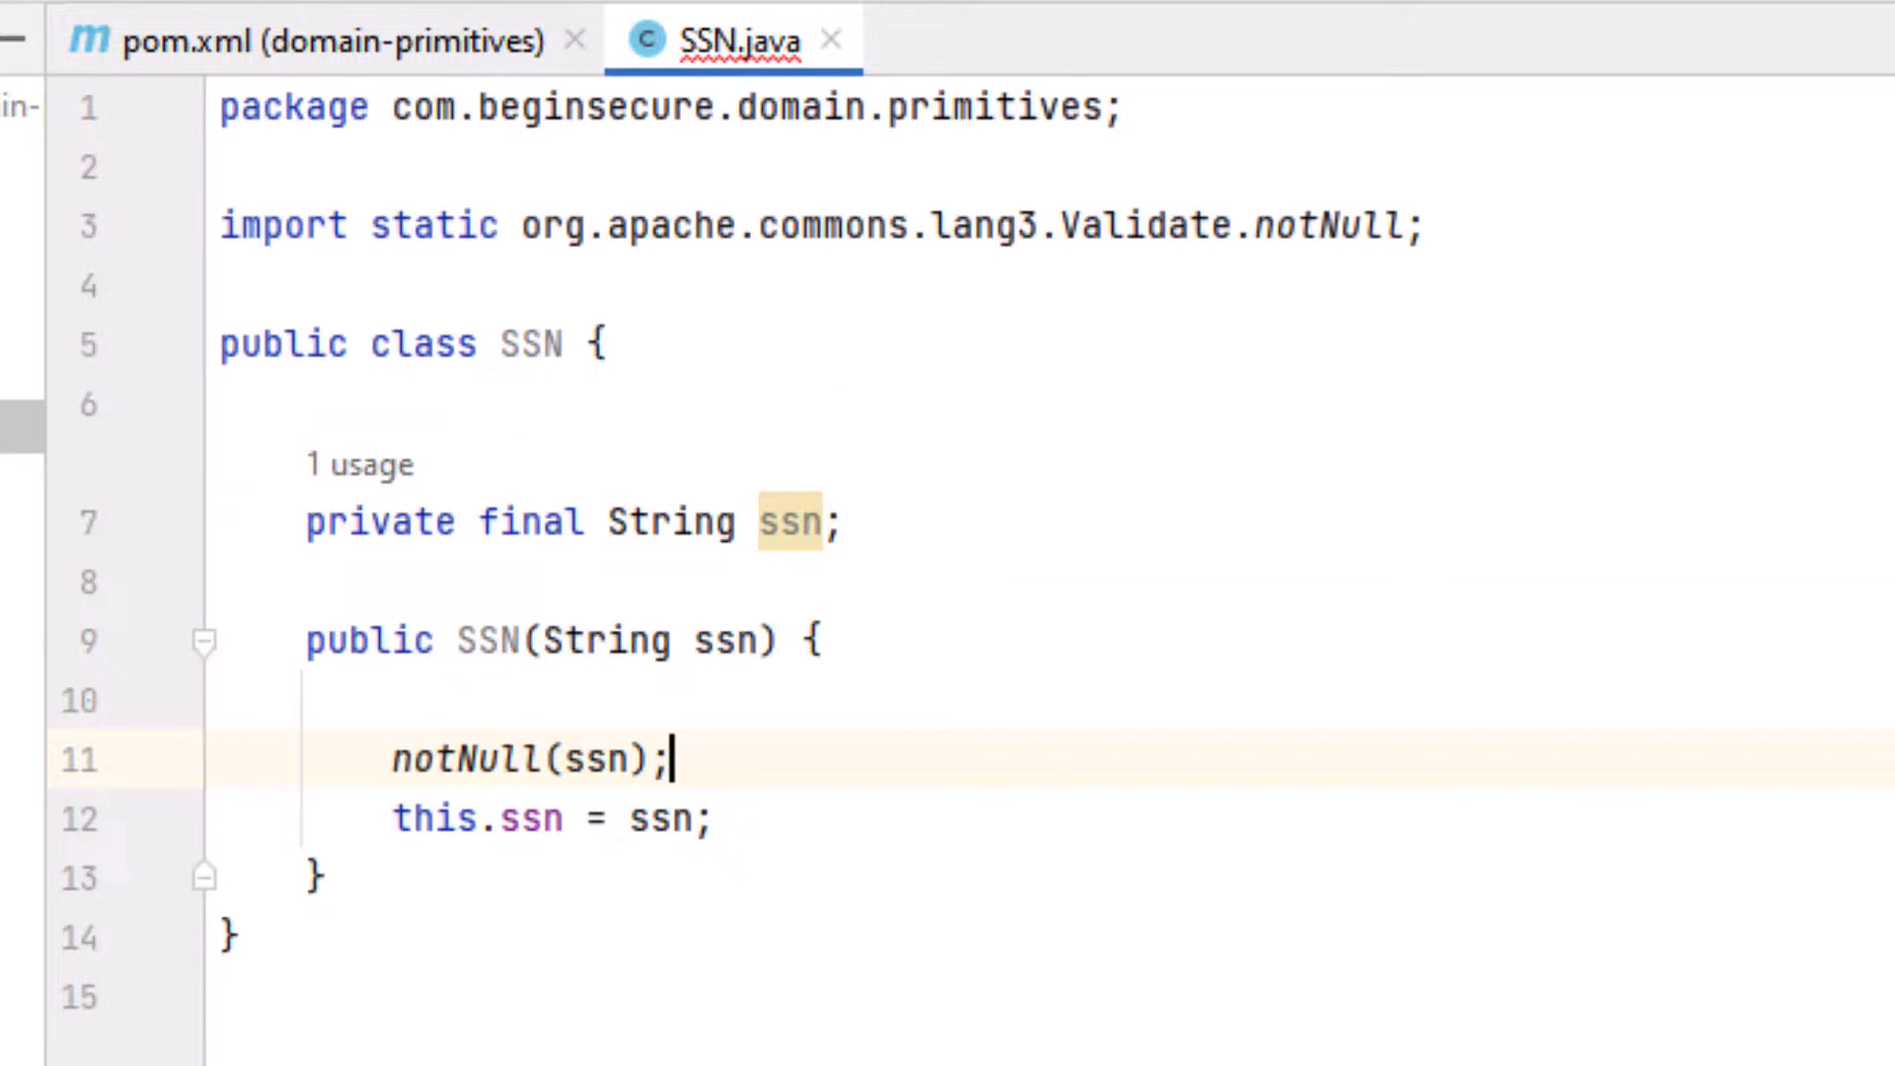
Add and import inclusiveBetween(11, 11, ssn.length()) to enforce an 11-character SSN.
{"action": "key", "text": "Enter"}
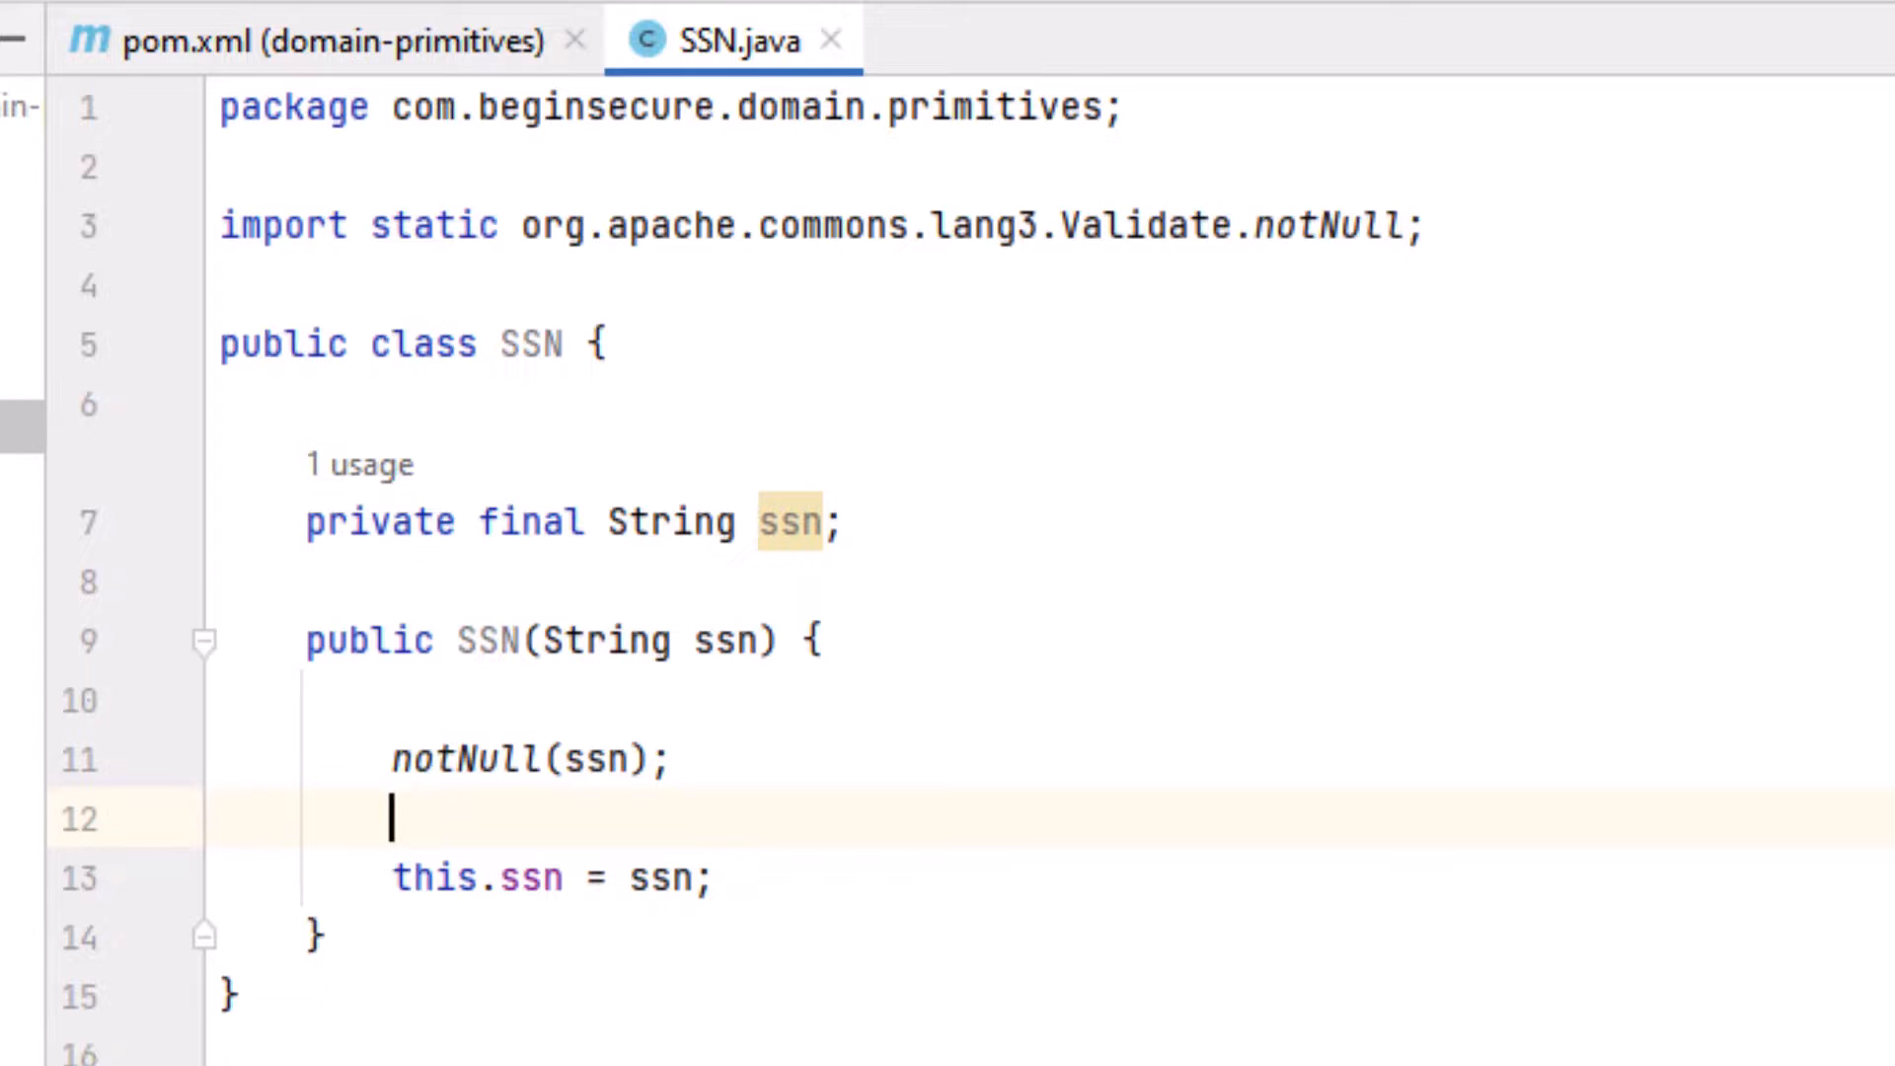
{"action": "type", "text": "incl"}
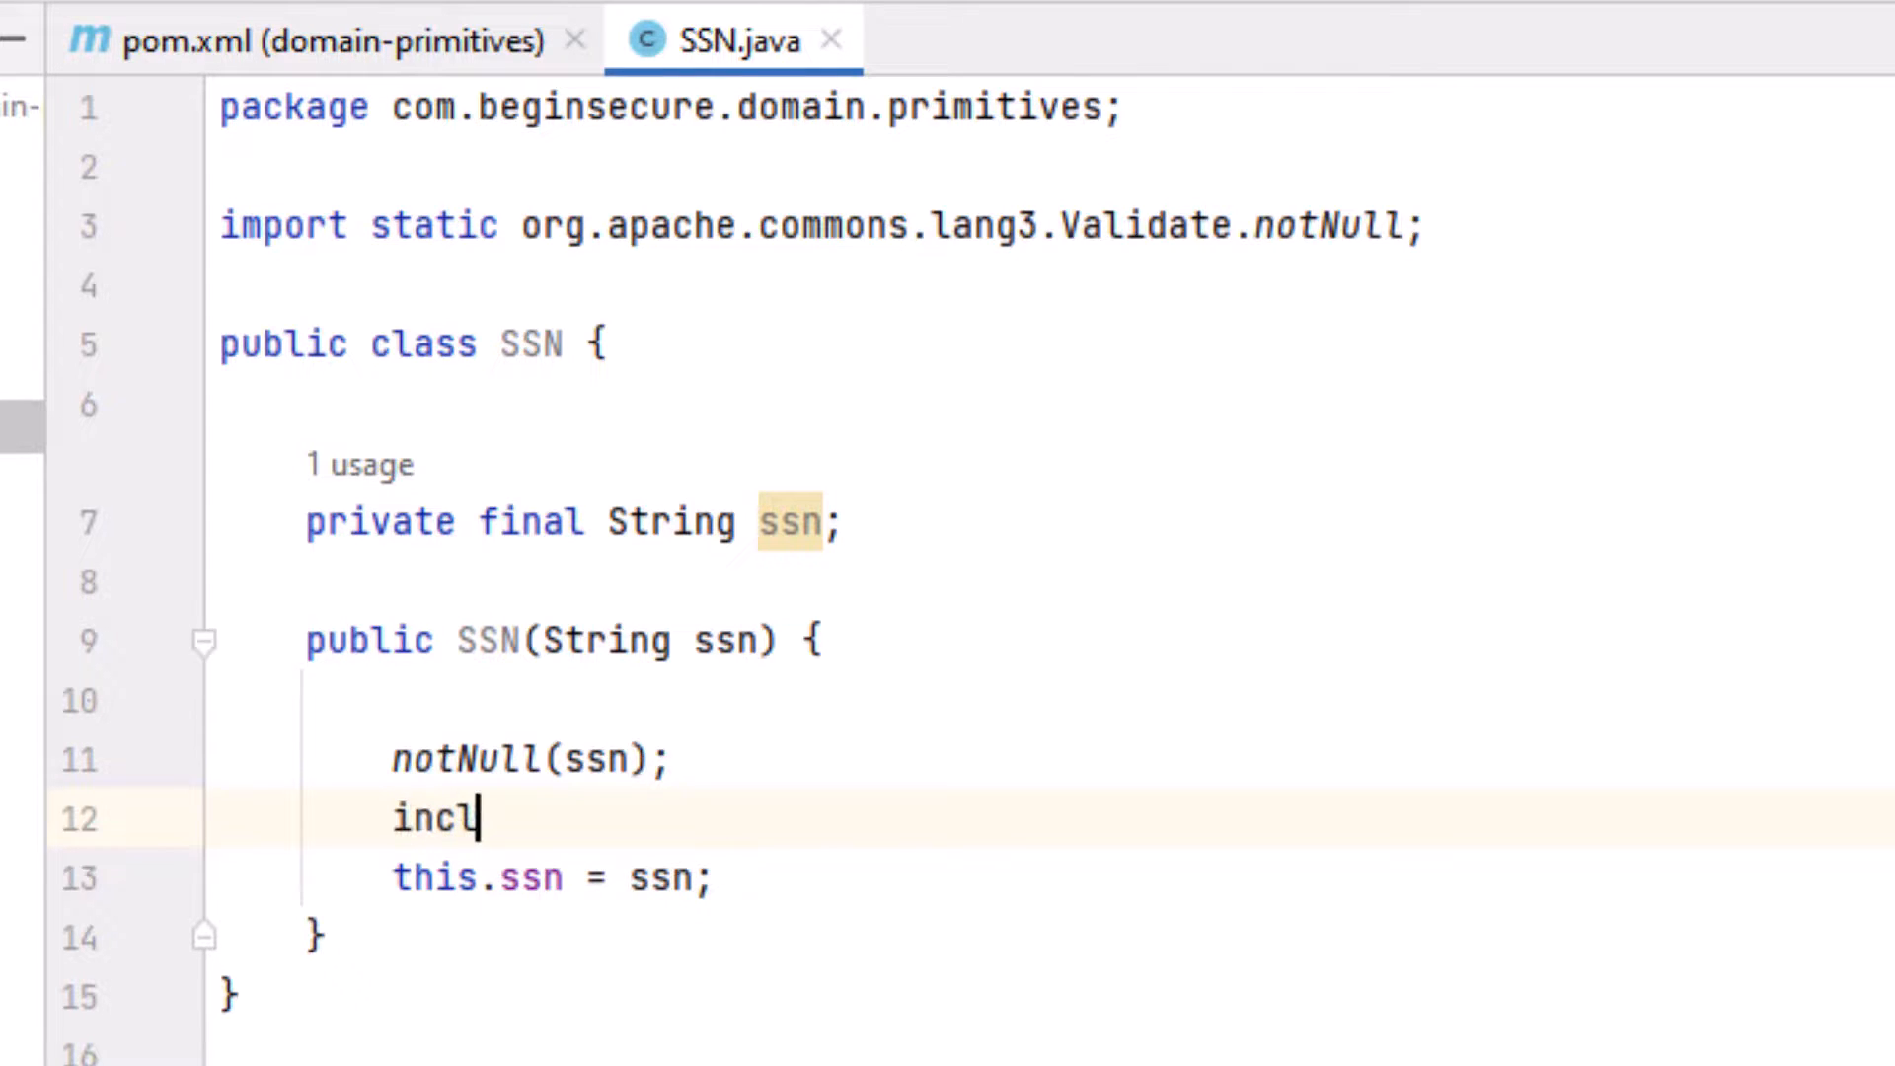
{"action": "type", "text": "usiveBetween("}
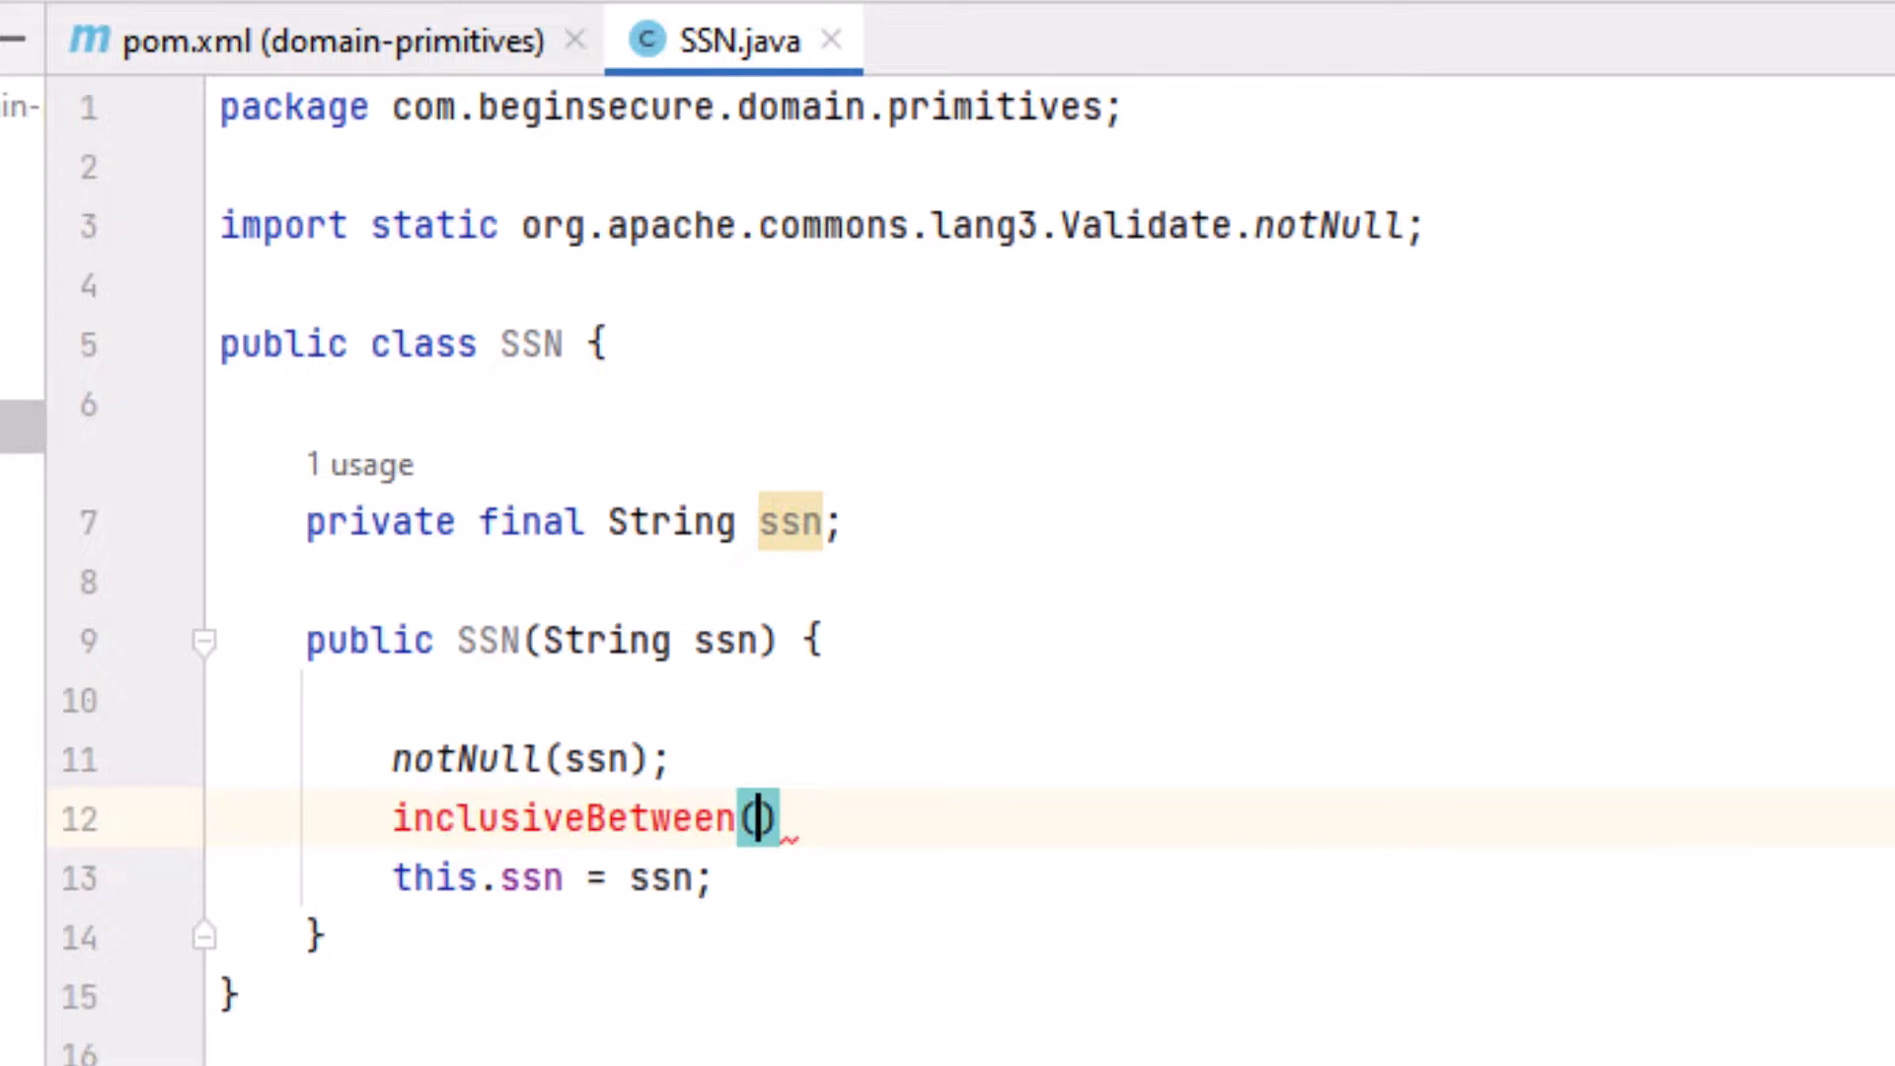
{"action": "type", "text": "11, 11,"}
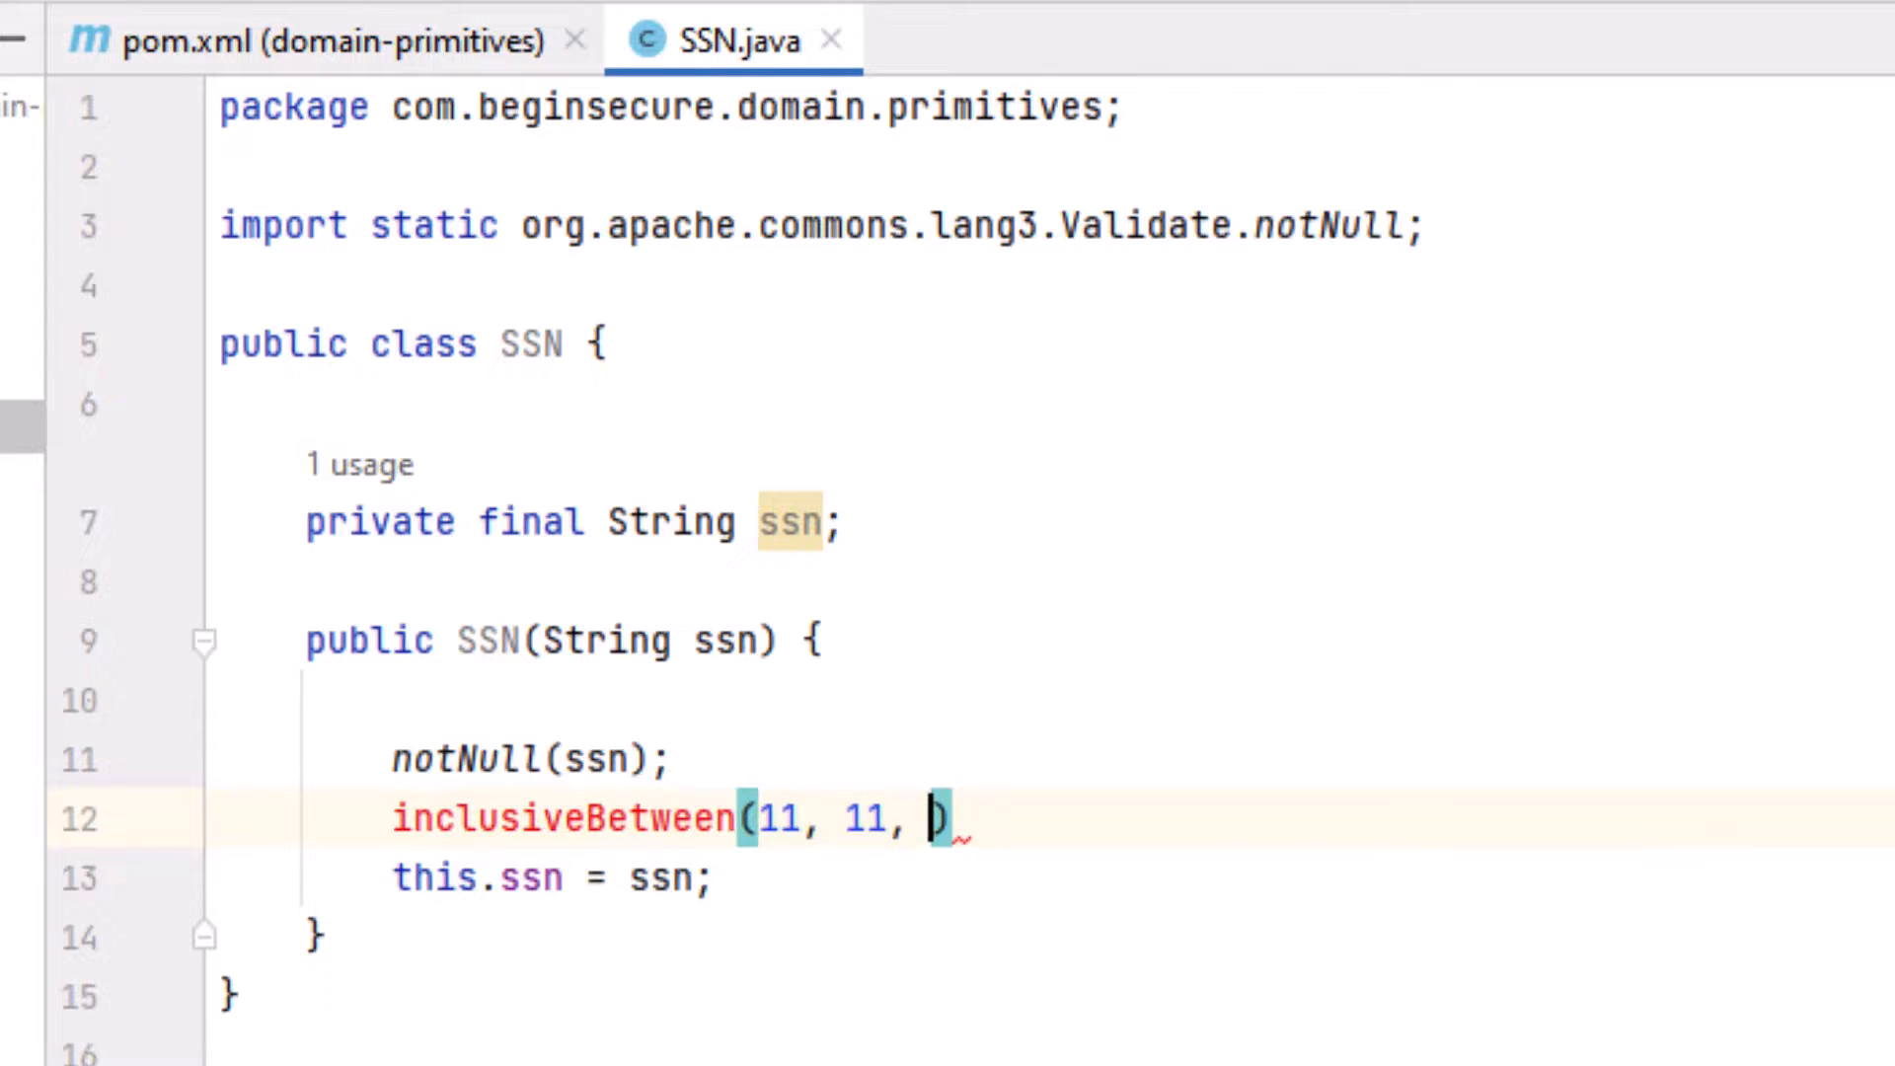
{"action": "type", "text": "ssn."}
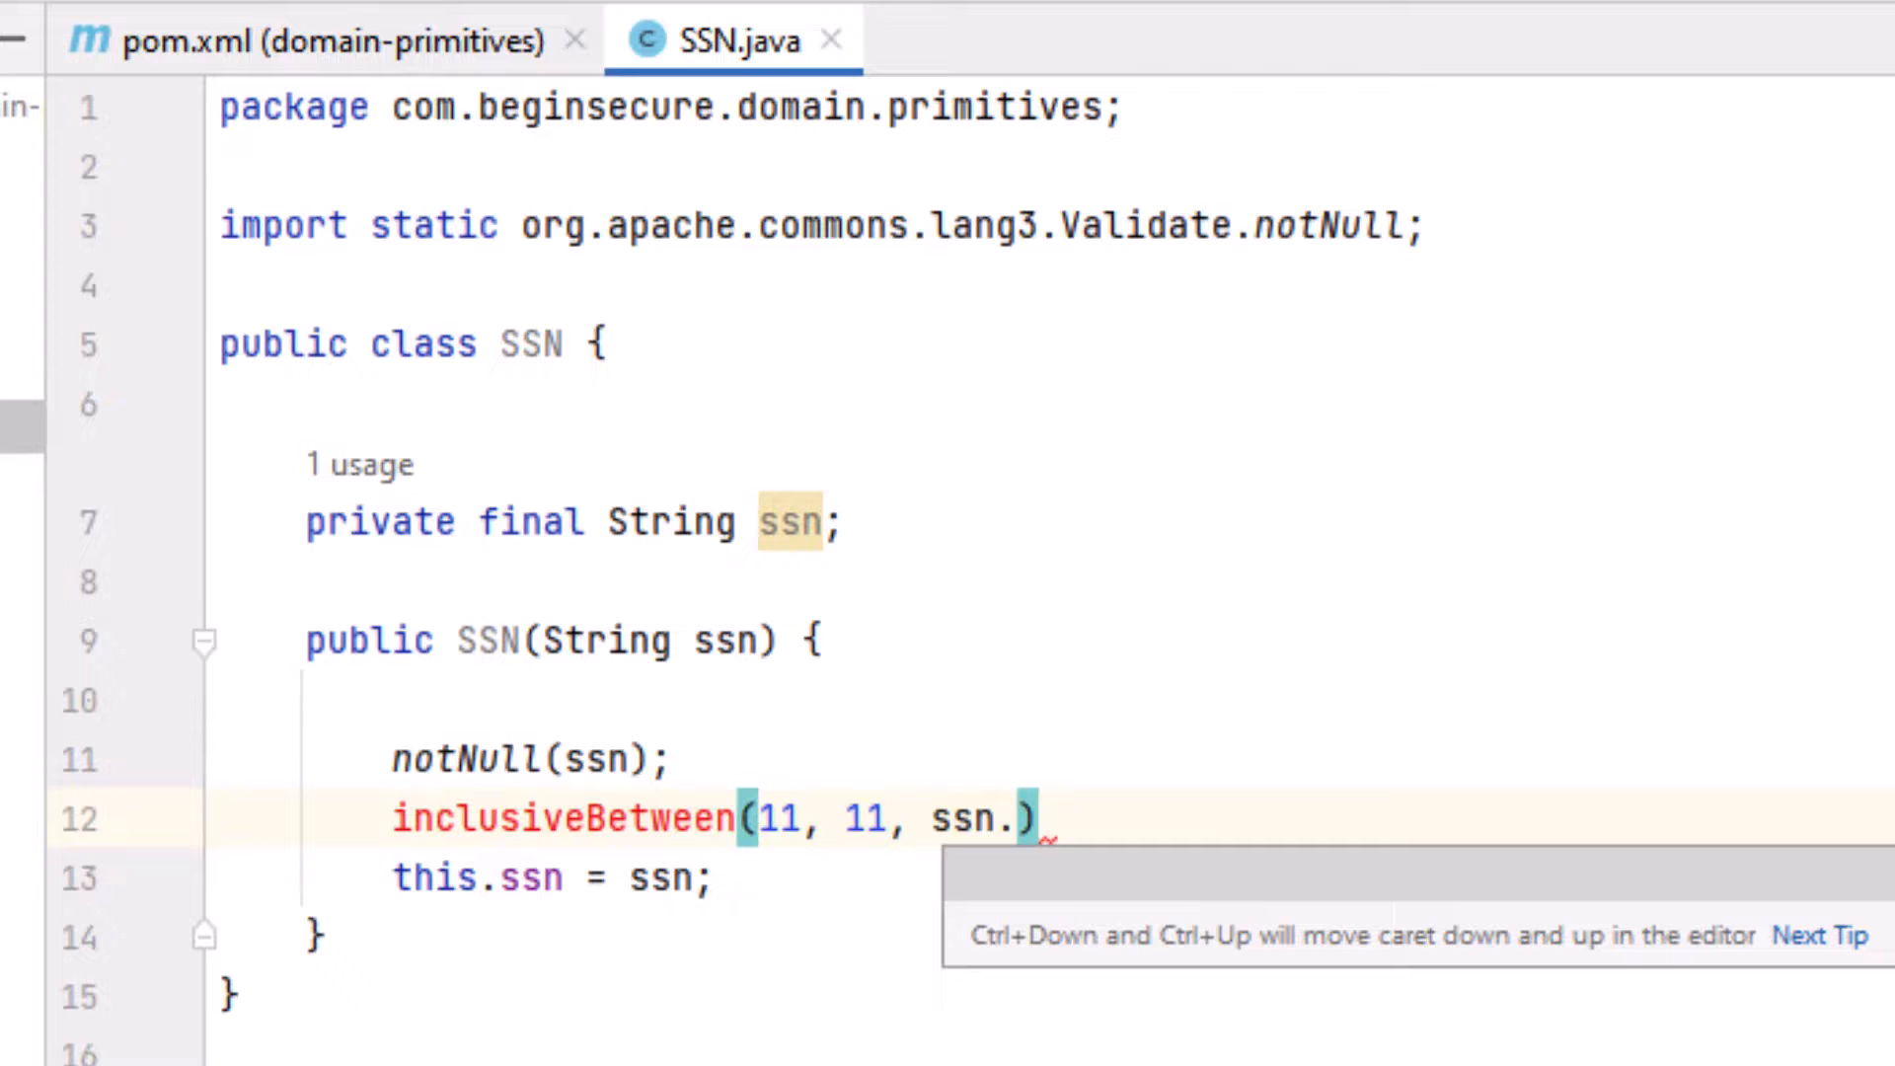
{"action": "type", "text": "length"}
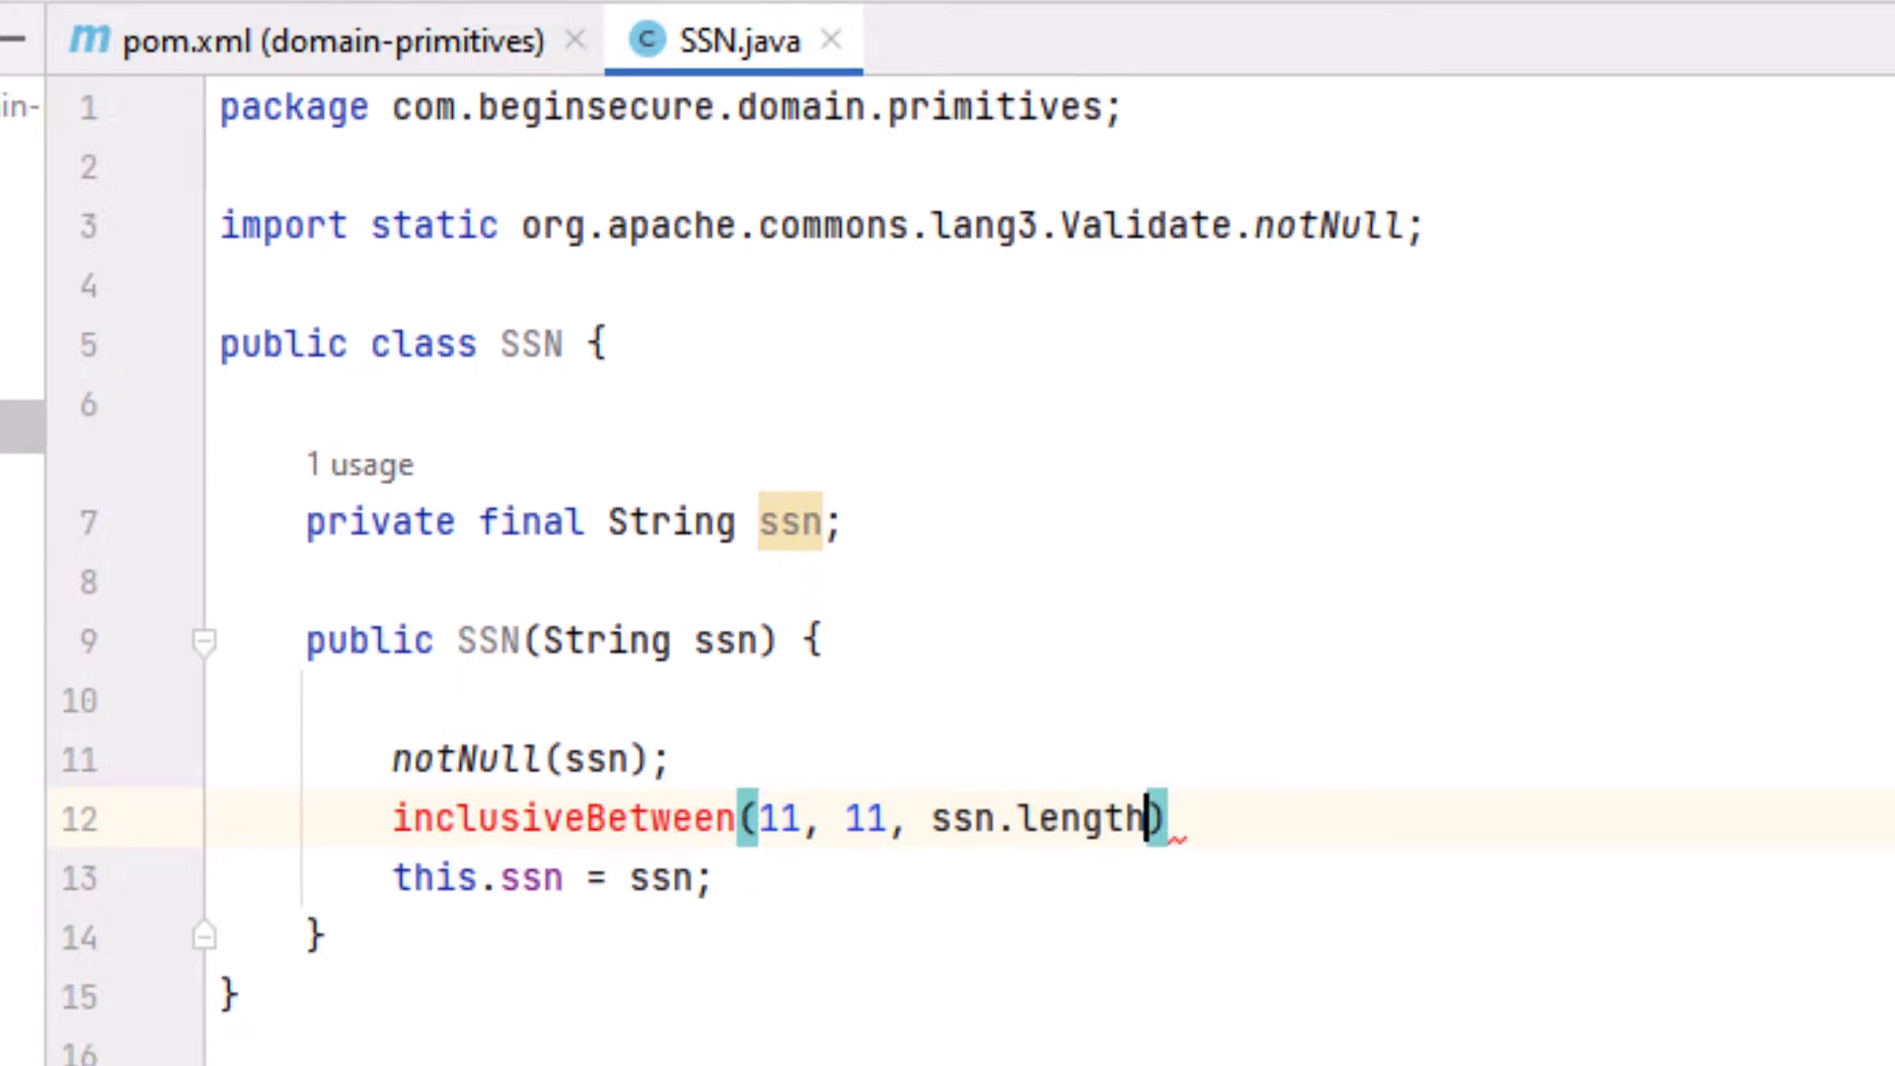
{"action": "type", "text": "()"}
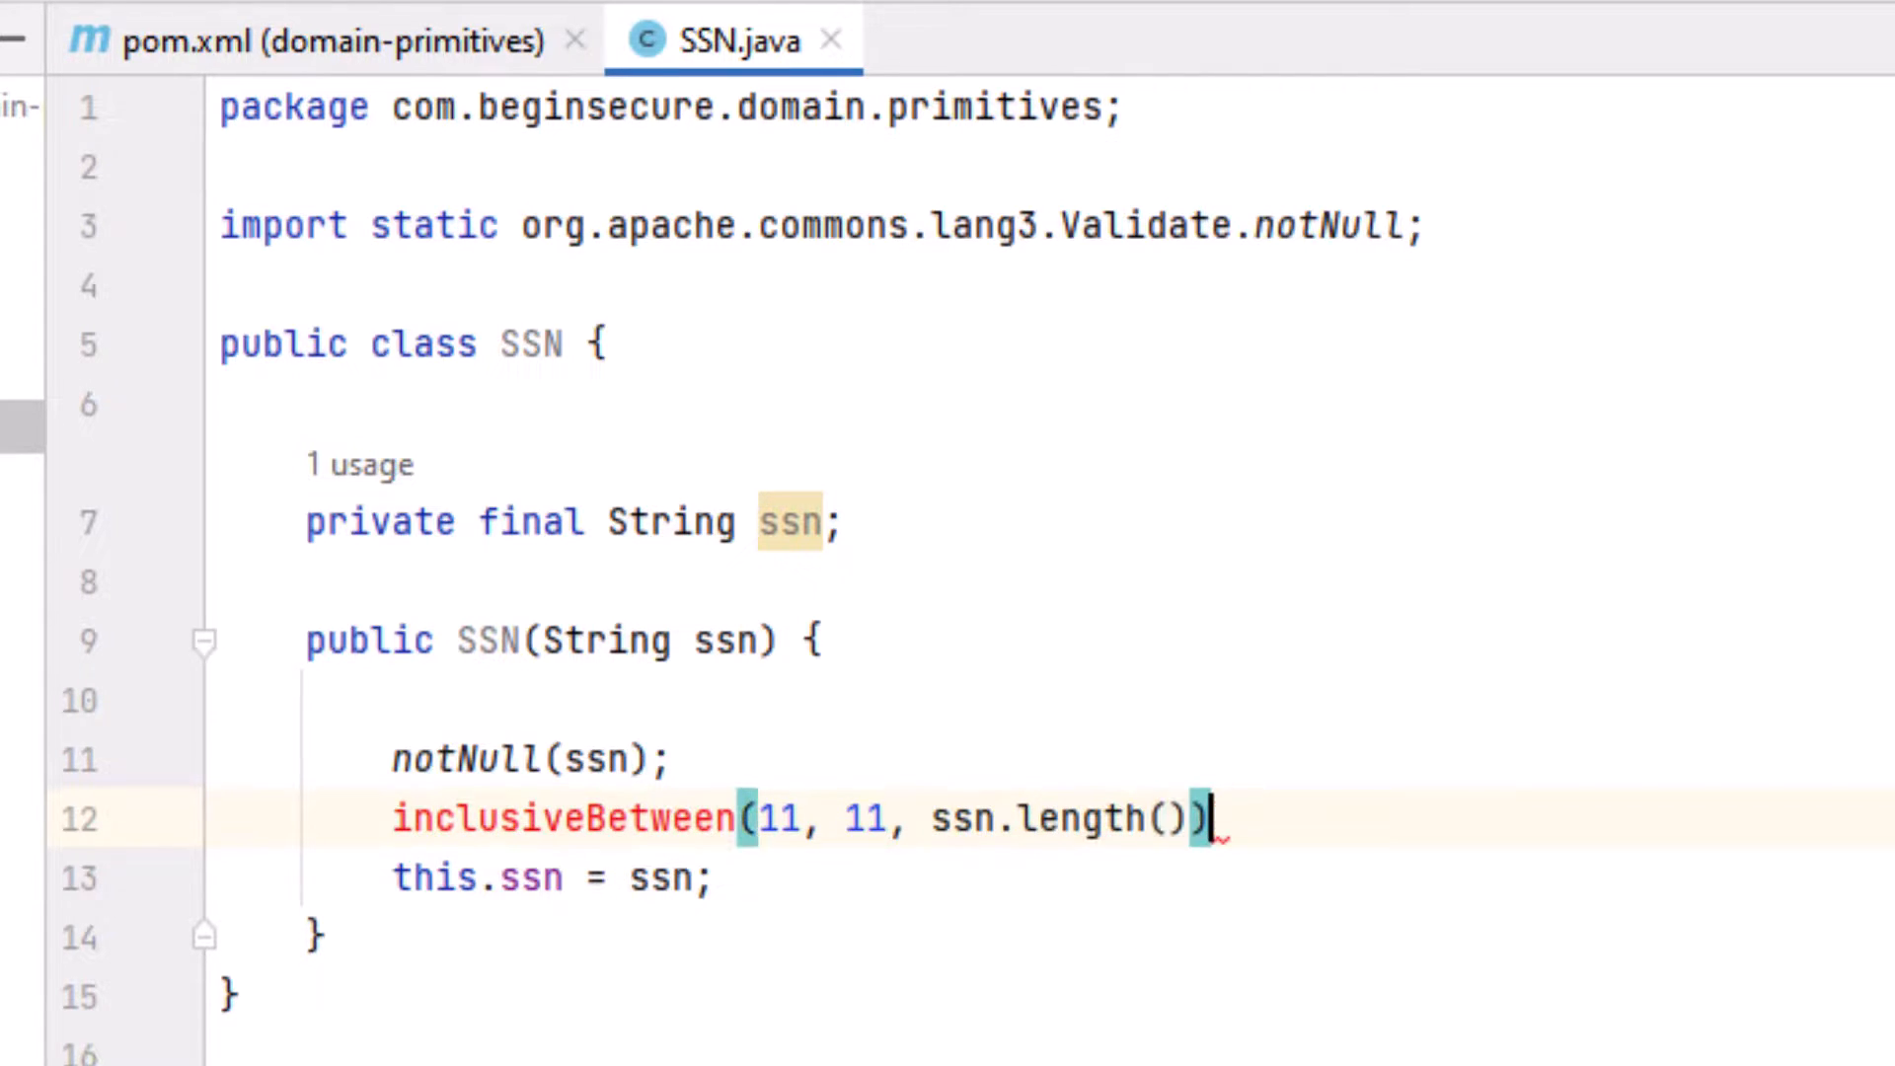
{"action": "type", "text": ";"}
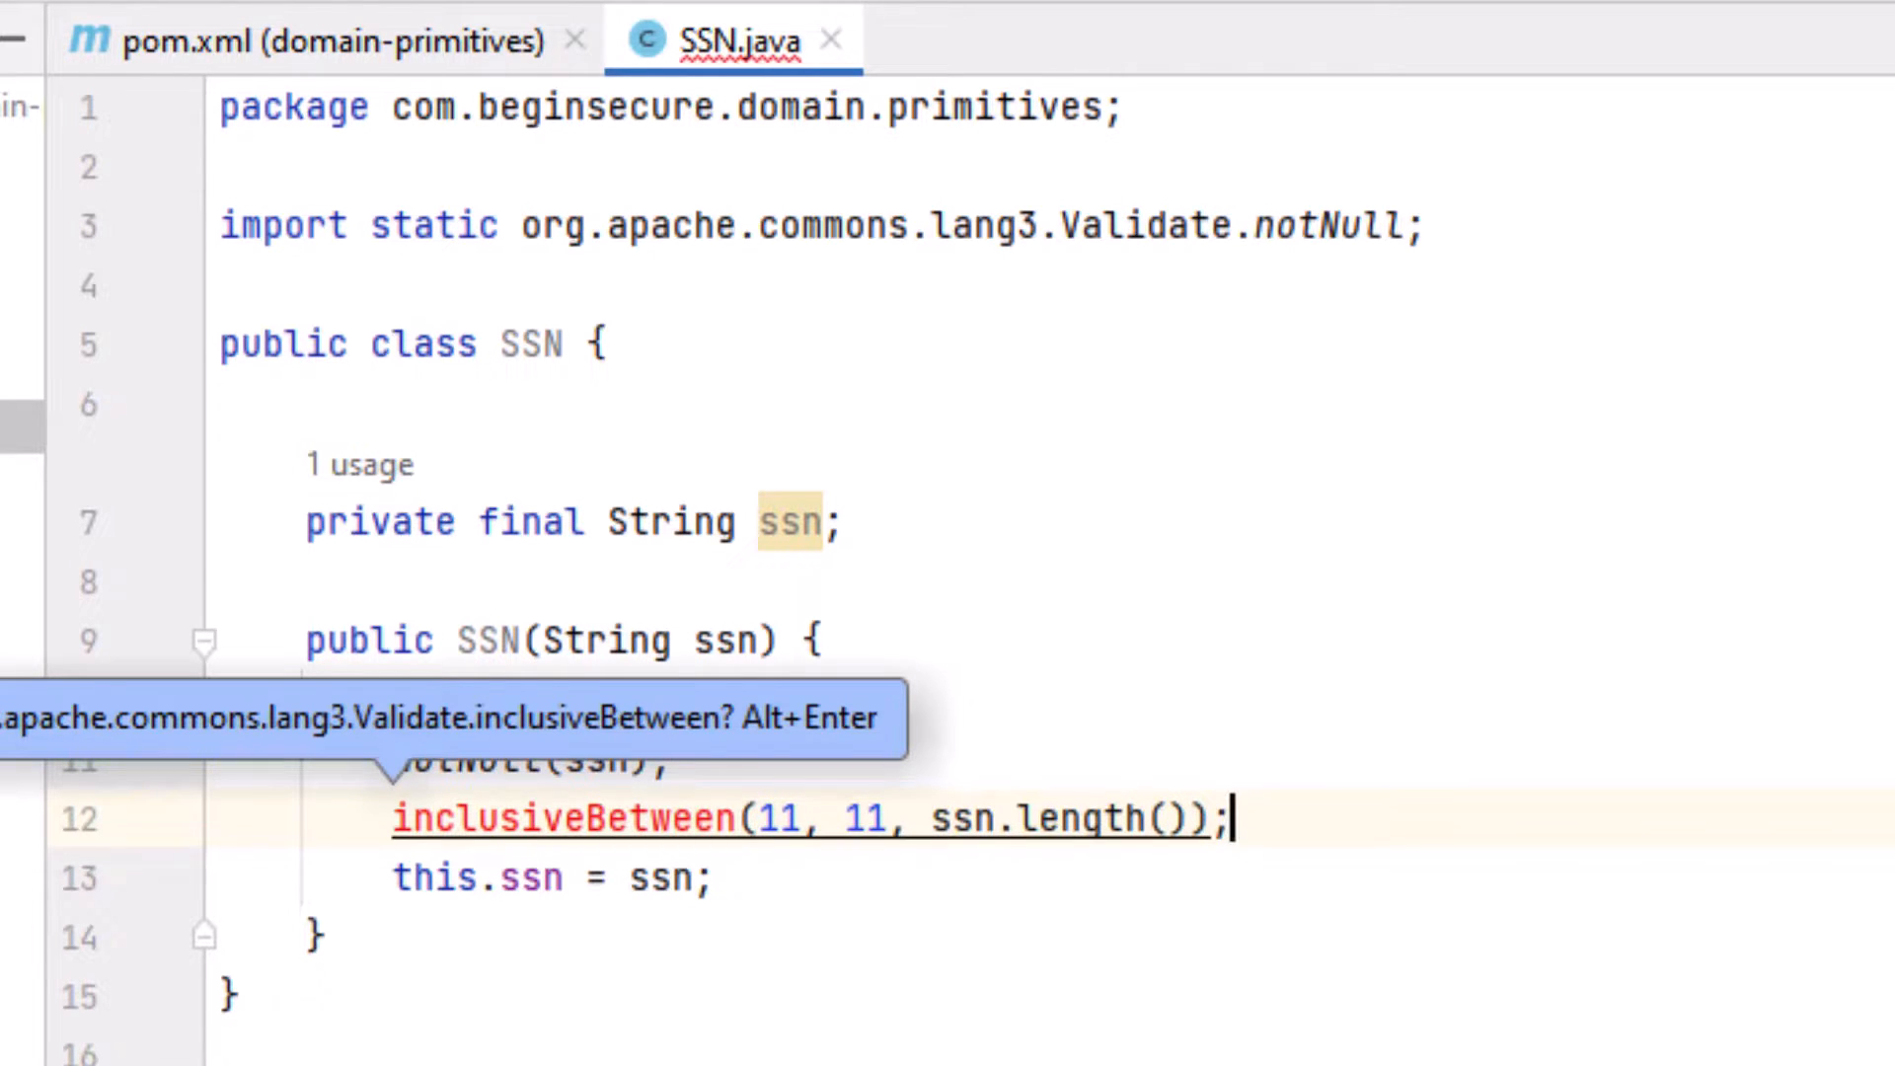
{"action": "key", "text": "Alt+Enter"}
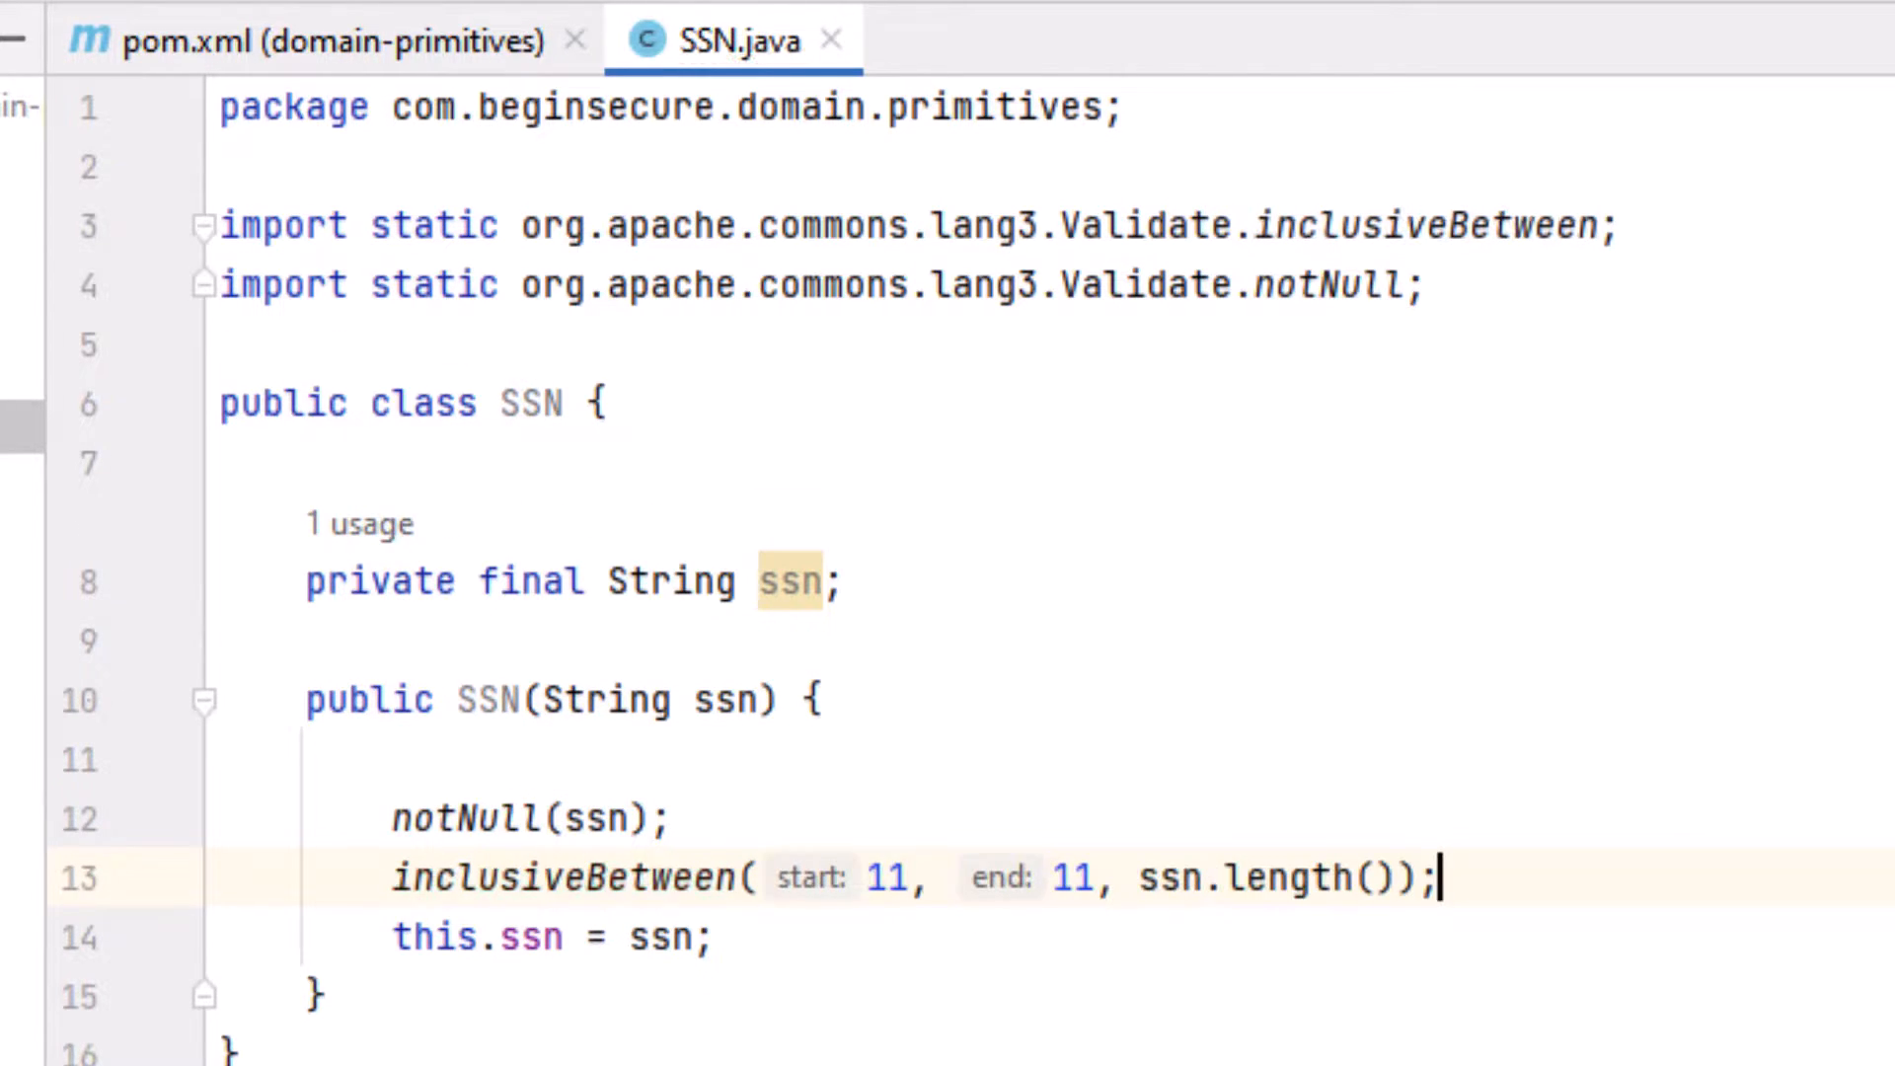
Start an isTrue(ssn.matches()) format check on a new line.
{"action": "key", "text": "Enter"}
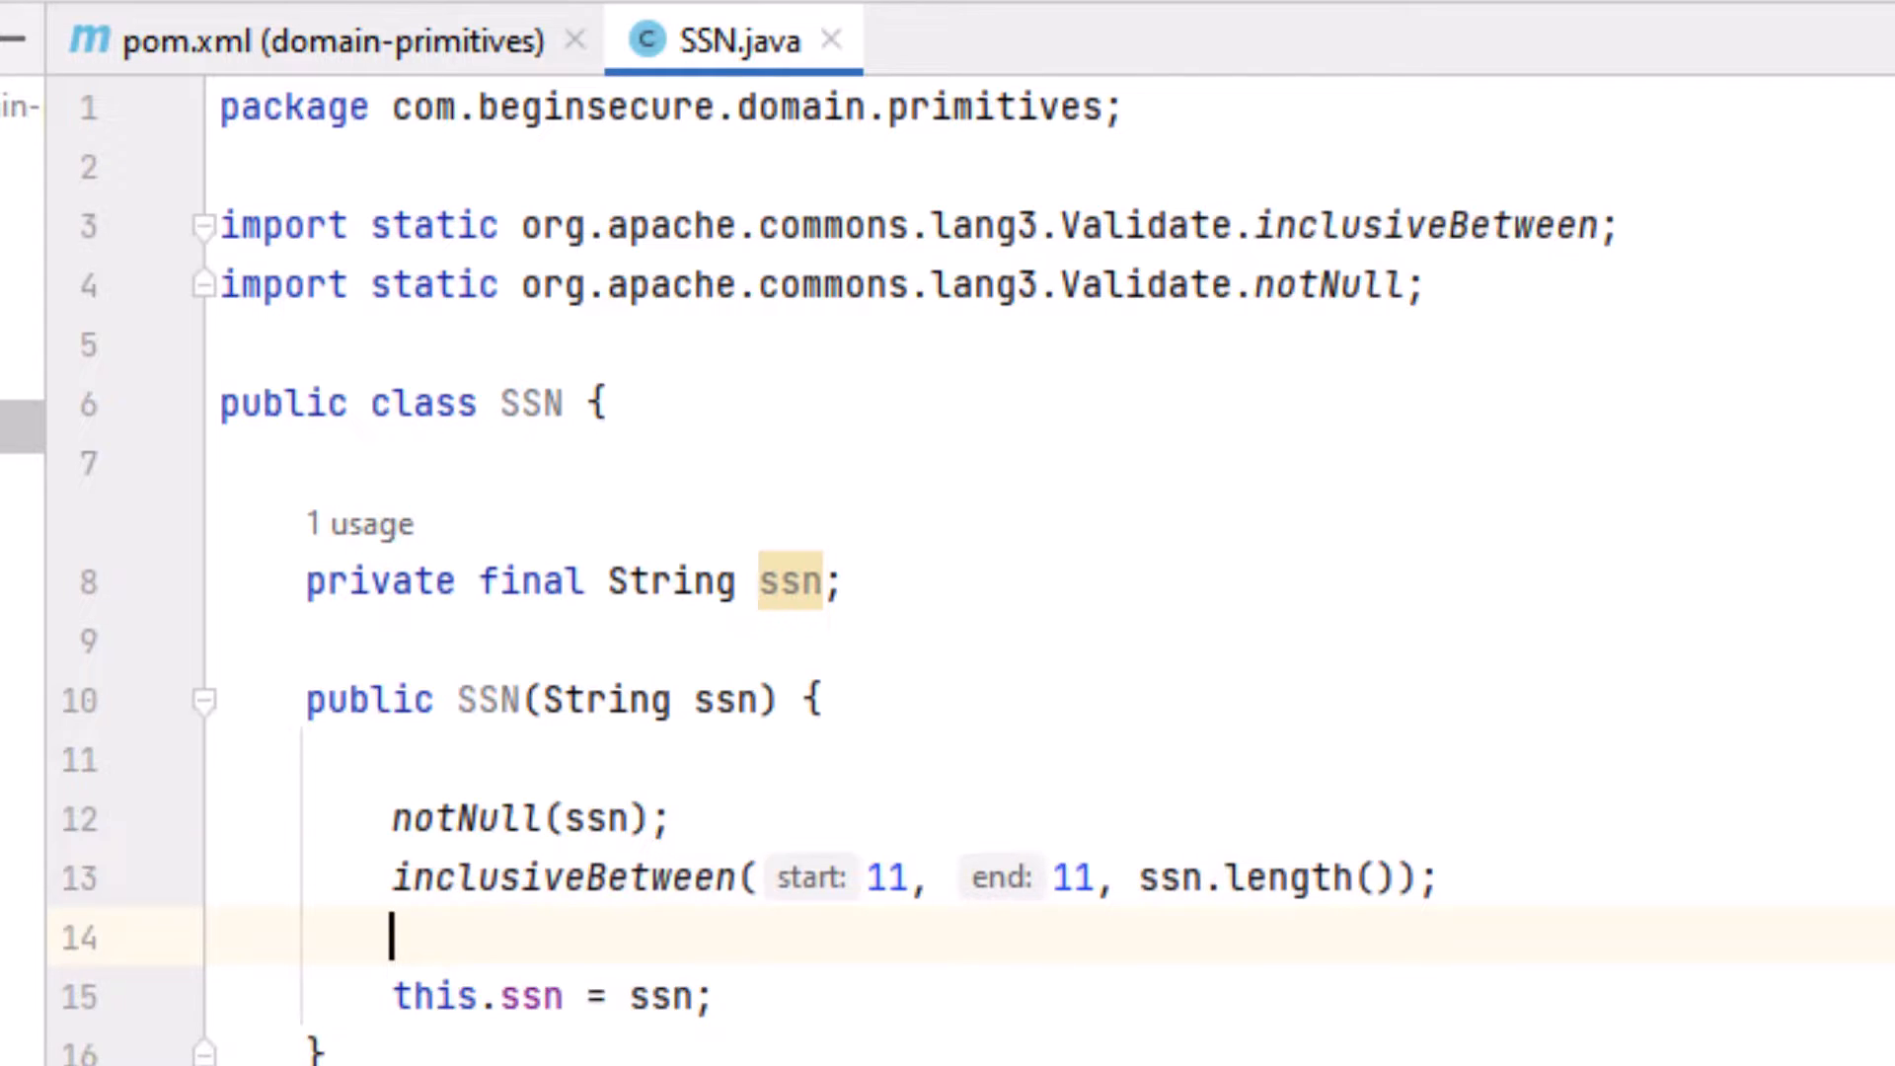
{"action": "type", "text": "is"}
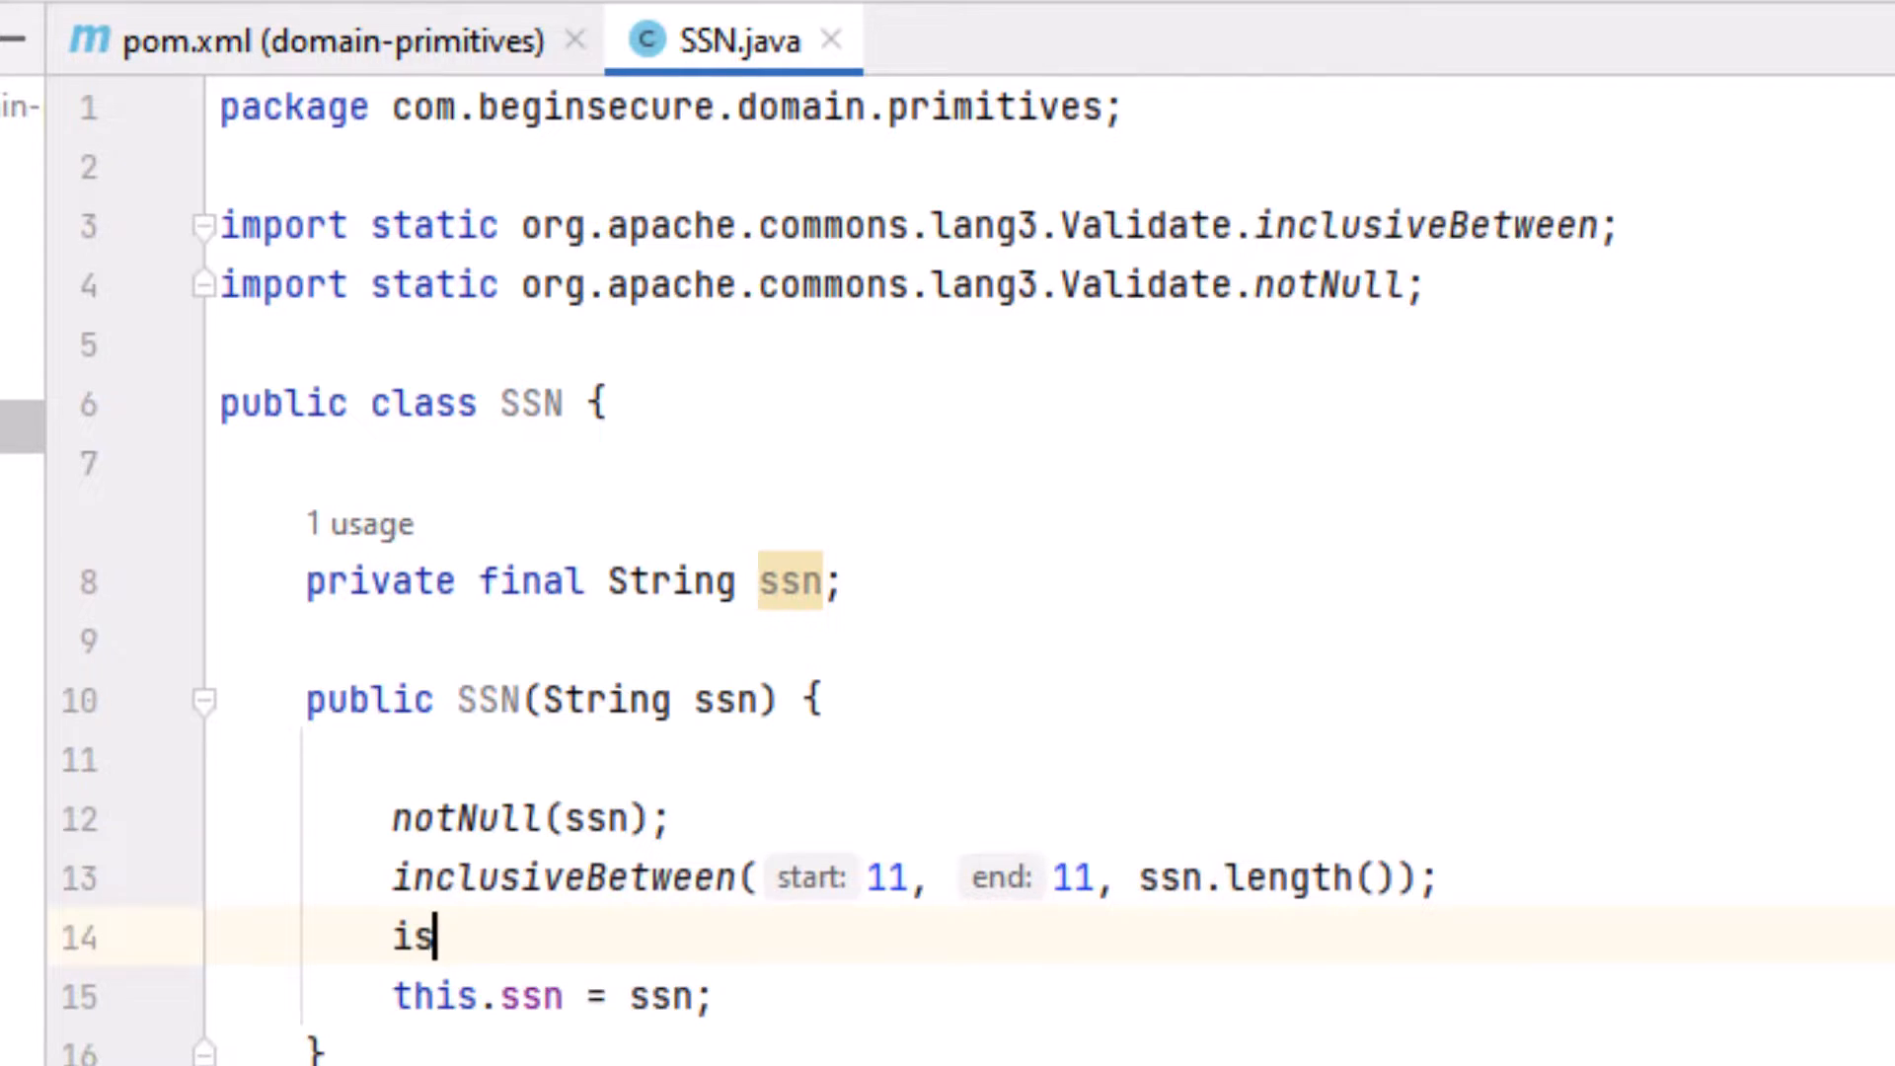
{"action": "key", "text": "Tab"}
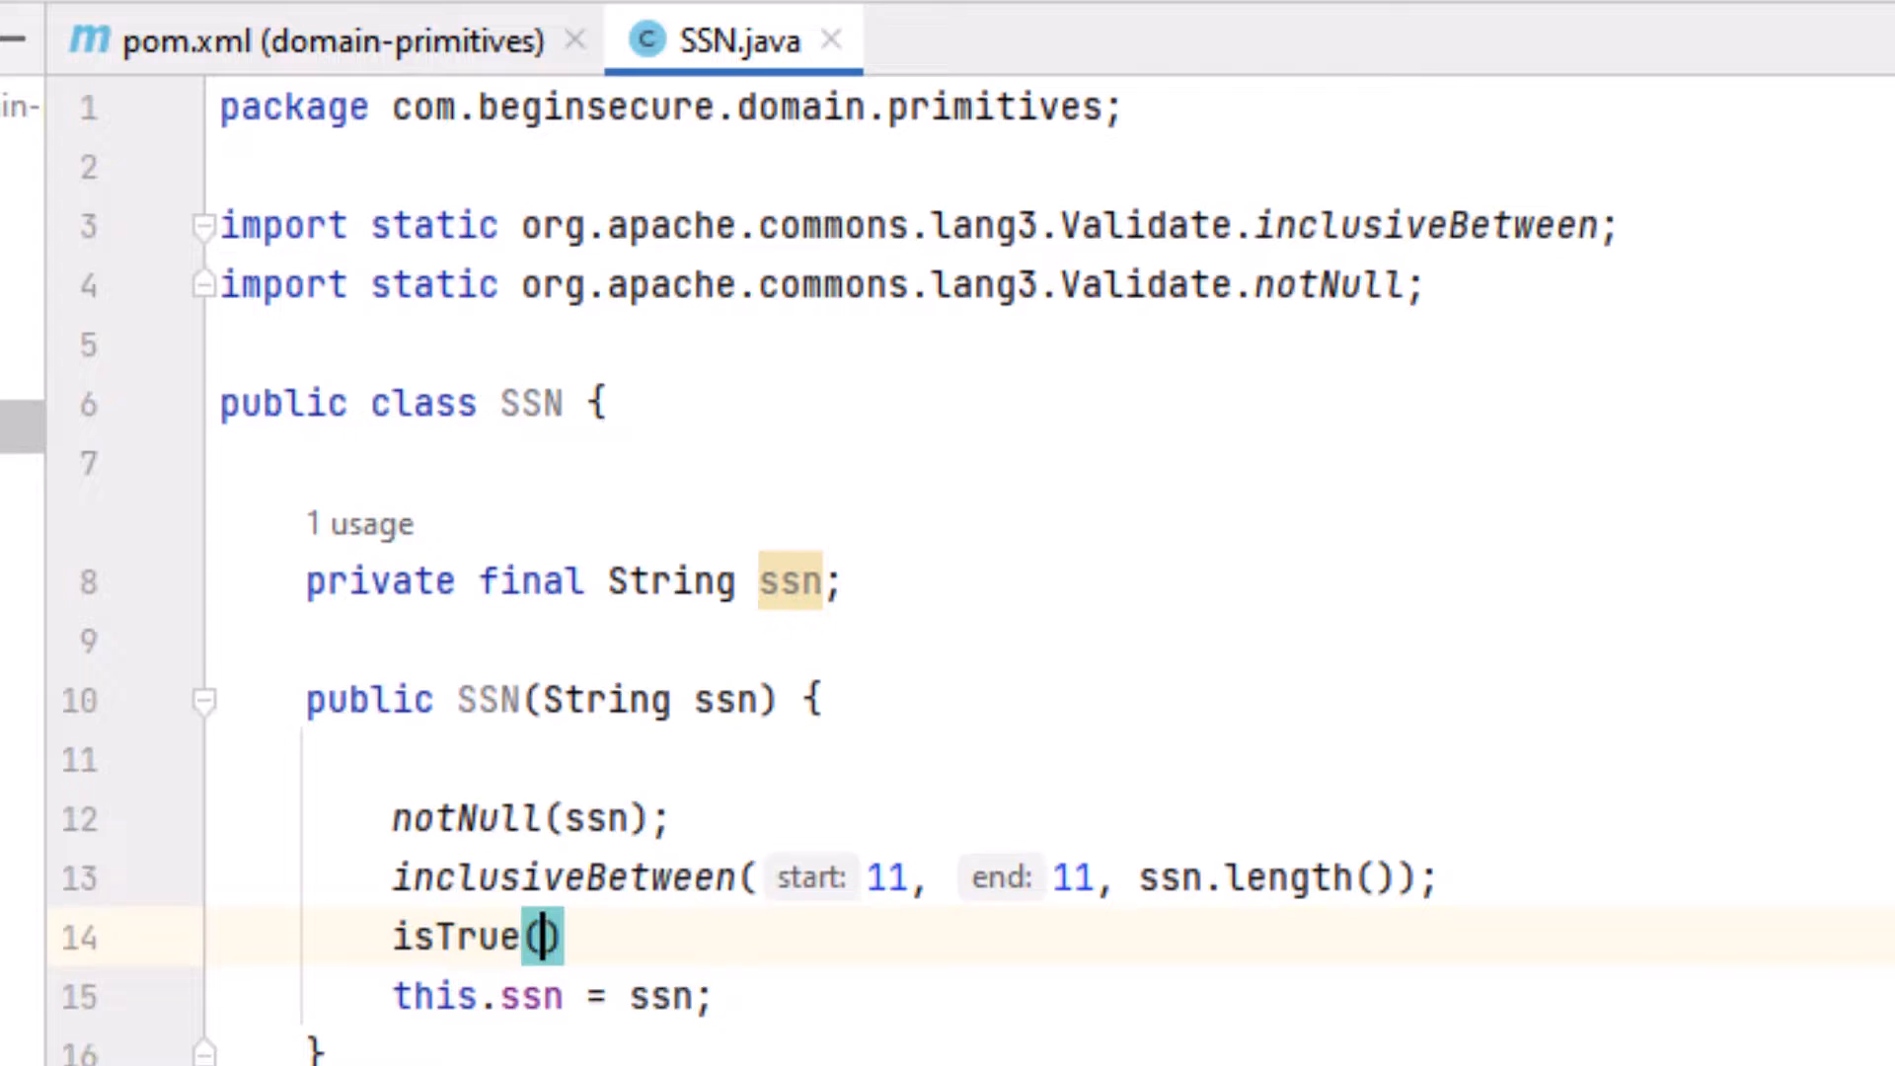
{"action": "type", "text": "ssn."}
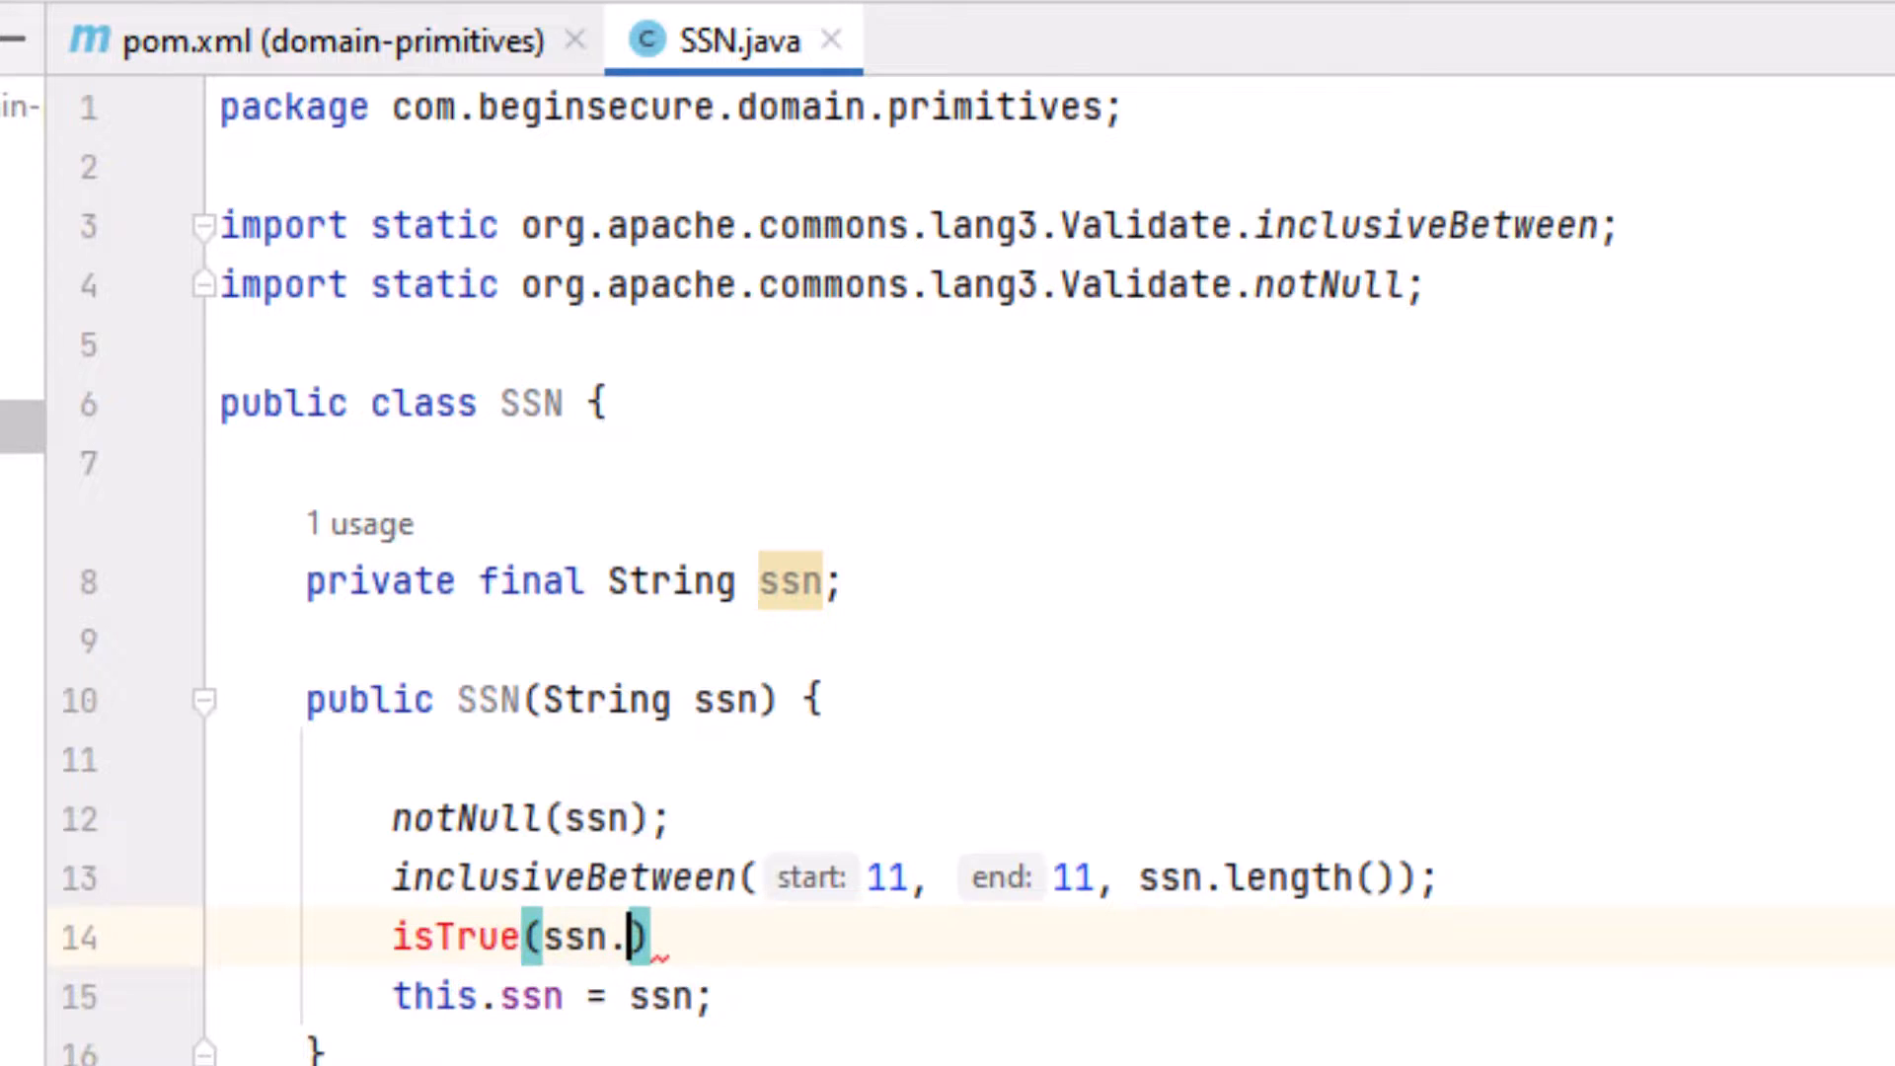
{"action": "type", "text": "matches()"}
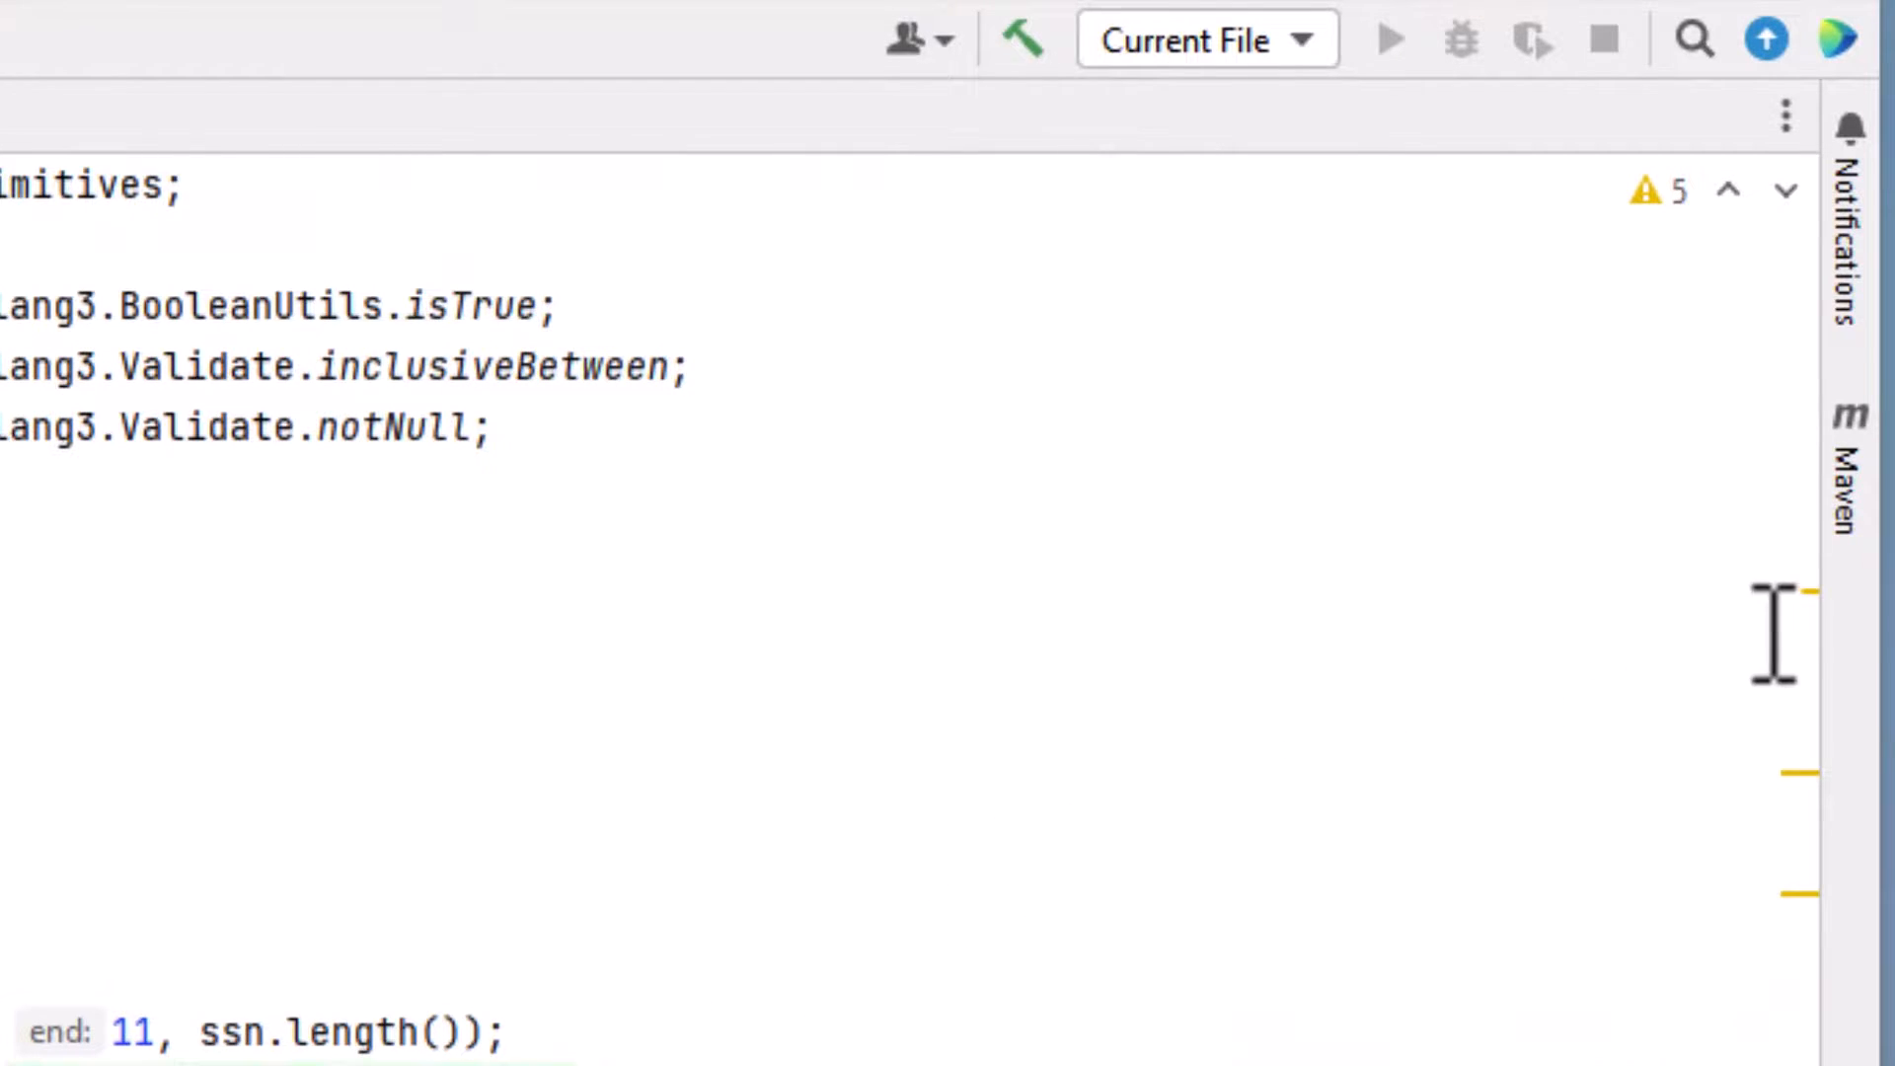
Run the Maven package lifecycle goal for domain-primitives.
{"action": "left_click", "coordinate": [1853, 478]}
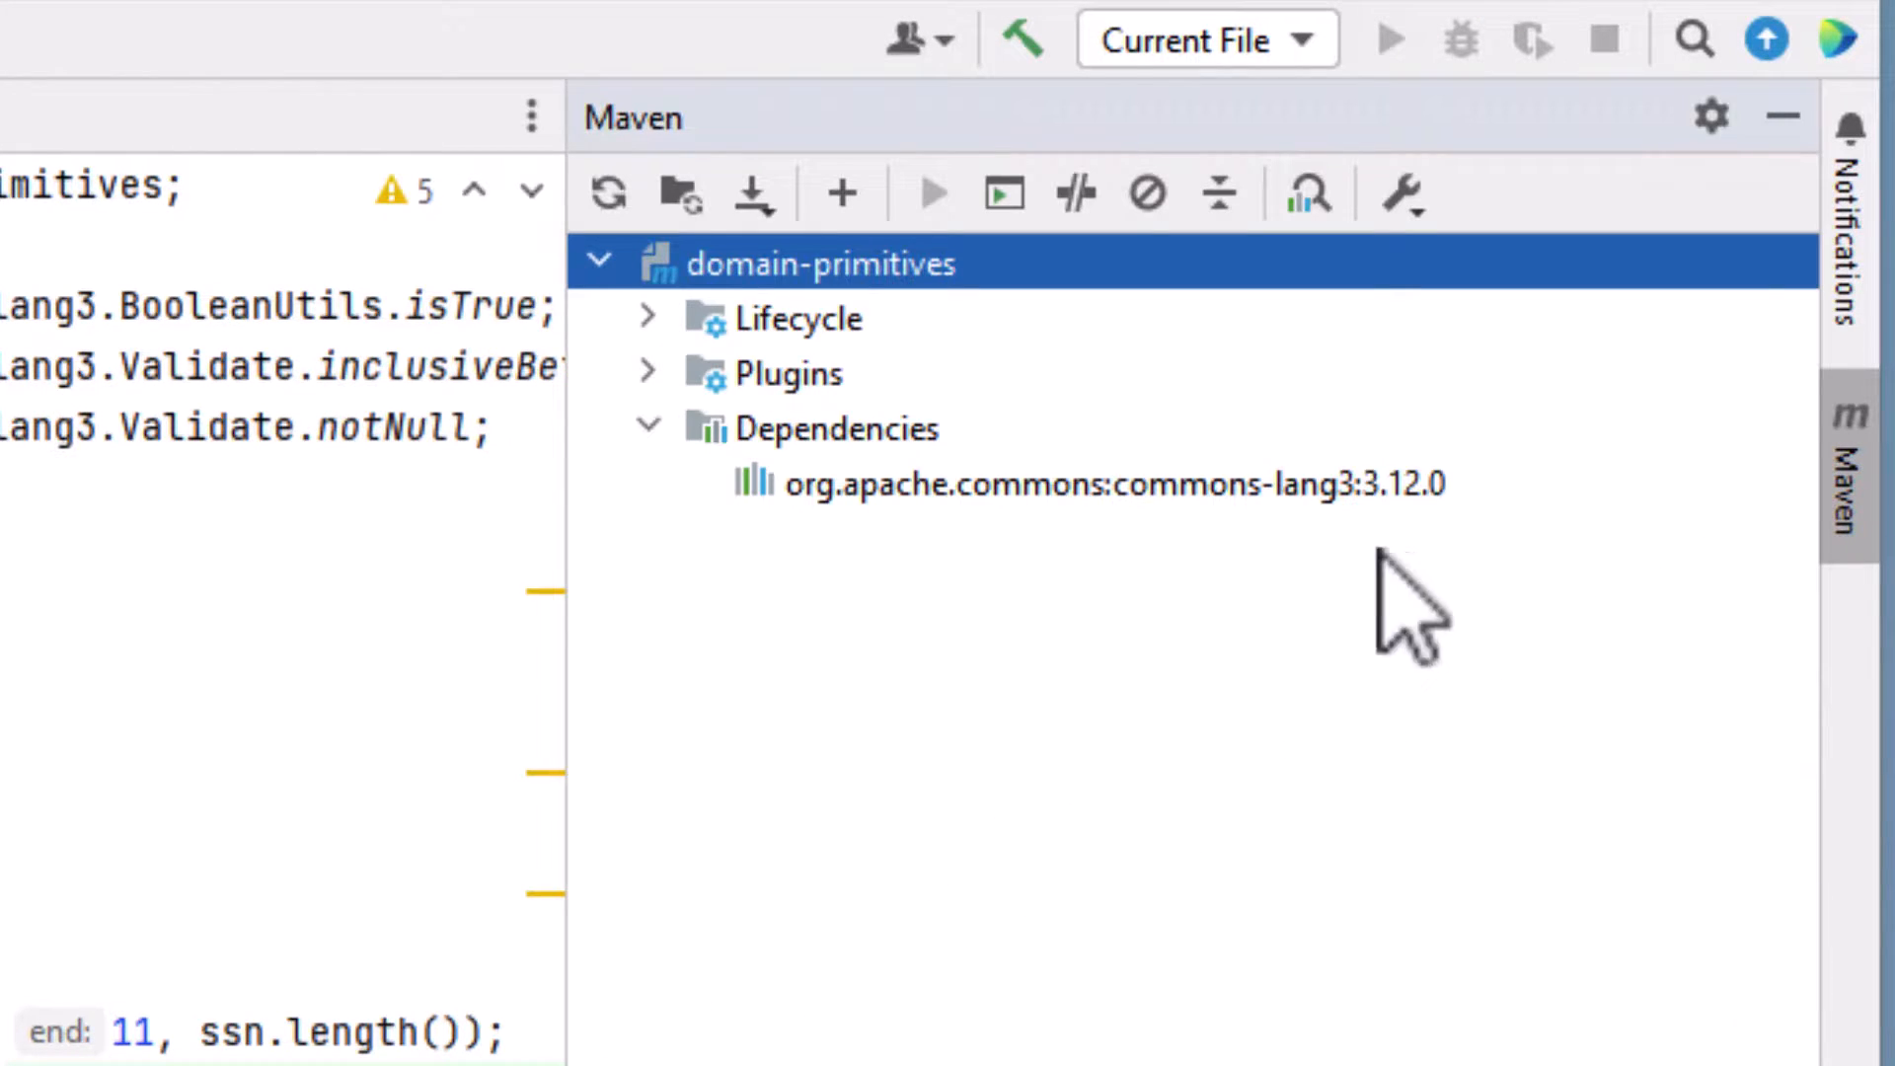
{"action": "left_click", "coordinate": [647, 317]}
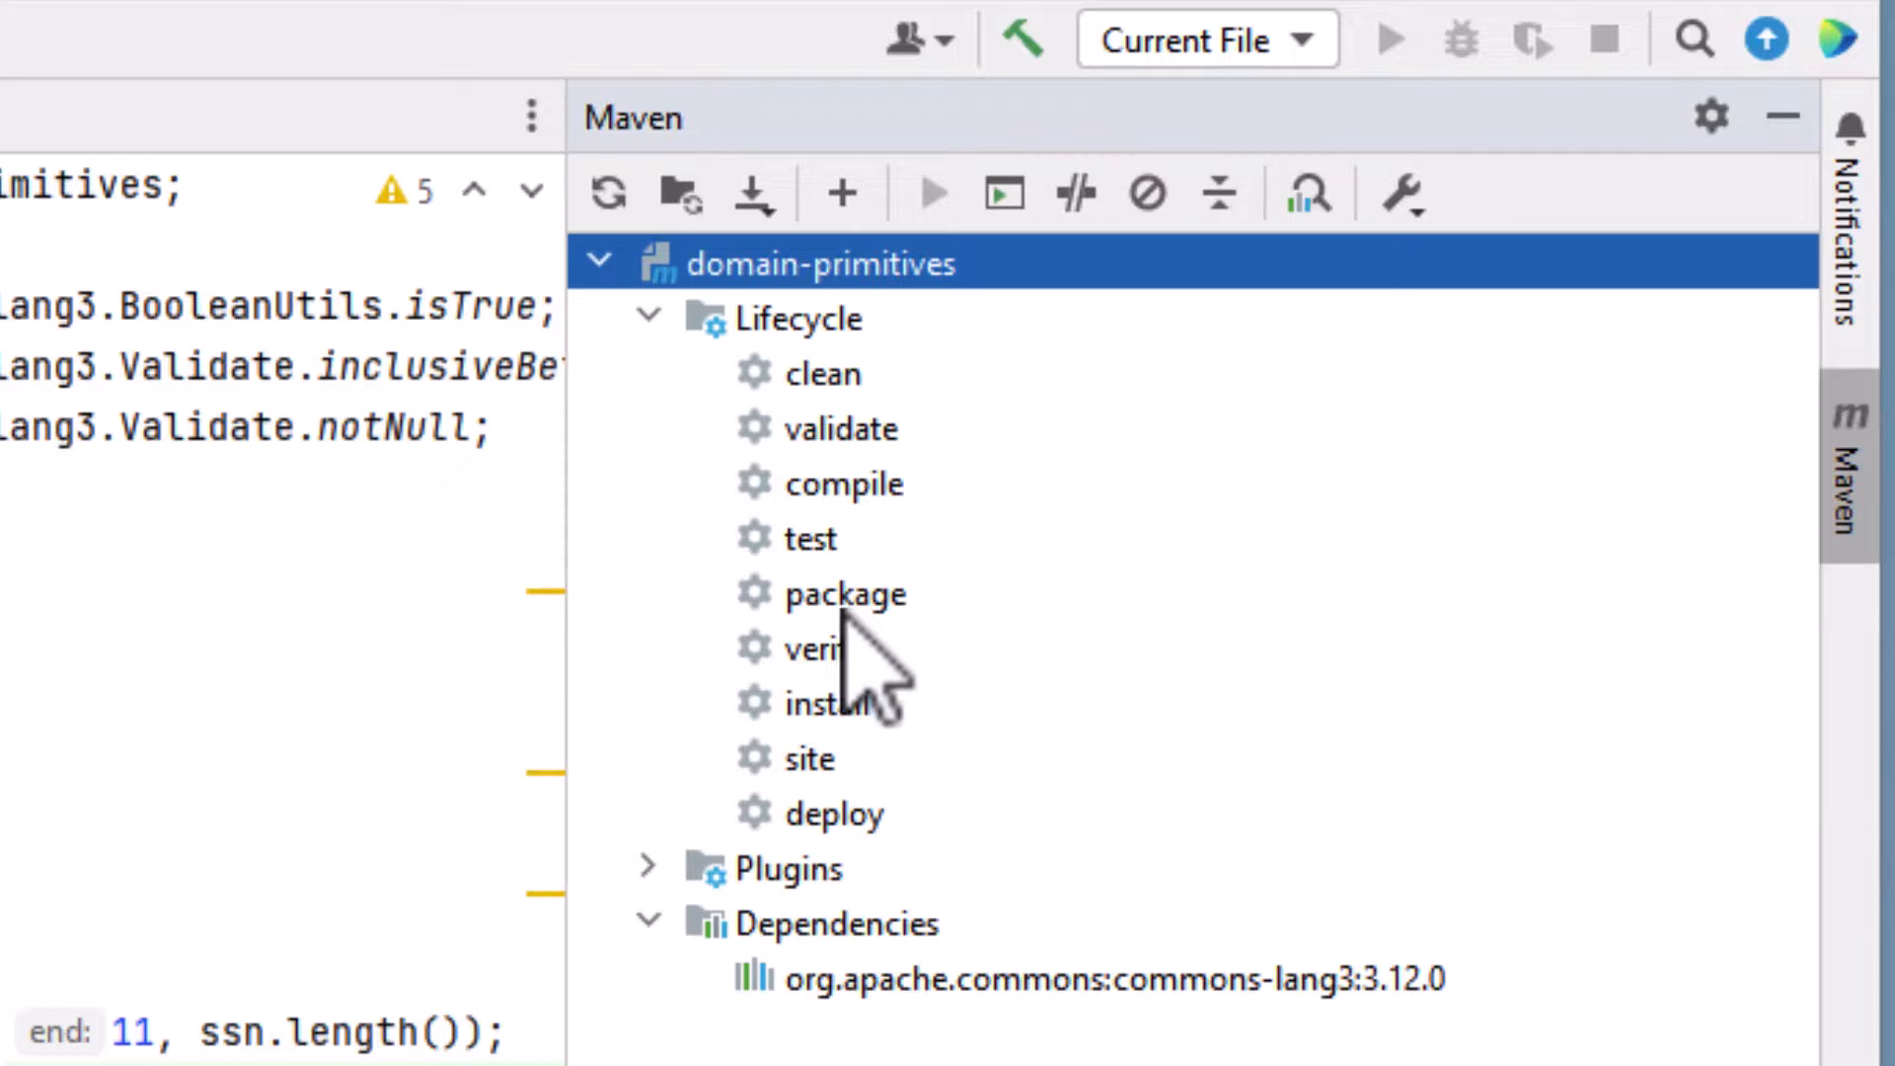
{"action": "left_click", "coordinate": [845, 595]}
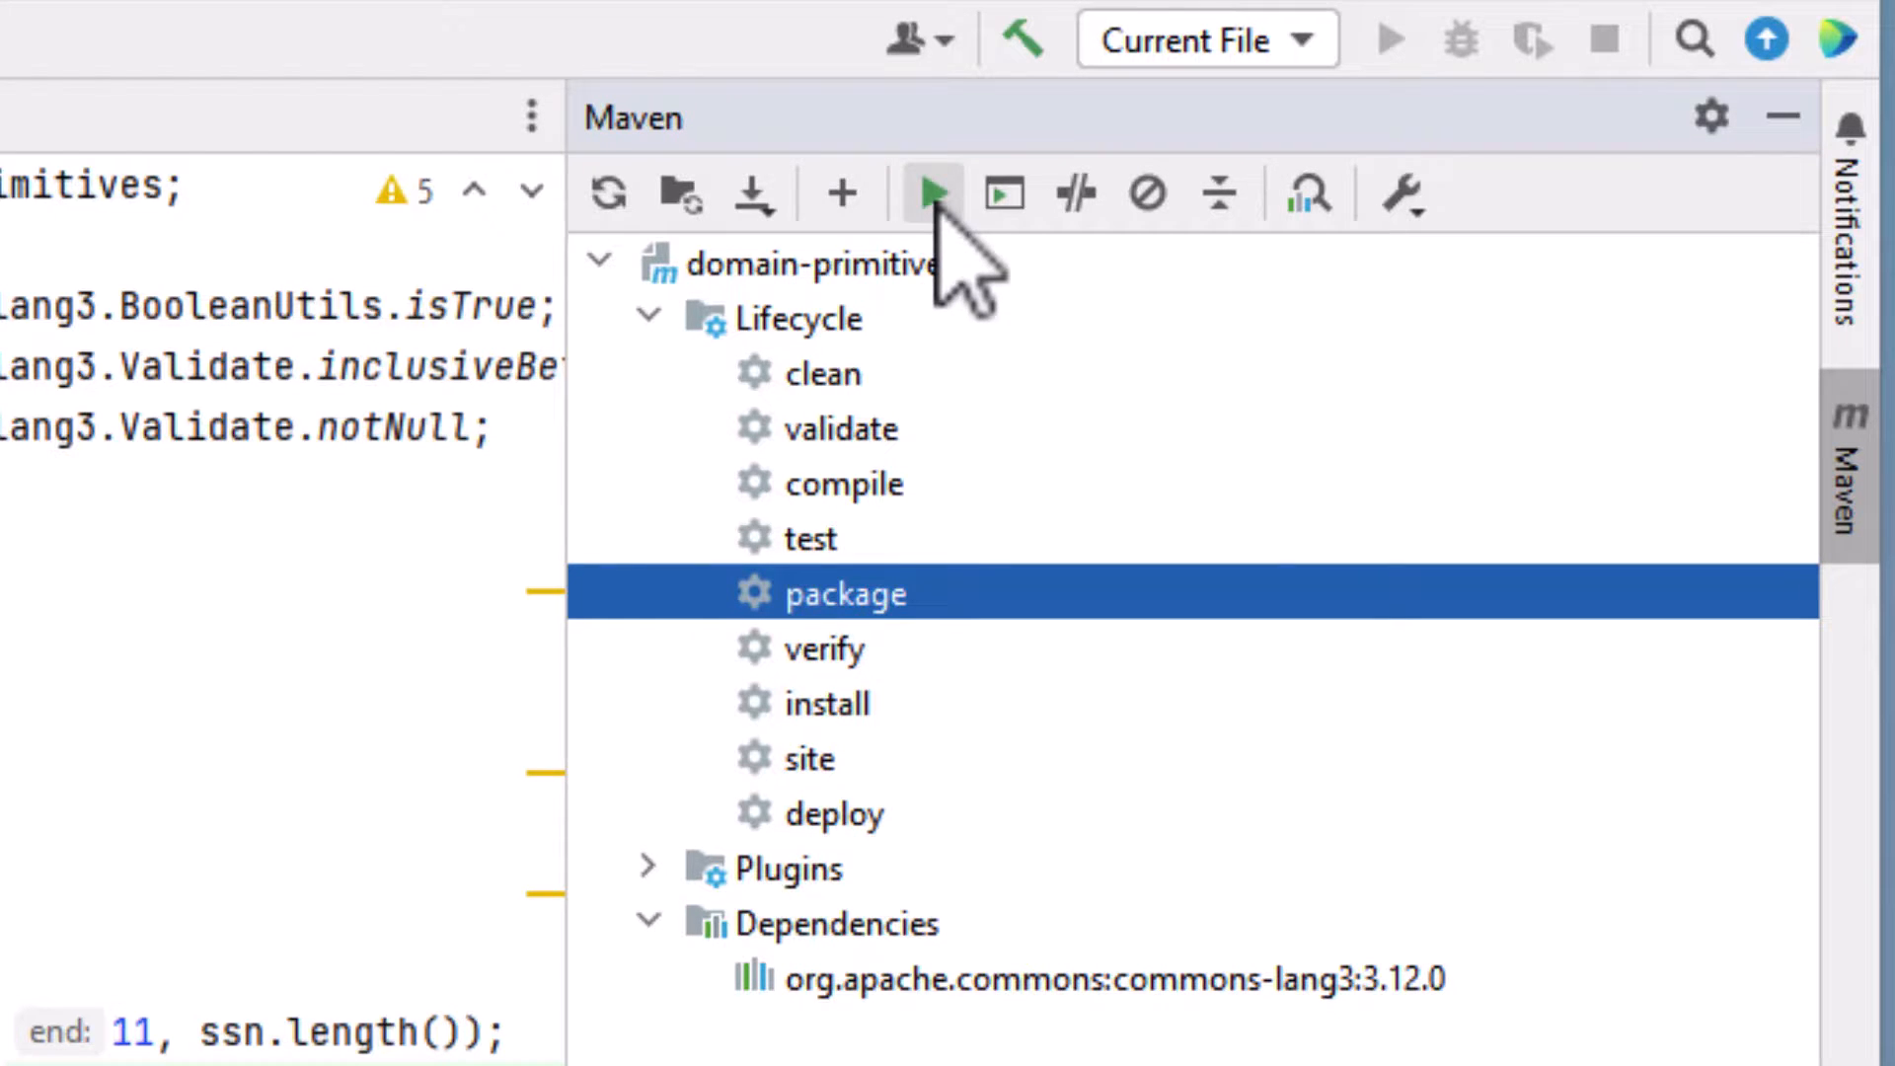
{"action": "left_click", "coordinate": [931, 193]}
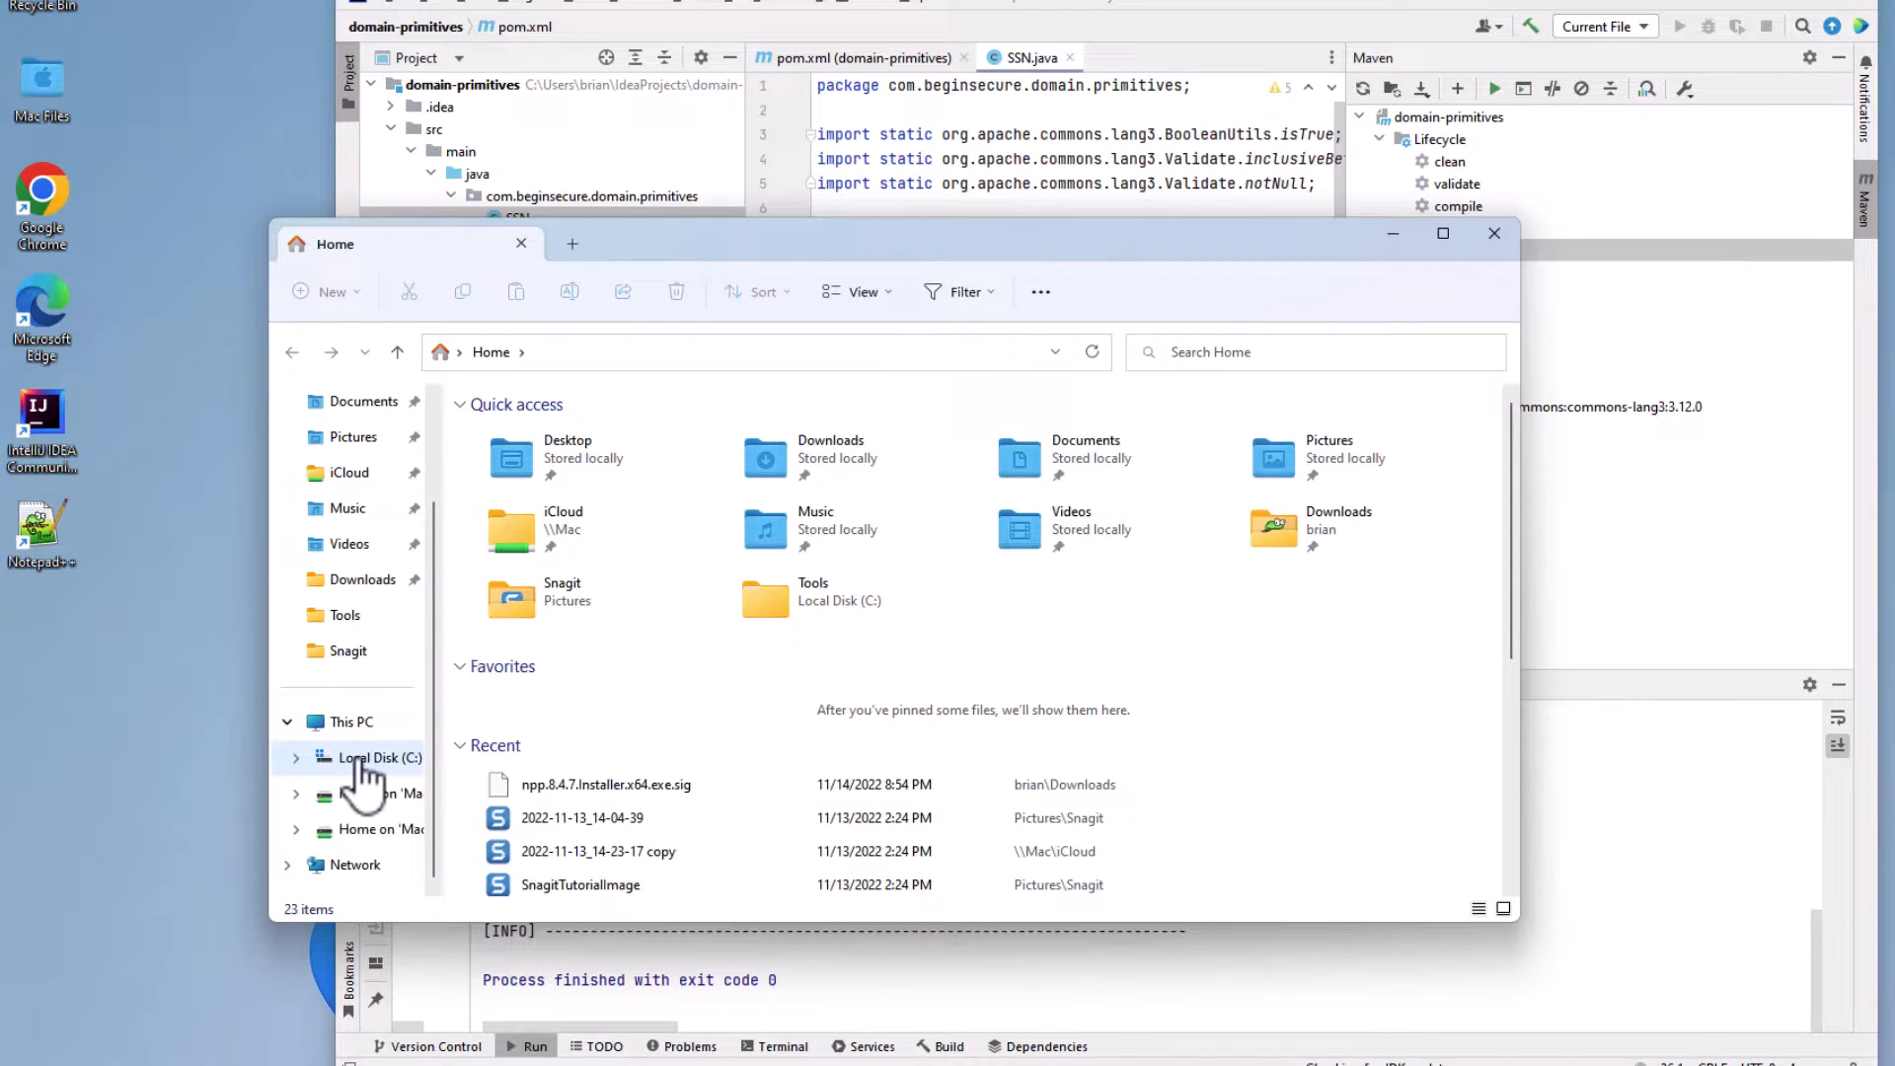
Browse from C: through Users and .m2 into the repository's com folder.
{"action": "left_click", "coordinate": [374, 758]}
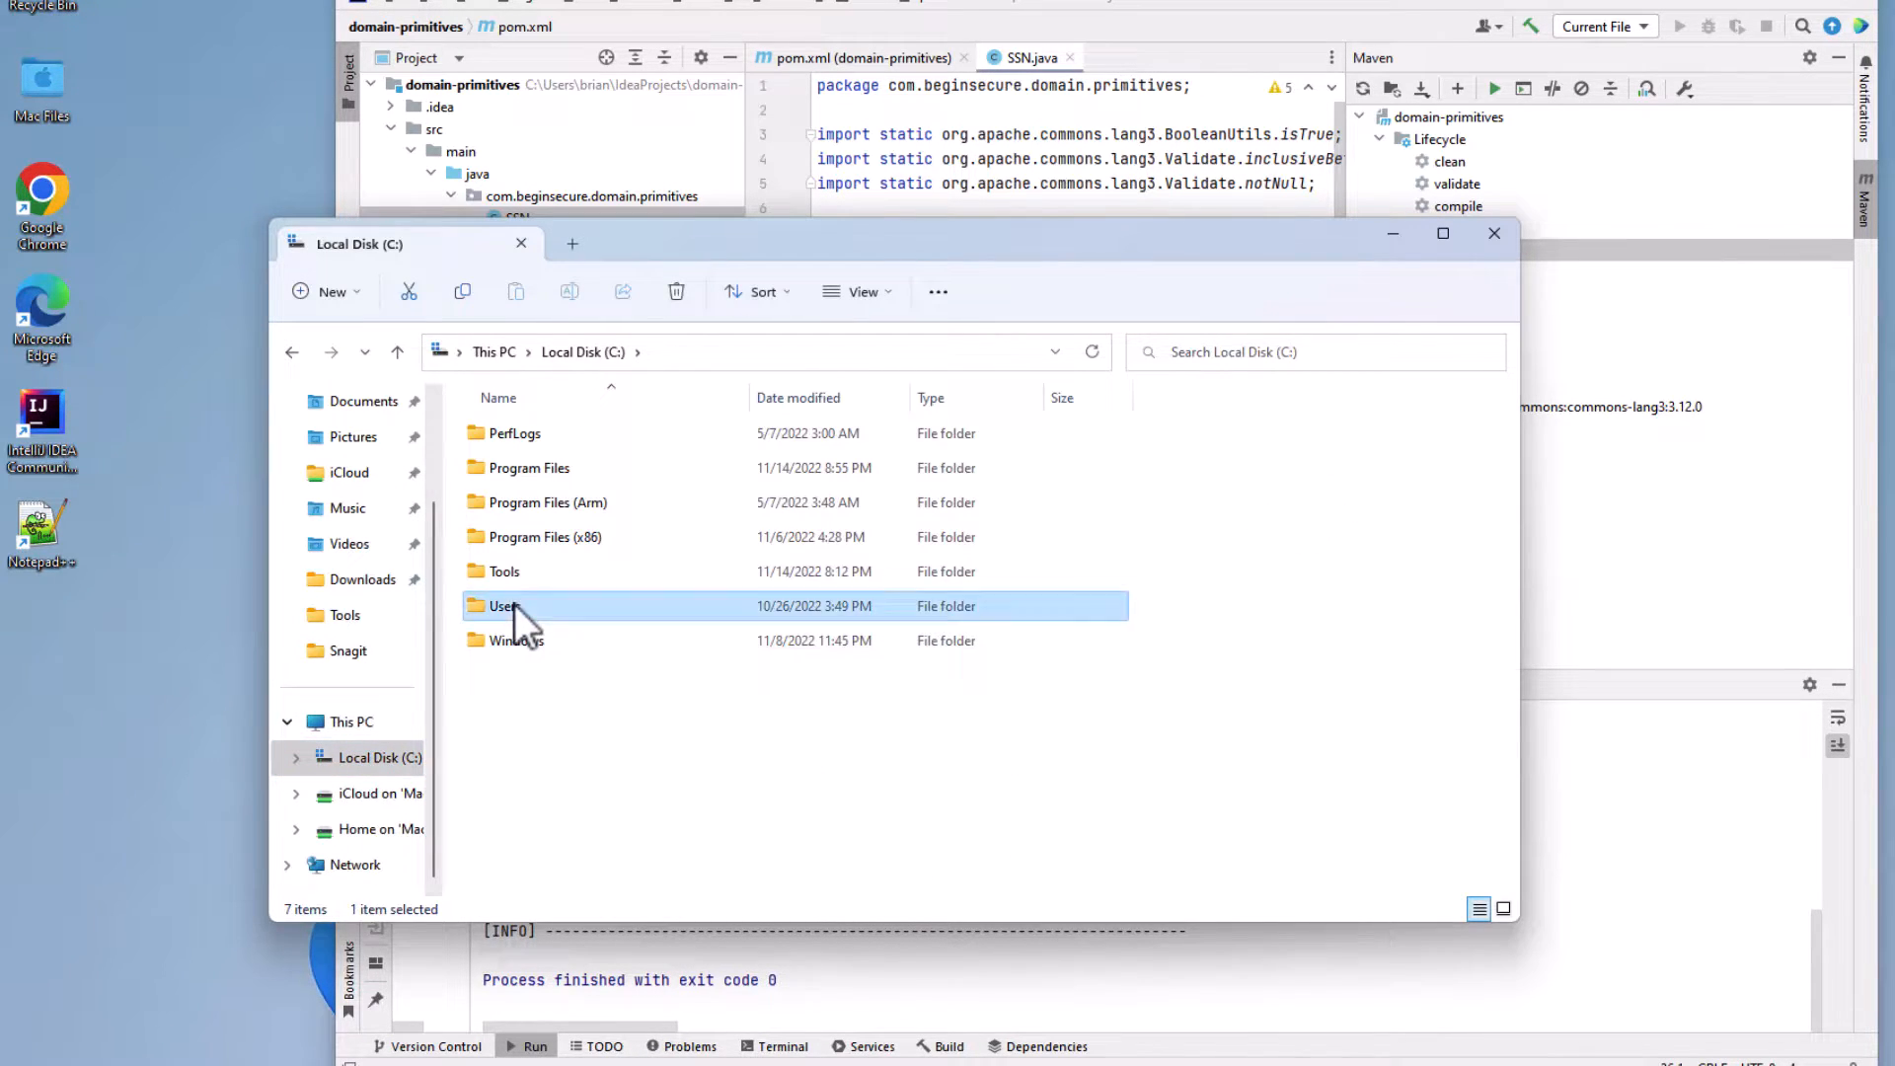
{"action": "double_click", "coordinate": [507, 606]}
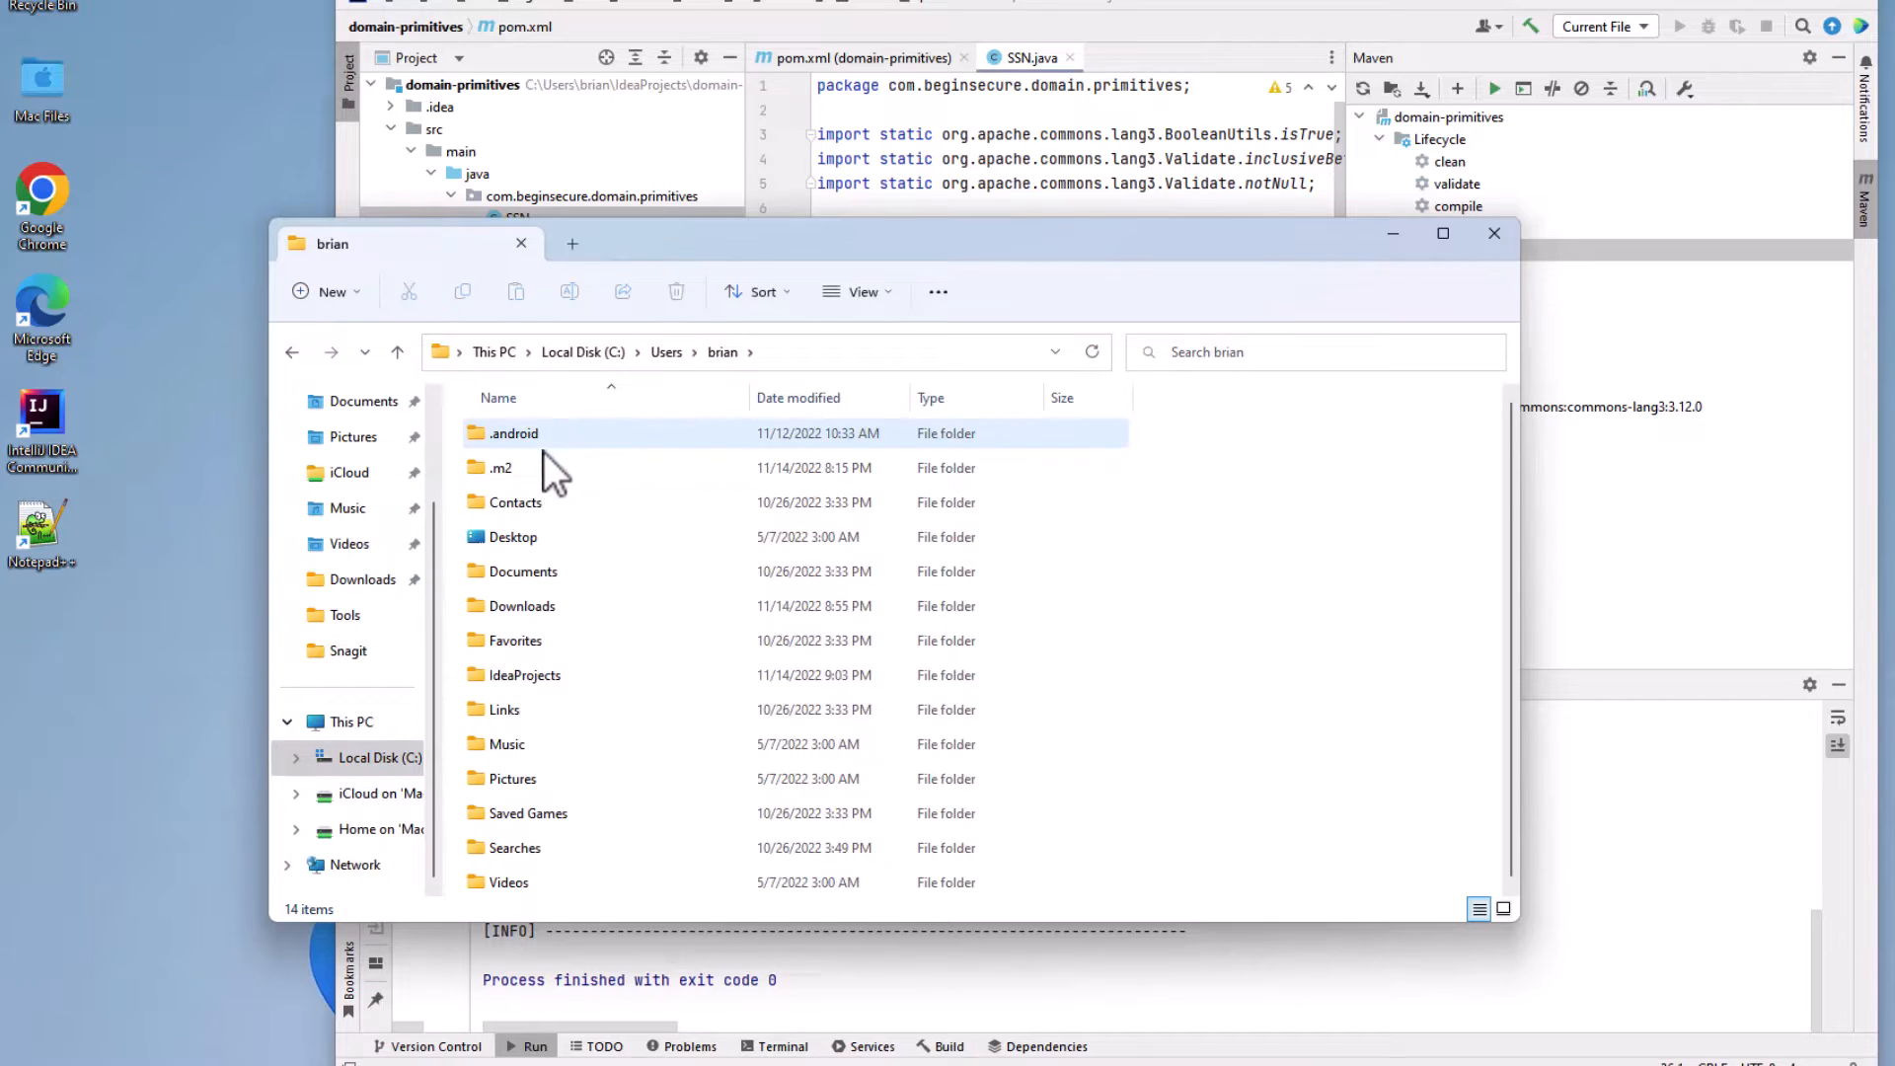
{"action": "double_click", "coordinate": [498, 468]}
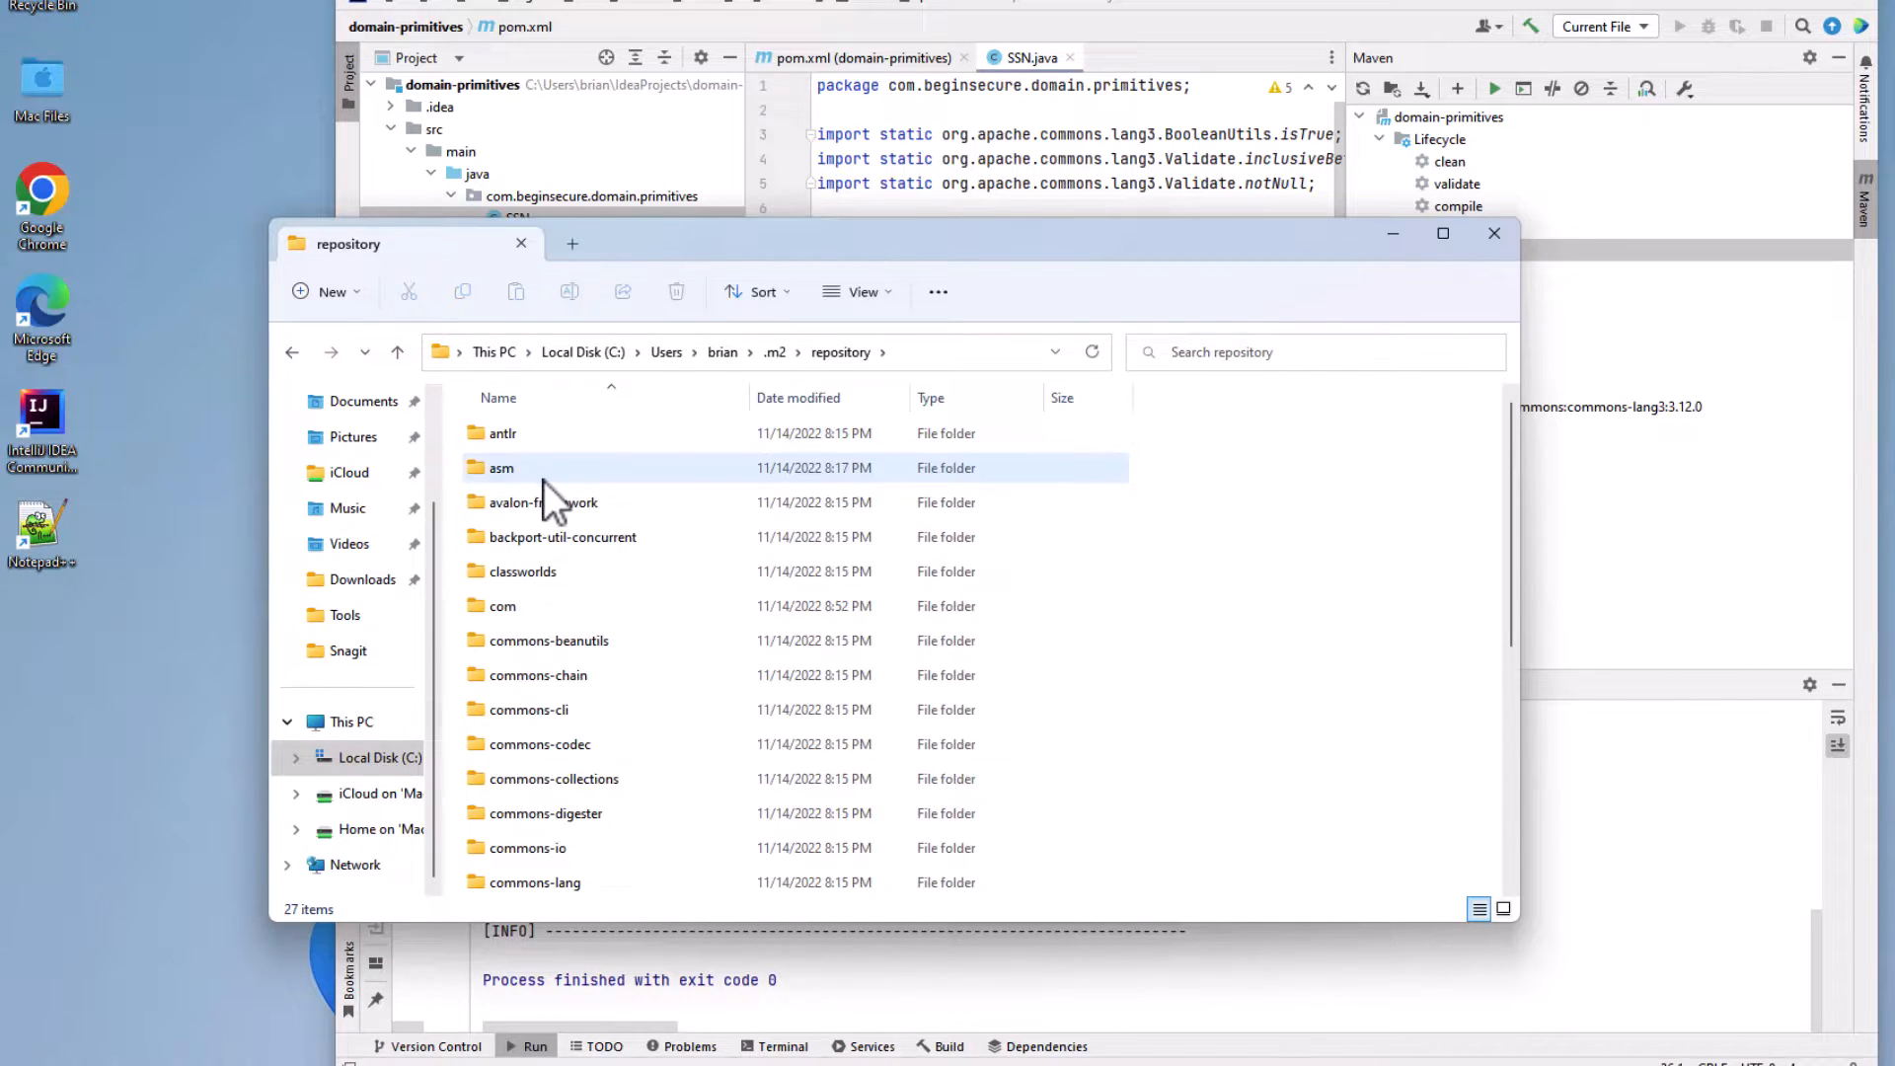
{"action": "double_click", "coordinate": [500, 606]}
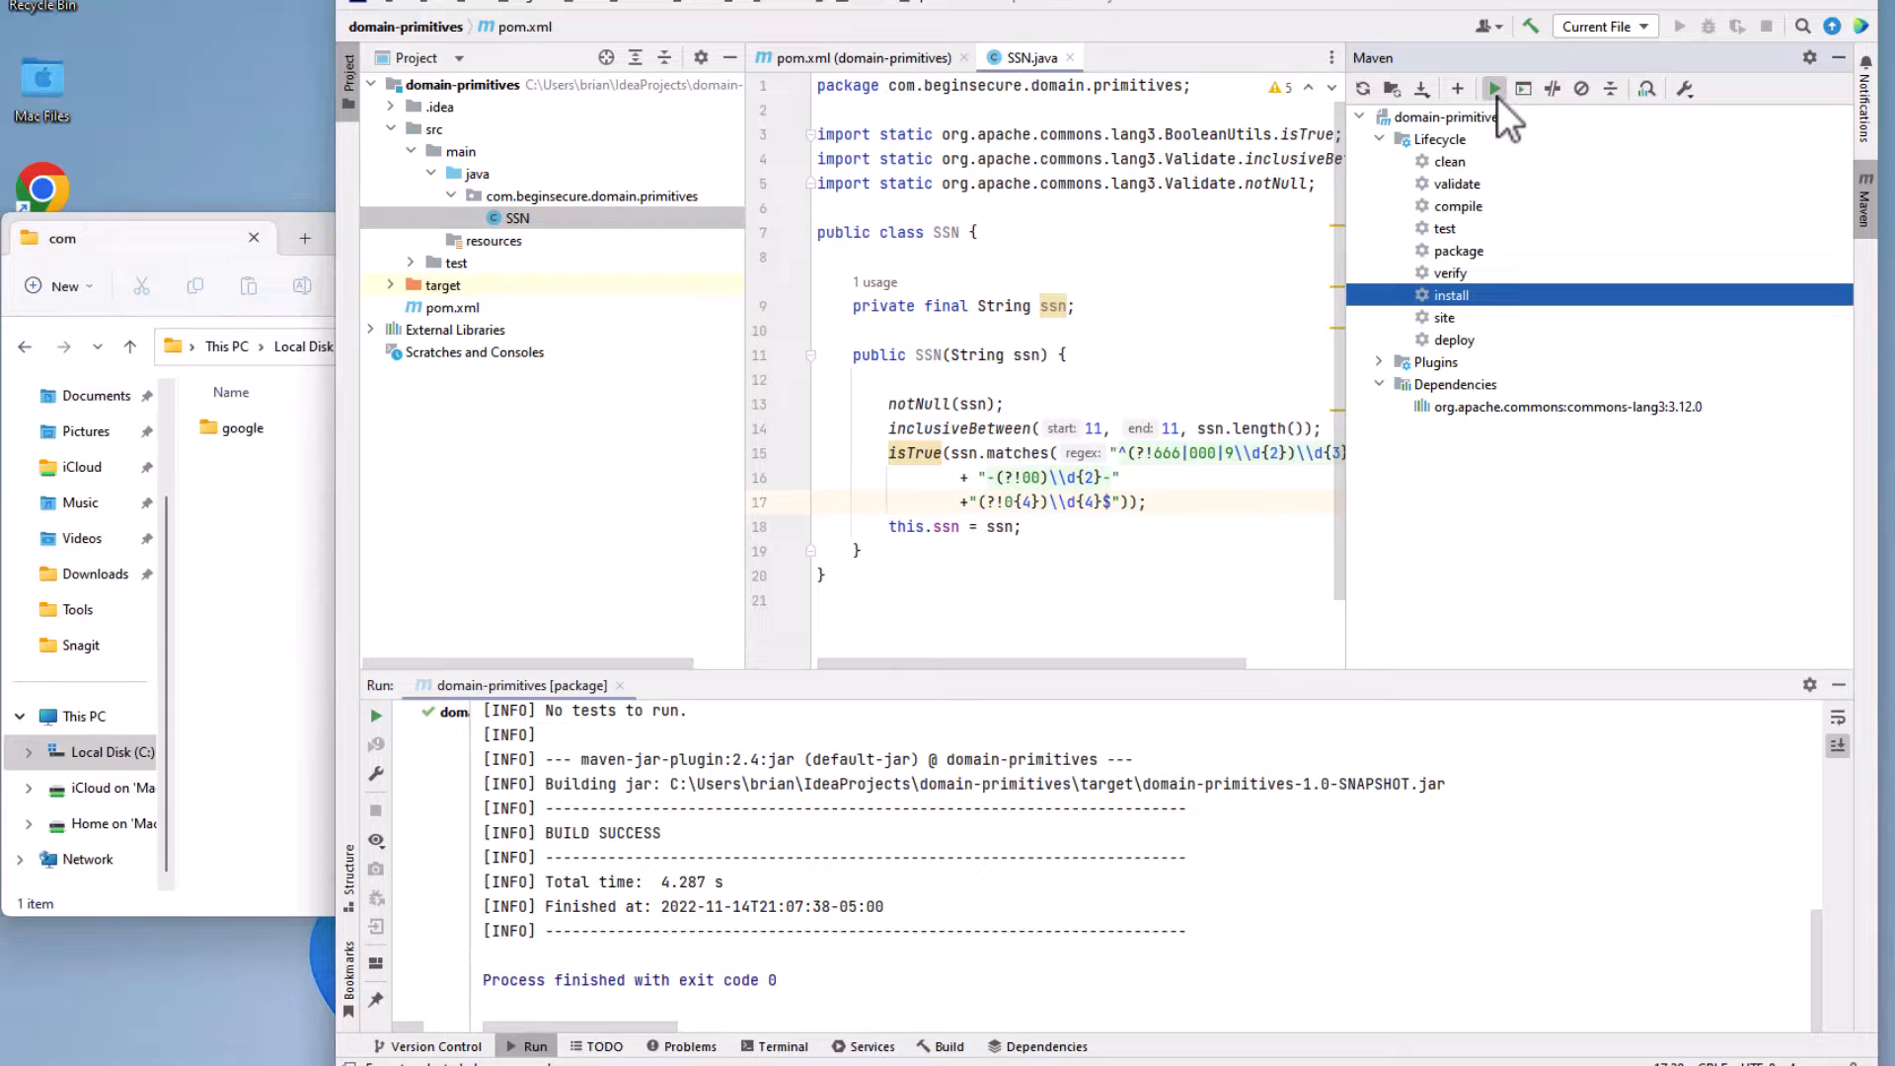
Run the Maven install lifecycle goal for domain-primitives.
{"action": "double_click", "coordinate": [1449, 295]}
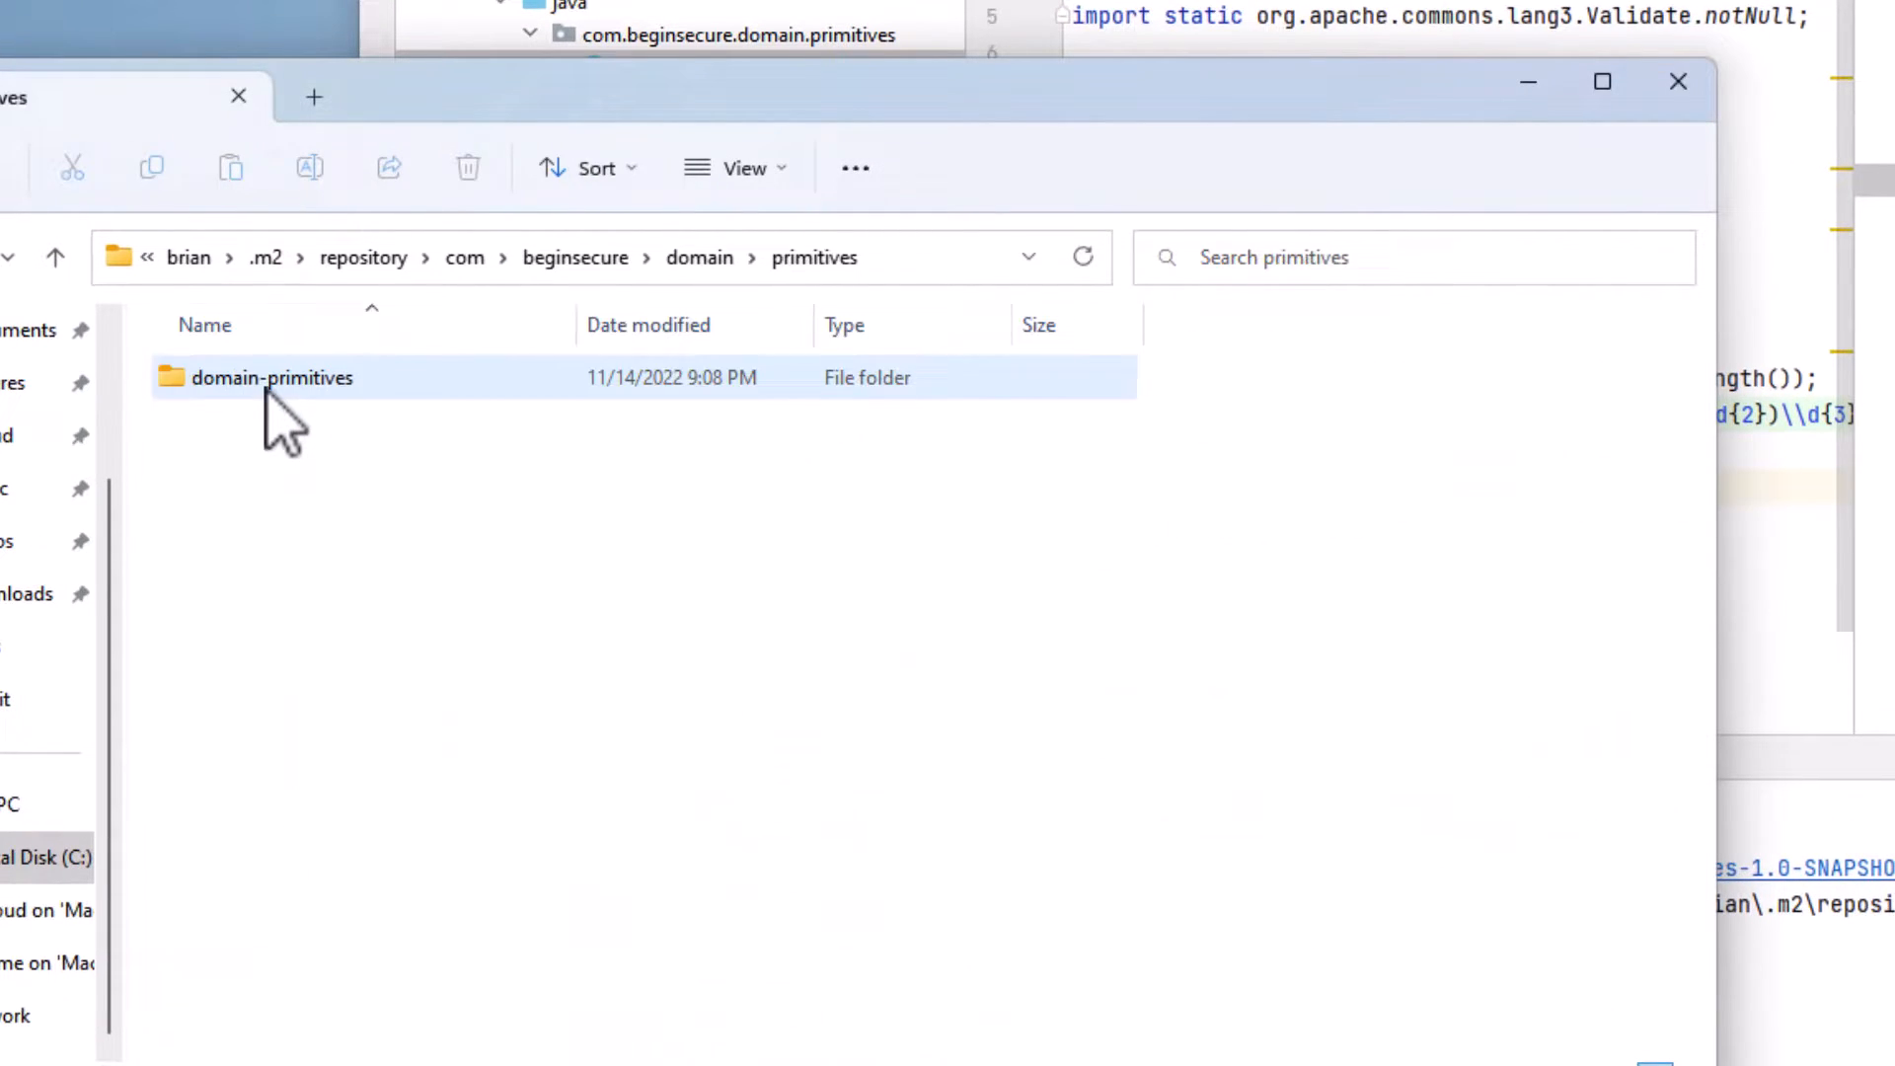
Open domain-primitives\1.0-SNAPSHOT and inspect the installed jar and pom files.
{"action": "double_click", "coordinate": [271, 378]}
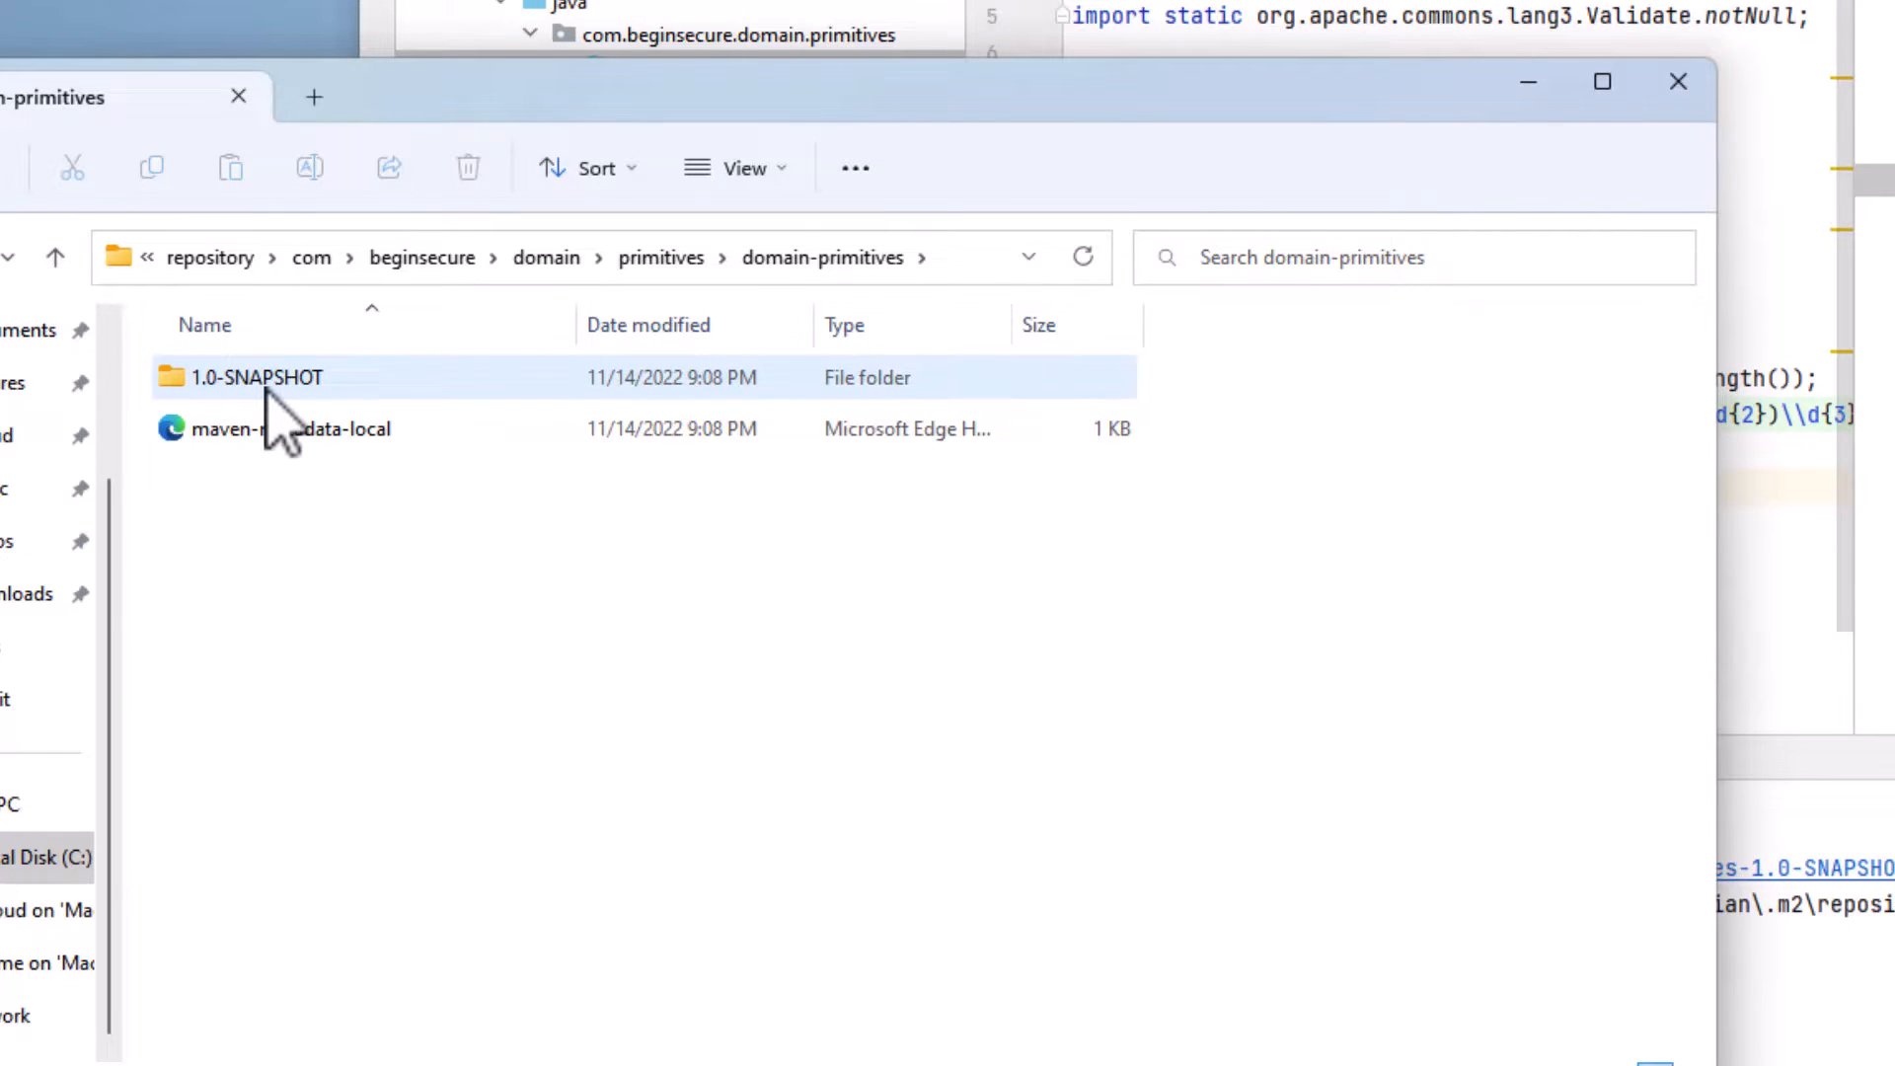
{"action": "double_click", "coordinate": [254, 377]}
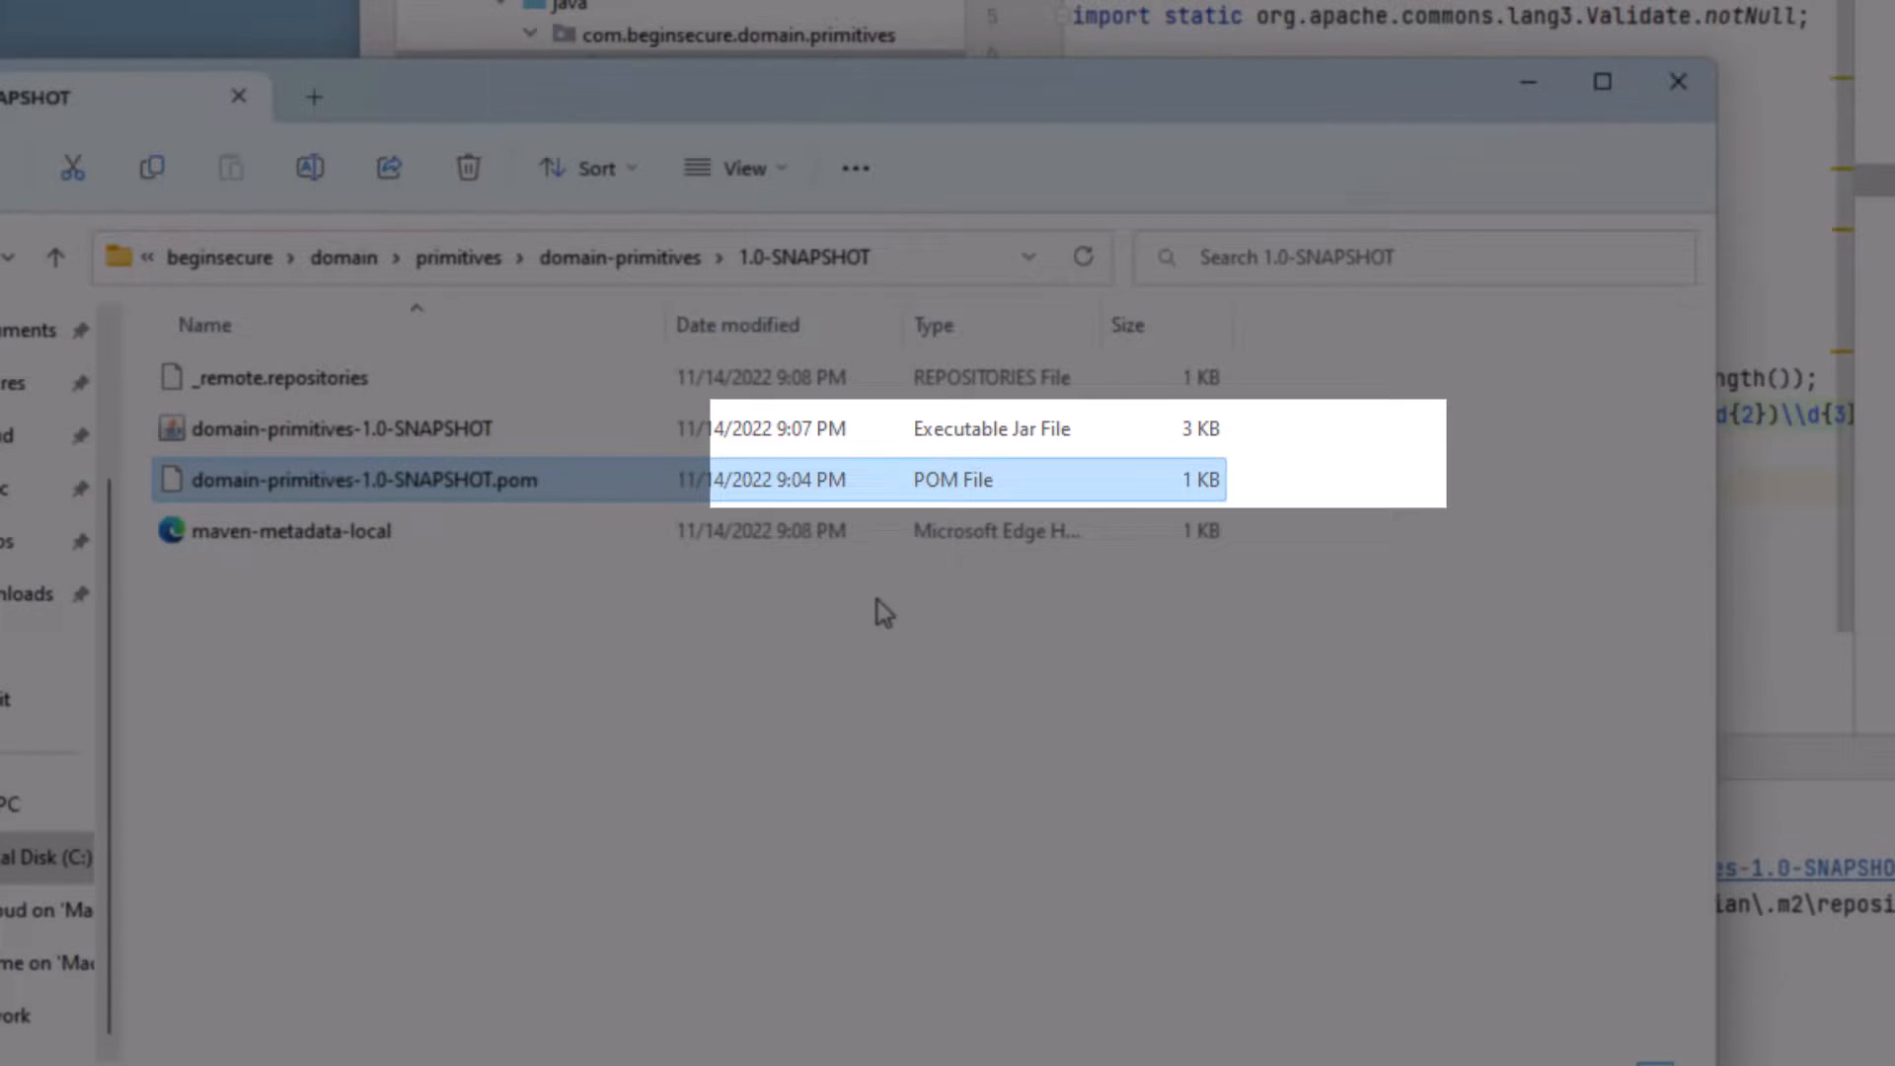
{"action": "double_click", "coordinate": [363, 480]}
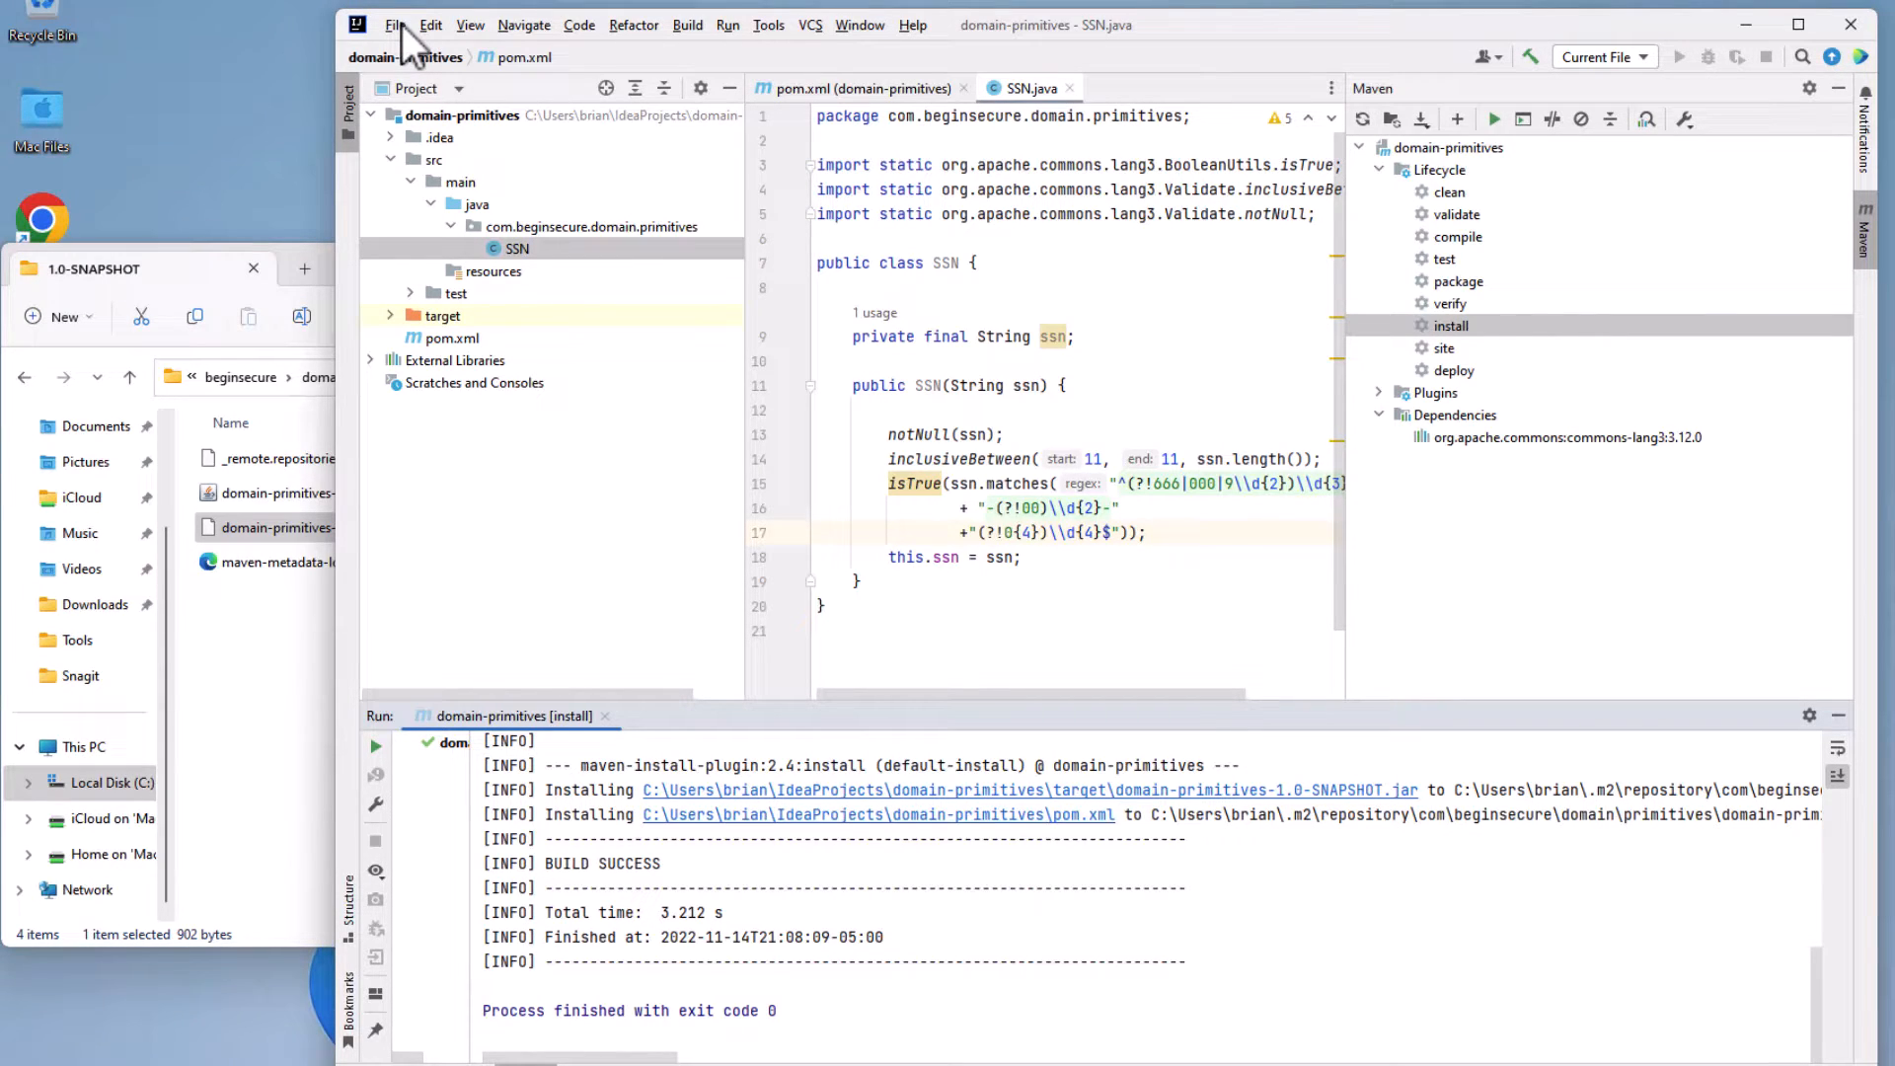
Create a new Java Maven project named UseDomainPrimitives.
{"action": "left_click", "coordinate": [394, 25]}
{"action": "type", "text": "UseDomainPrimitives"}
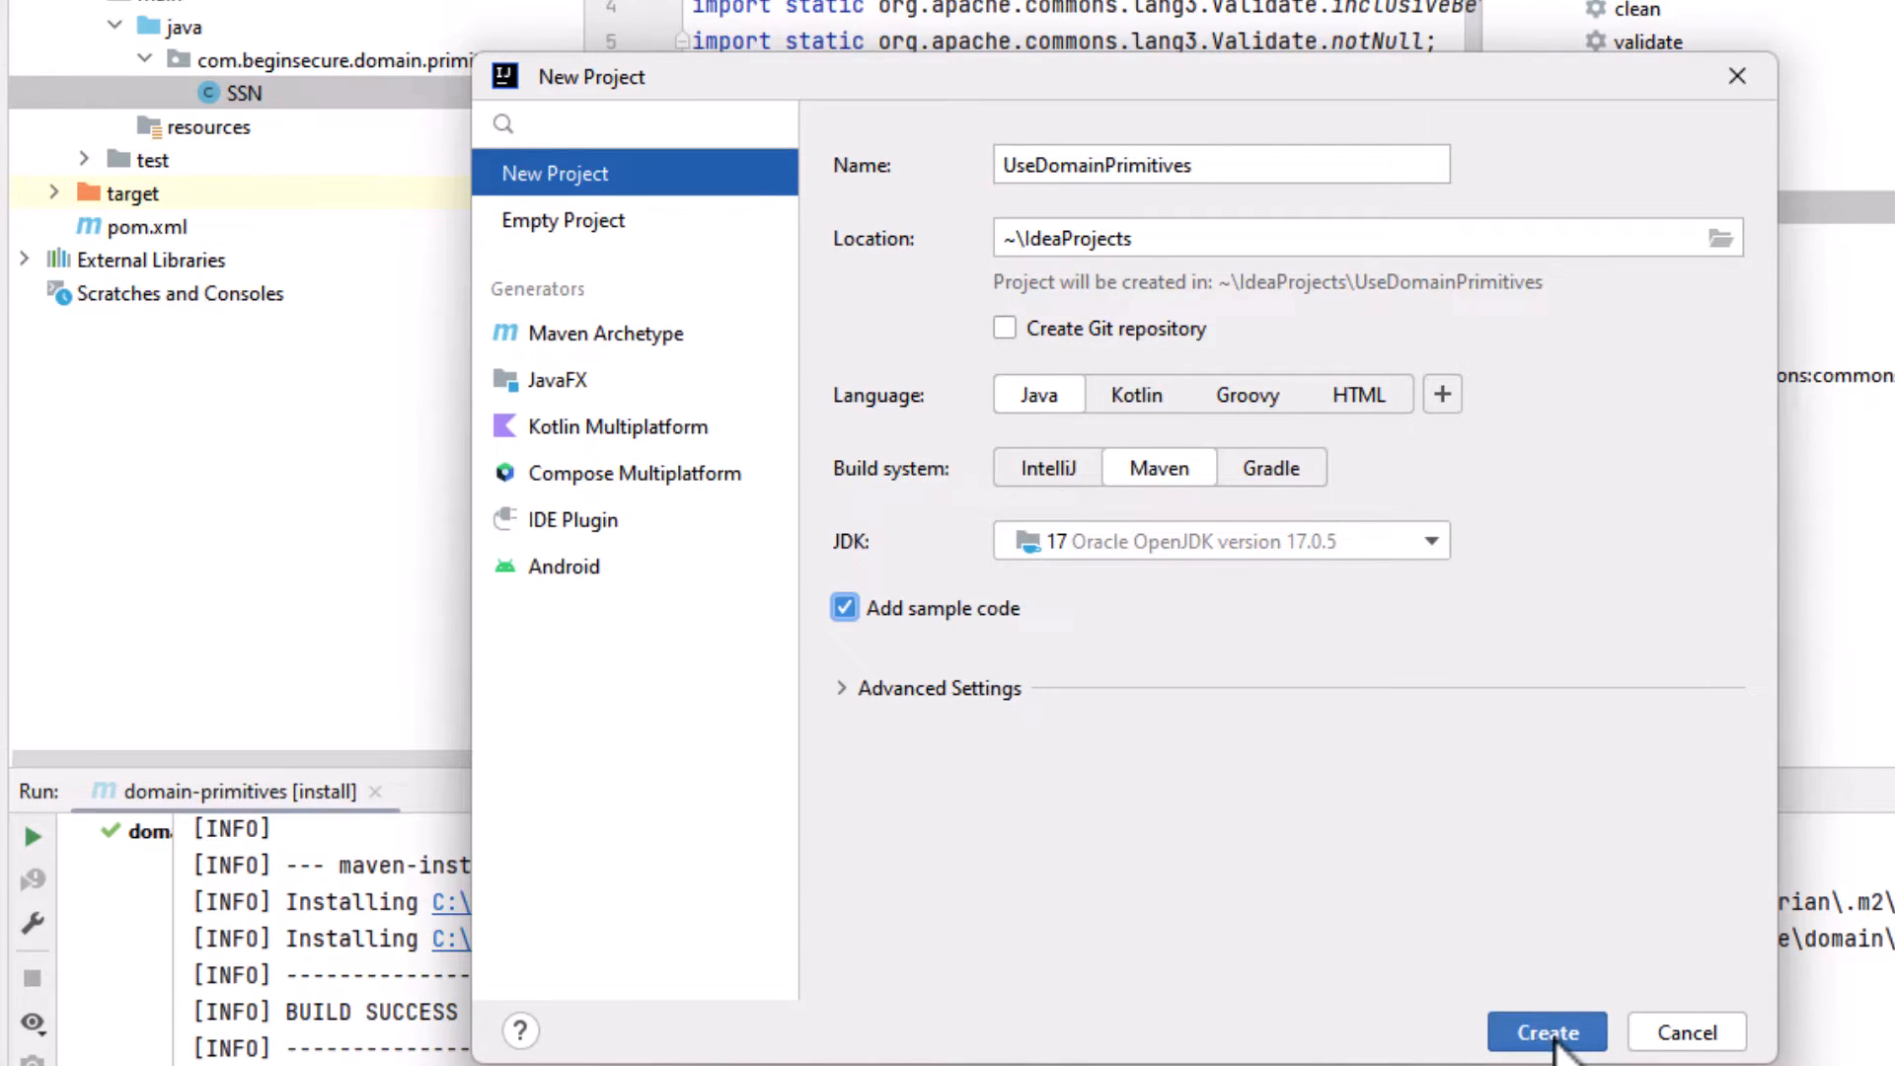
{"action": "left_click", "coordinate": [1551, 1060]}
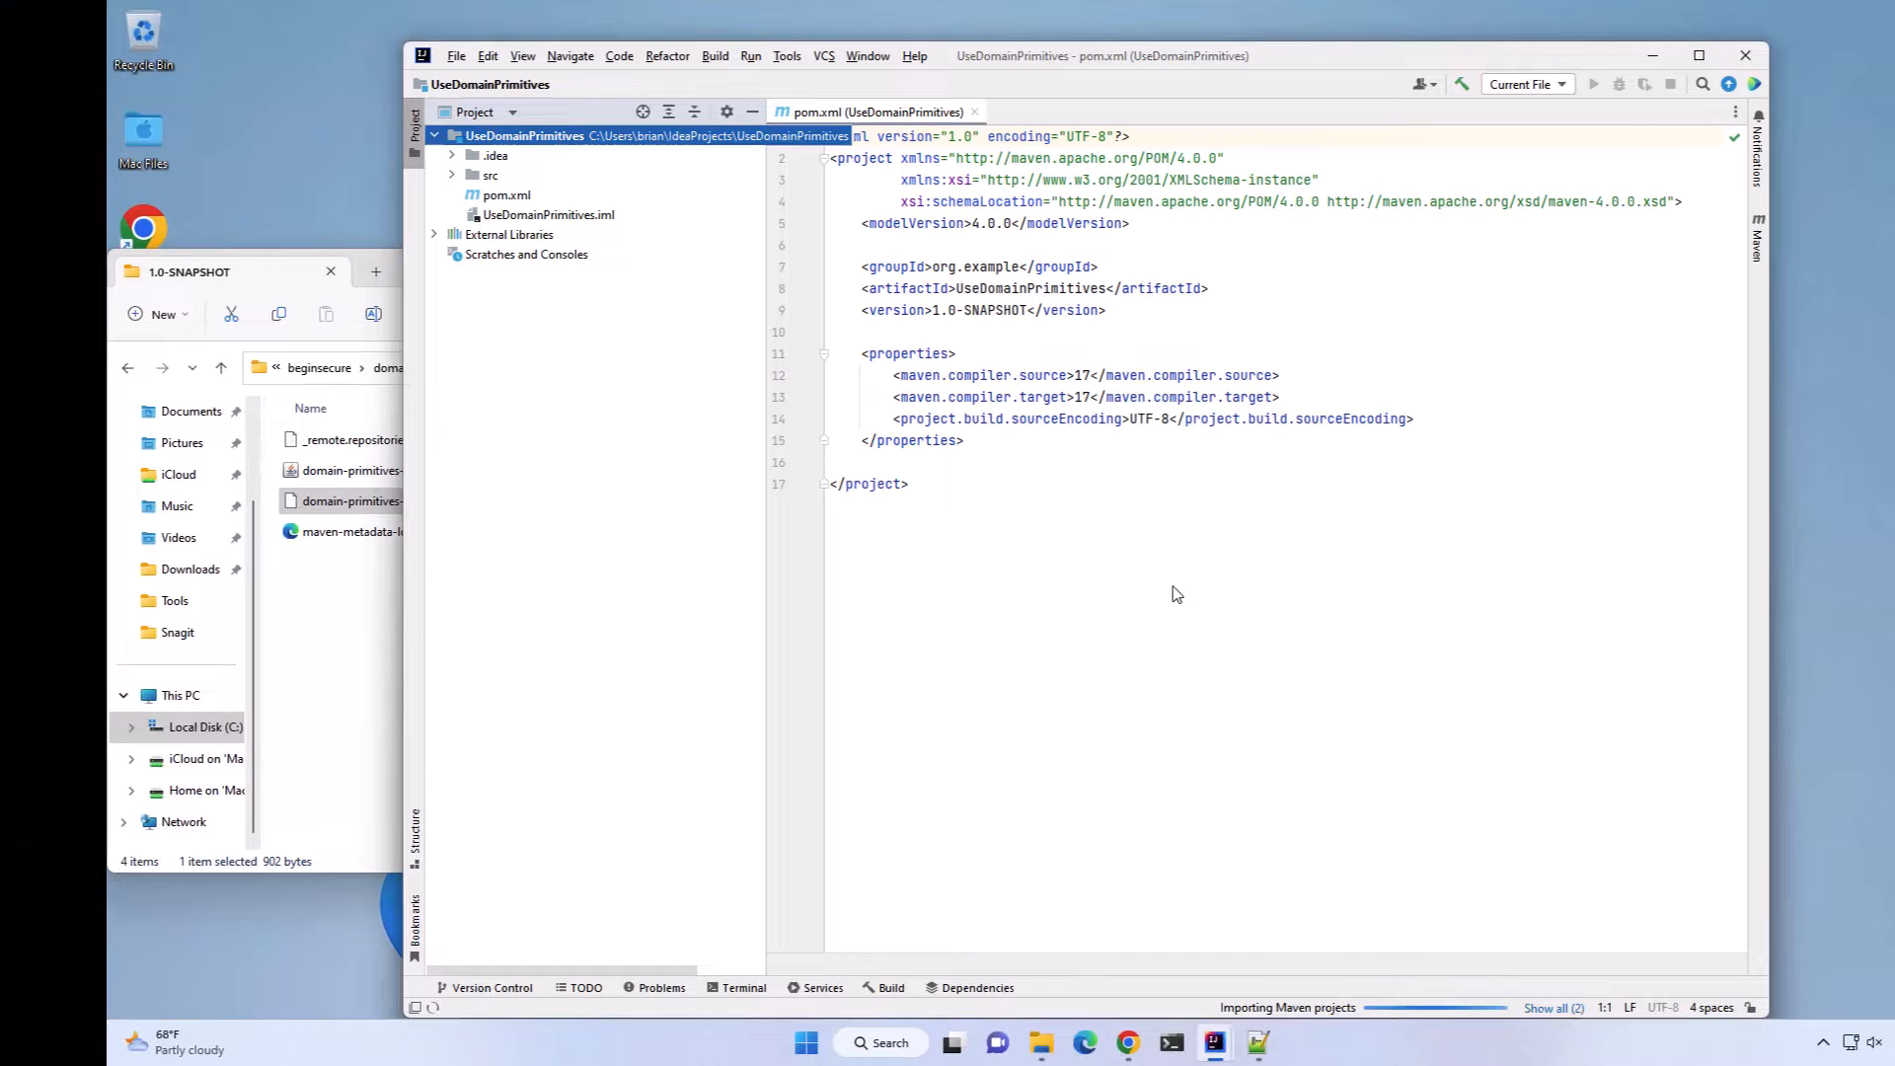
Declare a domain-primitives 1.0-SNAPSHOT dependency from com.beginsecure.domain.primitives in pom.xml.
{"action": "type", "text": "<d"}
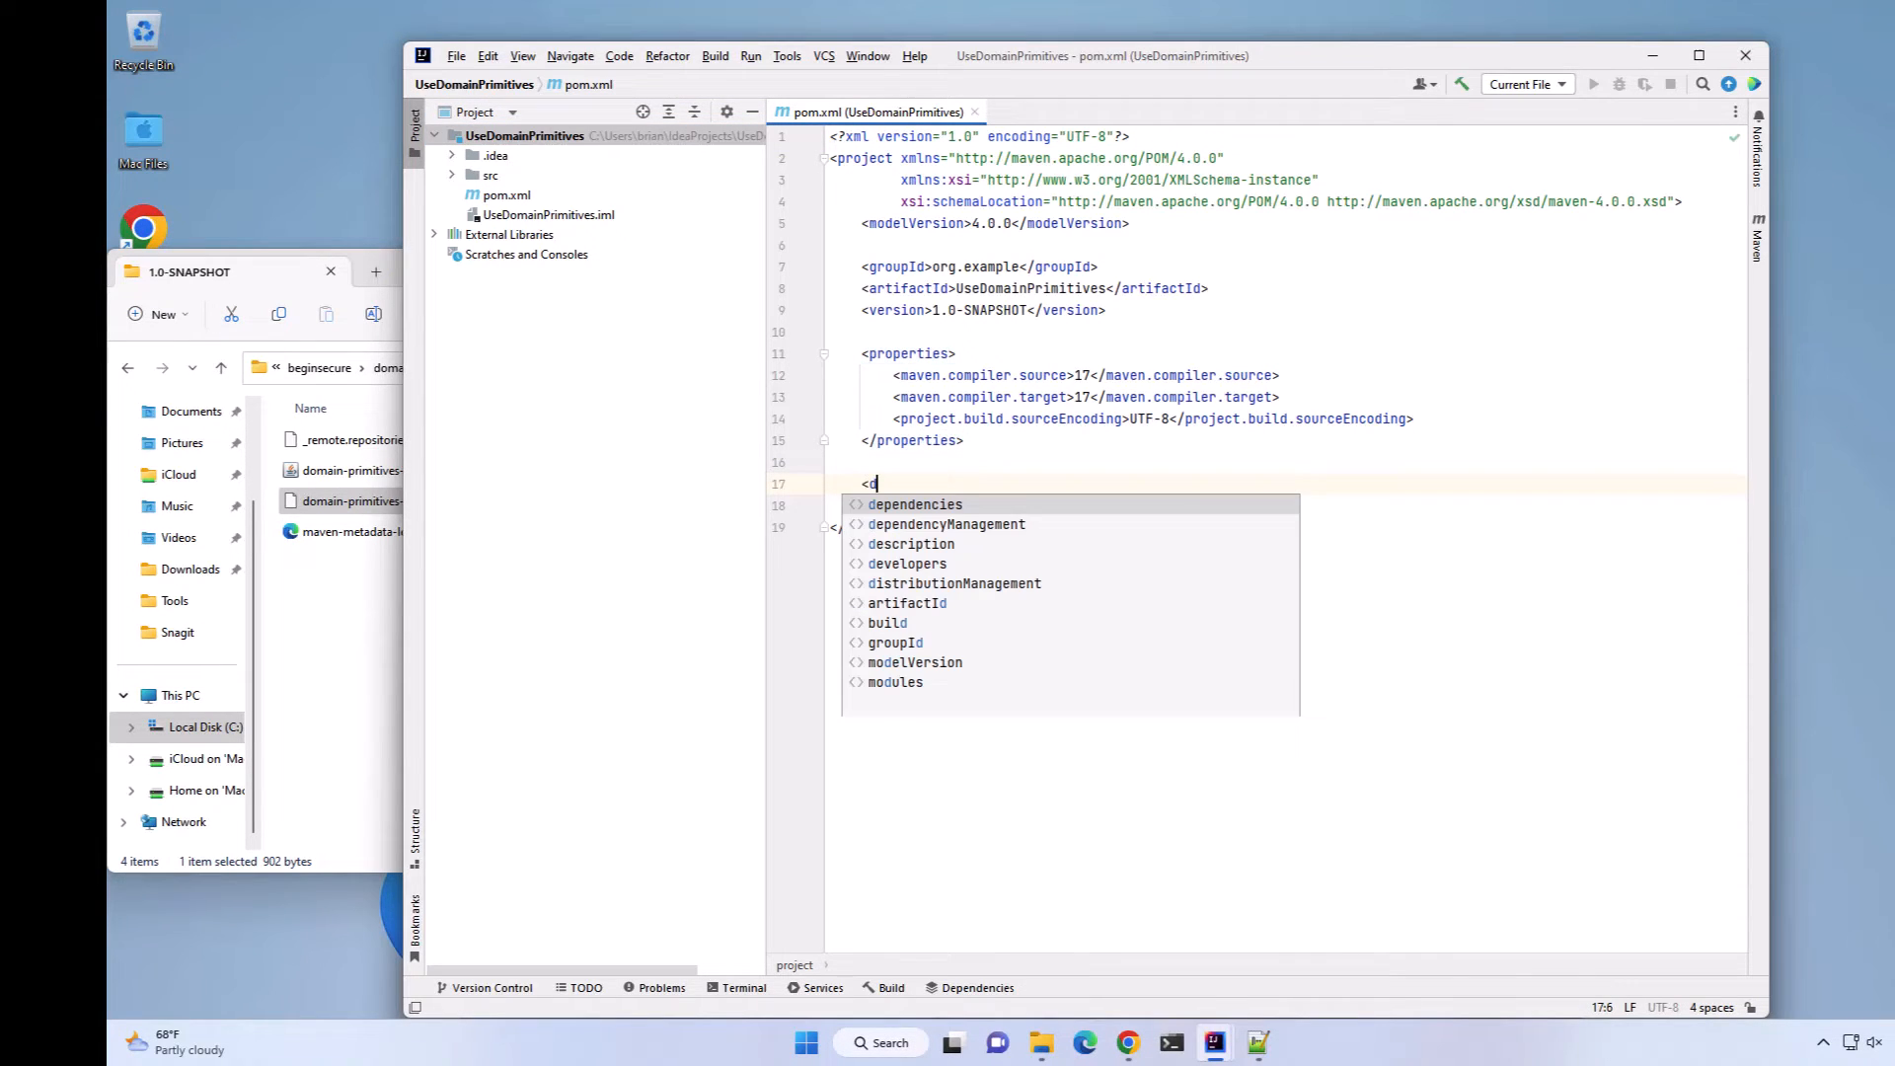
{"action": "left_click", "coordinate": [914, 504]}
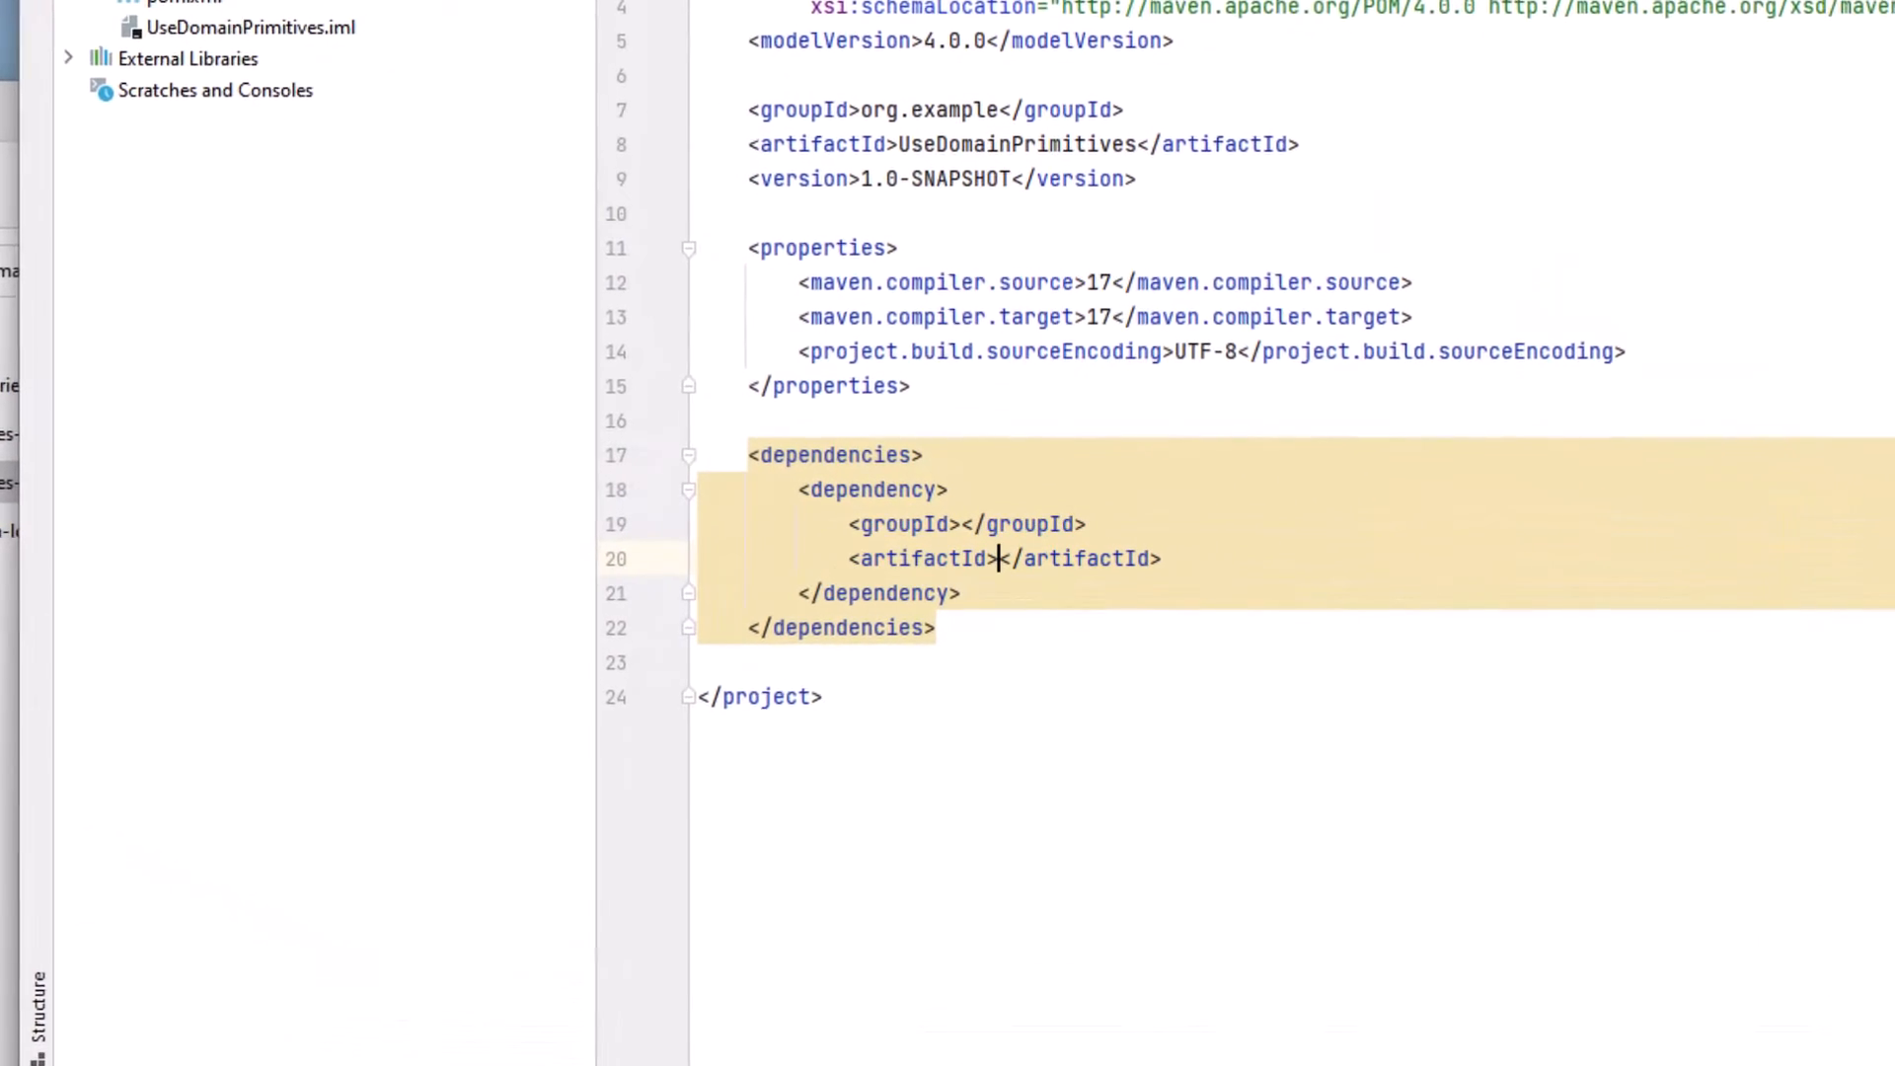
{"action": "type", "text": "domain-"}
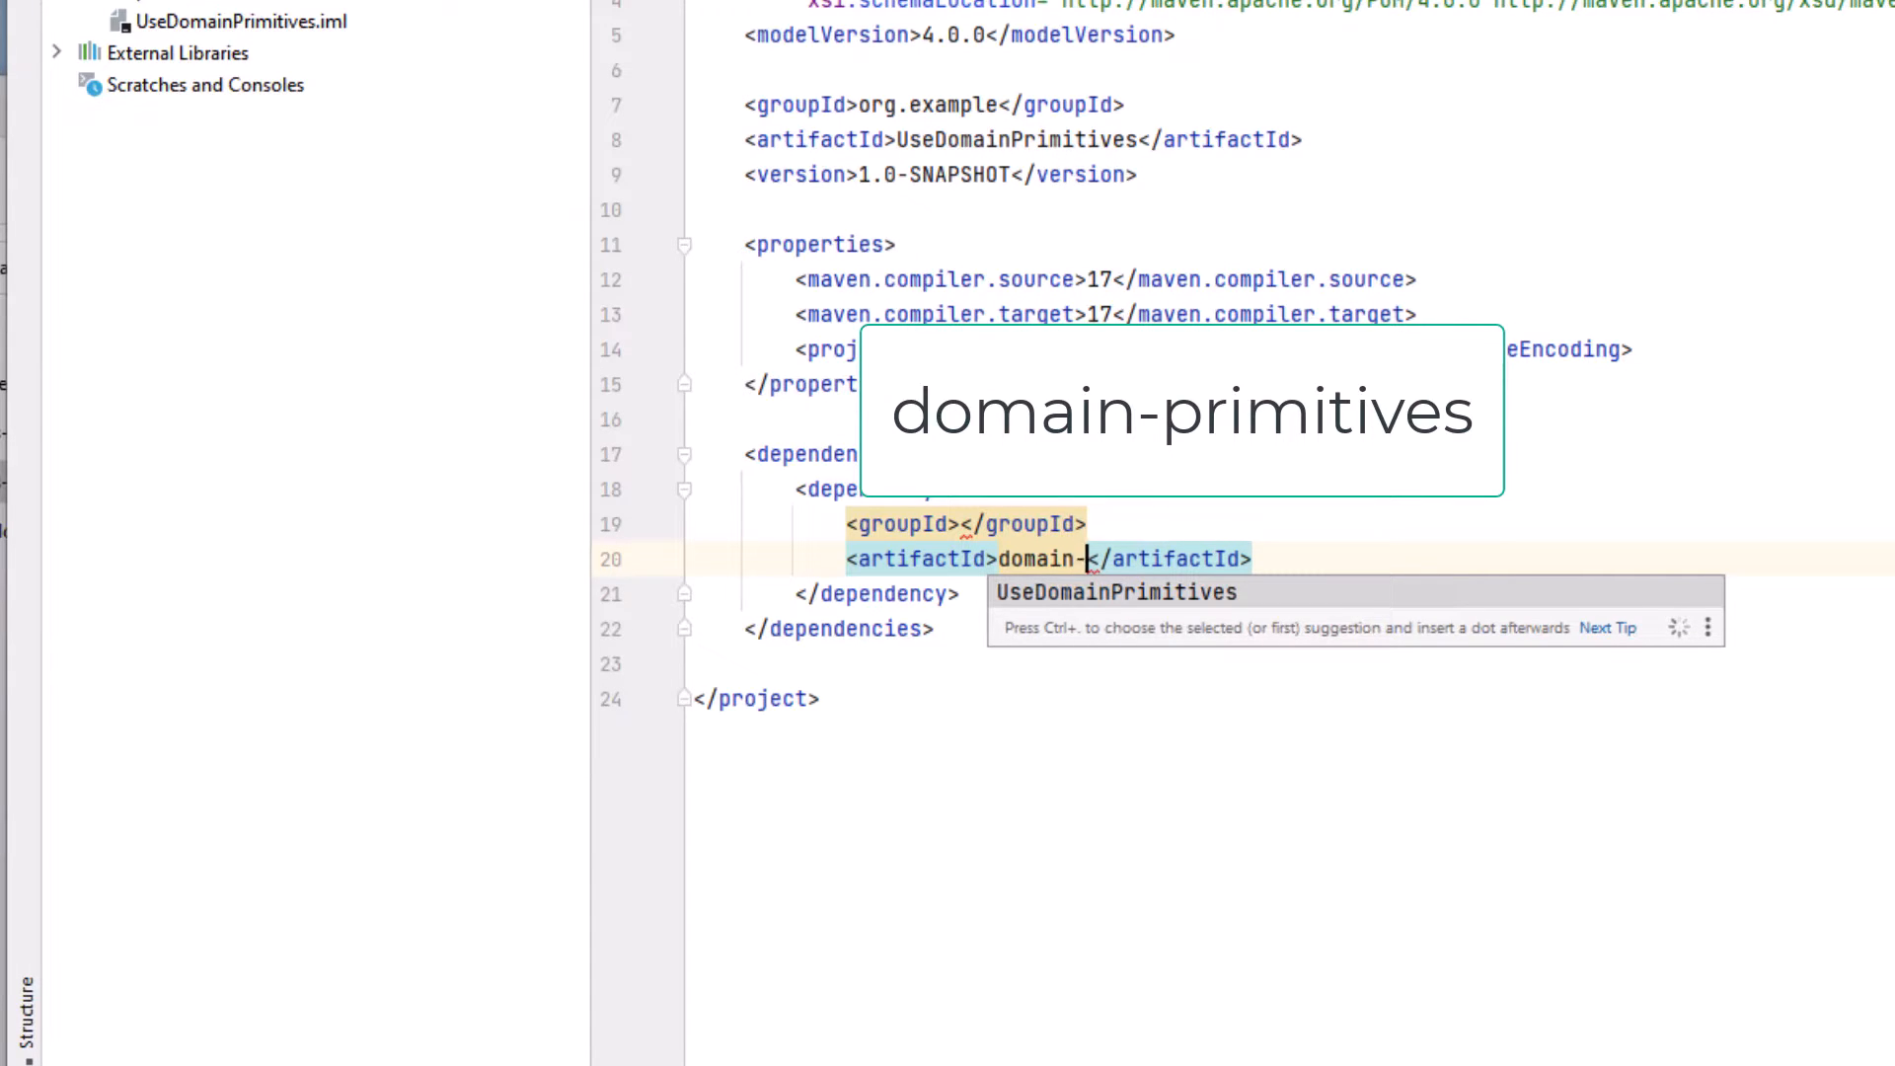
{"action": "type", "text": "primitives"}
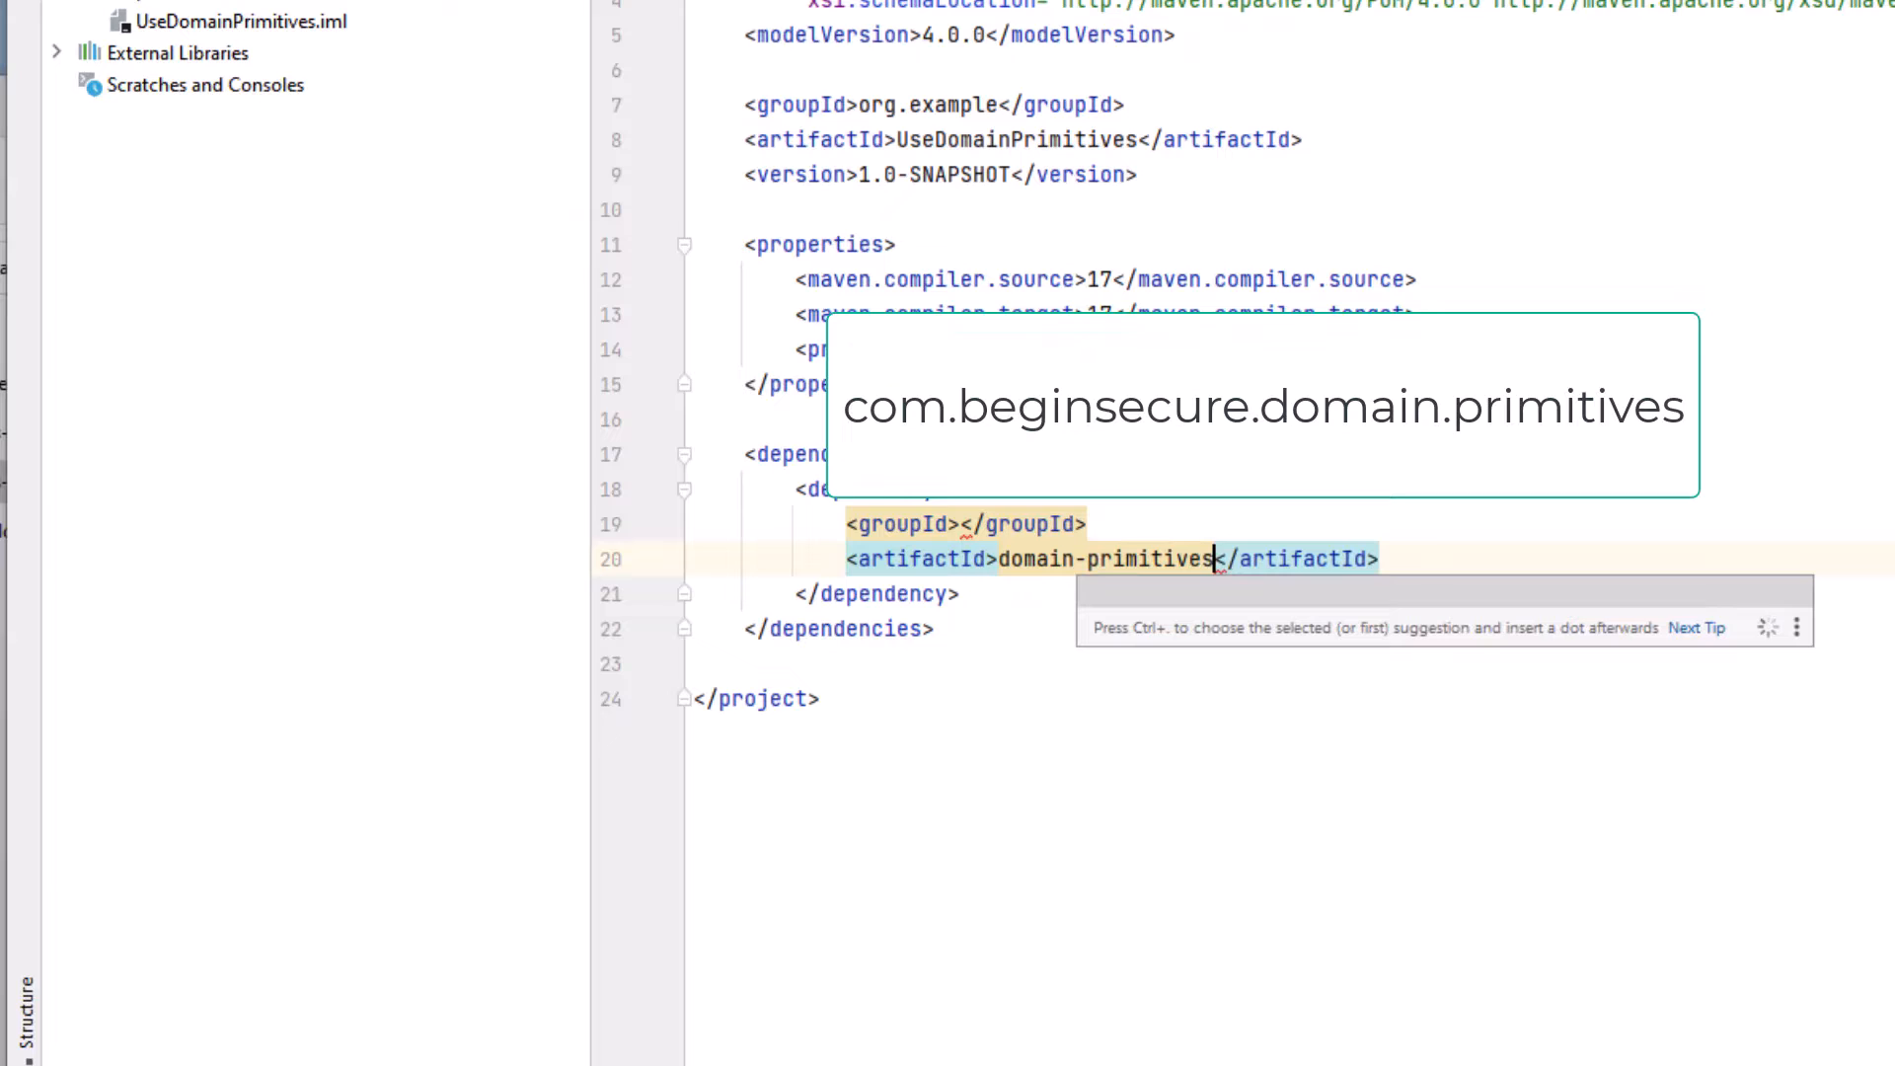
{"action": "type", "text": "com.beginsecure.domain.primitives"}
{"action": "type", "text": "<version></version>"}
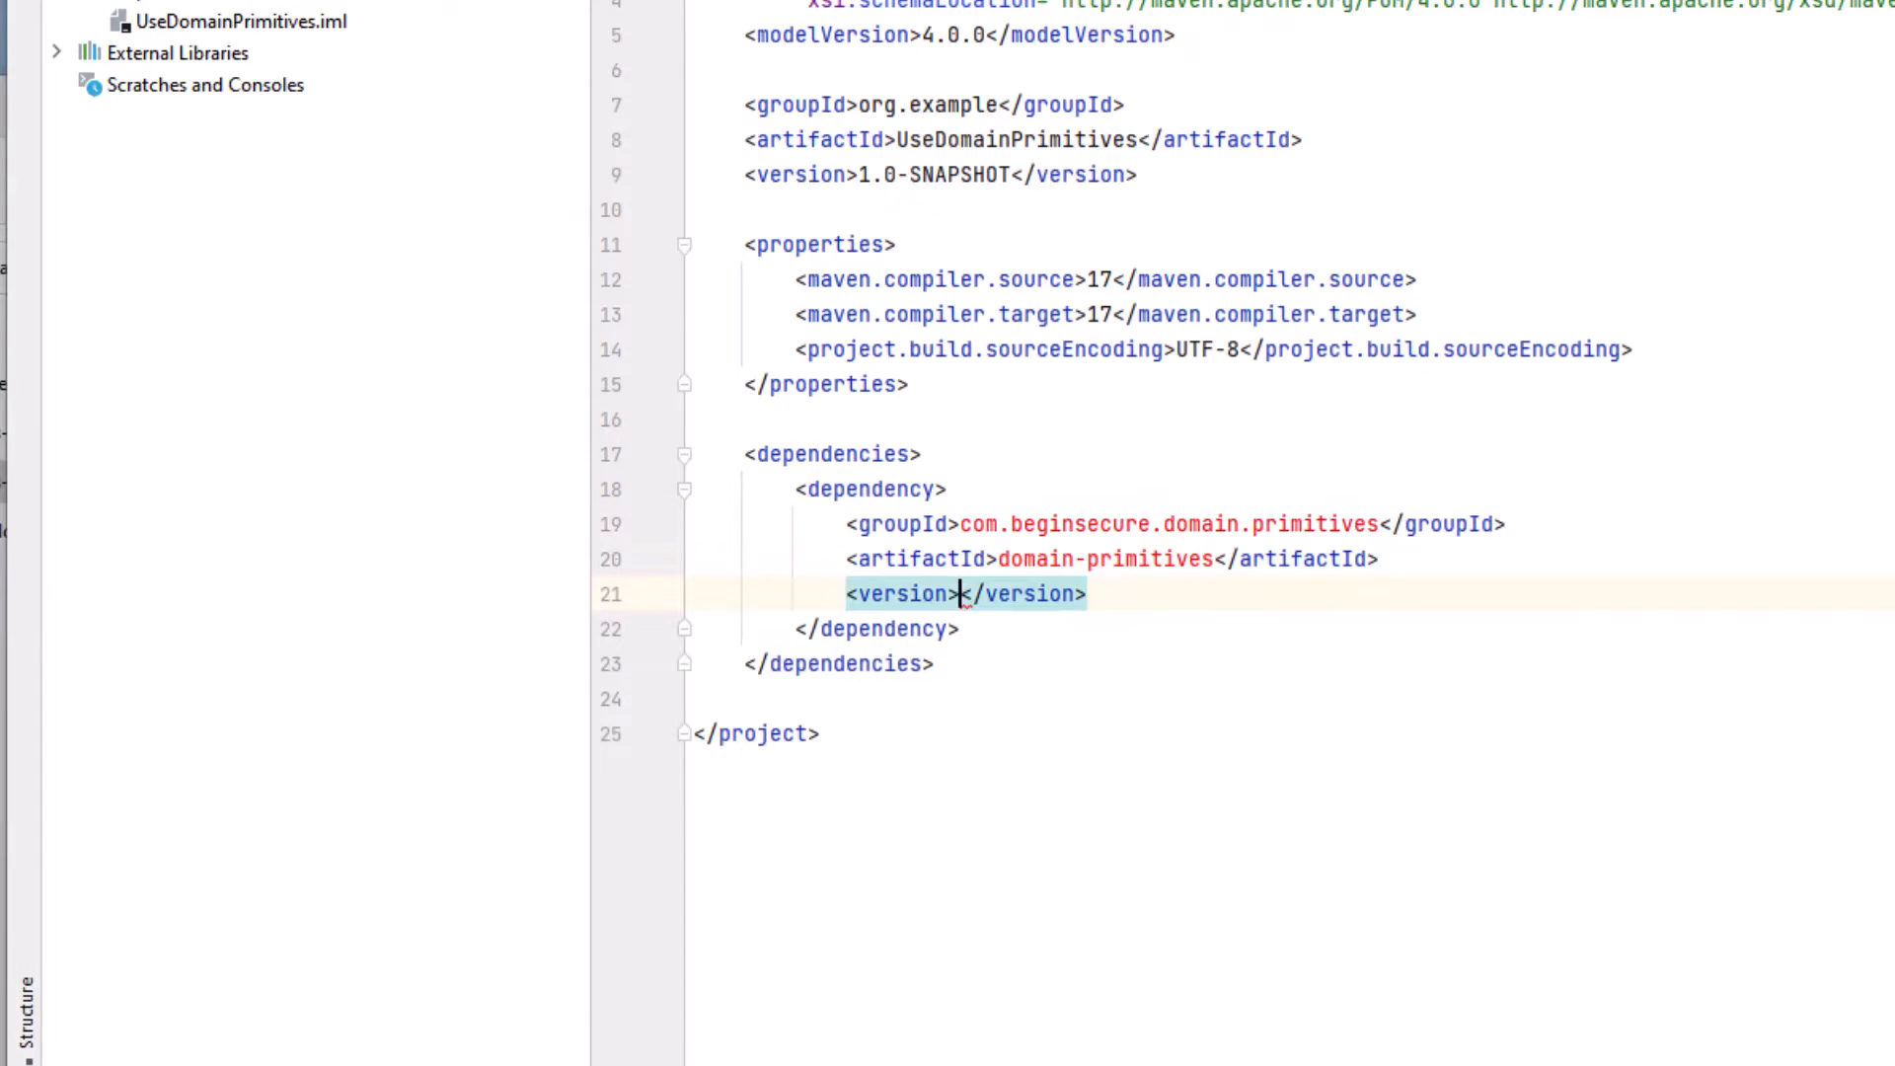
{"action": "type", "text": "1.0-SNAPSHOT"}
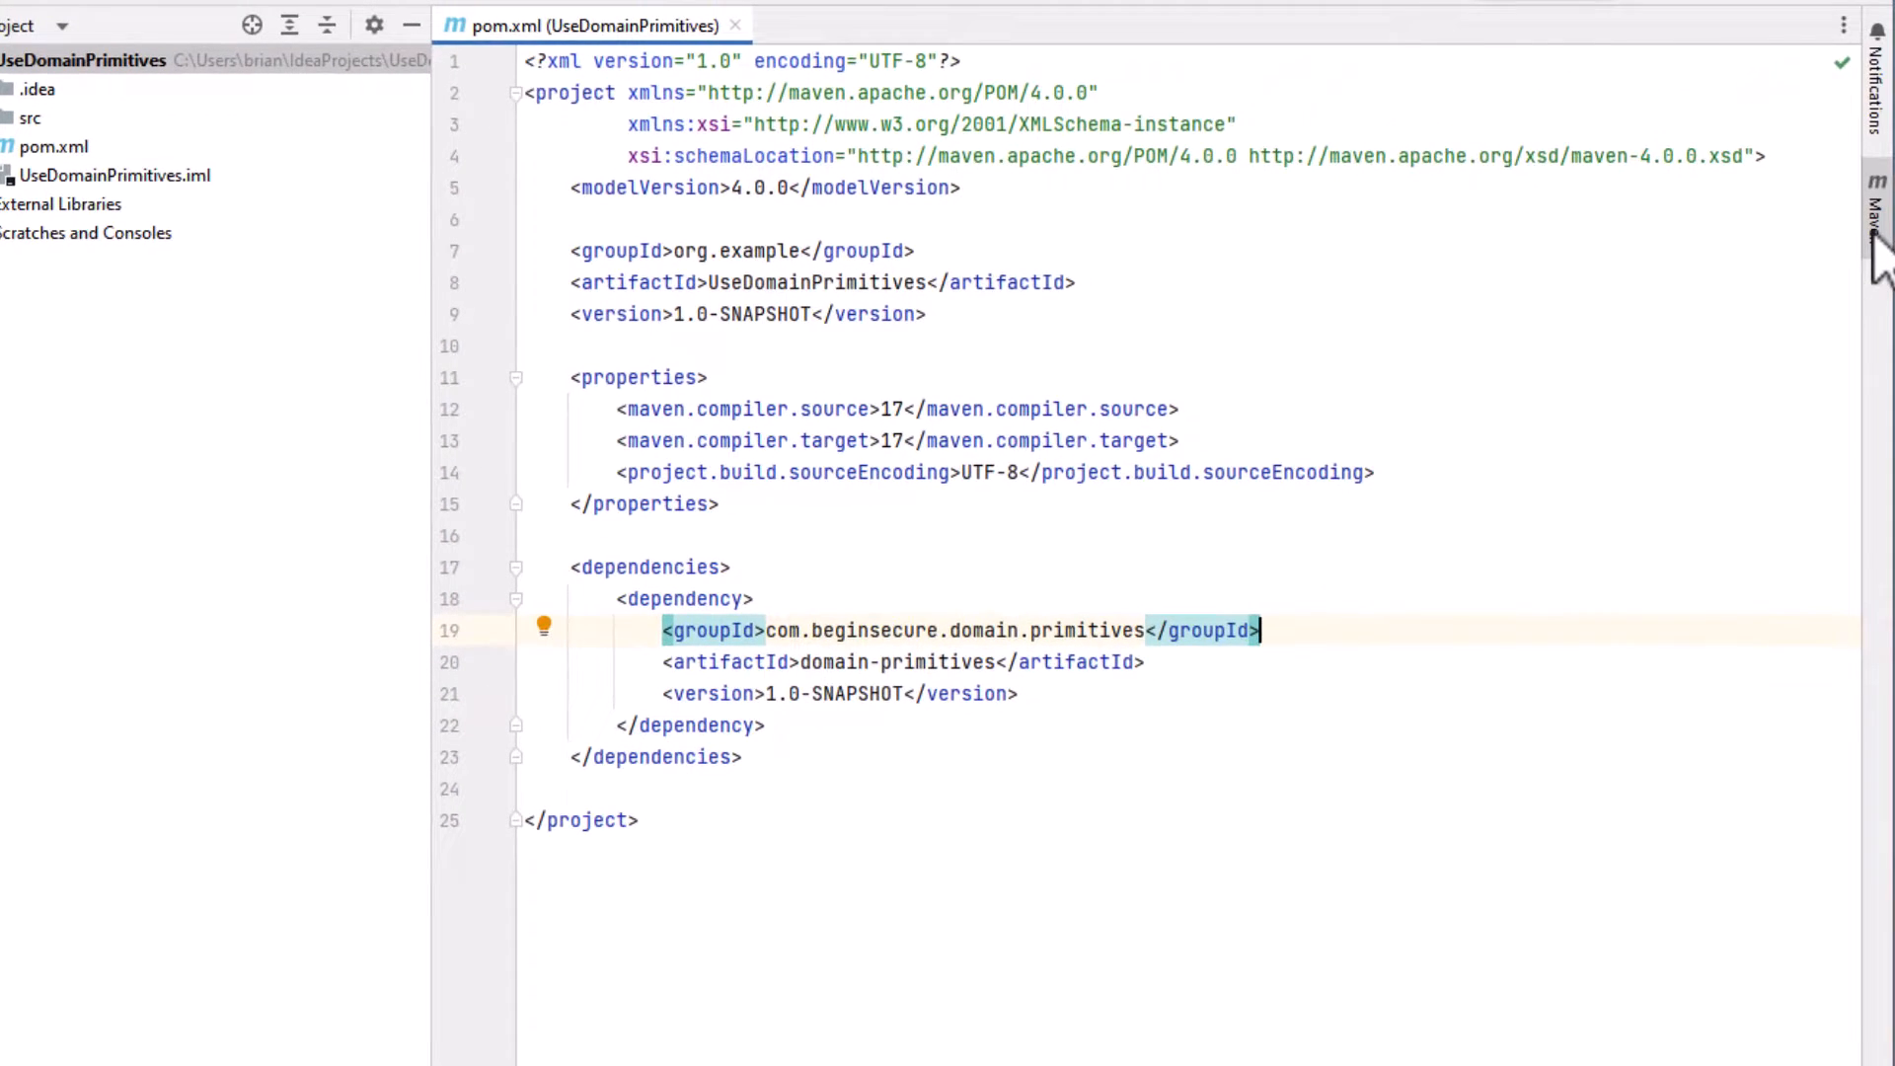
Reload all Maven projects from the Maven tool window, then hide it.
{"action": "left_click", "coordinate": [1871, 207]}
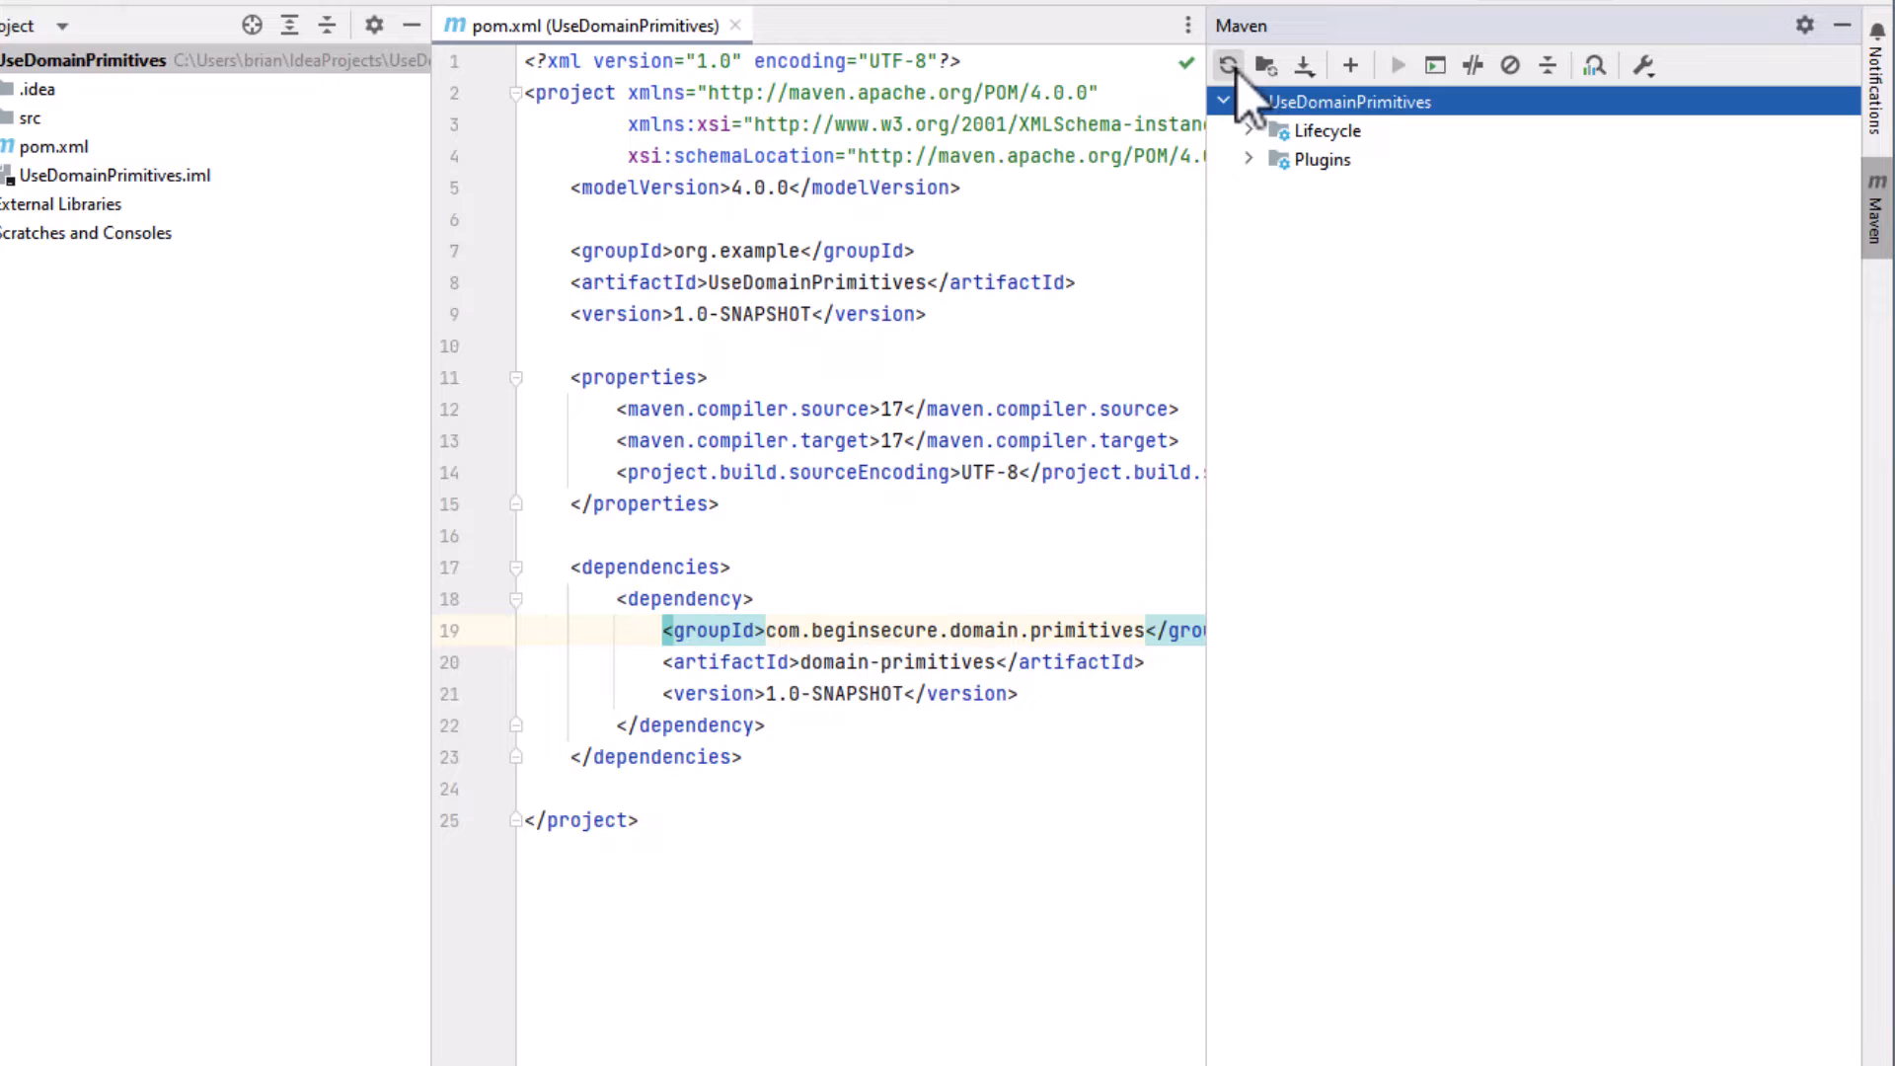
{"action": "left_click", "coordinate": [1228, 65]}
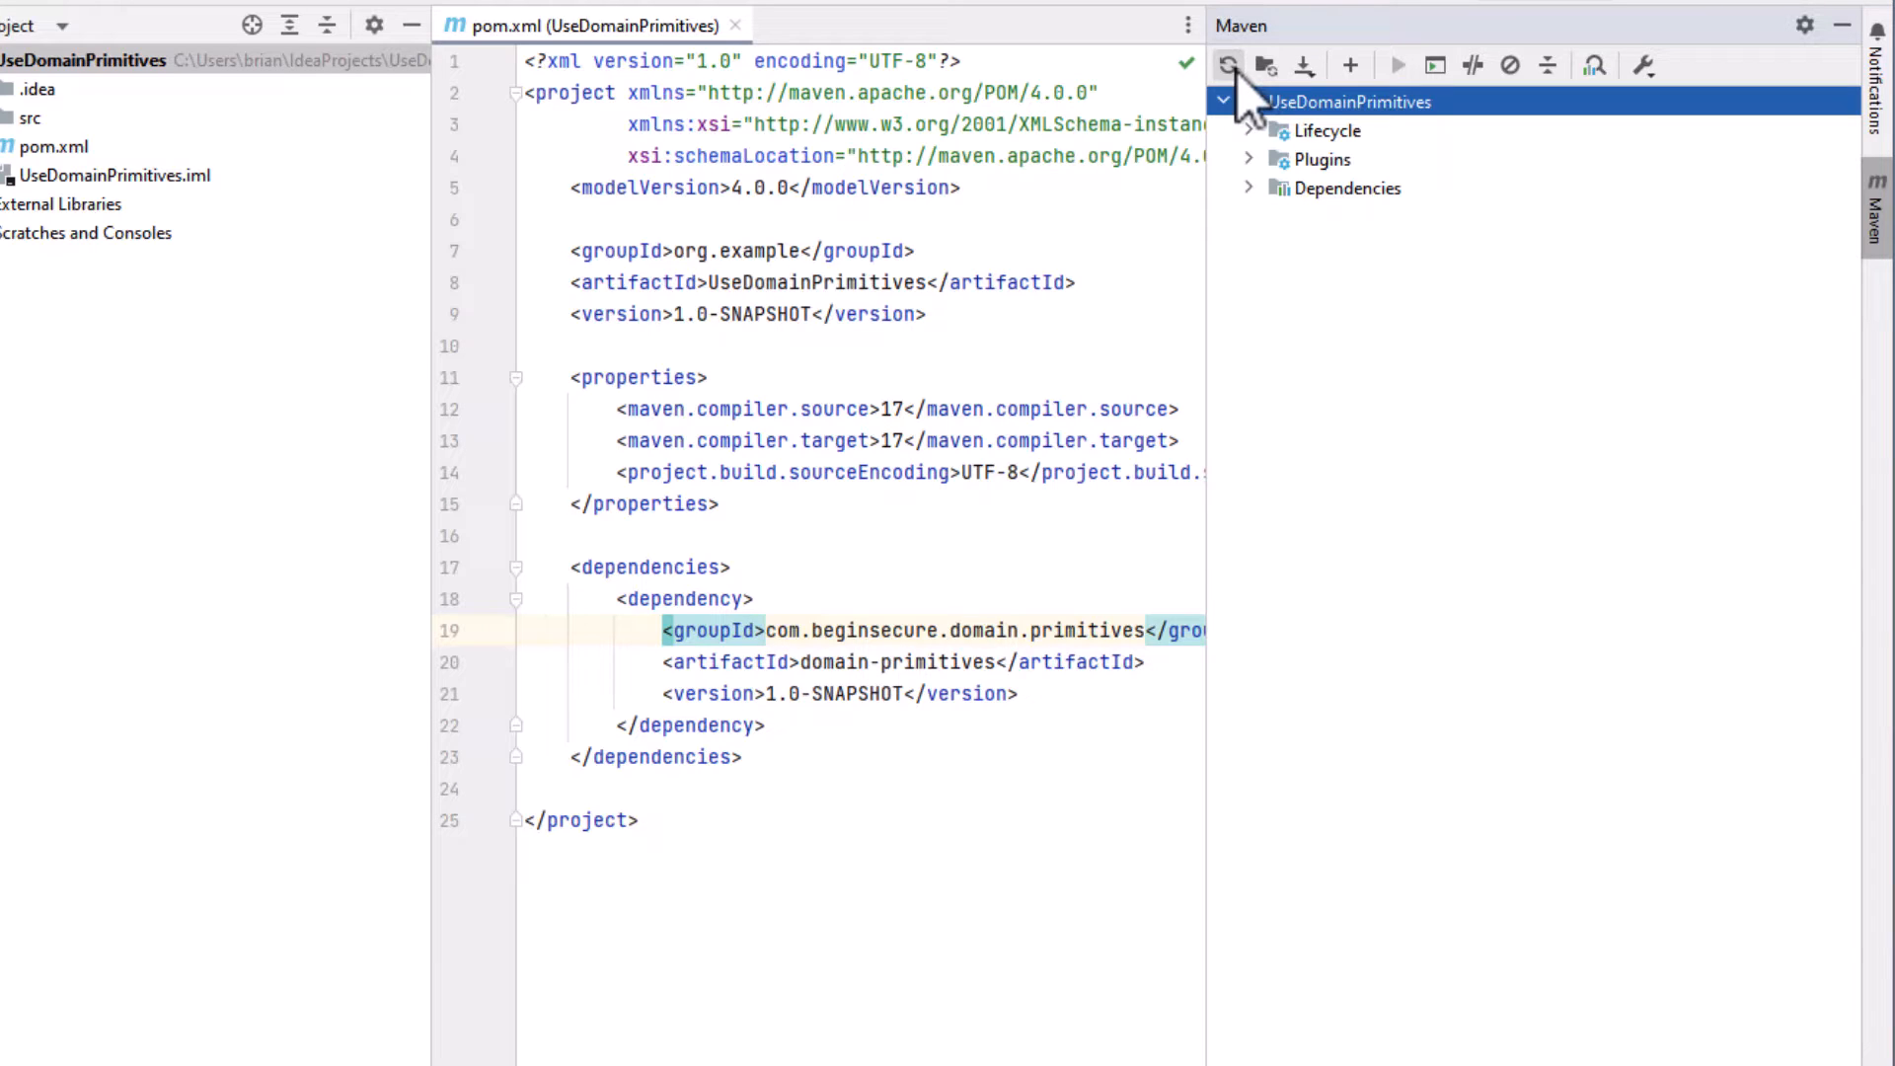
{"action": "left_click", "coordinate": [1249, 187]}
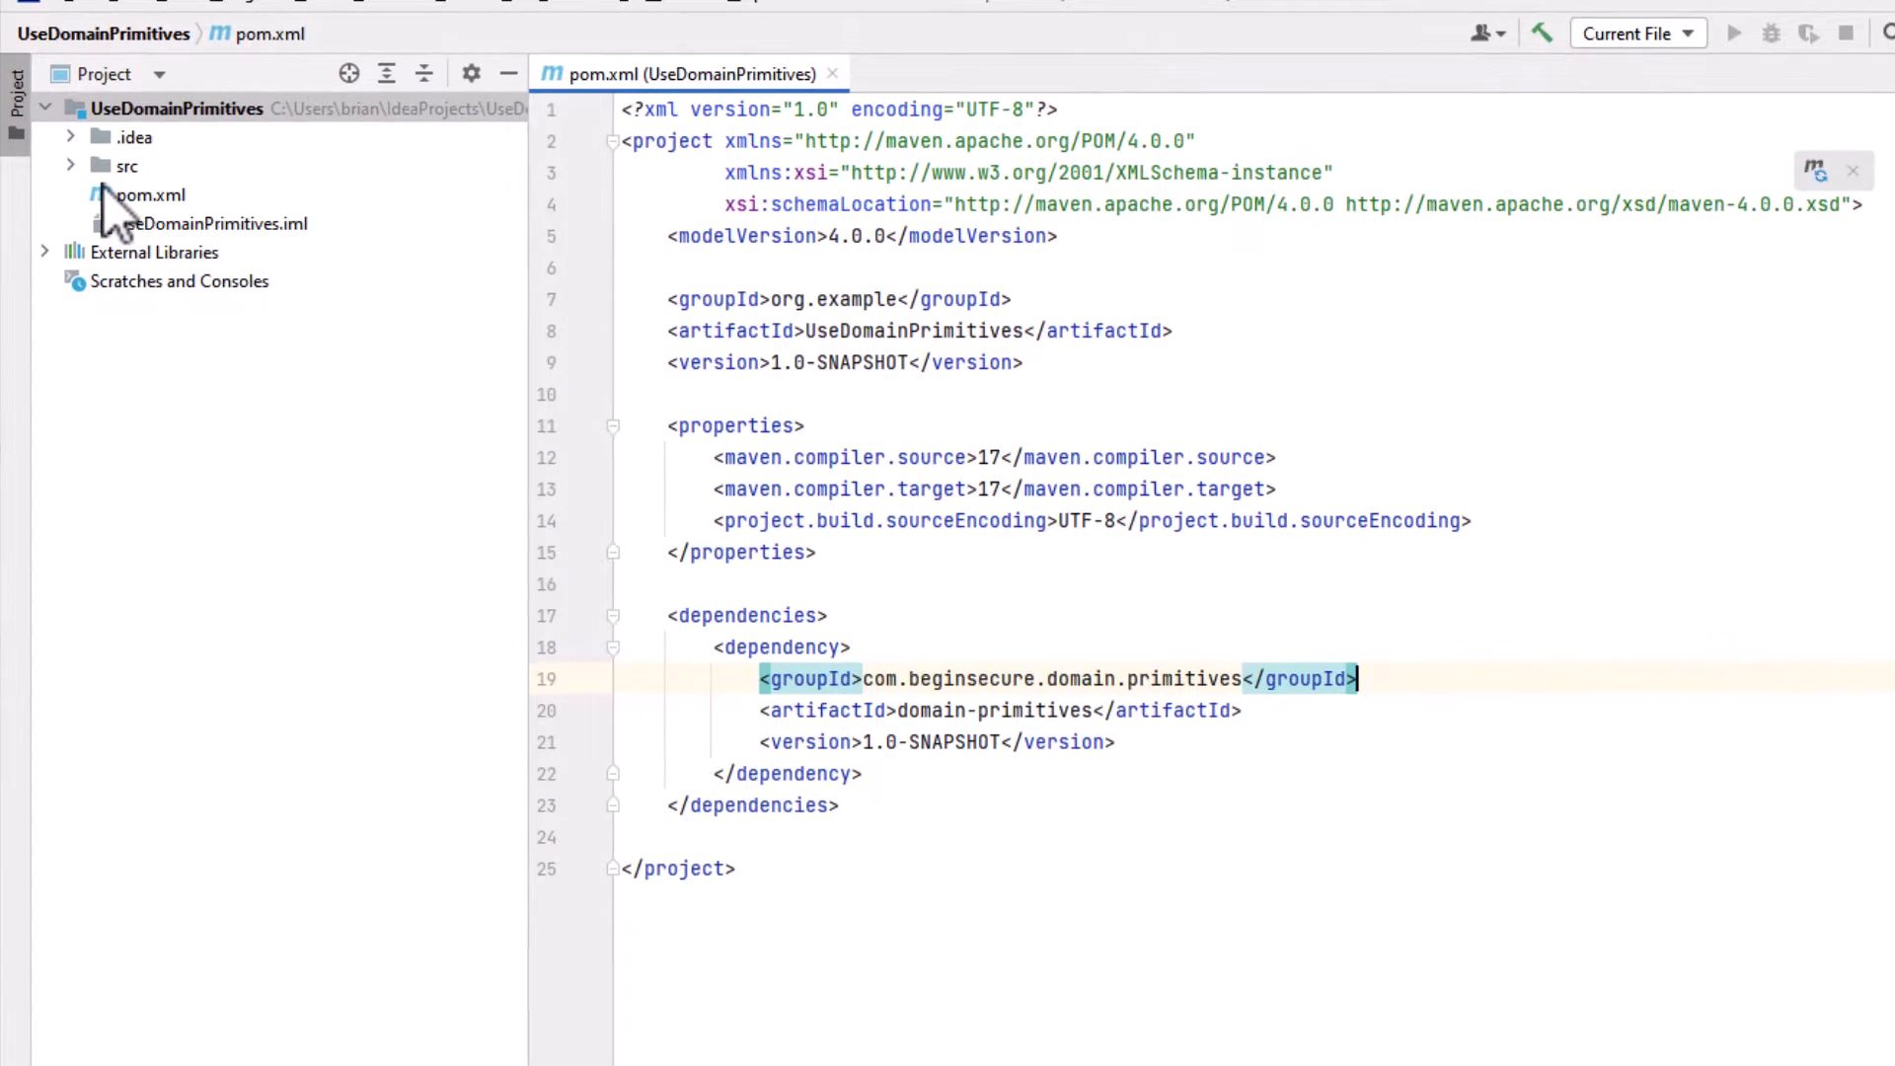
Write class com.beginsecure.UseDomainPrimitives adding two SSNs to a list, and run it.
{"action": "left_click", "coordinate": [70, 164]}
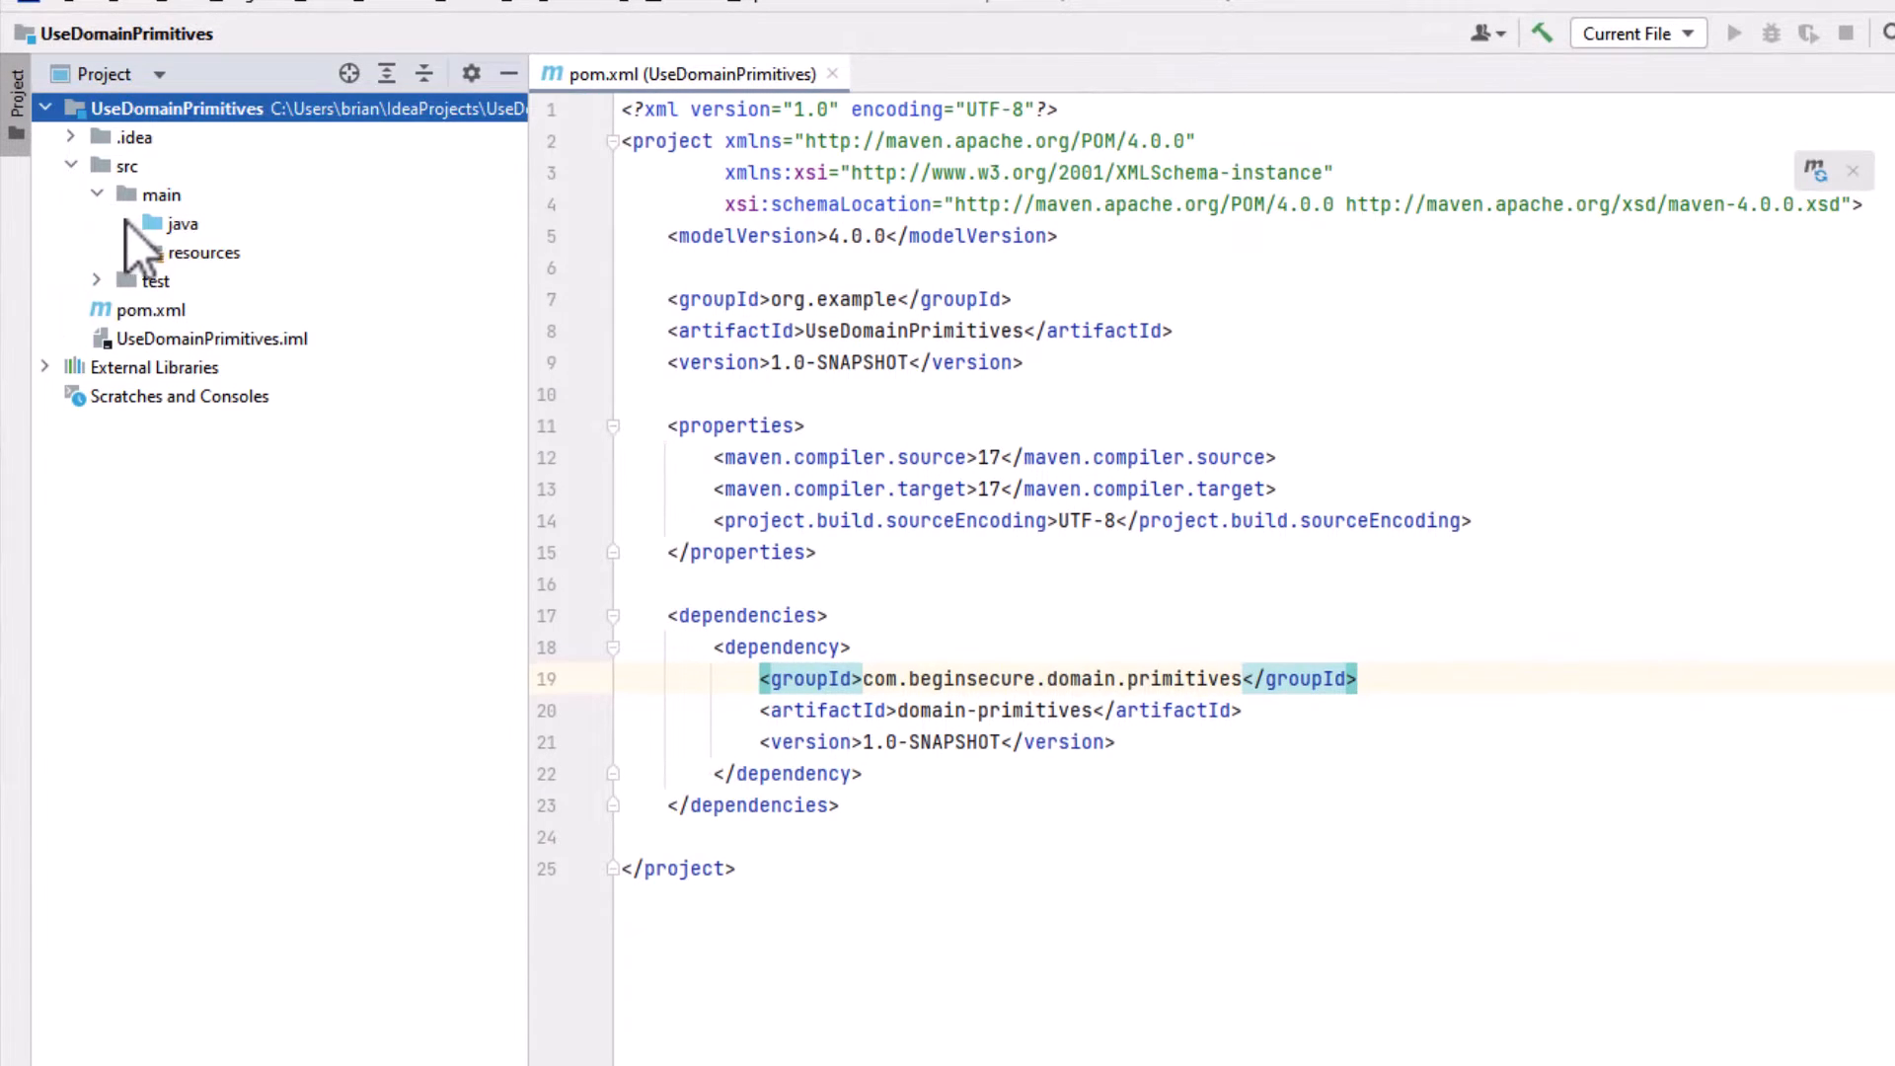
{"action": "left_click", "coordinate": [181, 223]}
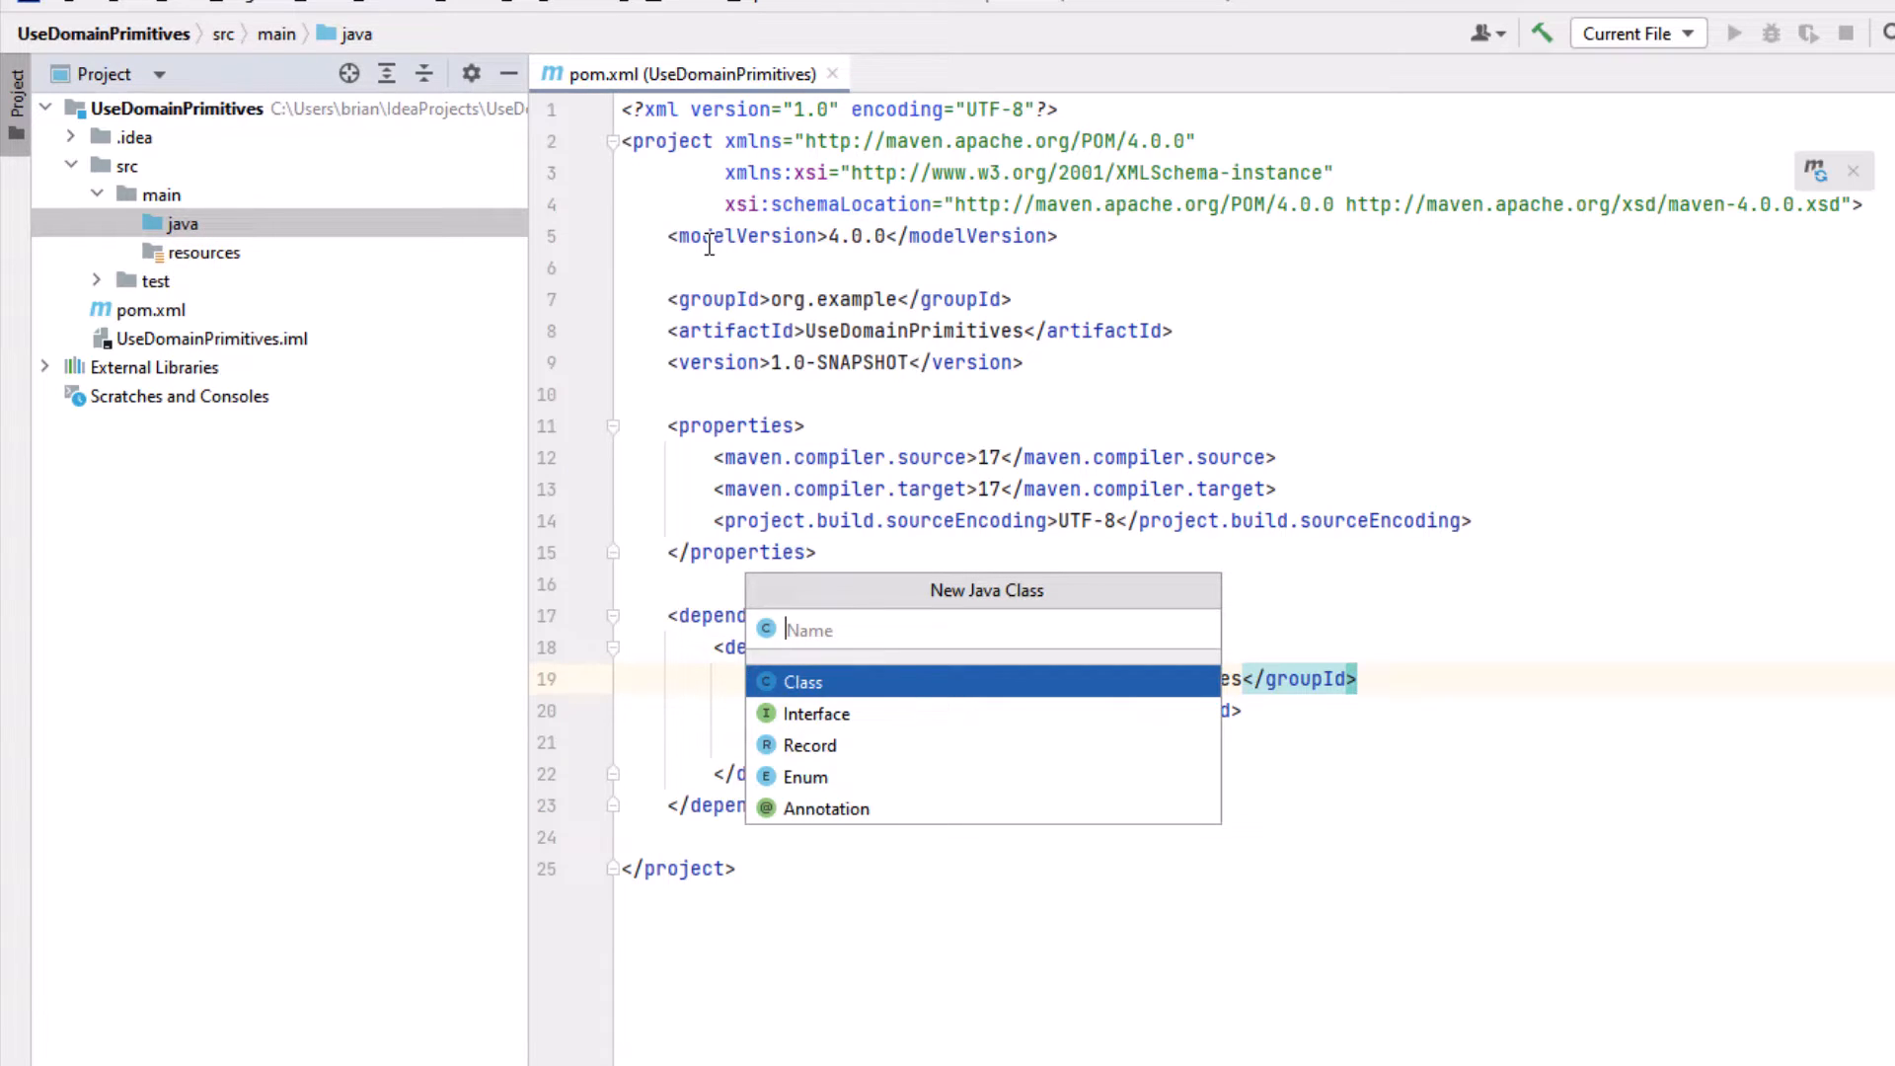
{"action": "type", "text": "com.beginse"}
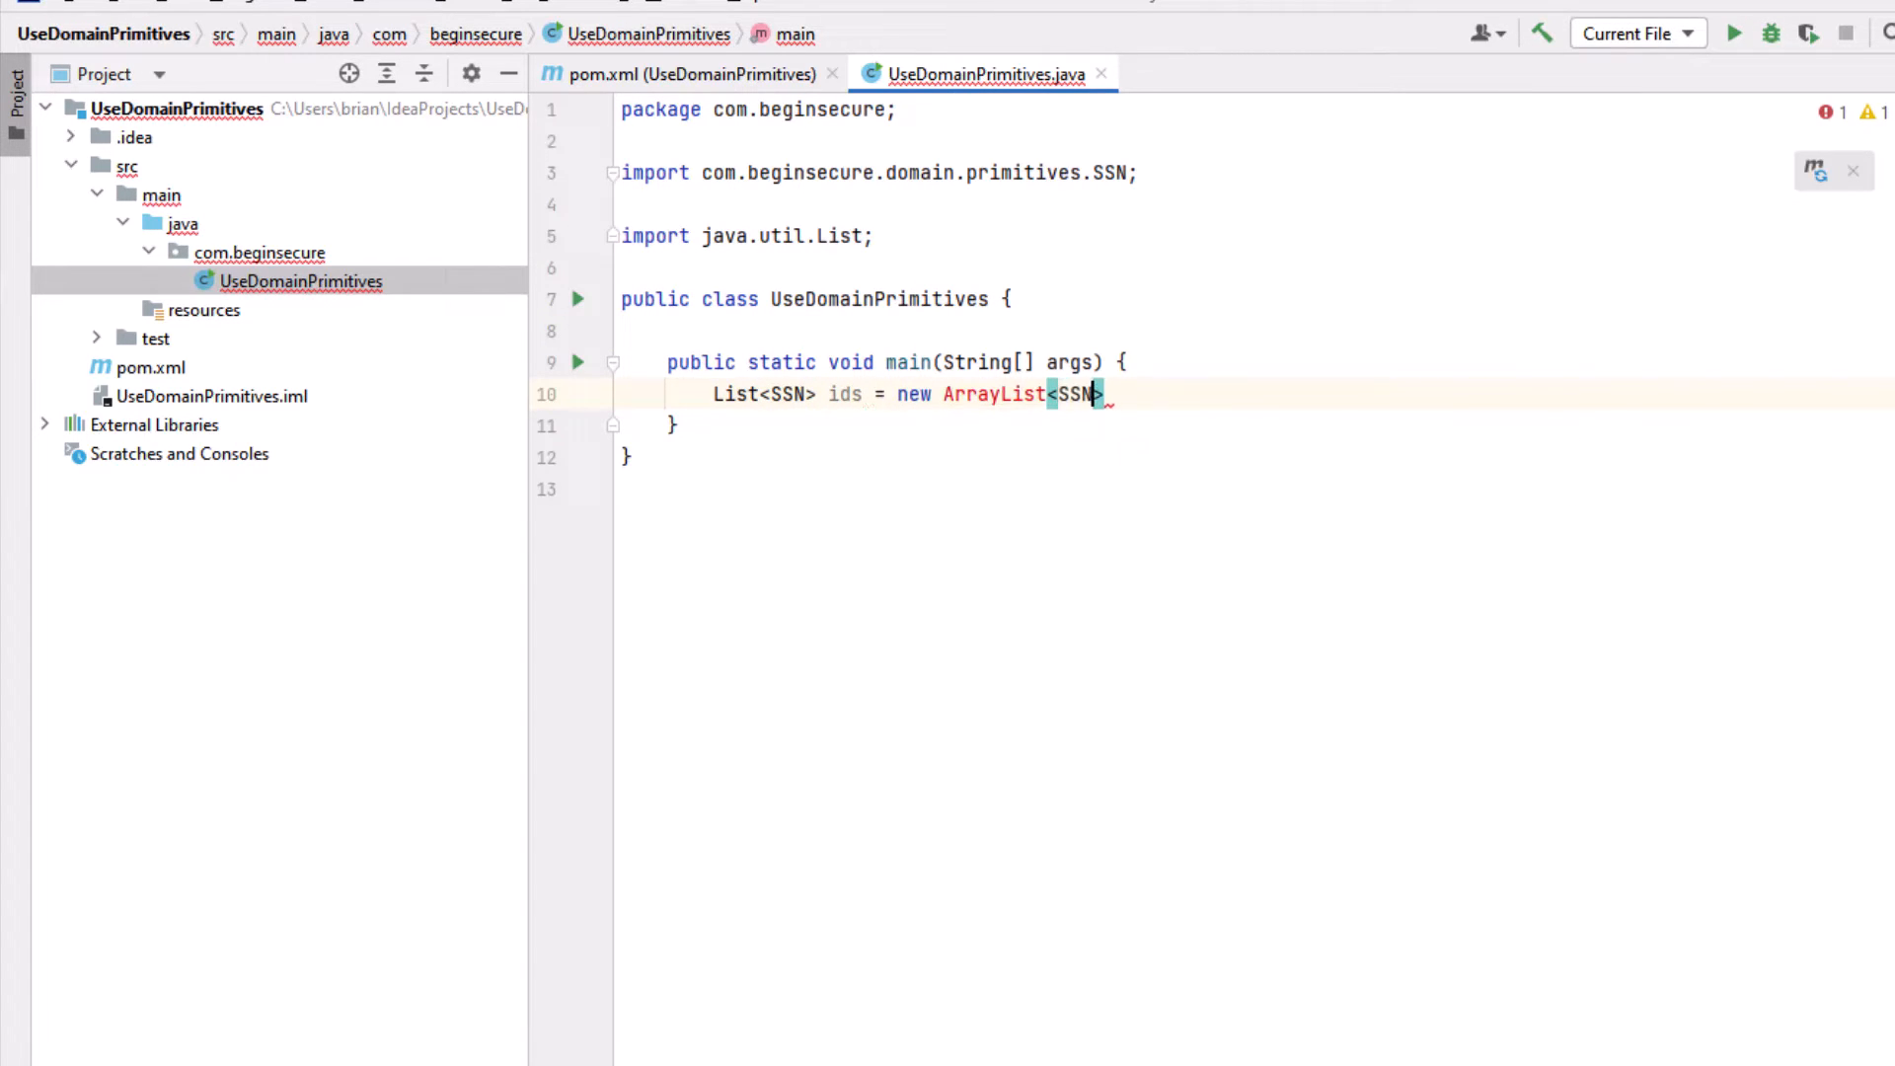
{"action": "type", "text": "();"}
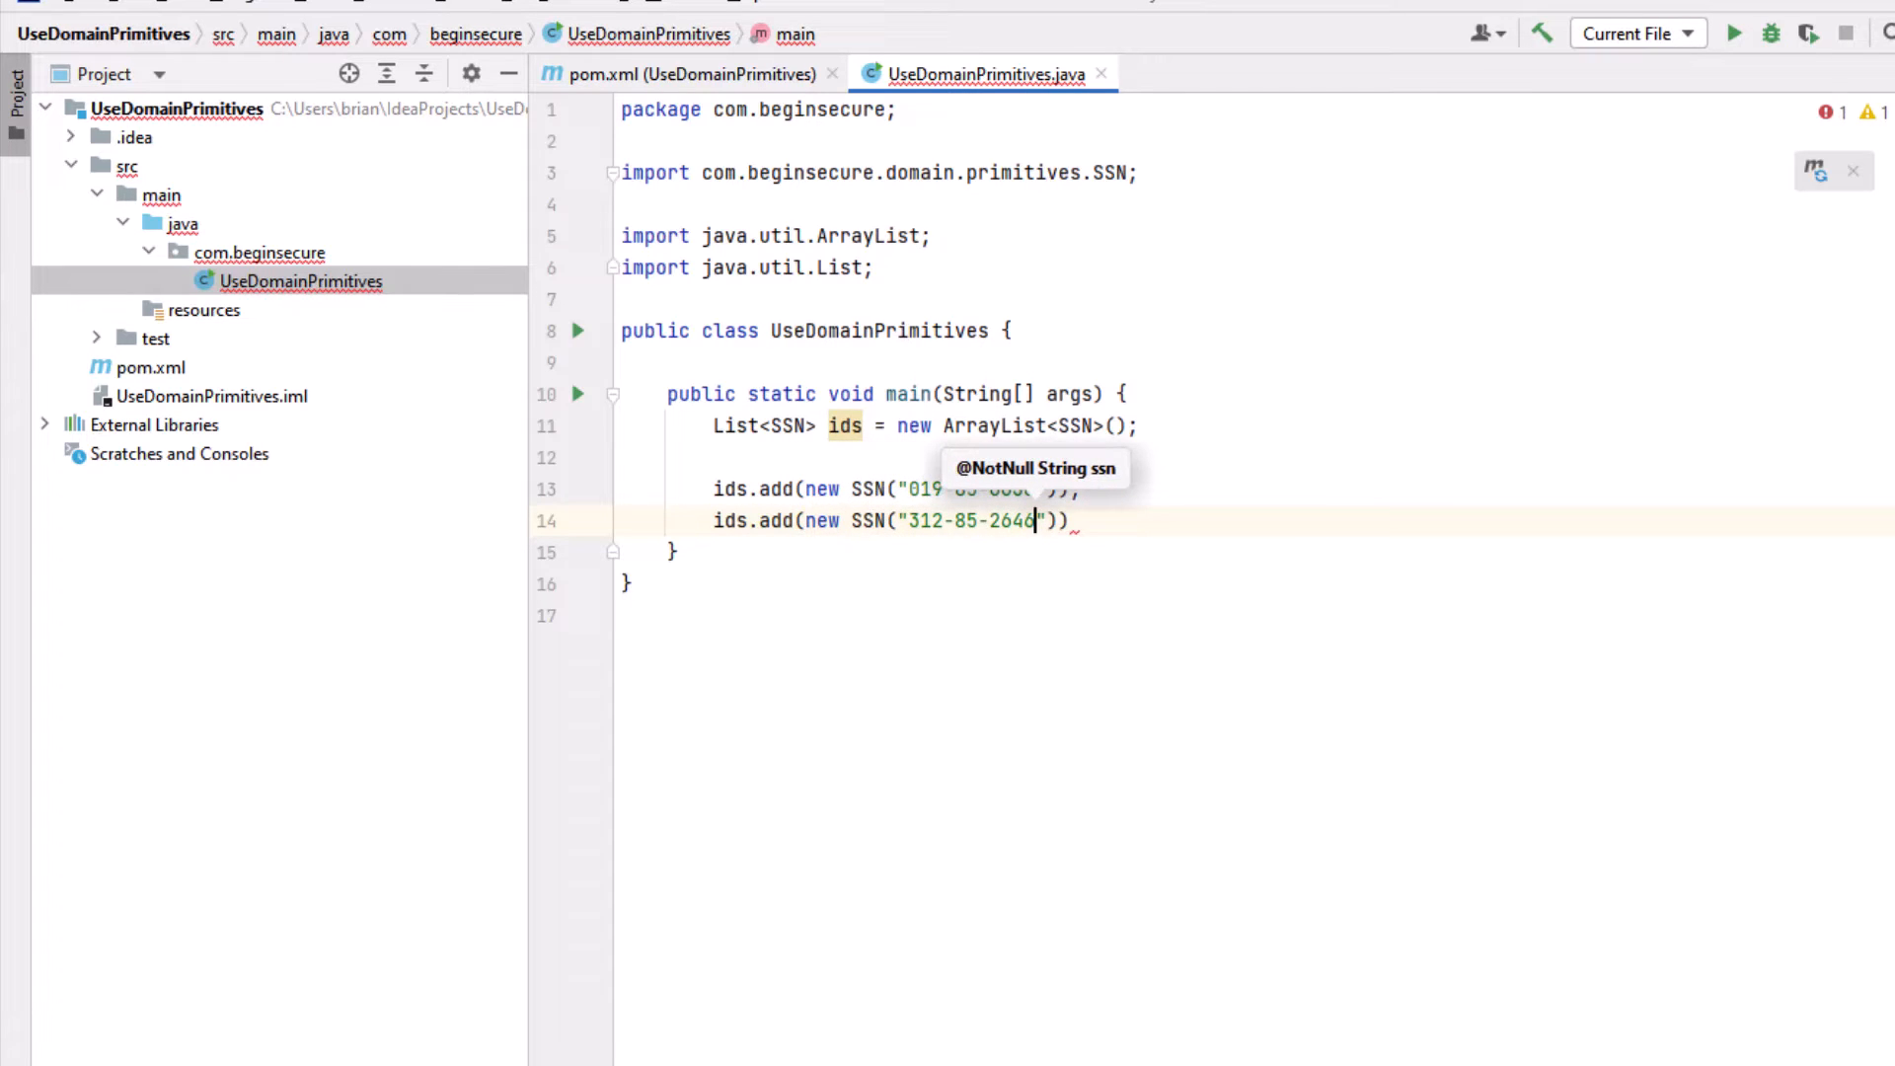
{"action": "key", "text": "Enter"}
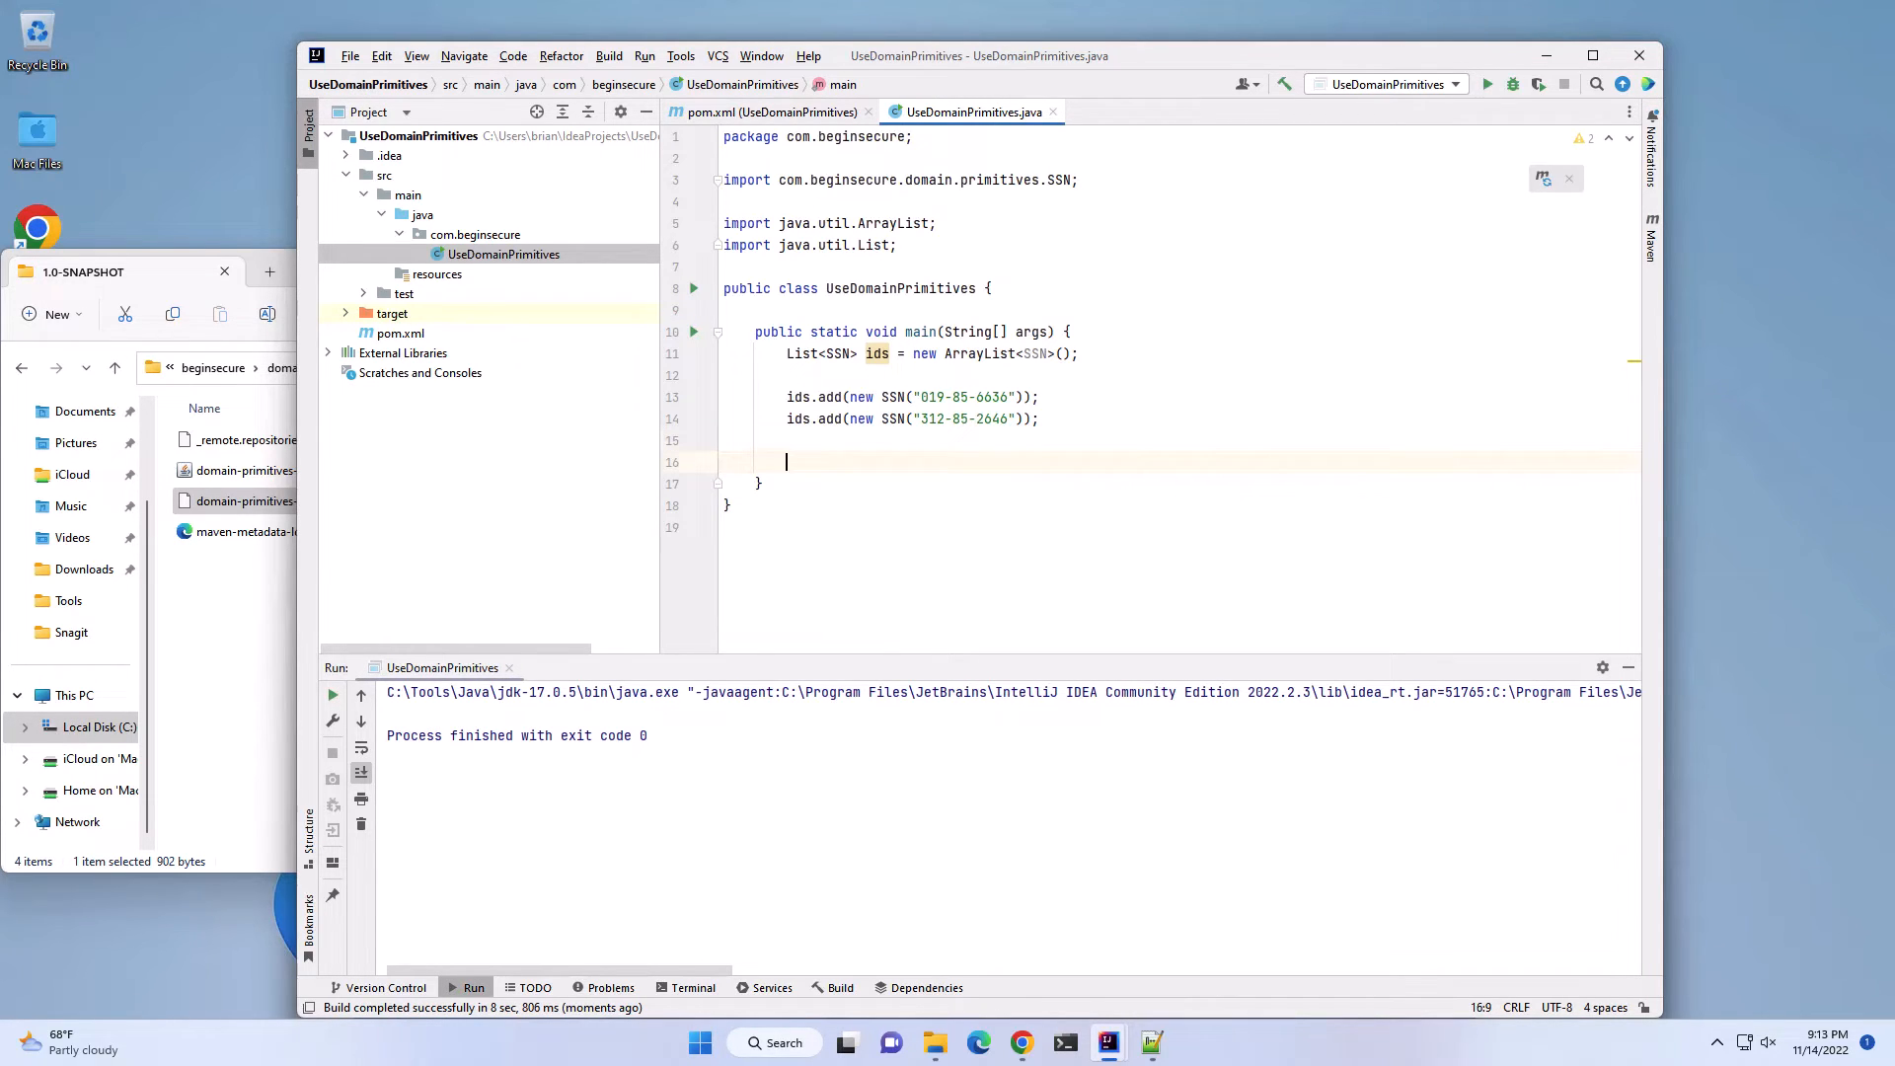
Add SSN "9480-994a-30f0" to the list and run, triggering IllegalArgumentException.
{"action": "type", "text": "ids.add(new SSN"}
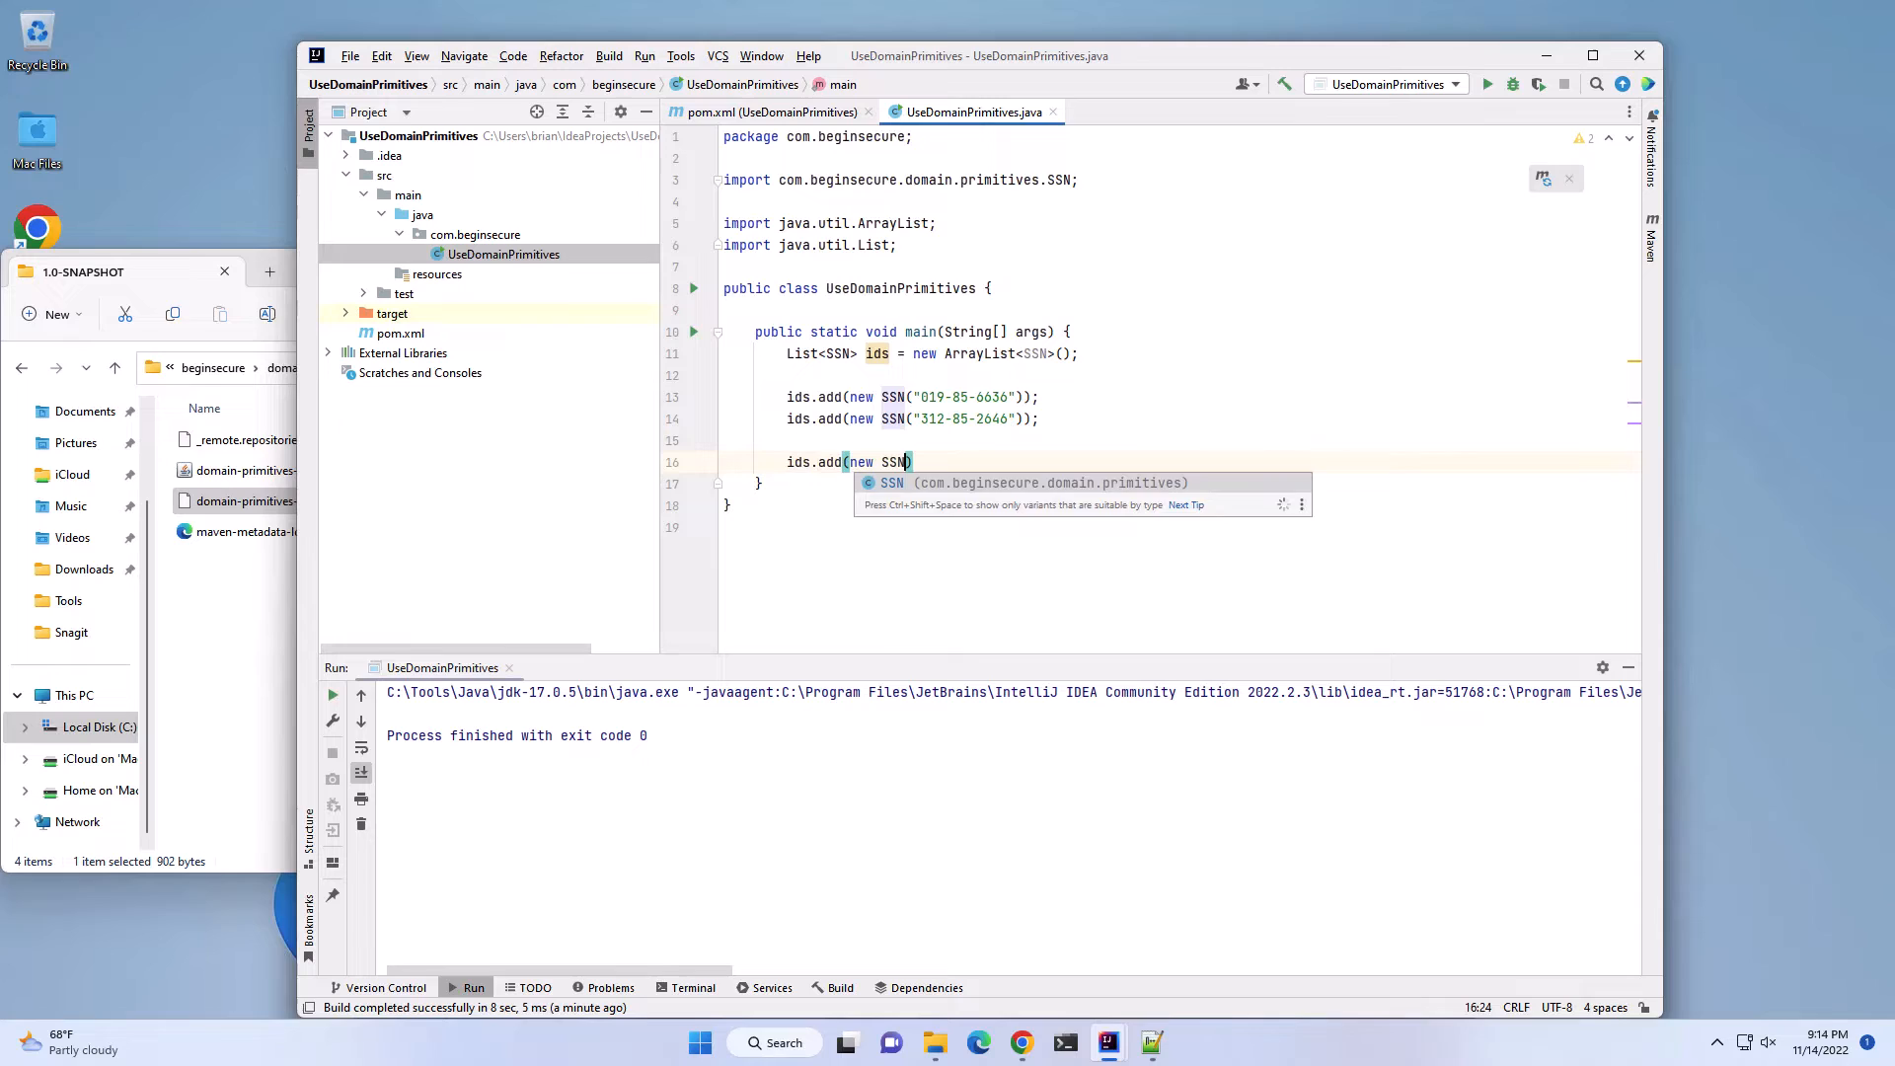
{"action": "type", "text": "\"9480-994a-30f0"}
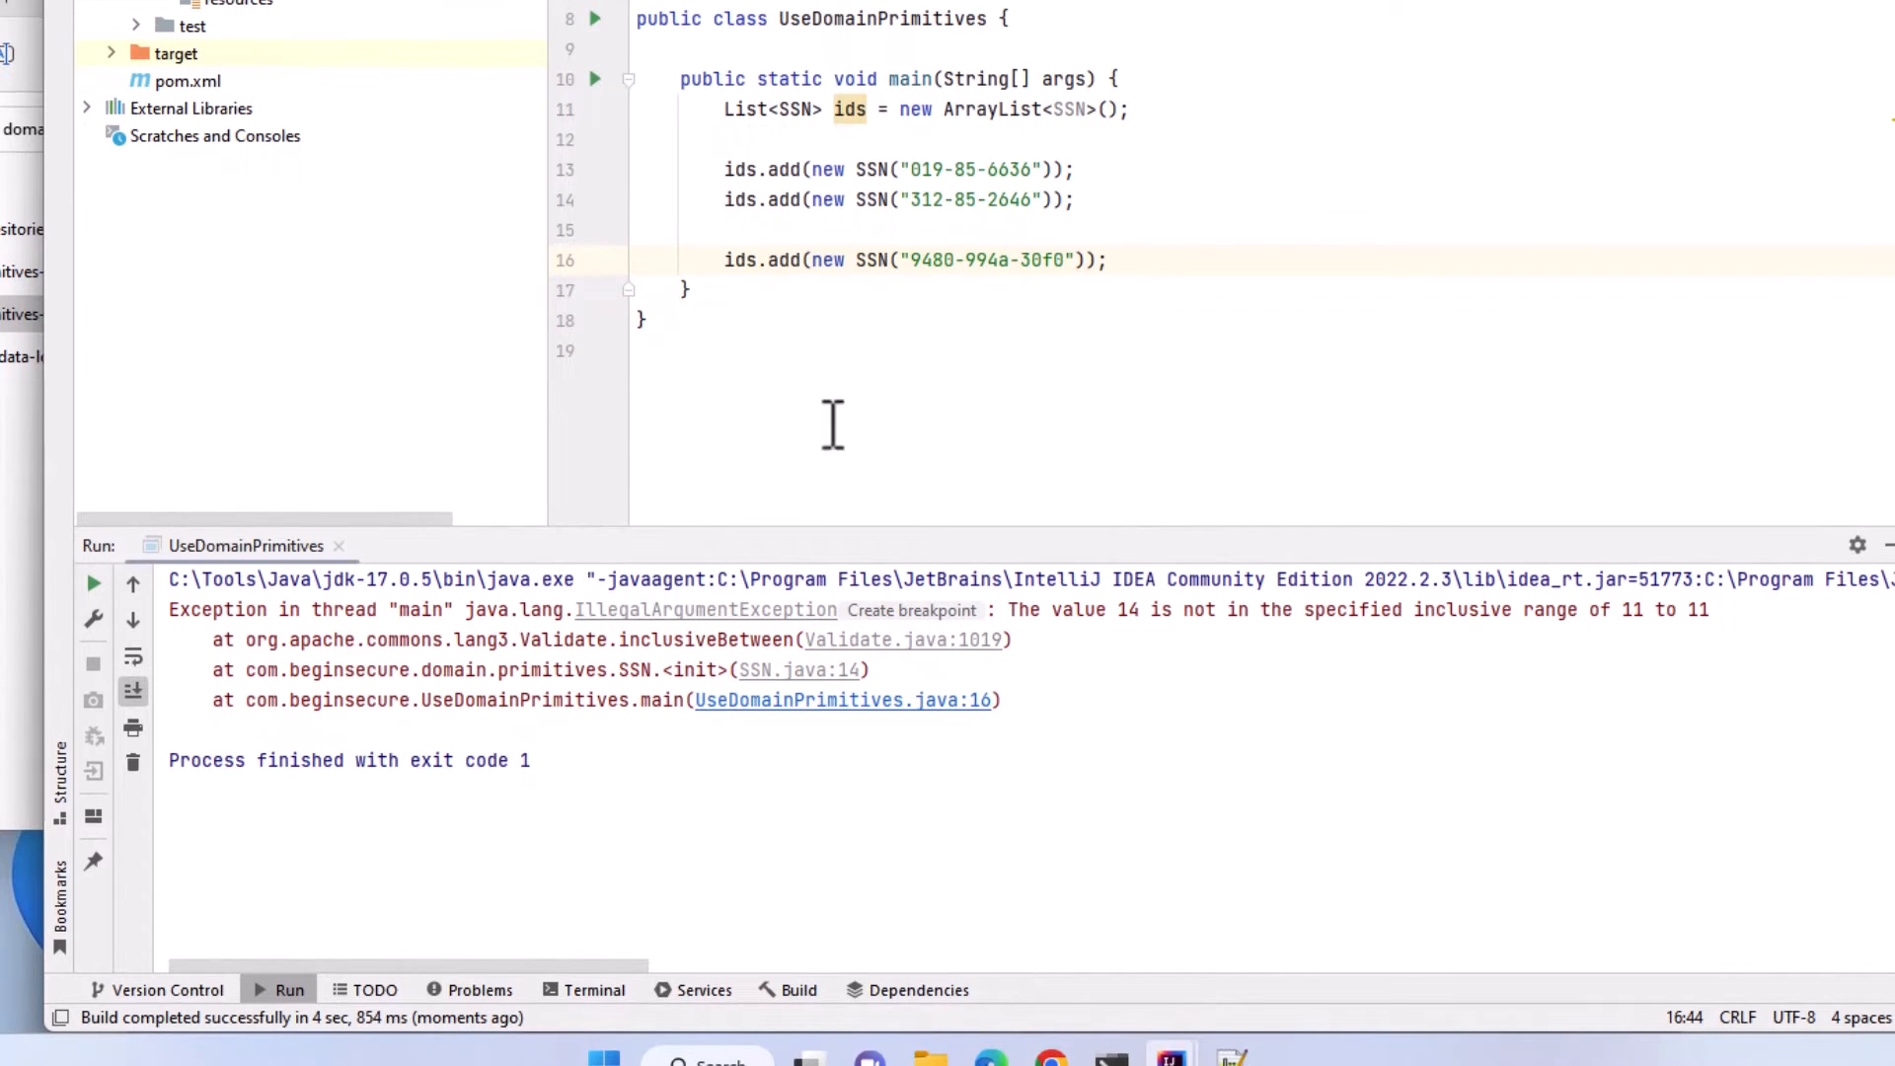
List the project folder with dir in the terminal, then run mvn dependency:tree.
{"action": "left_click", "coordinate": [593, 989]}
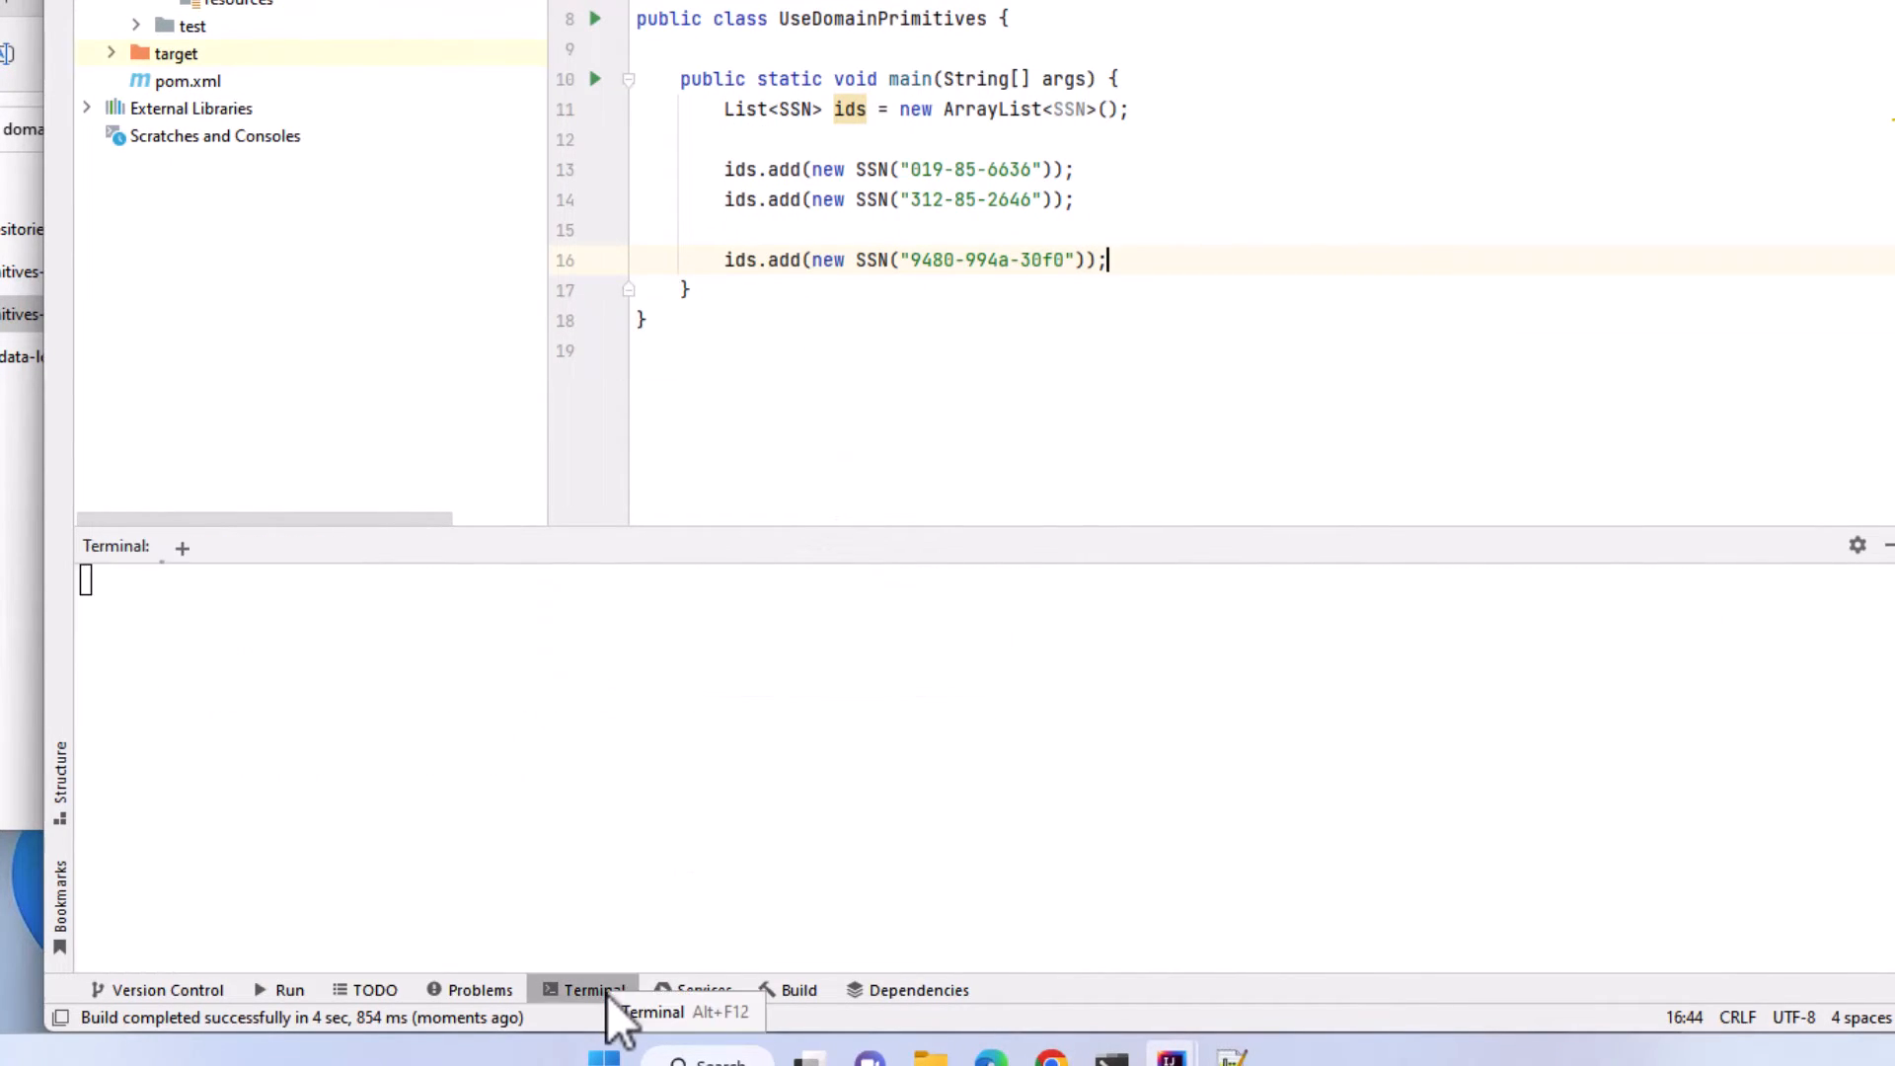
{"action": "left_click", "coordinate": [592, 989]}
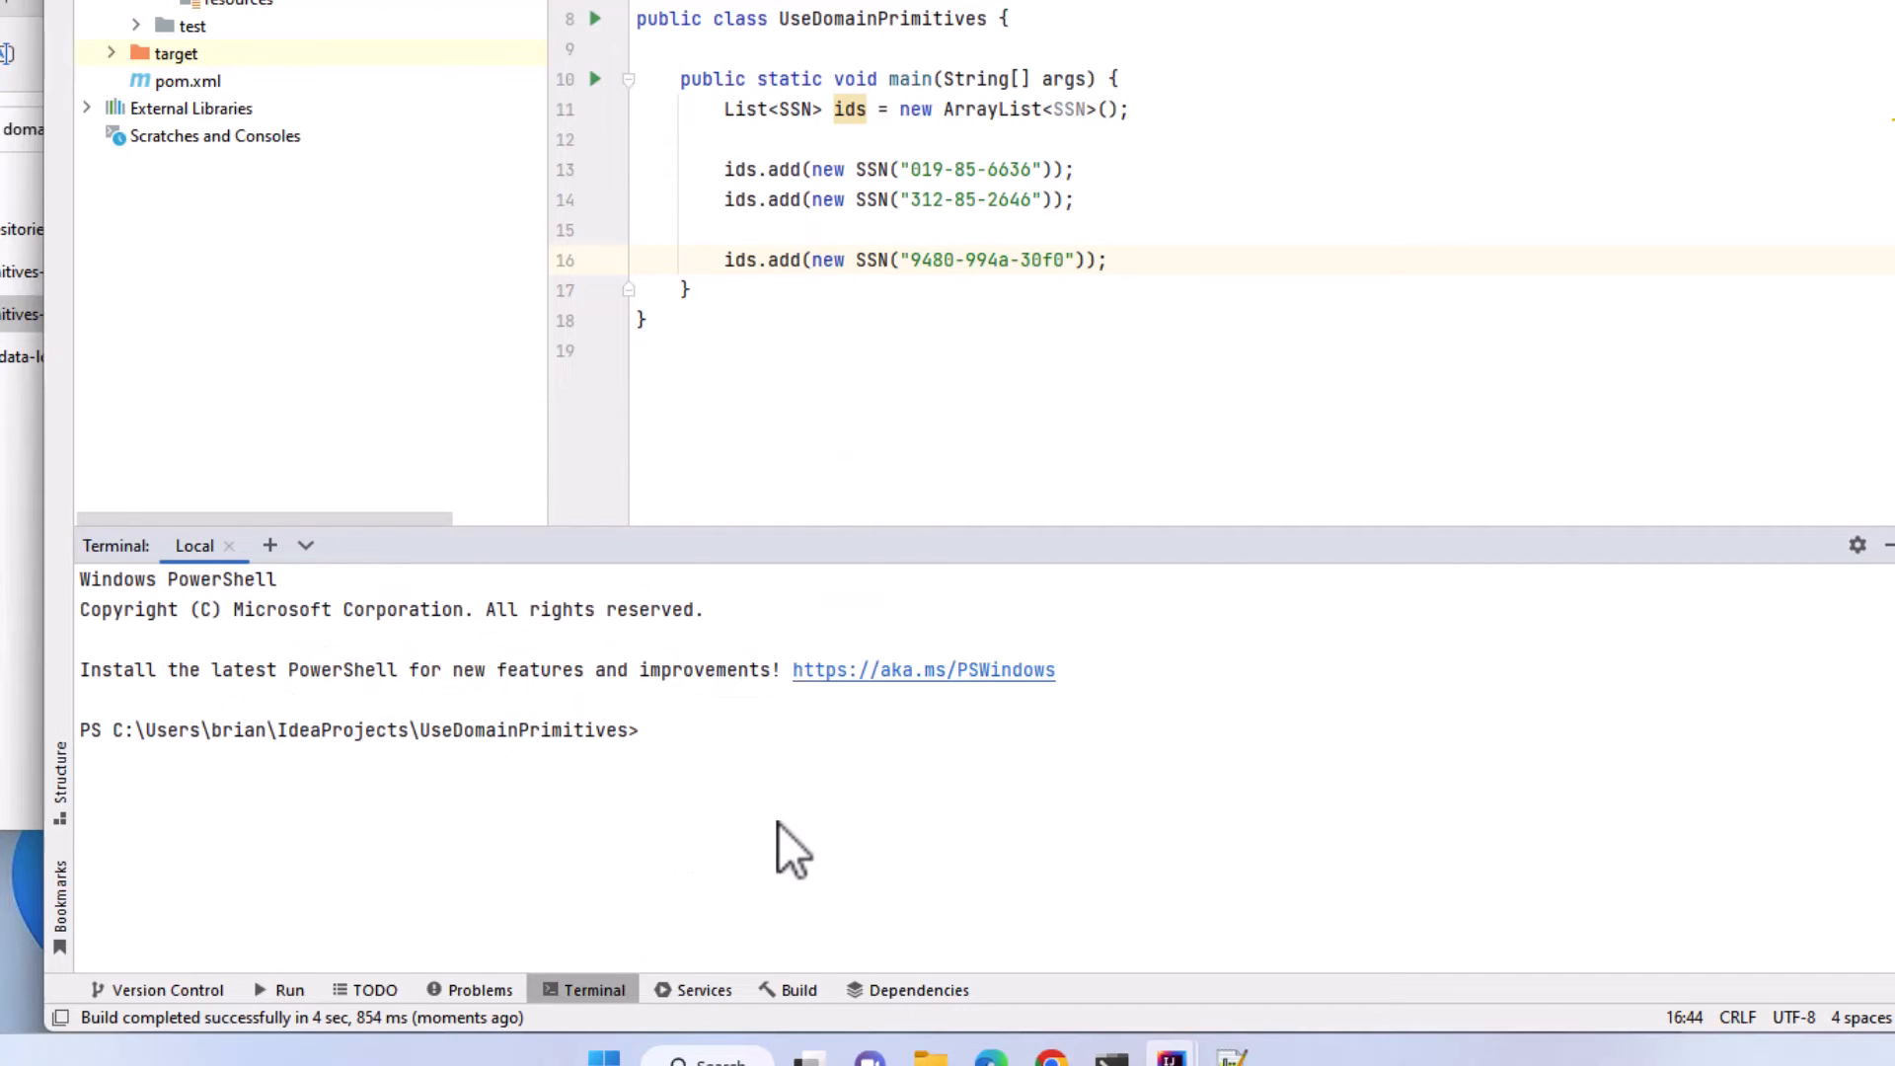
{"action": "type", "text": "di"}
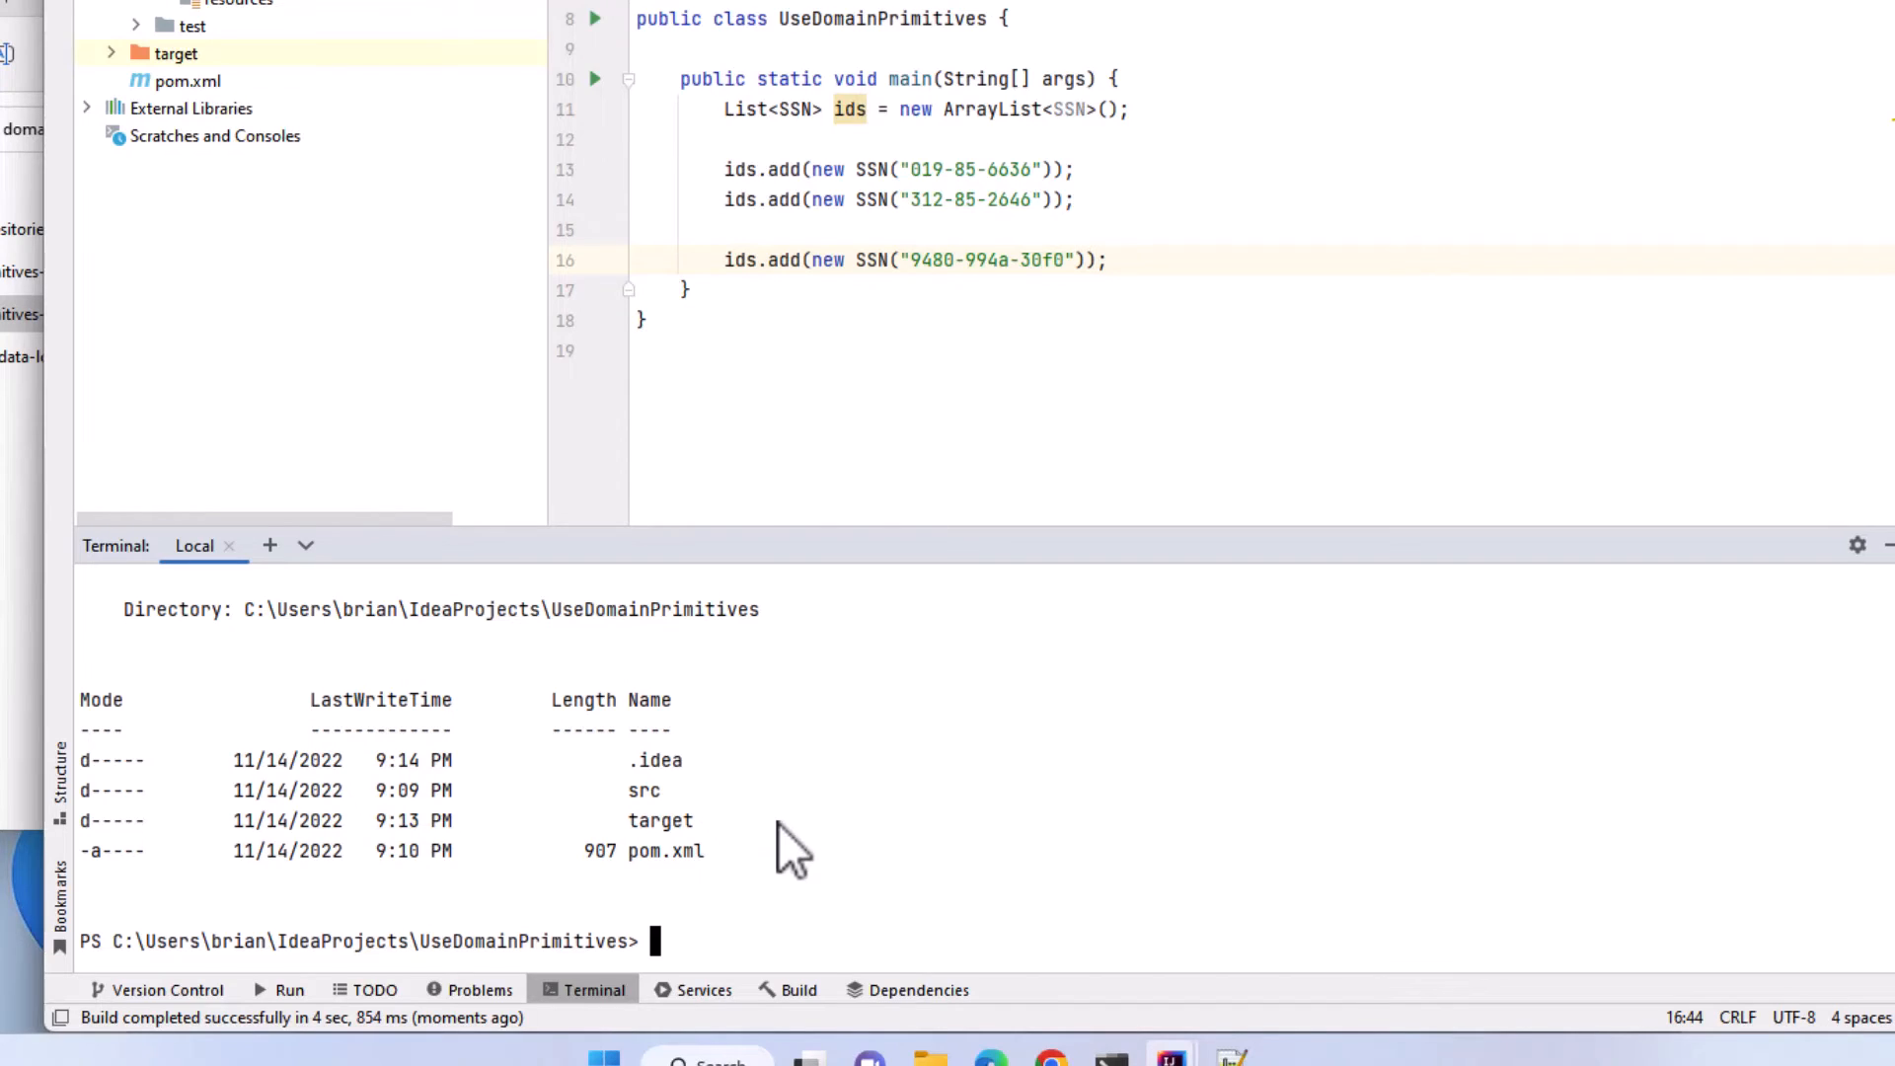
{"action": "type", "text": "mvn dependency:tree"}
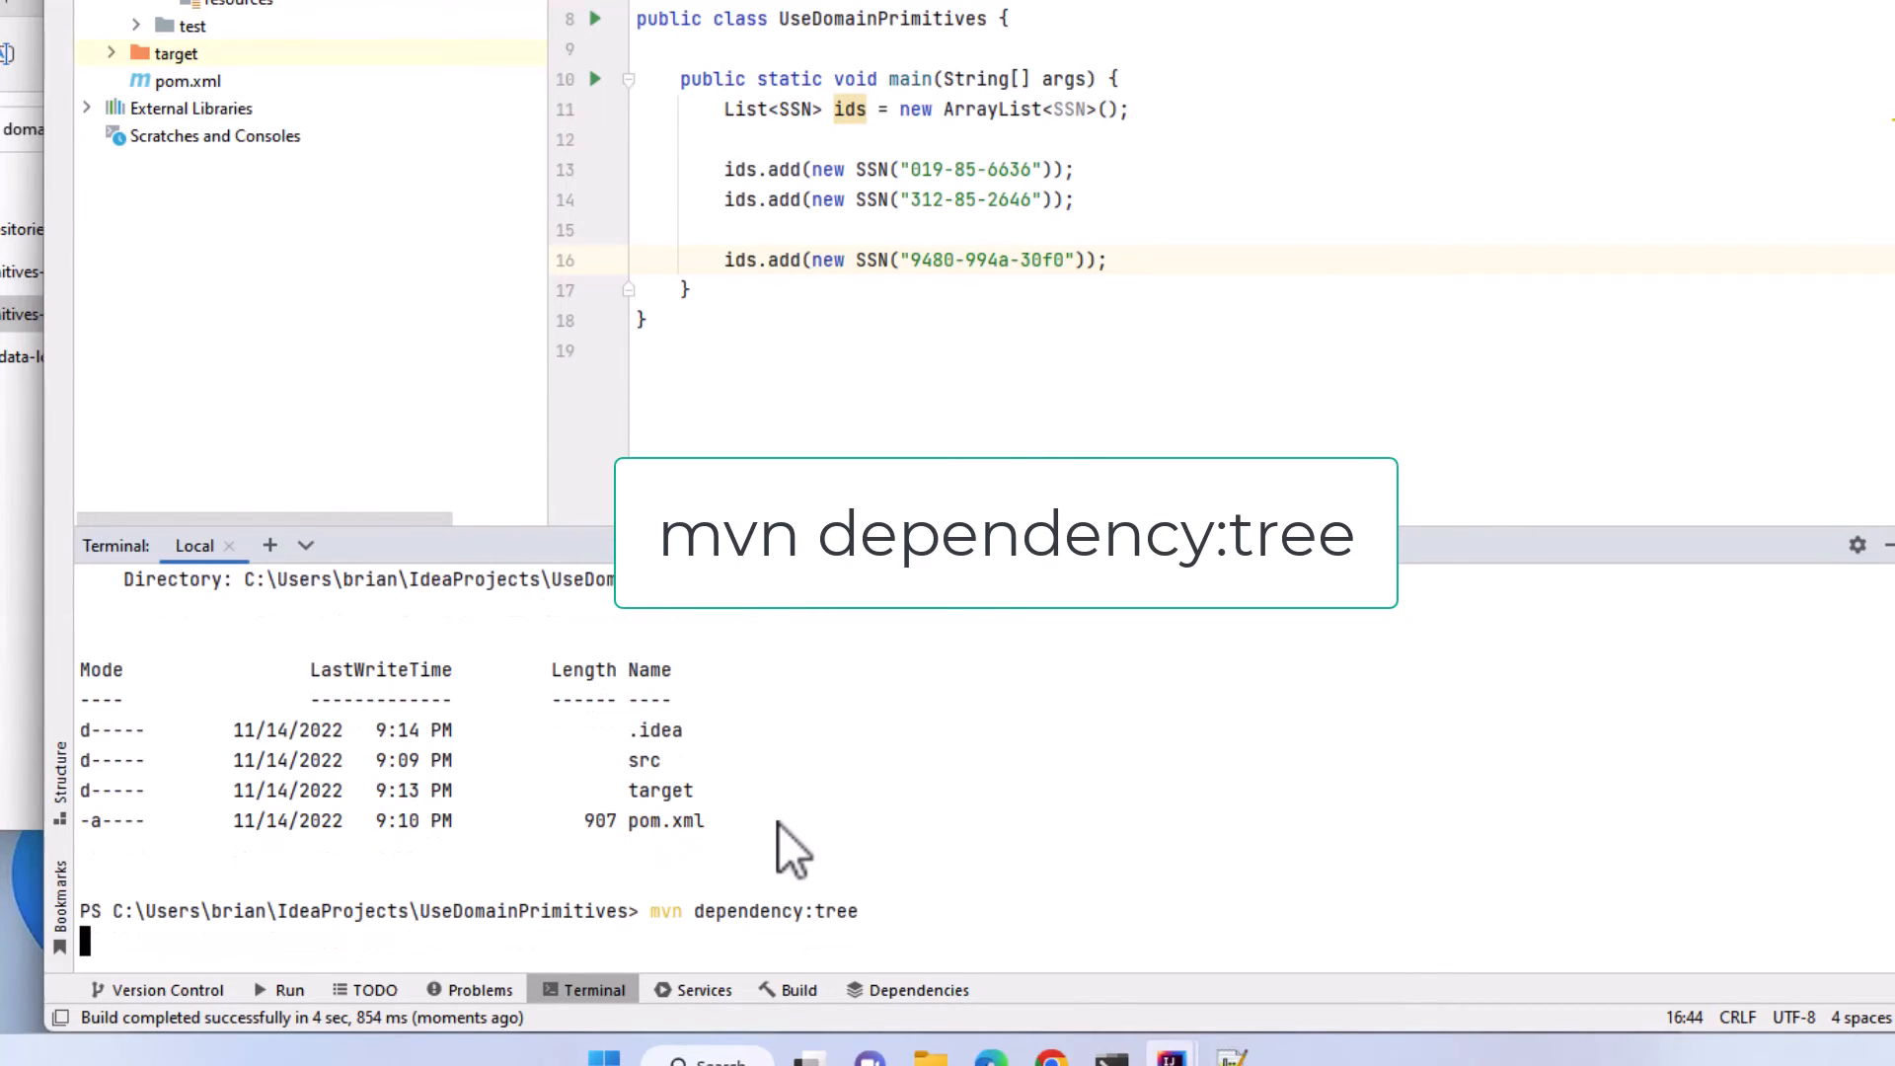
{"action": "key", "text": "Enter"}
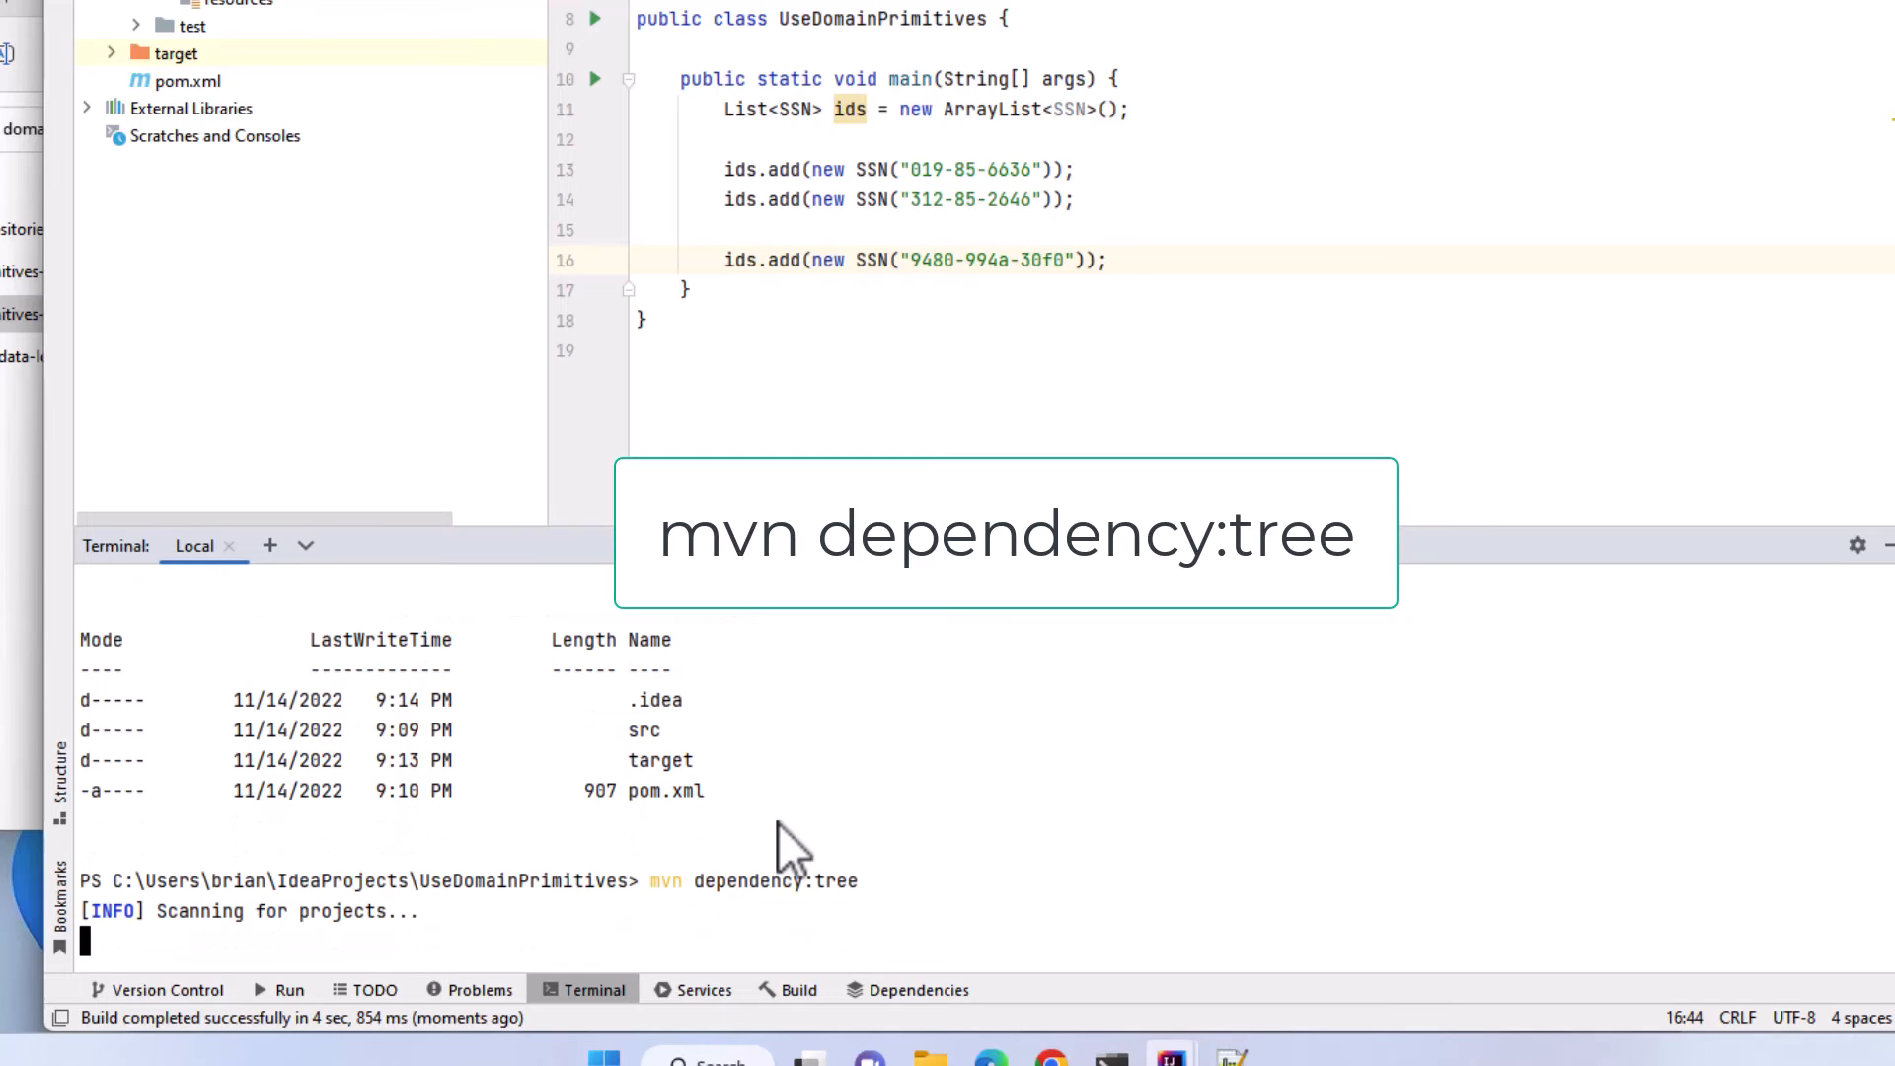